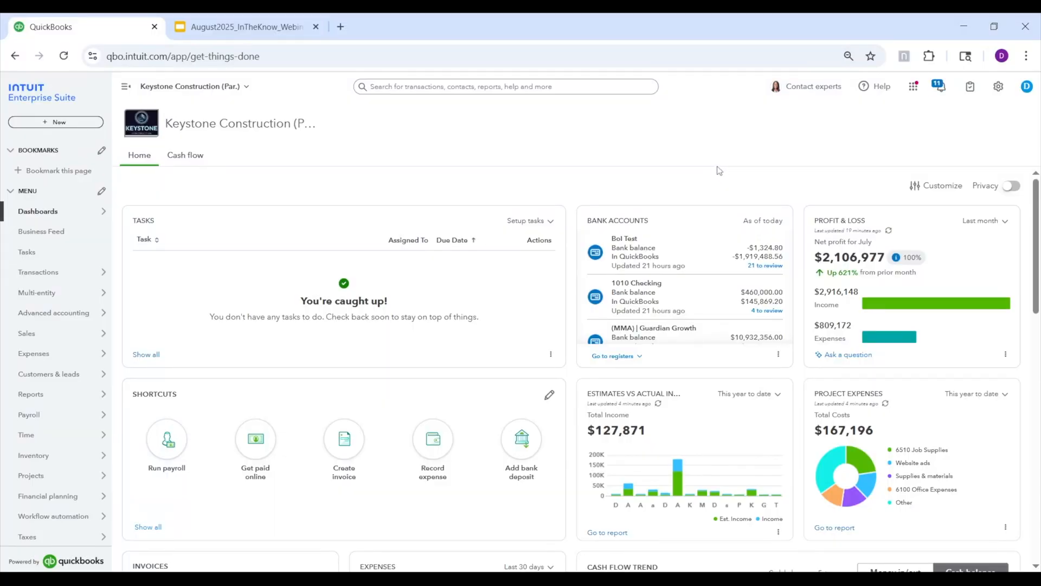
mouse_move(730, 173)
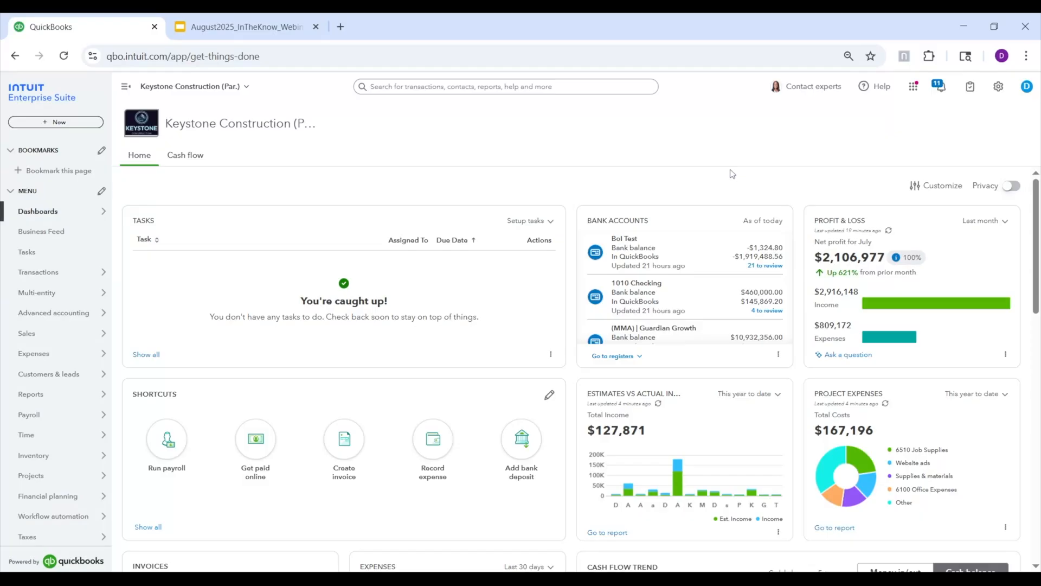
View the Keystone Construction chart of accounts from the gear menu, then return to the gear menu
left_click(998, 87)
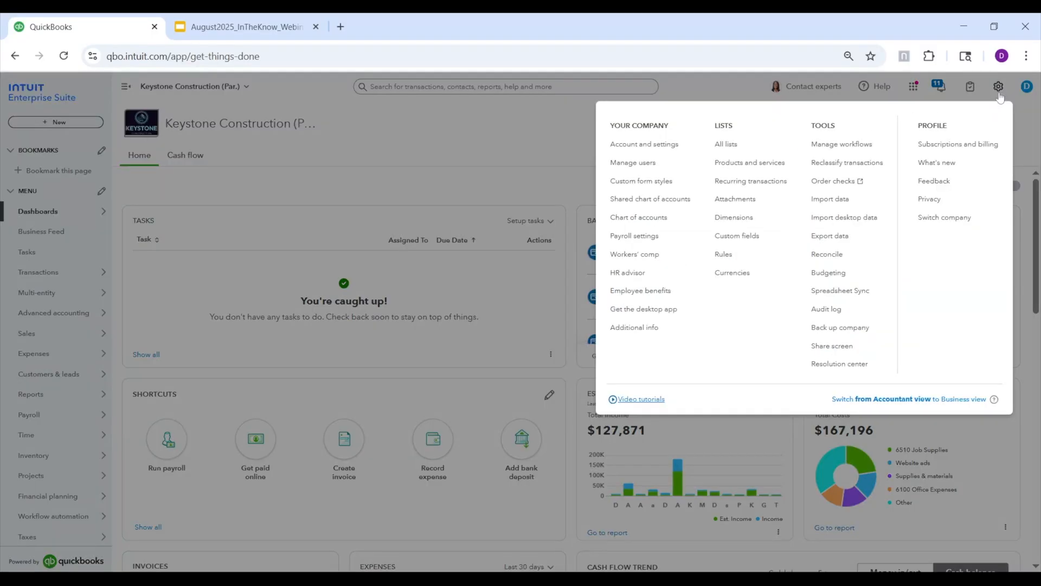
mouse_move(638, 217)
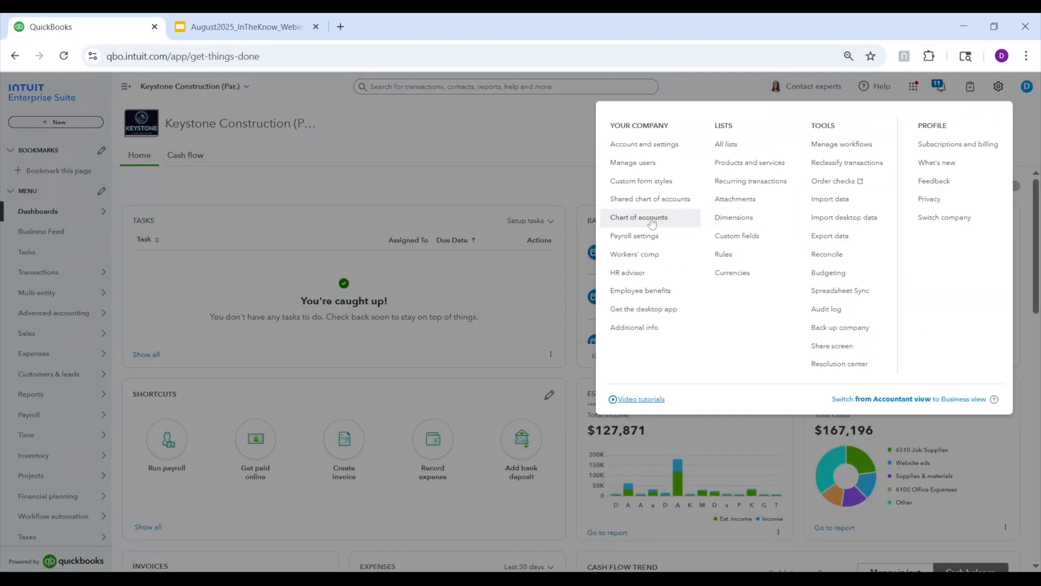
left_click(638, 217)
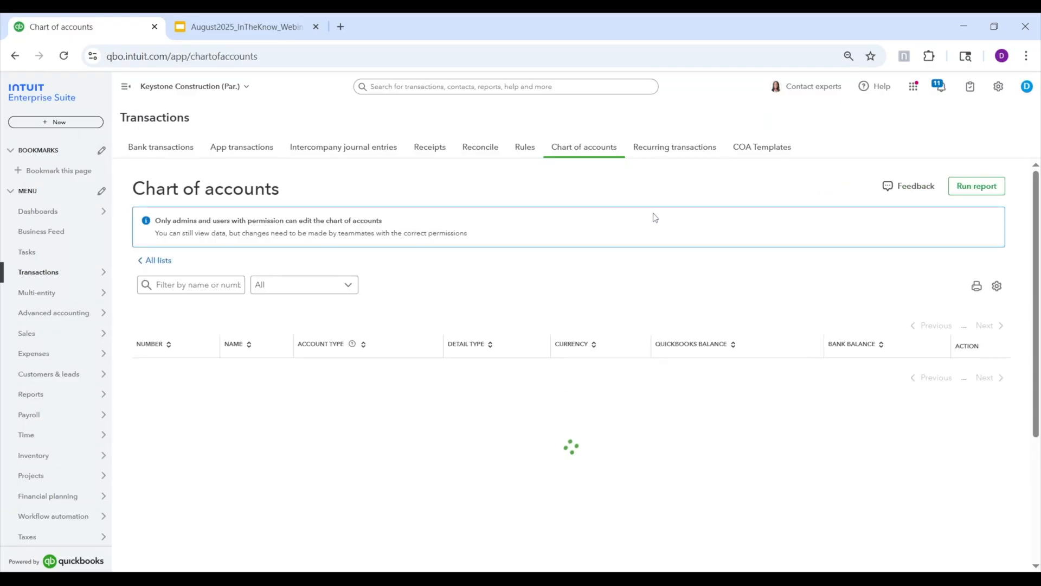
mouse_move(716, 235)
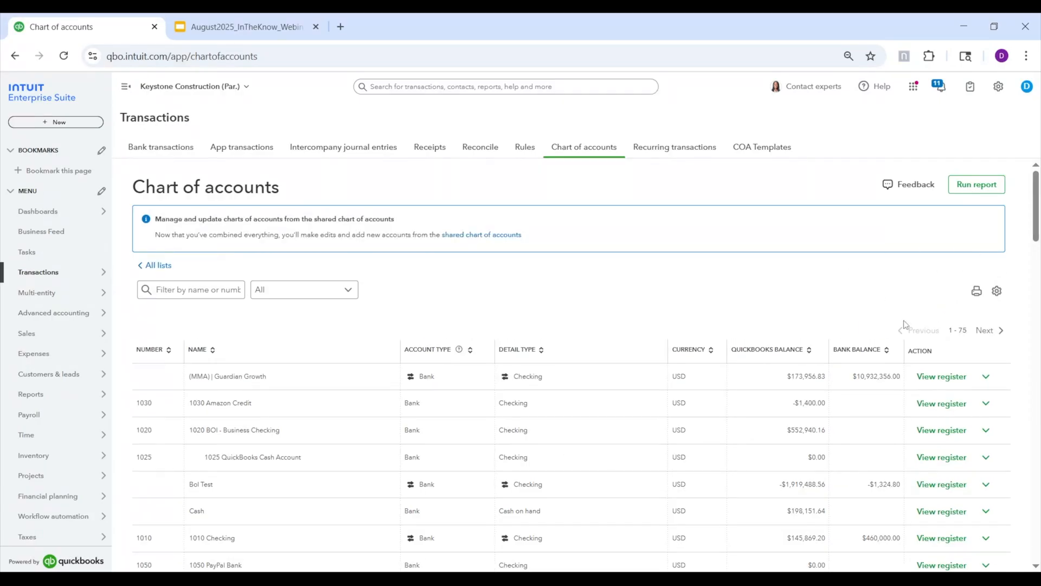
left_click(149, 351)
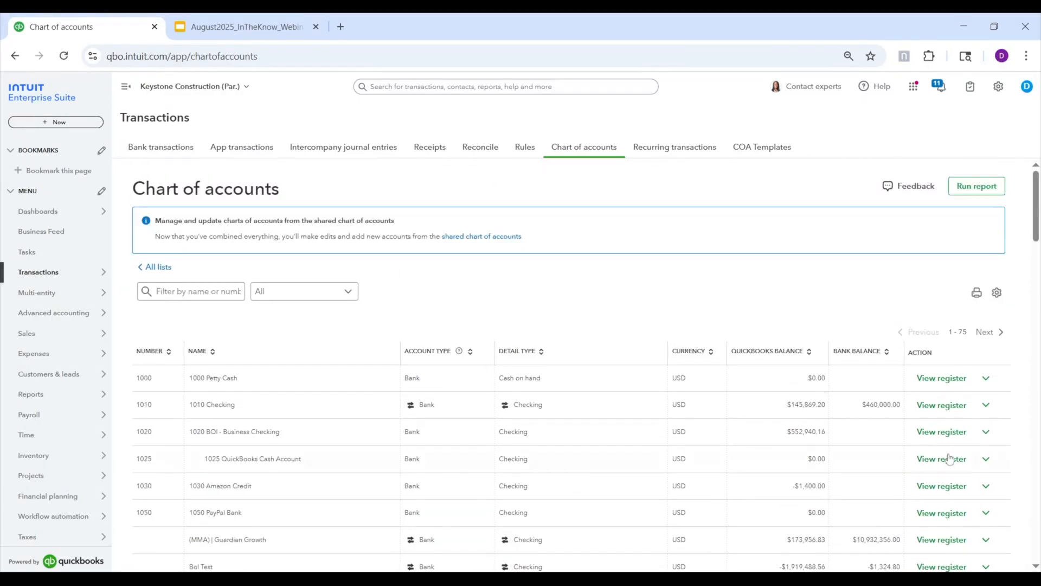
mouse_move(648, 315)
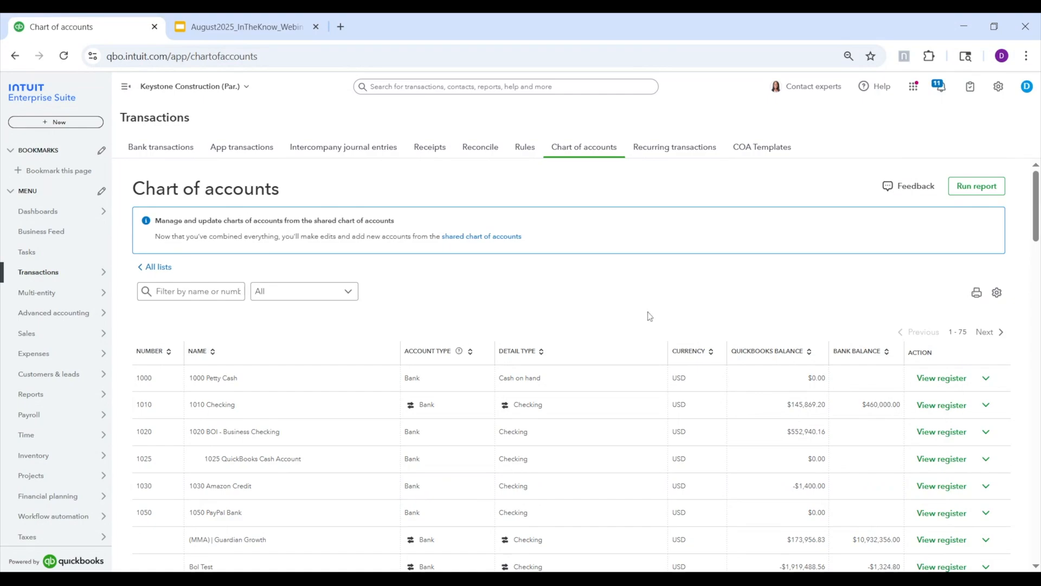
mouse_move(766, 270)
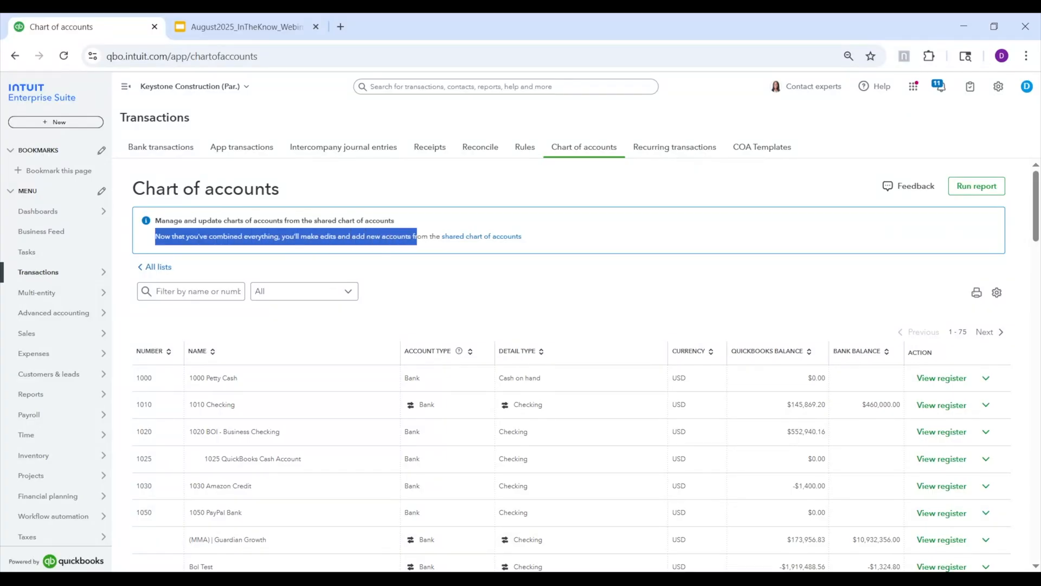
mouse_move(482, 235)
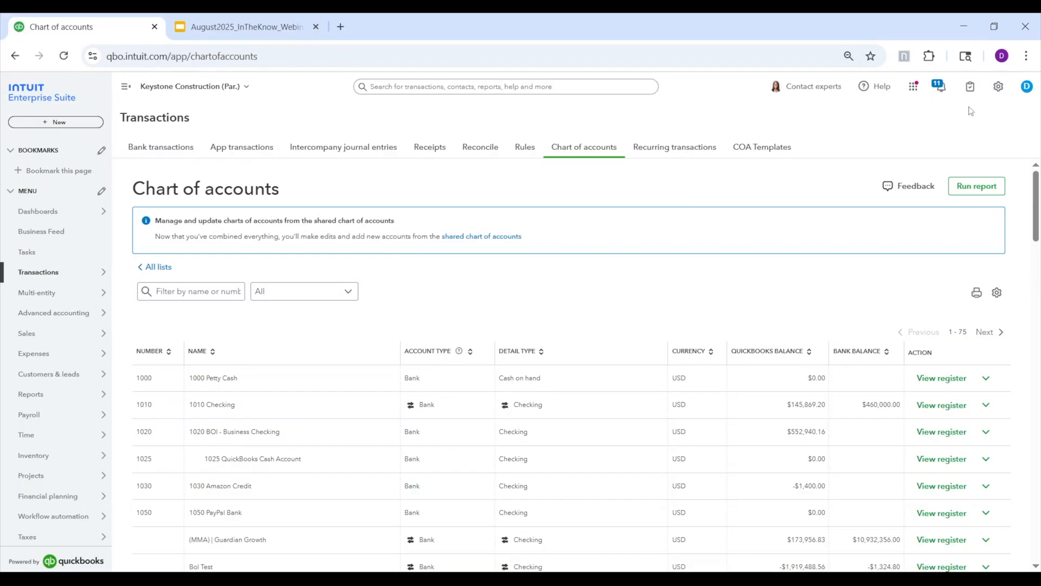
left_click(998, 87)
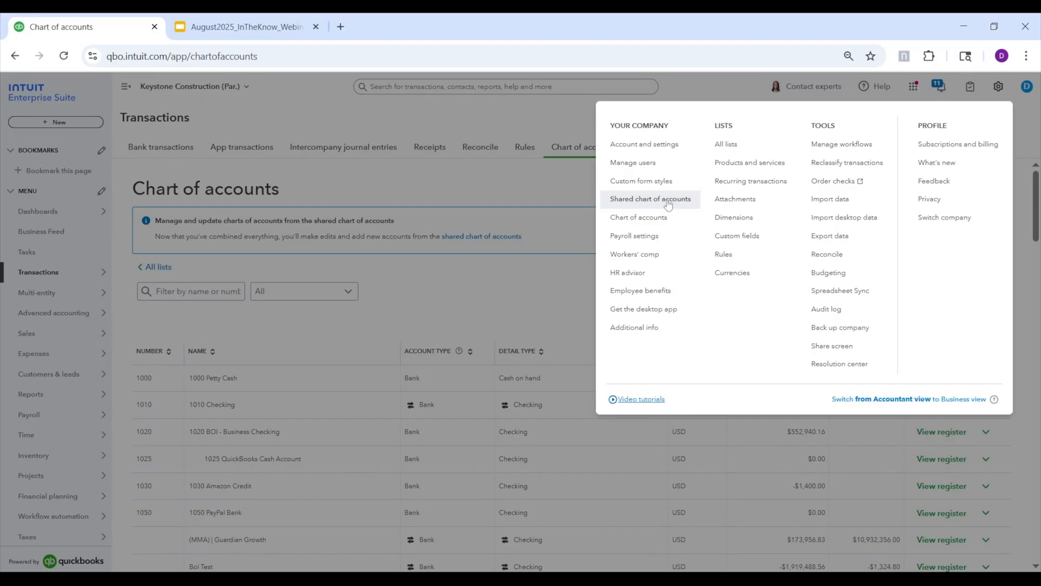
Switch to the shared chart of accounts listing companies using each account
left_click(650, 199)
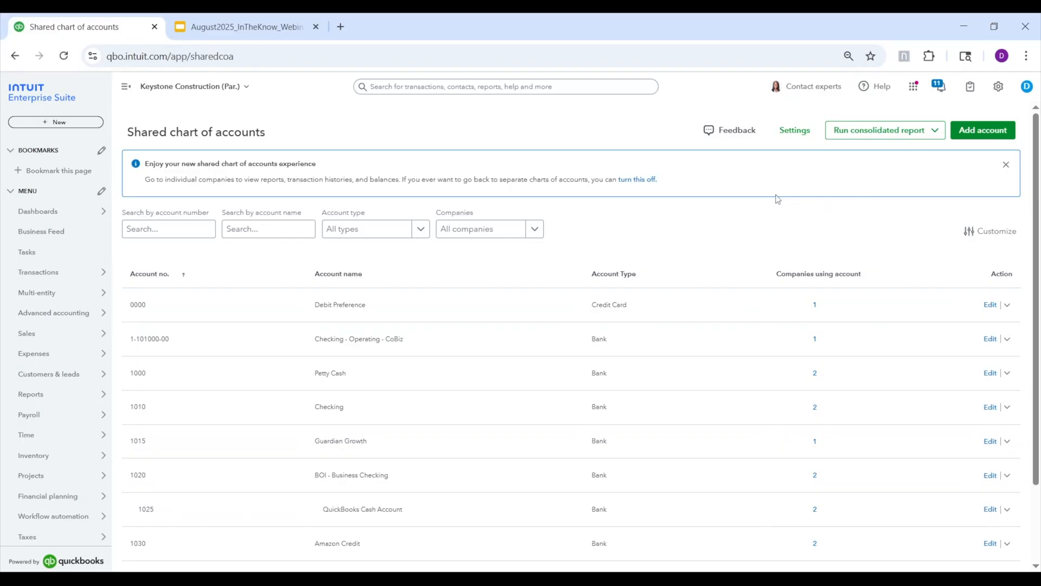
mouse_move(767, 203)
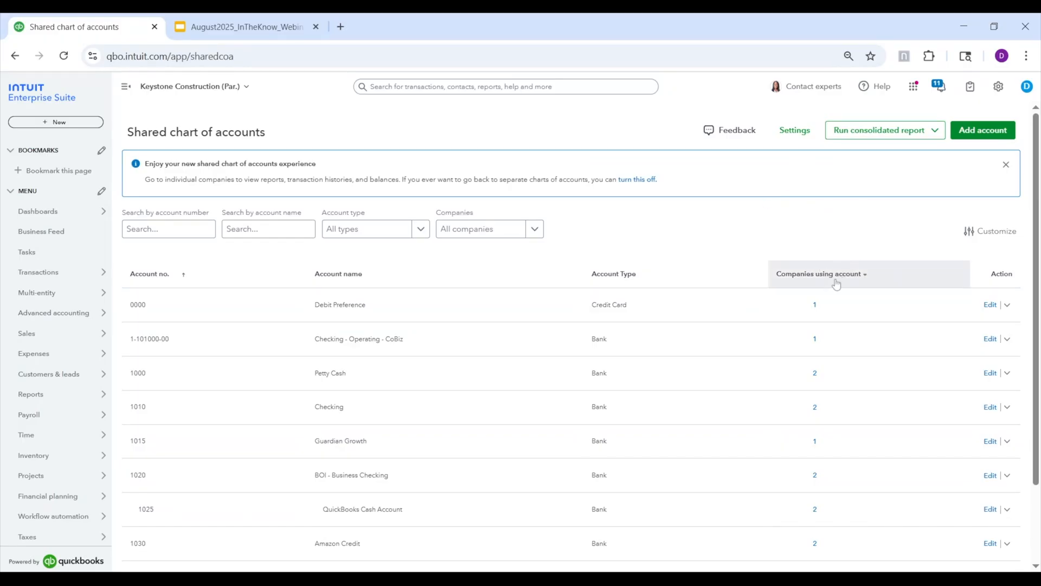
mouse_move(844, 291)
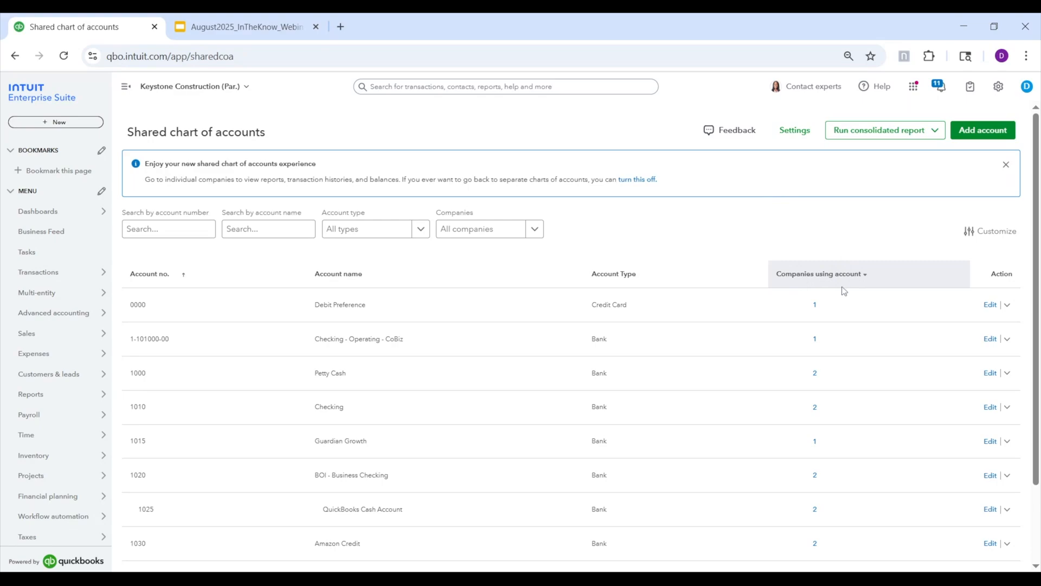
mouse_move(401, 311)
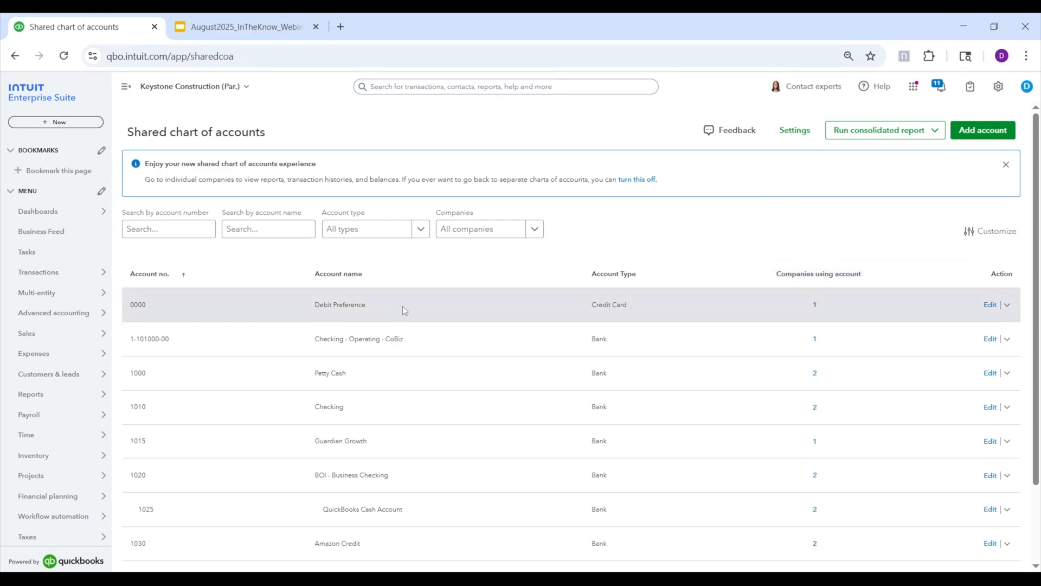
mouse_move(377, 213)
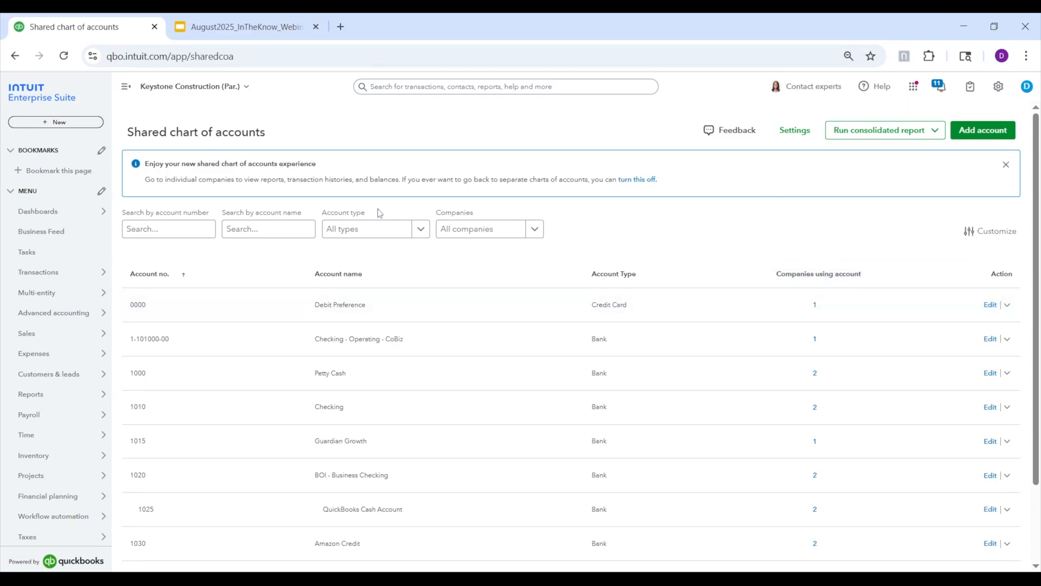
Filter the shared chart of accounts by account name 'prof'
left_click(168, 229)
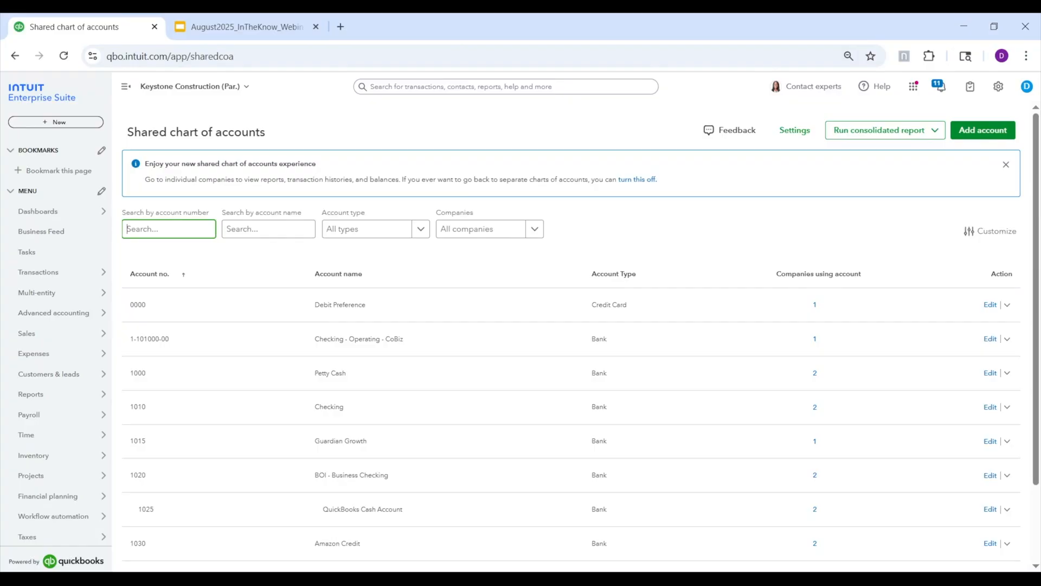
left_click(268, 229)
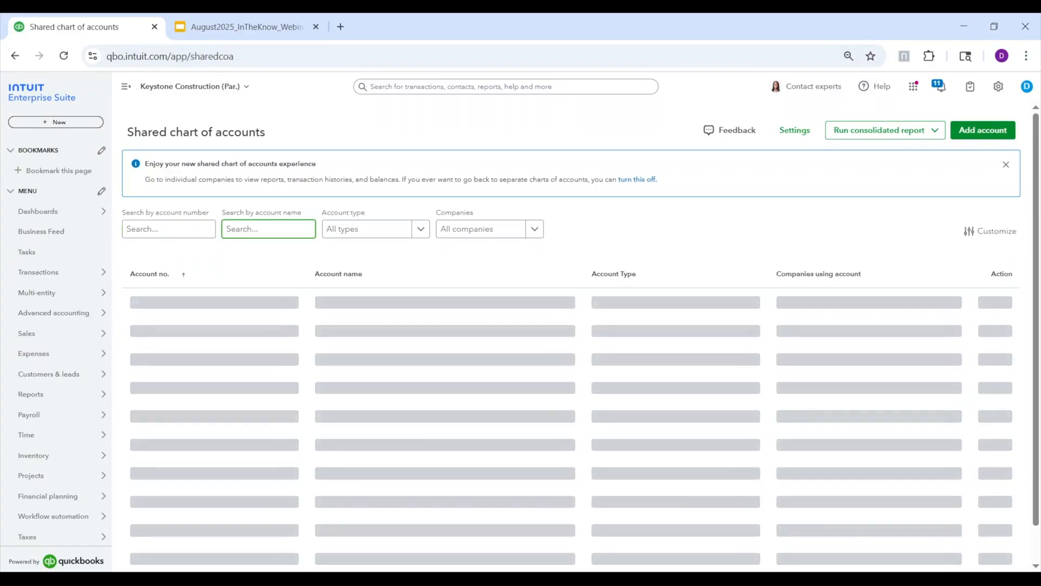
type("prof")
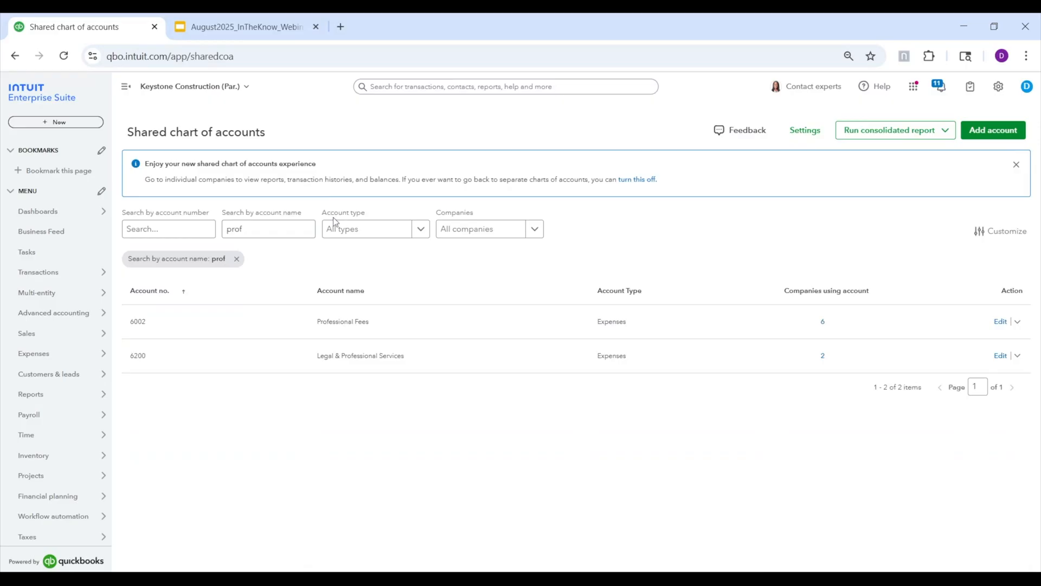
mouse_move(842, 329)
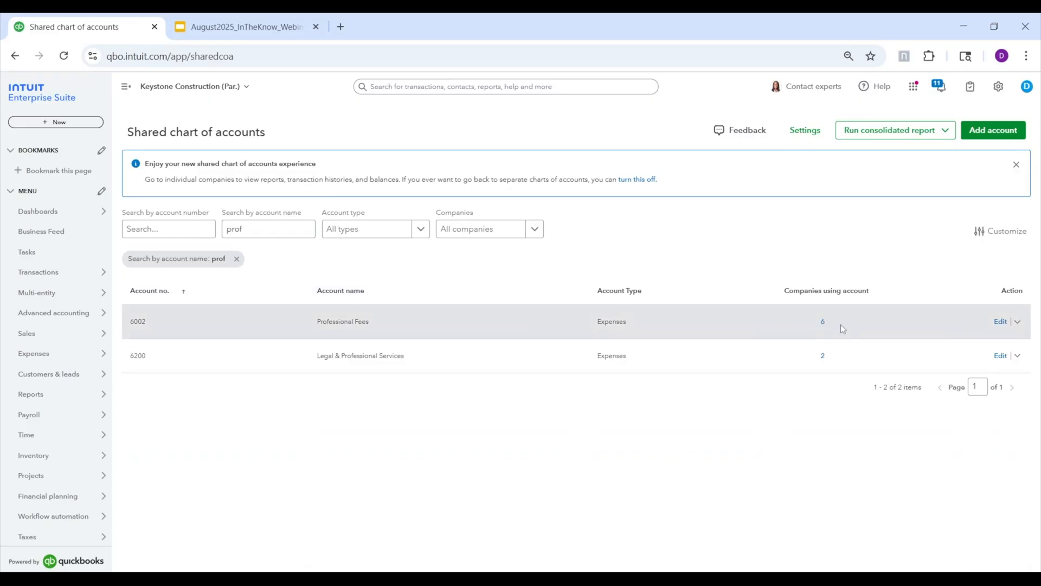
mouse_move(657, 321)
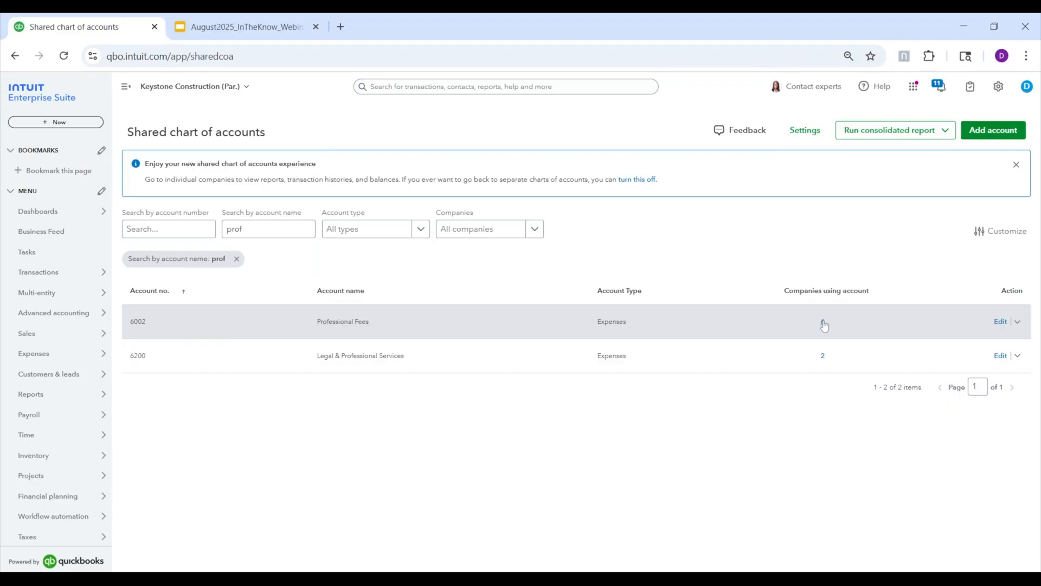
Share Professional Fees with all companies, adding Keystone BlueCraft and Keystone Volt
left_click(999, 321)
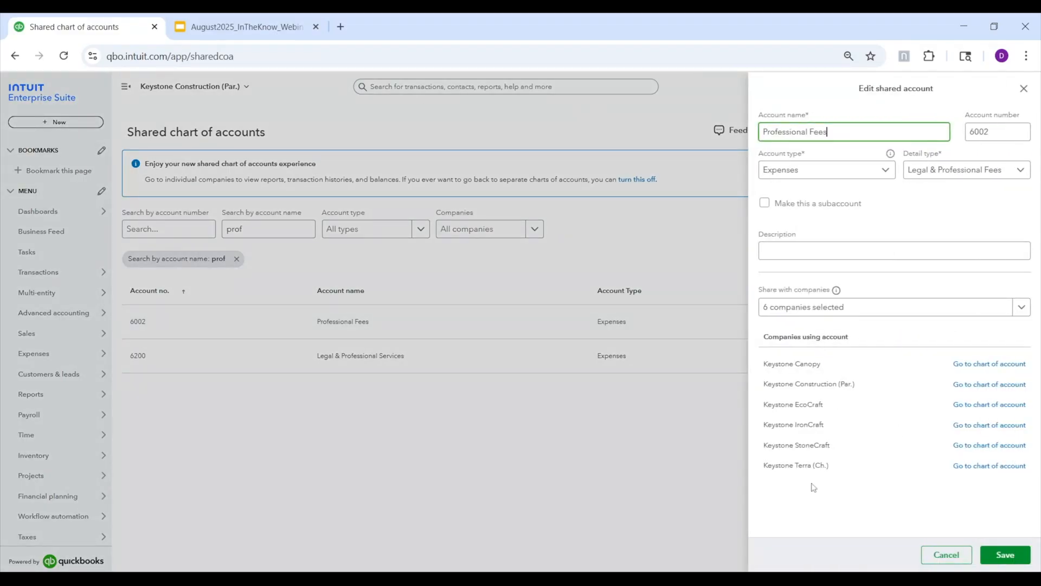
mouse_move(853, 359)
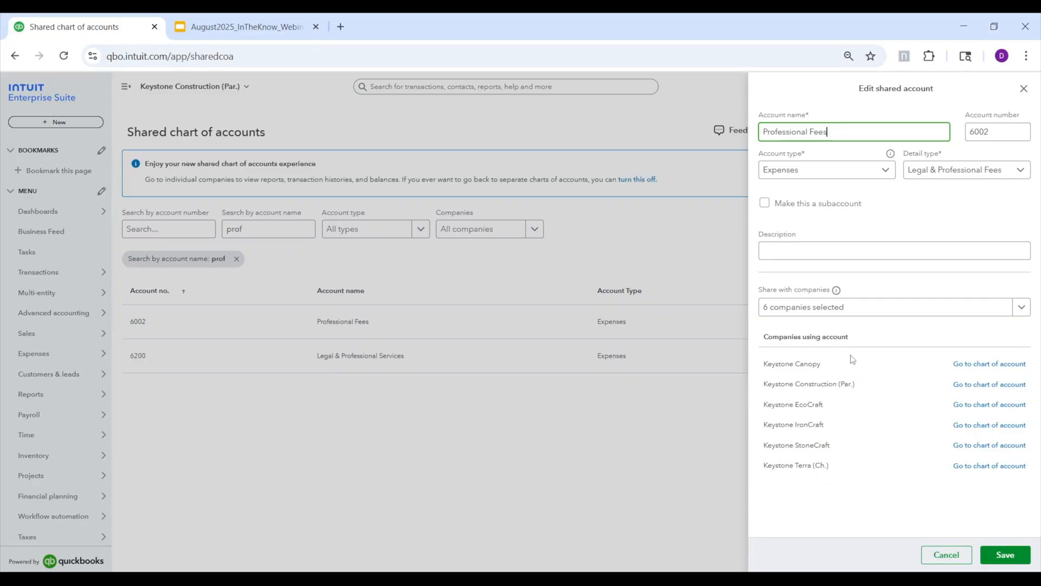
left_click(1022, 306)
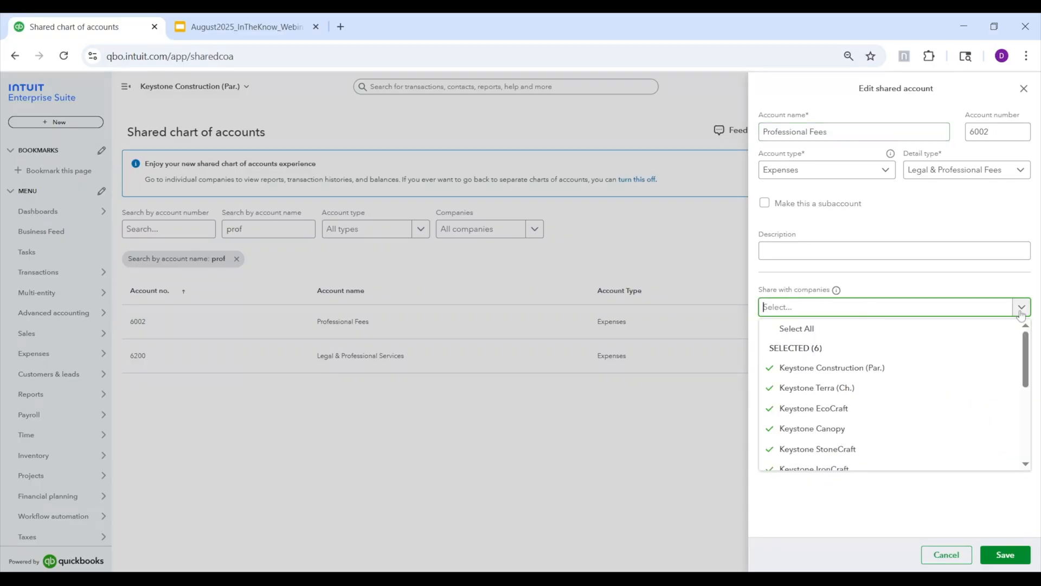
scroll("down", 3)
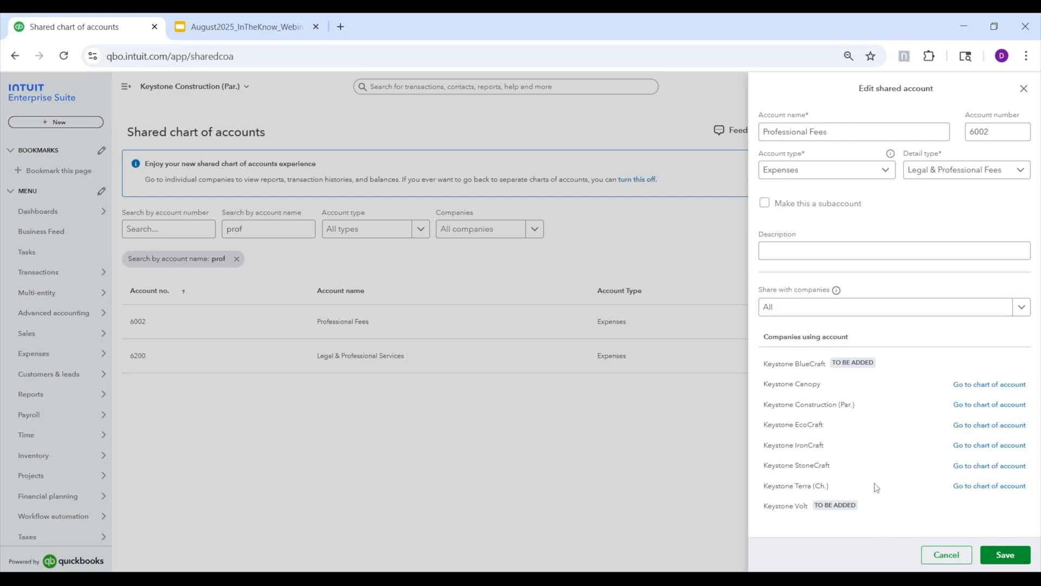
mouse_move(931, 506)
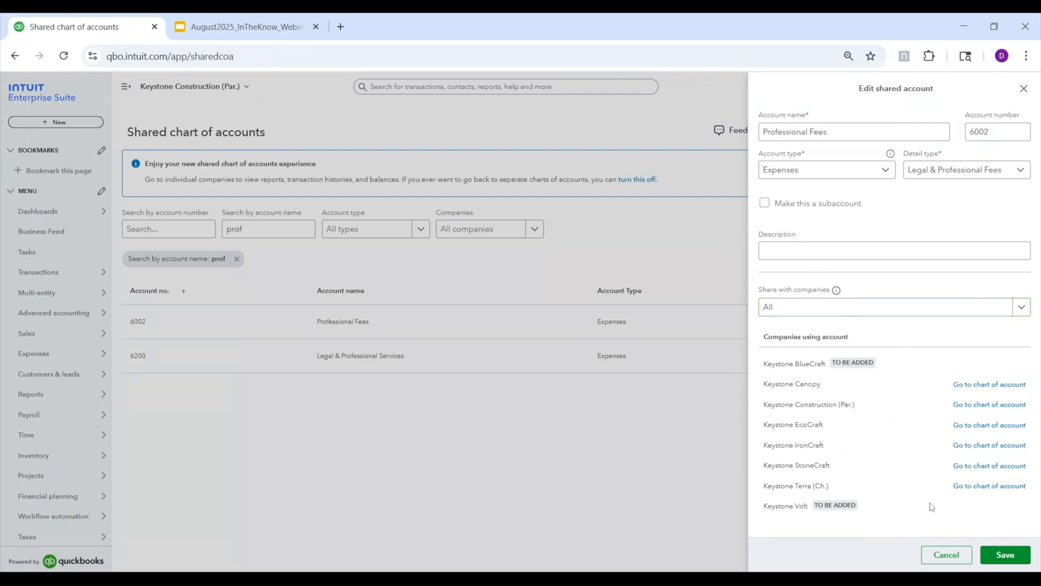
mouse_move(916, 524)
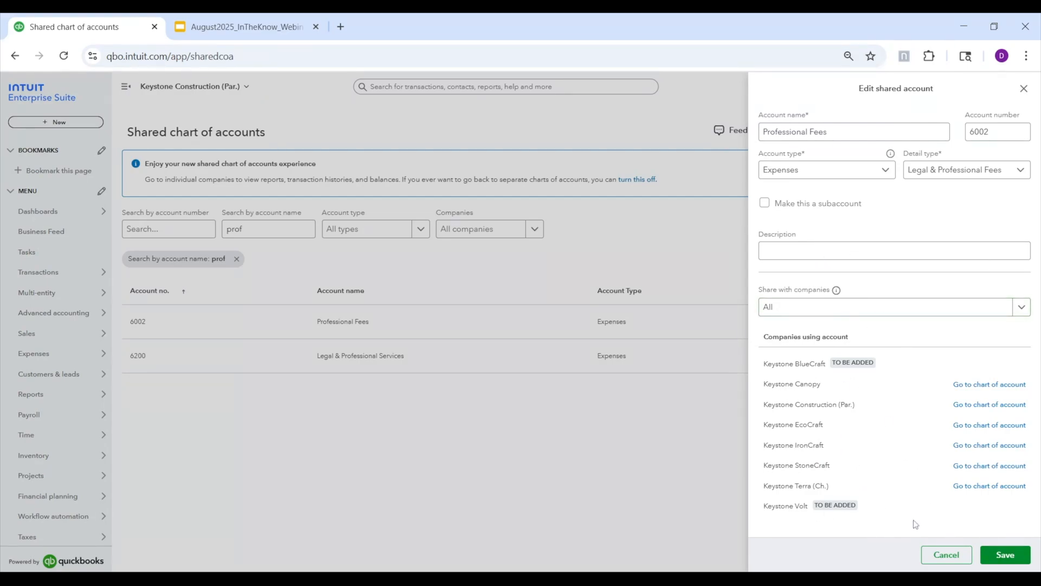
left_click(946, 554)
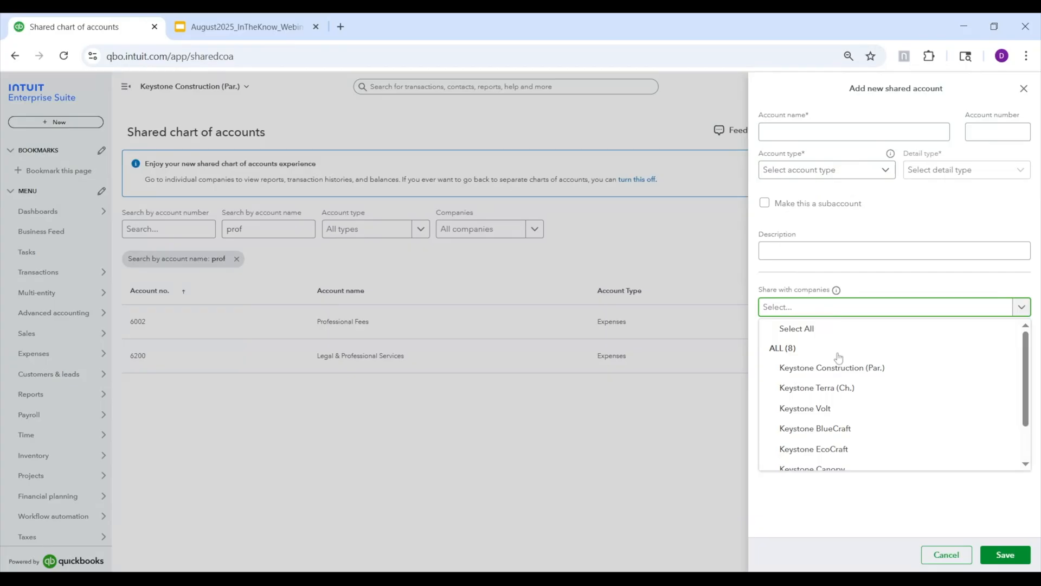
mouse_move(833, 408)
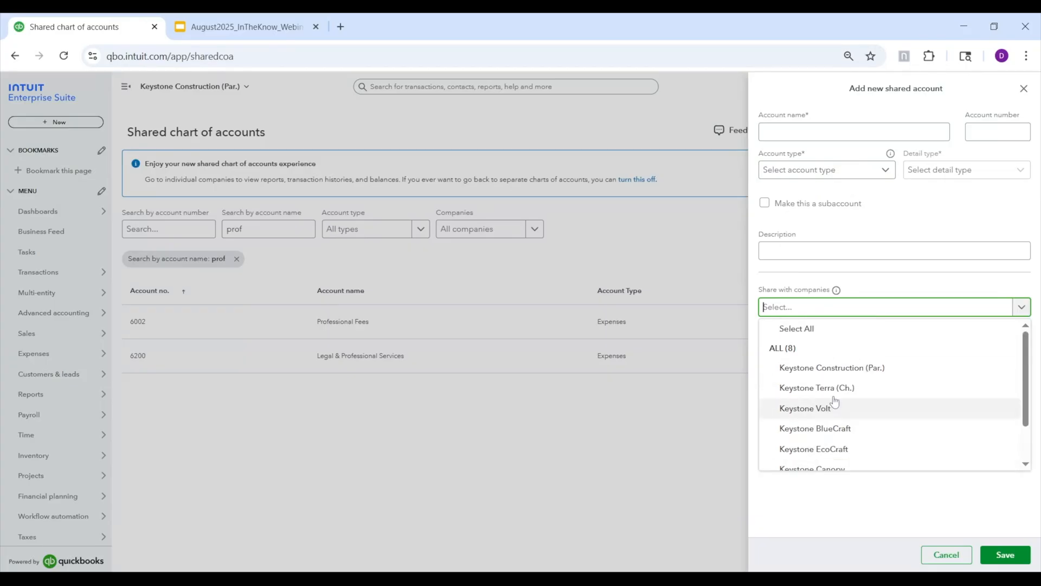
Scroll the new shared account form's company list showing all eight Keystone companies
scroll("down", 3)
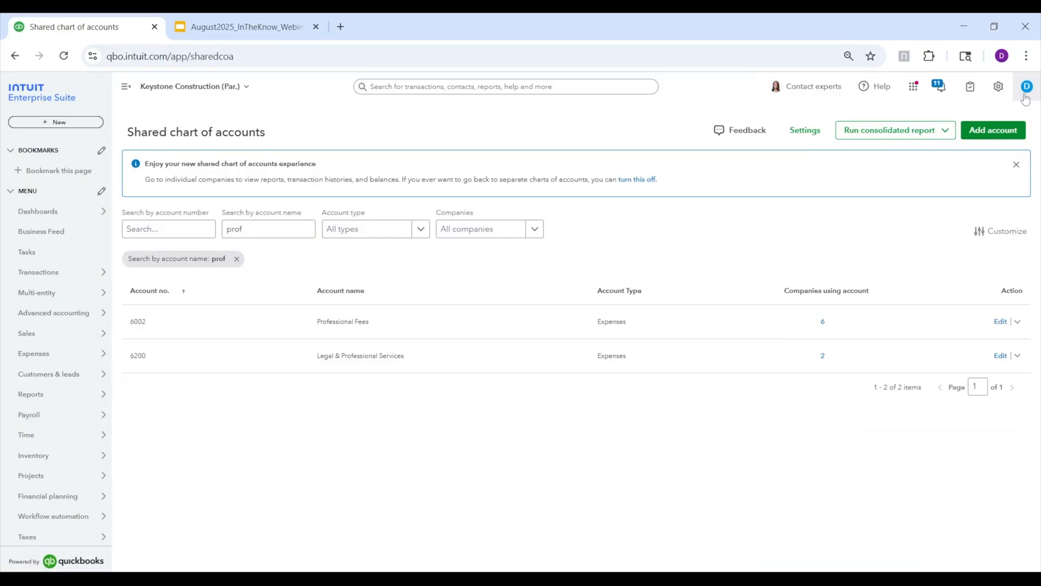
mouse_move(644, 321)
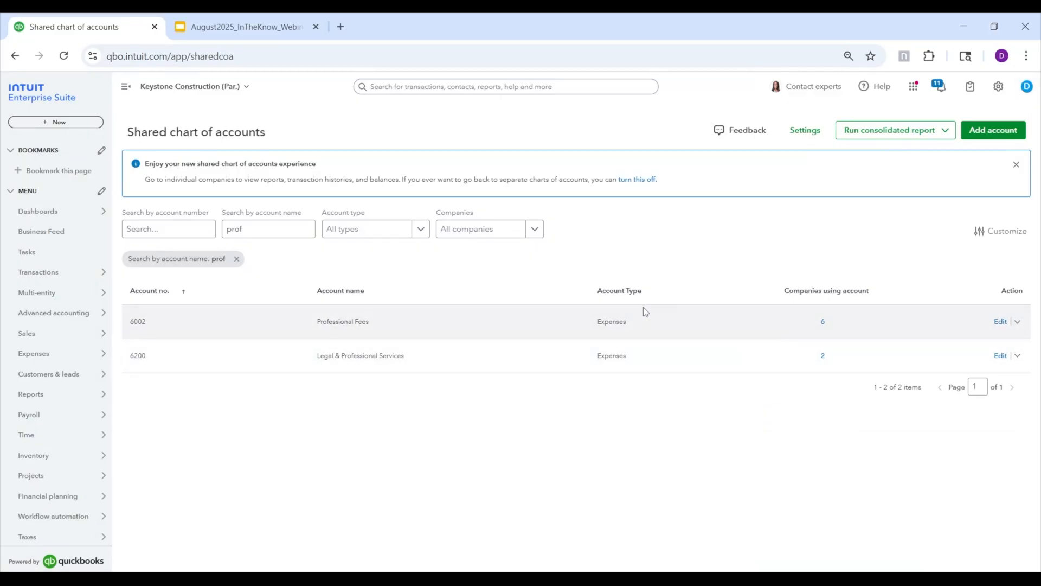
mouse_move(694, 243)
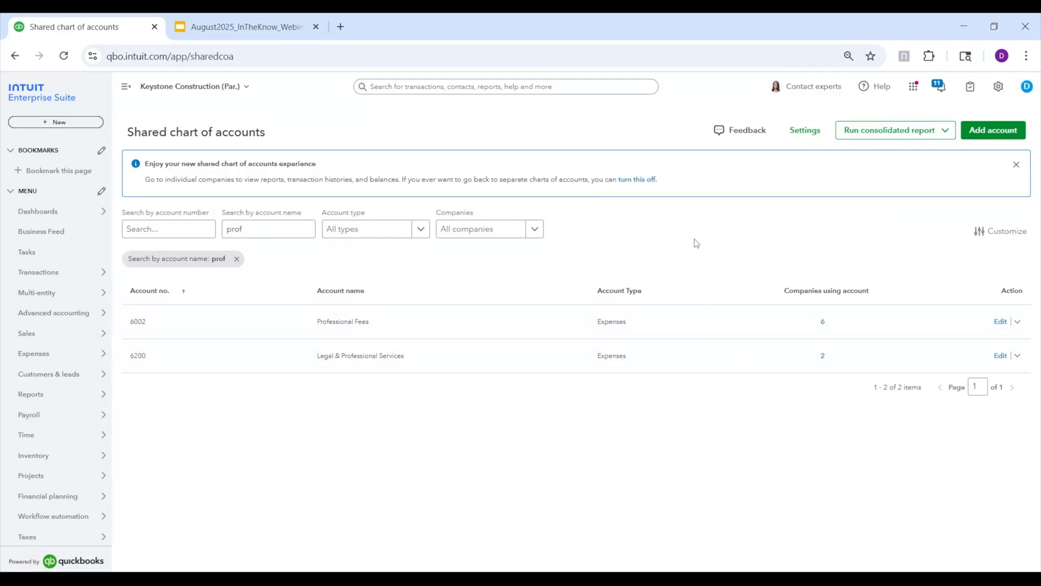
mouse_move(729, 208)
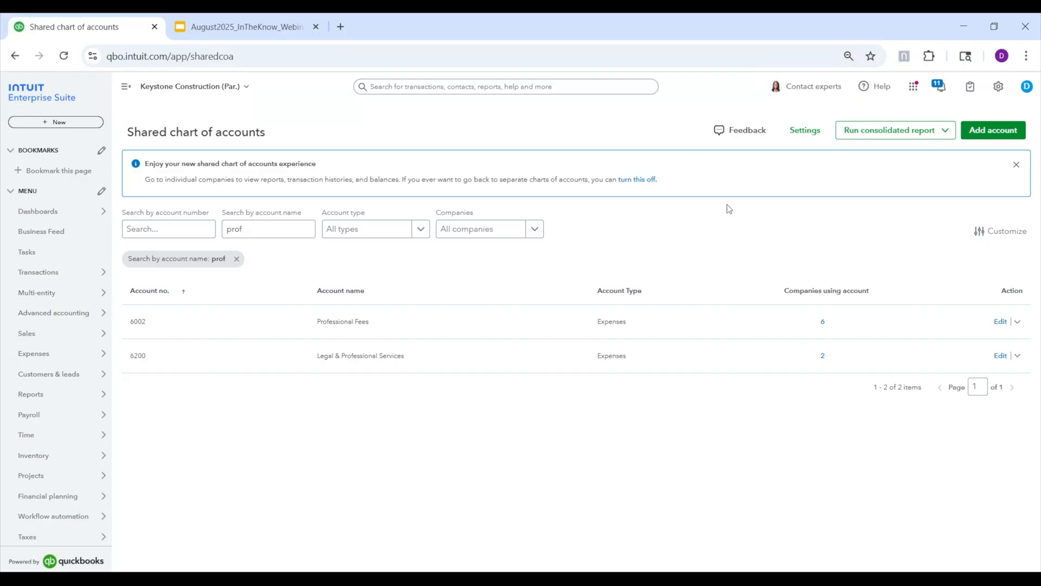
mouse_move(764, 252)
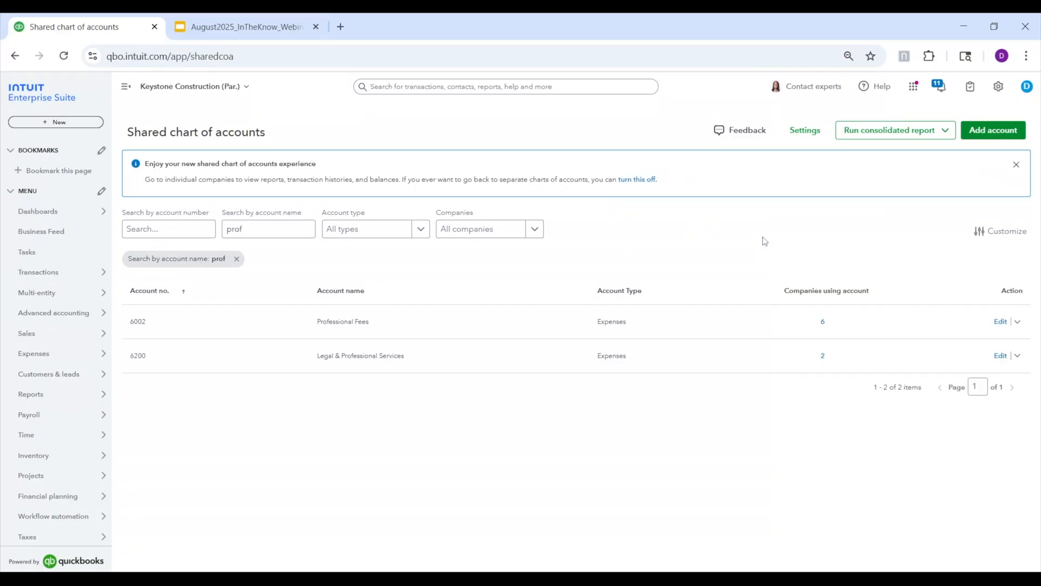
mouse_move(729, 227)
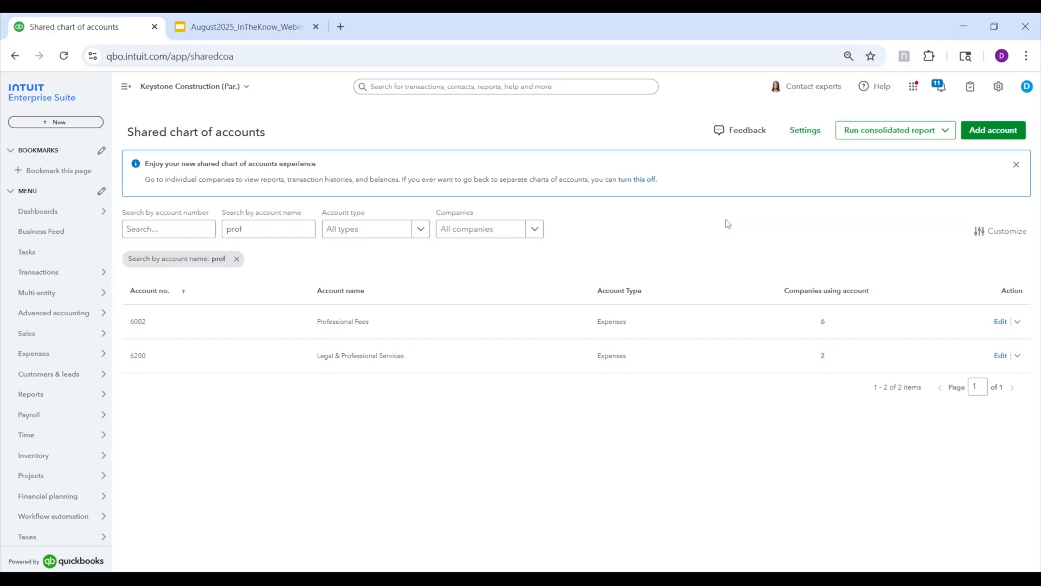
mouse_move(957, 203)
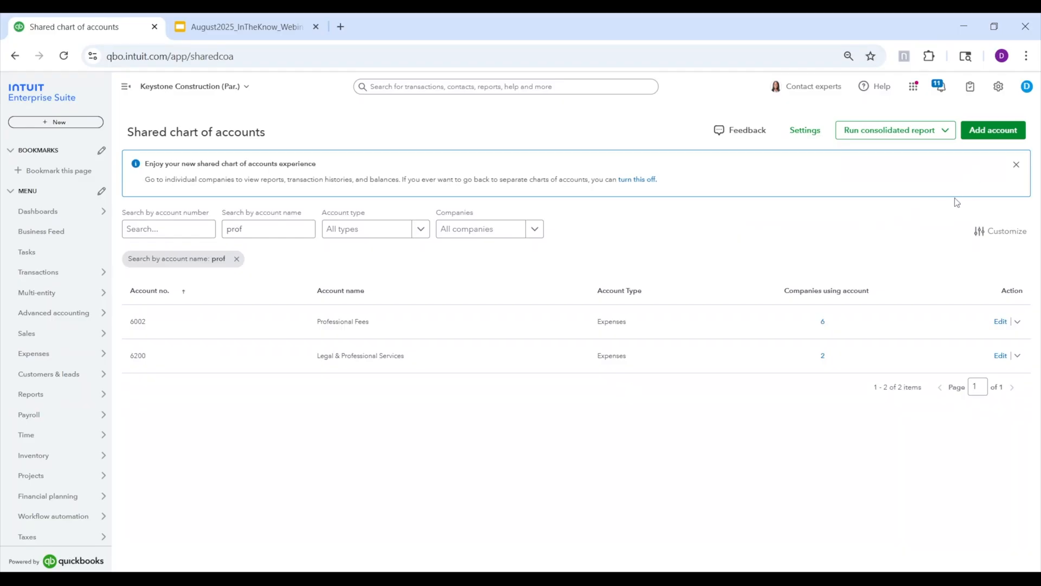
mouse_move(877, 241)
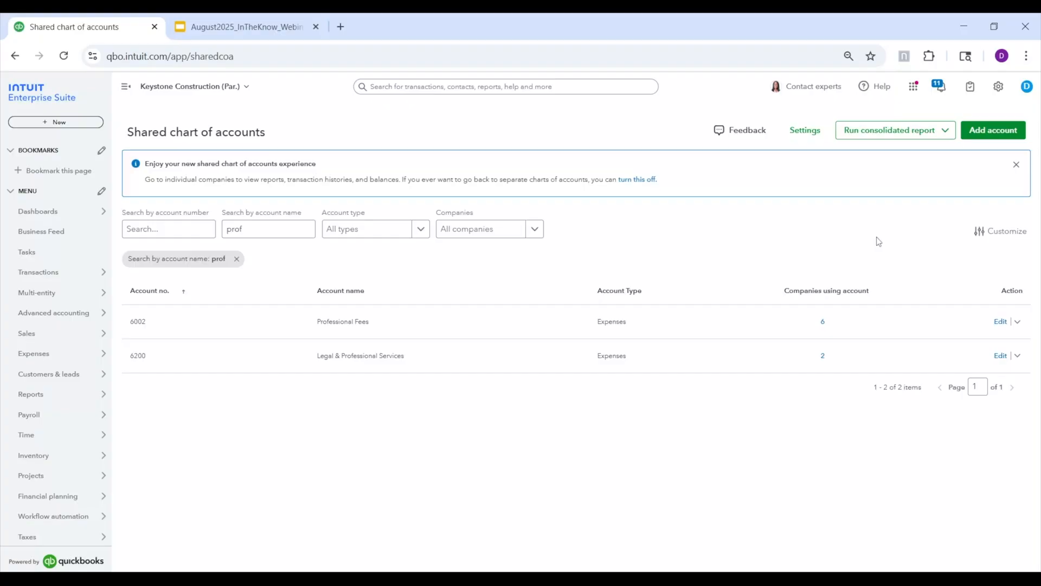
mouse_move(764, 219)
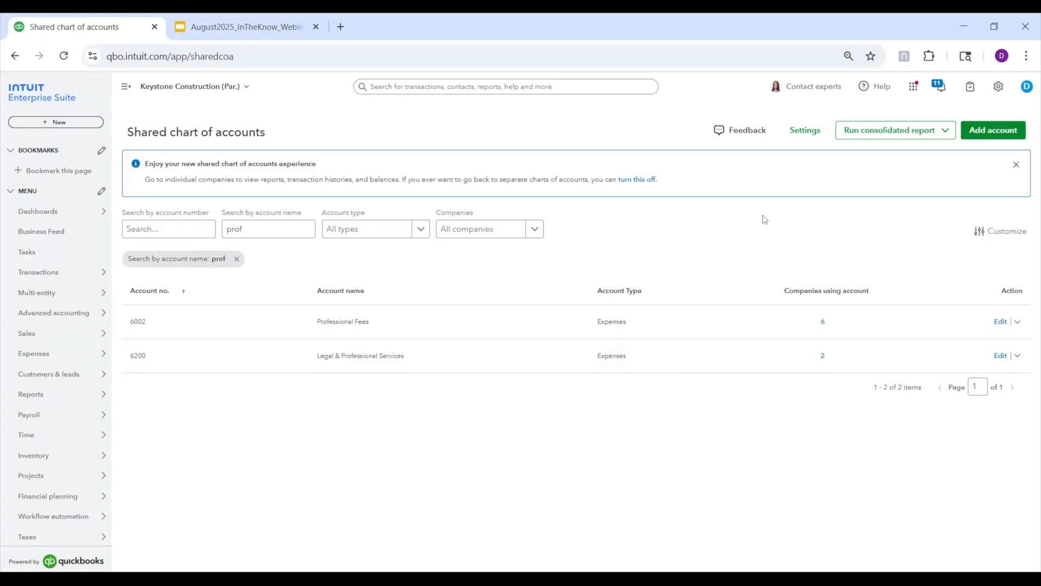
mouse_move(769, 224)
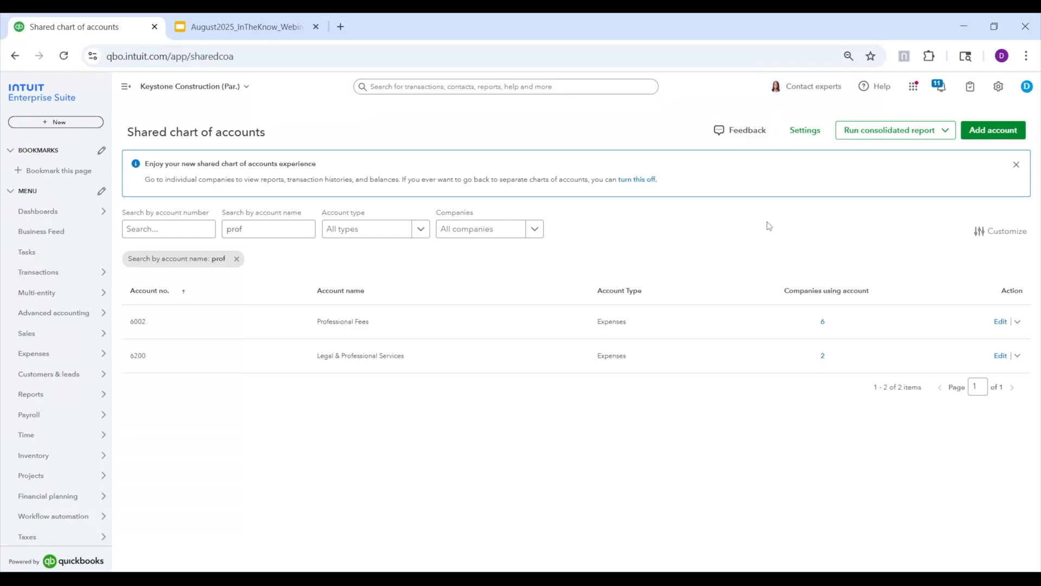
mouse_move(757, 229)
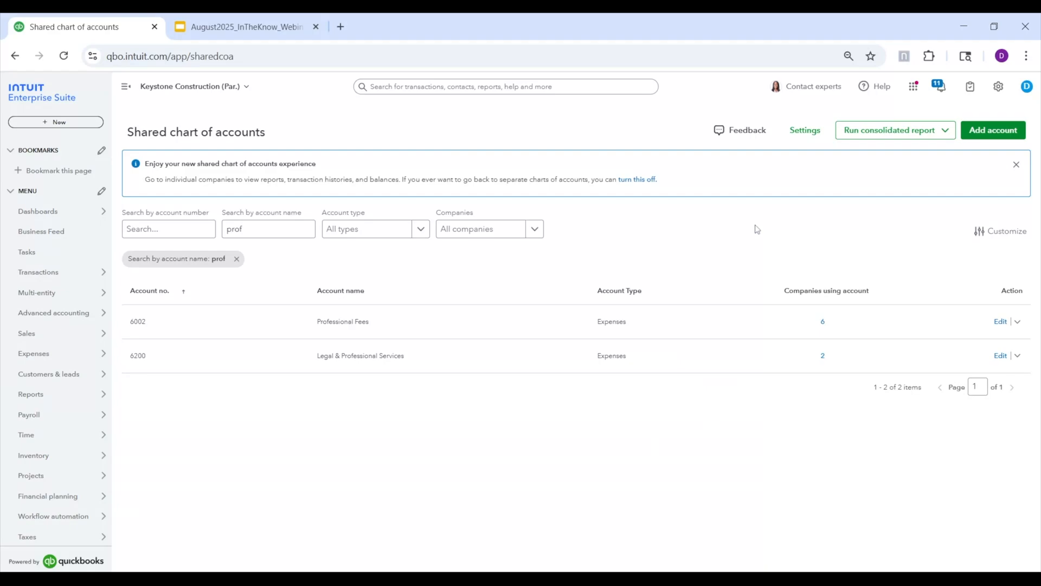
mouse_move(809, 231)
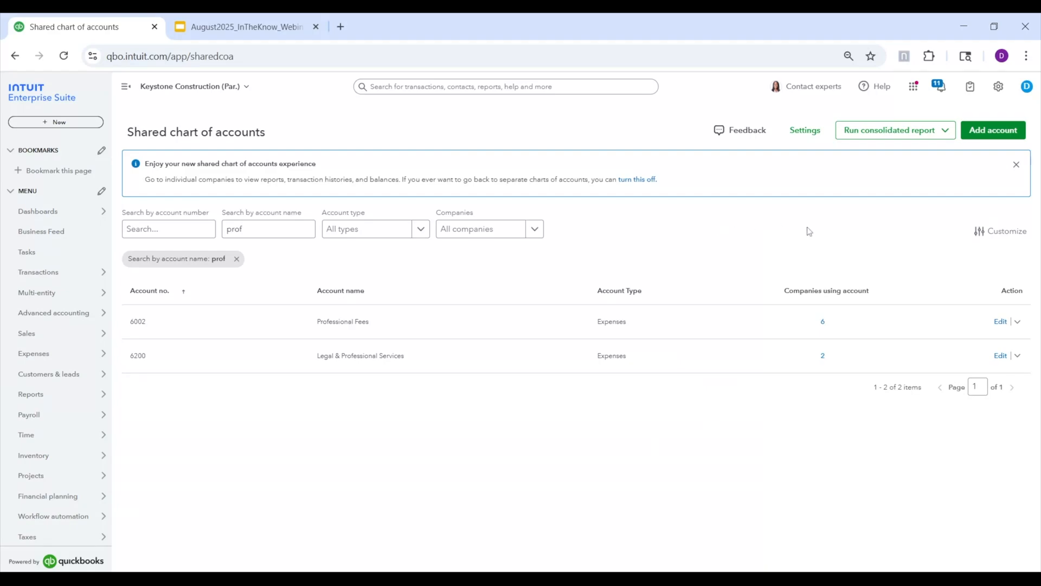
mouse_move(833, 208)
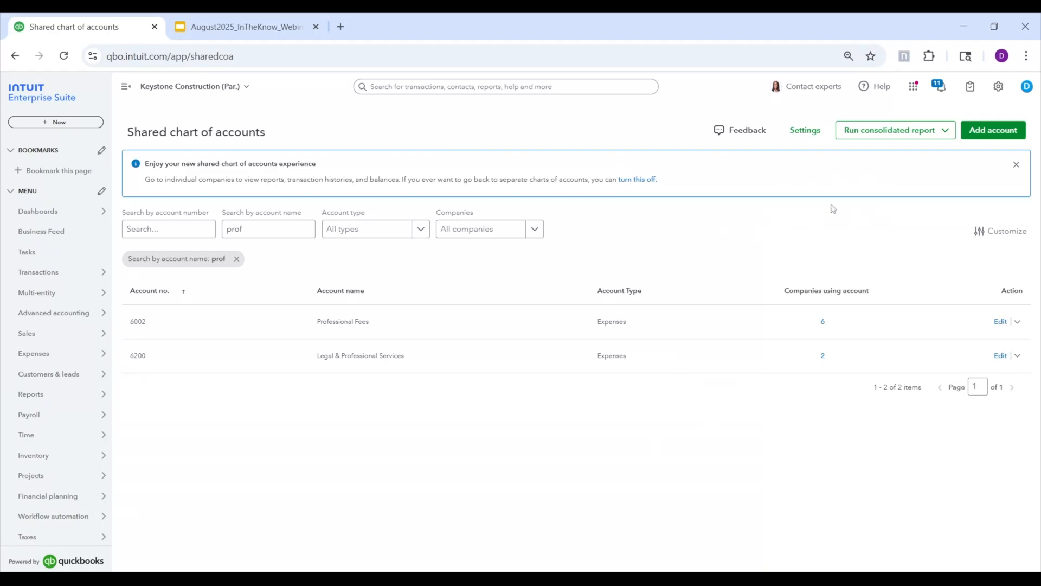
mouse_move(711, 153)
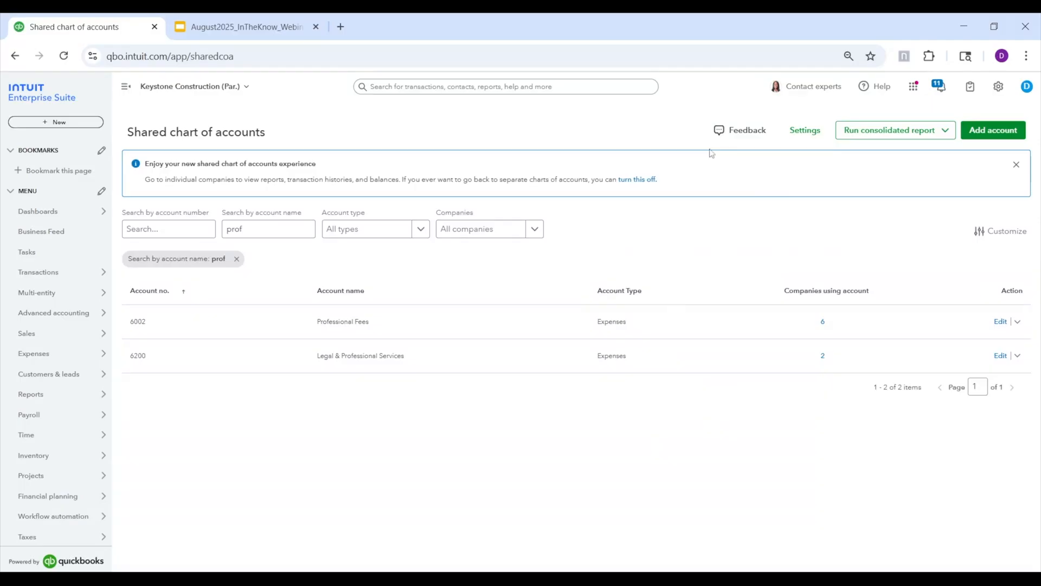
Go to the Business Feed, then choose Dimensions from the gear menu's Lists
left_click(41, 231)
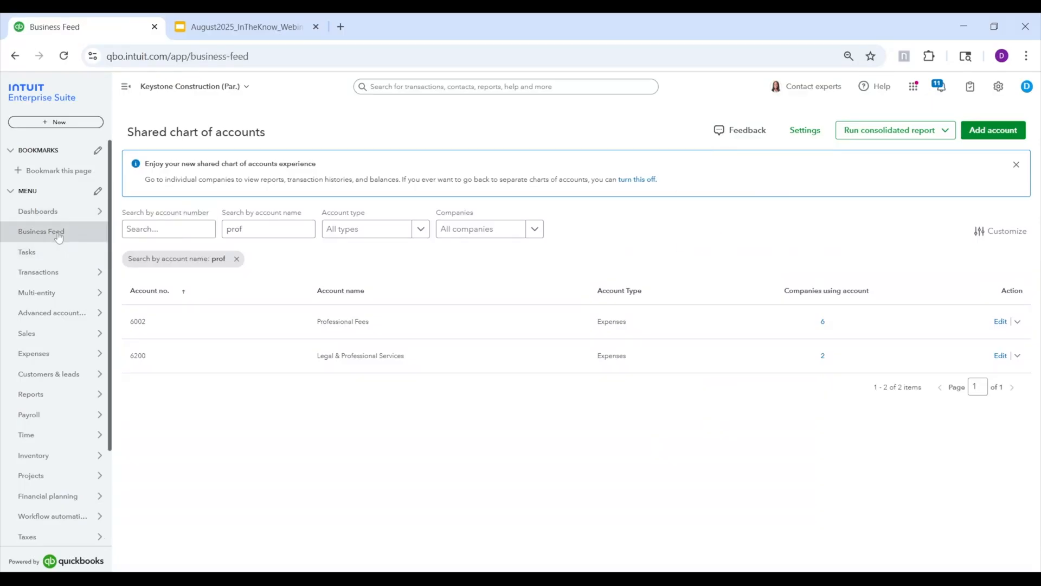
left_click(41, 231)
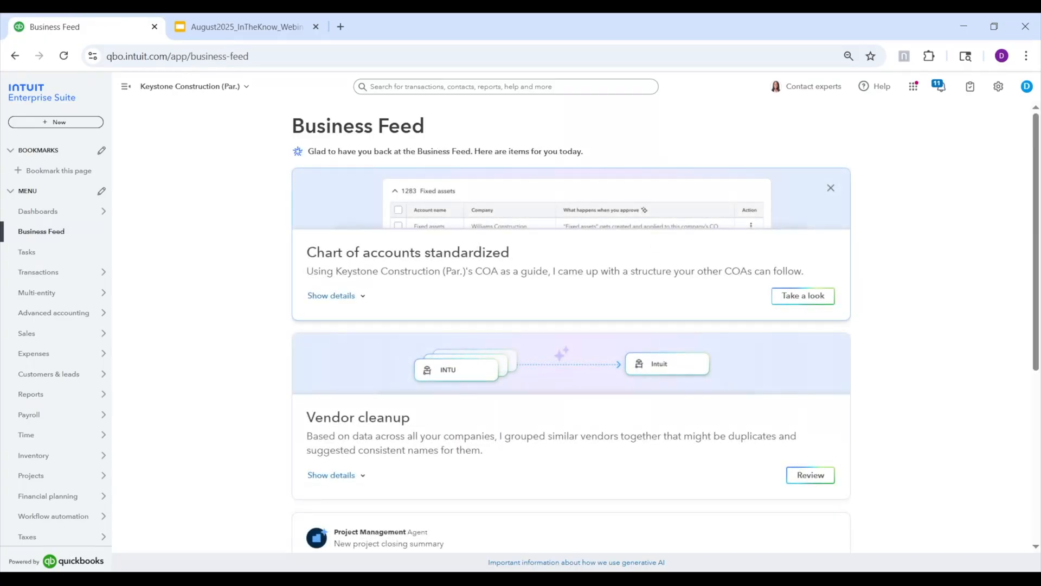
mouse_move(796, 212)
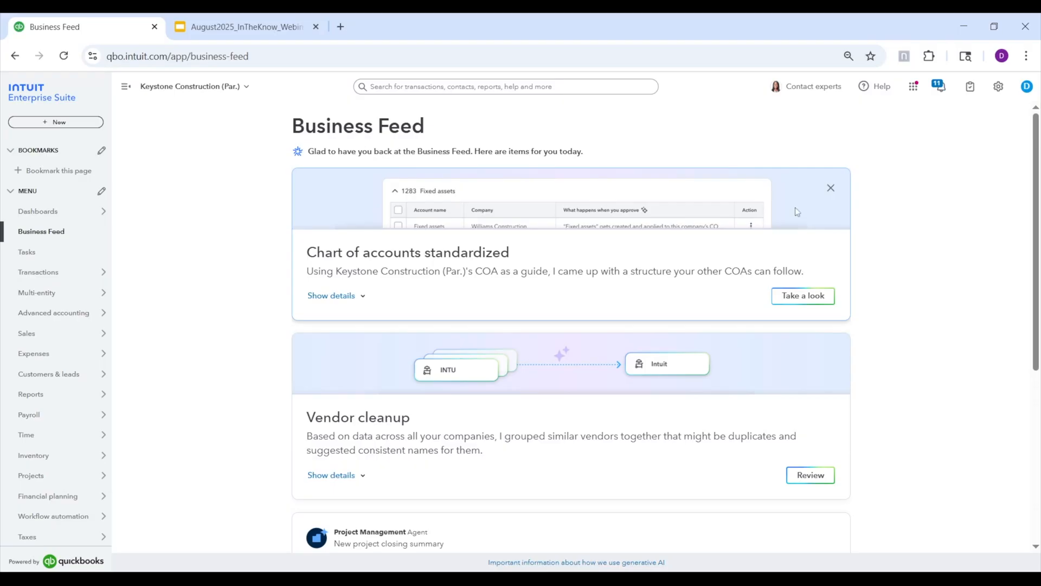
left_click(997, 87)
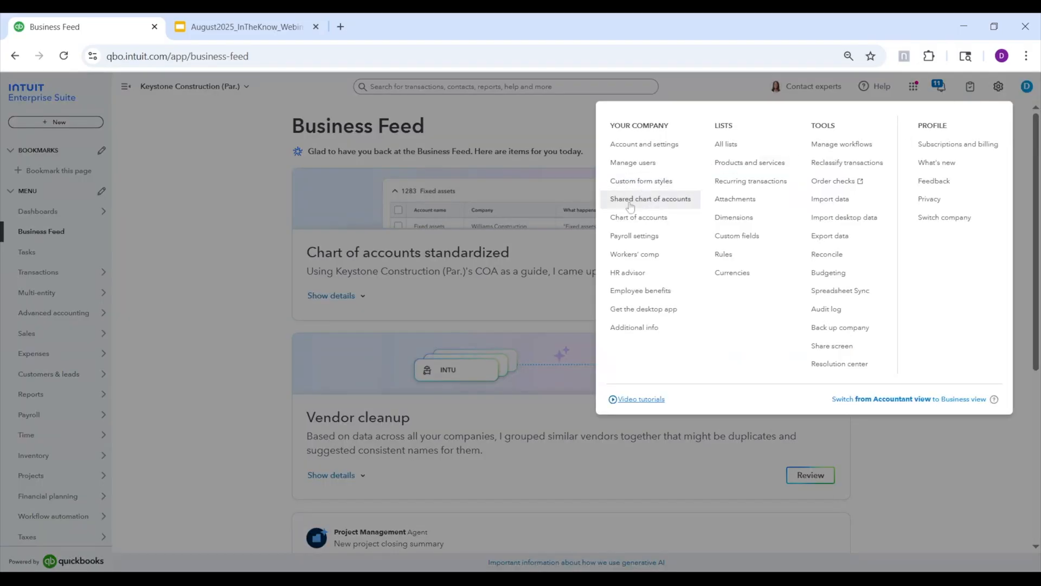
mouse_move(660, 208)
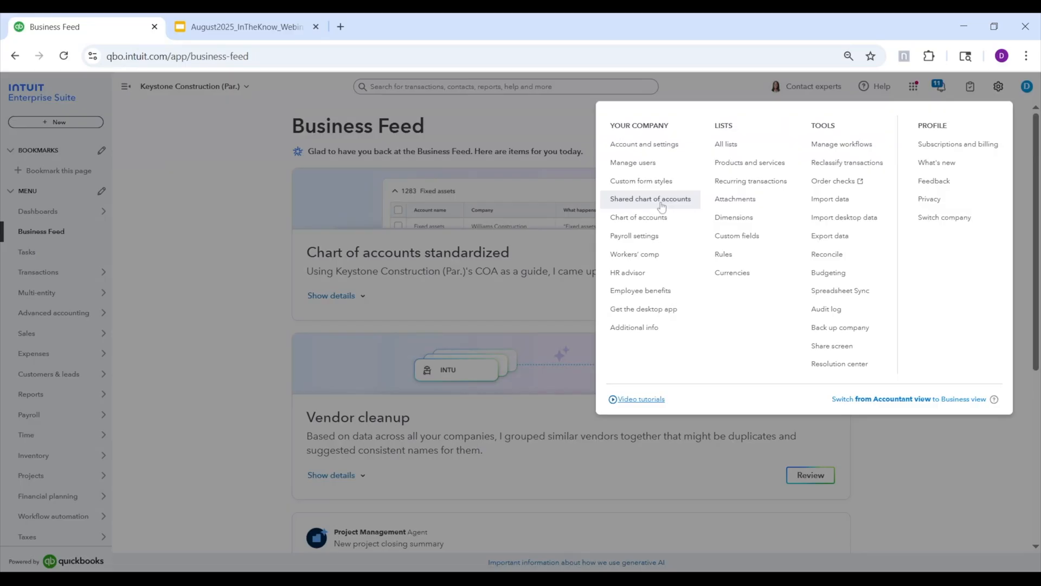
mouse_move(642, 203)
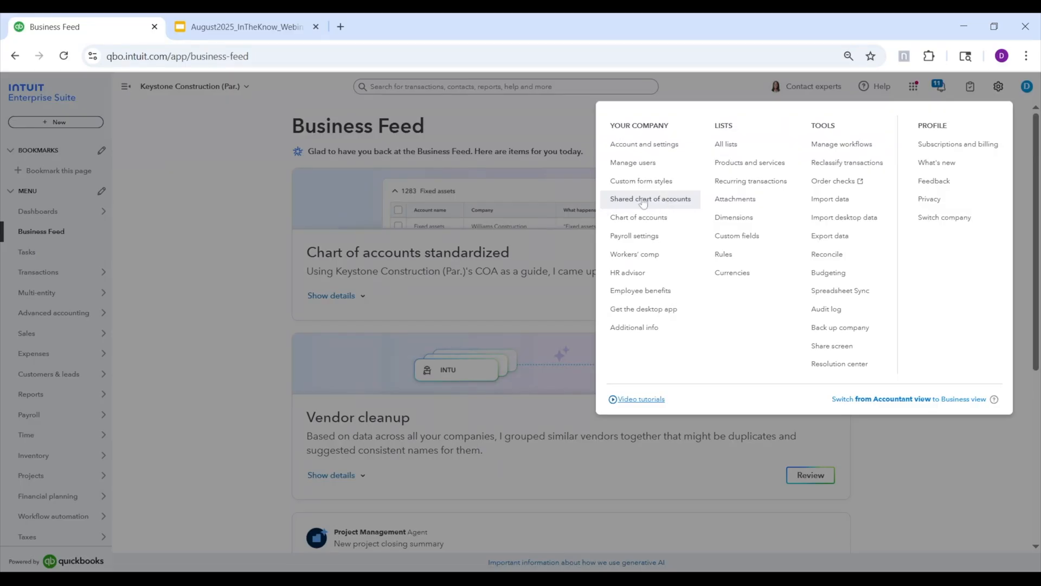
mouse_move(733, 217)
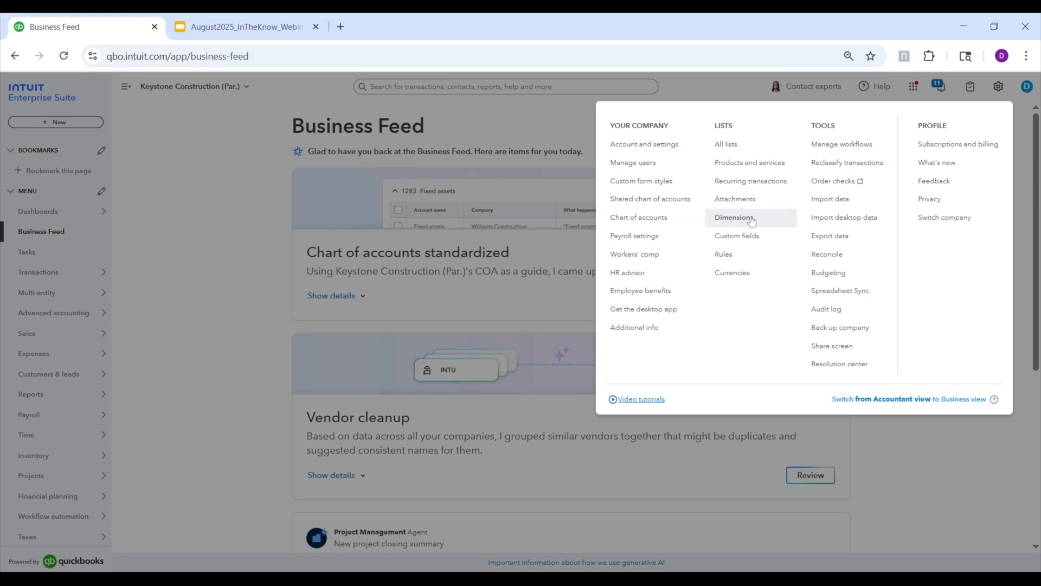
left_click(733, 217)
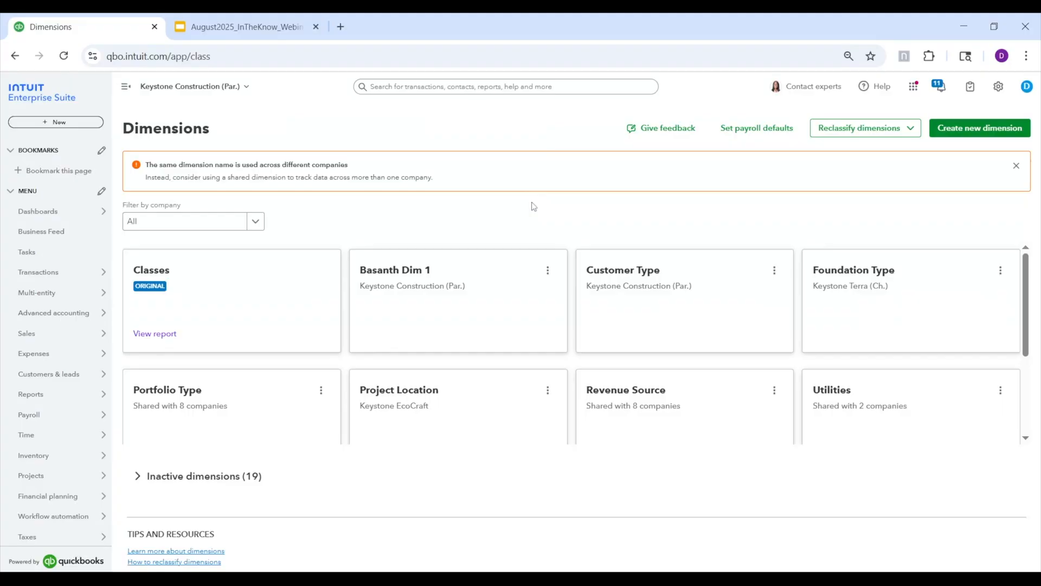
mouse_move(400, 292)
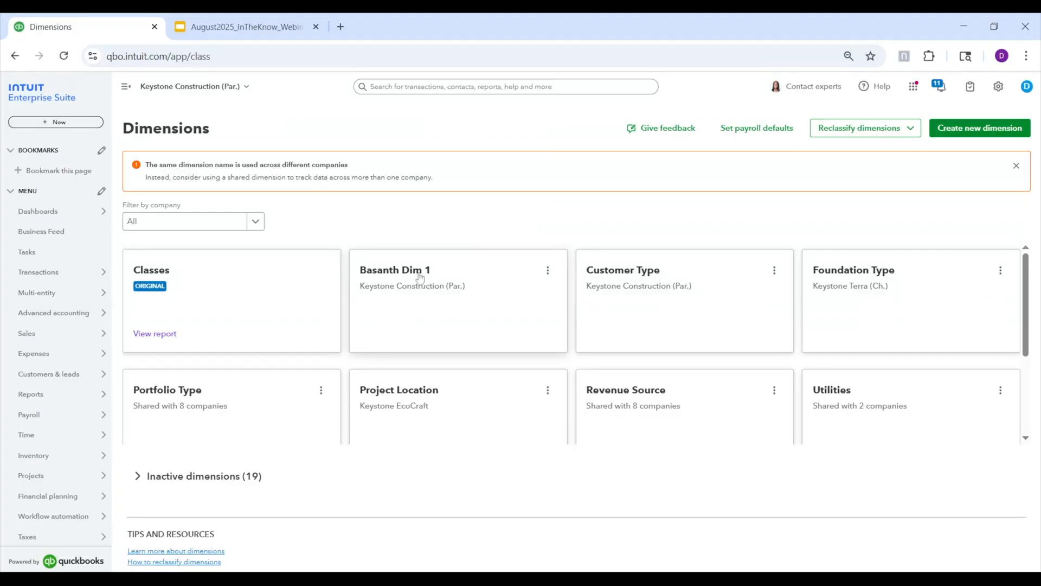
mouse_move(507, 272)
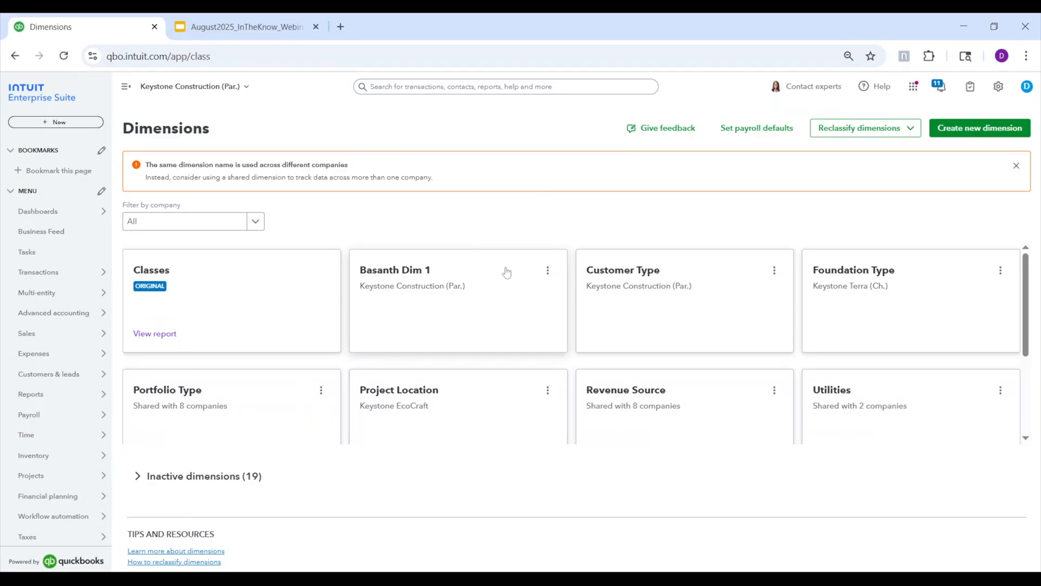
mouse_move(616, 294)
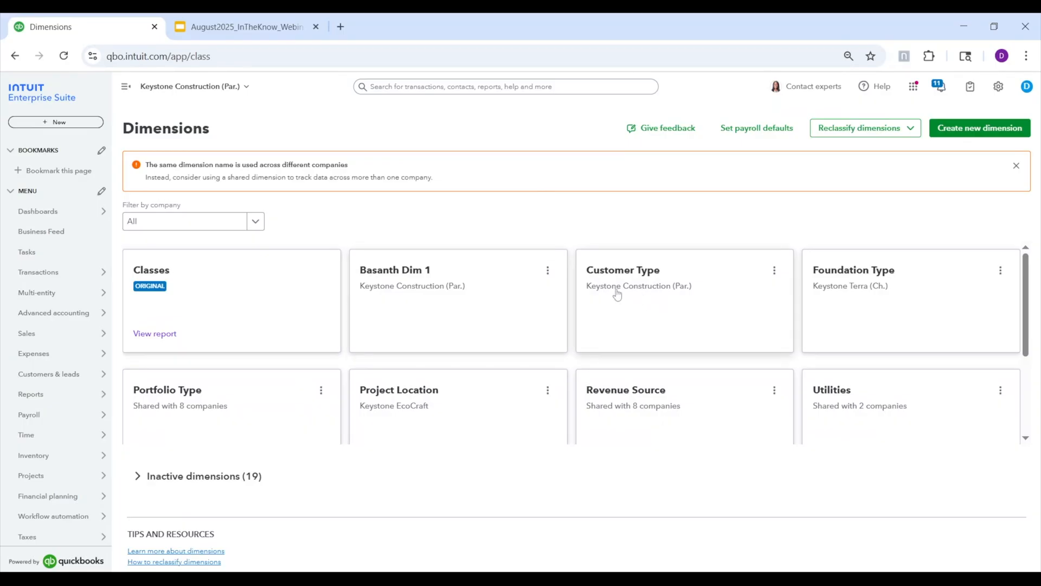
mouse_move(645, 295)
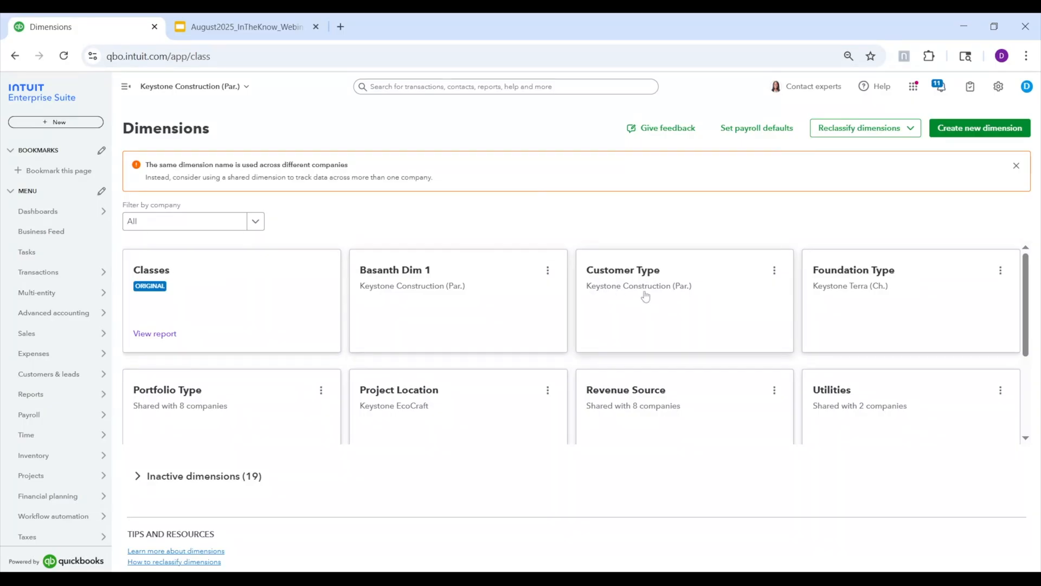
mouse_move(833, 291)
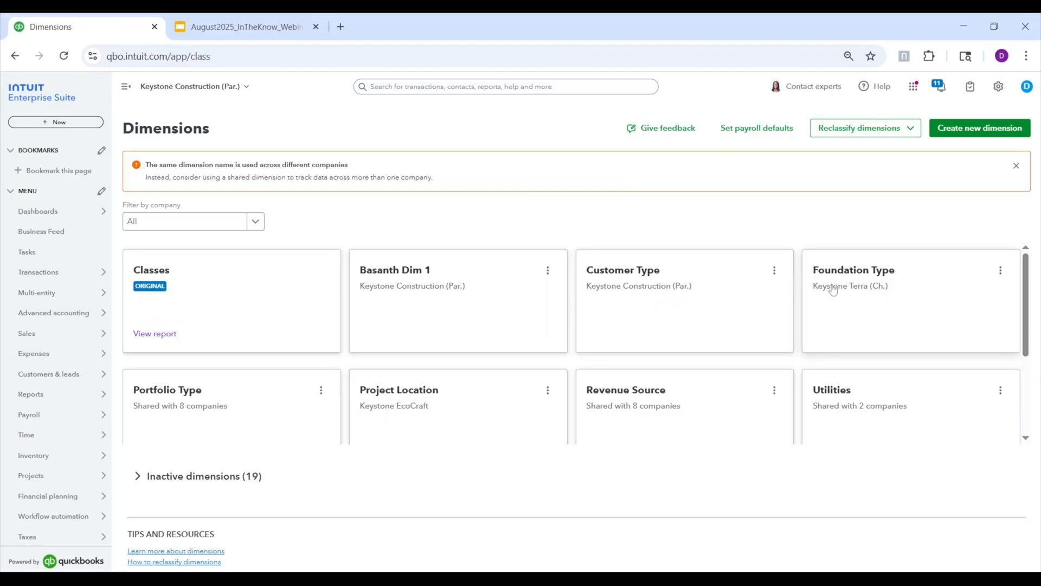
mouse_move(179, 410)
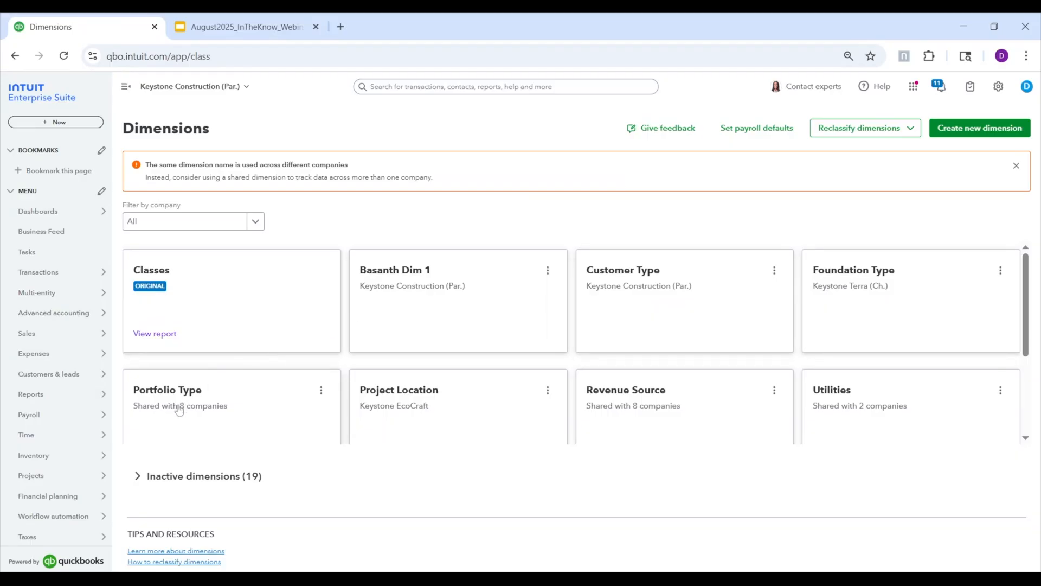
mouse_move(212, 416)
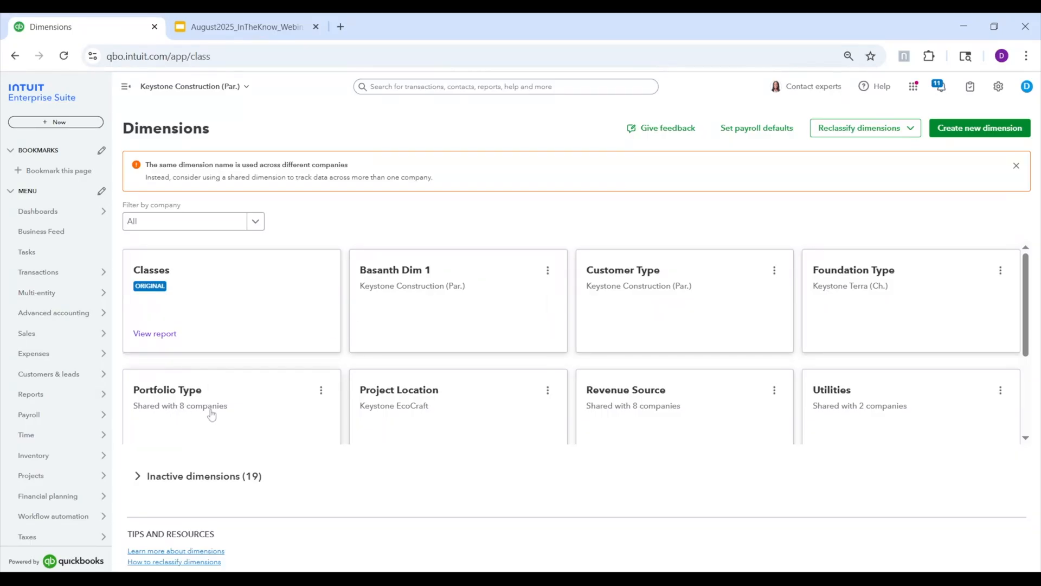
scroll("down", 3)
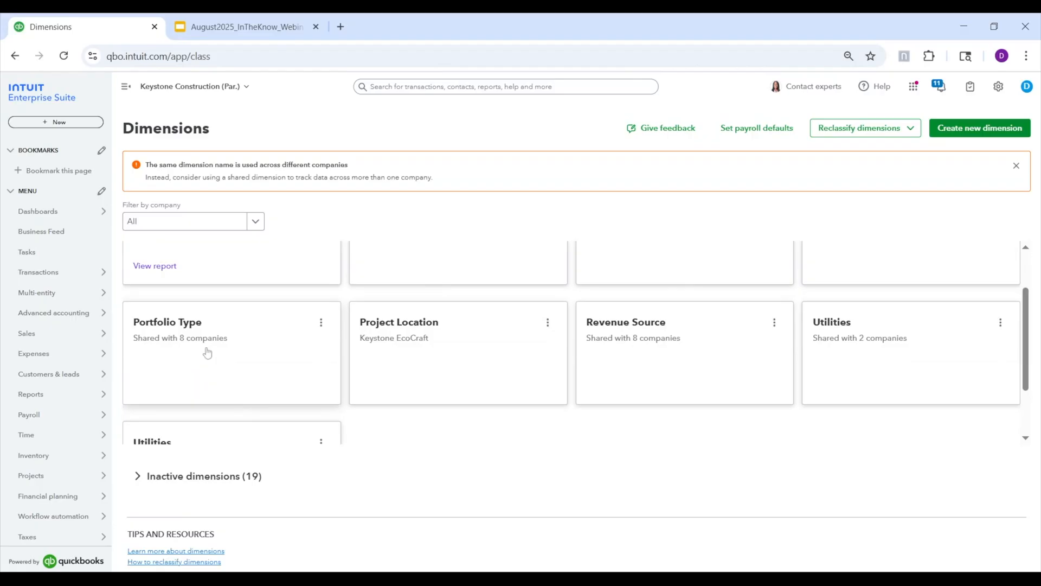
scroll("up", 3)
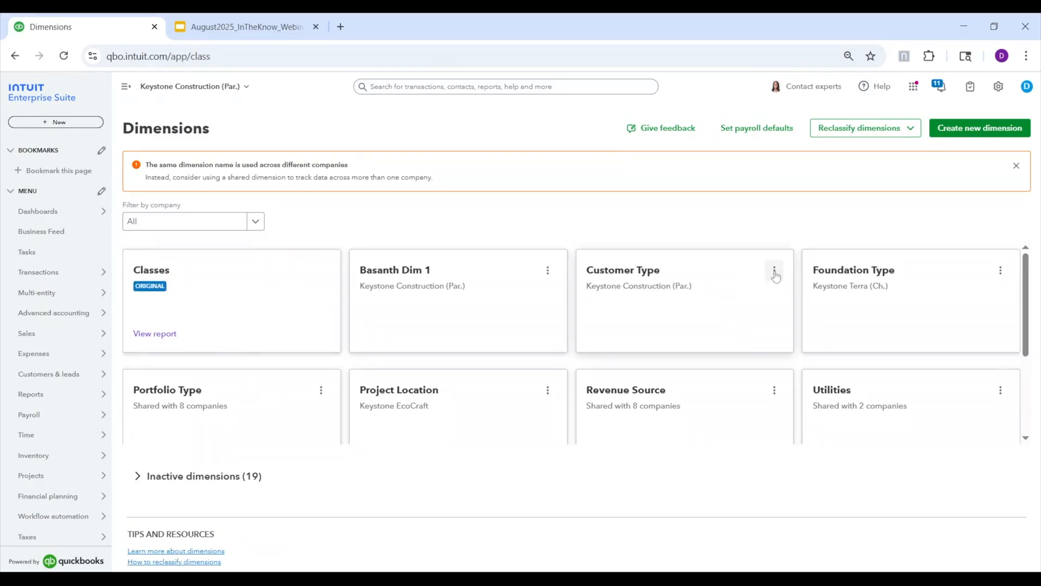
left_click(773, 270)
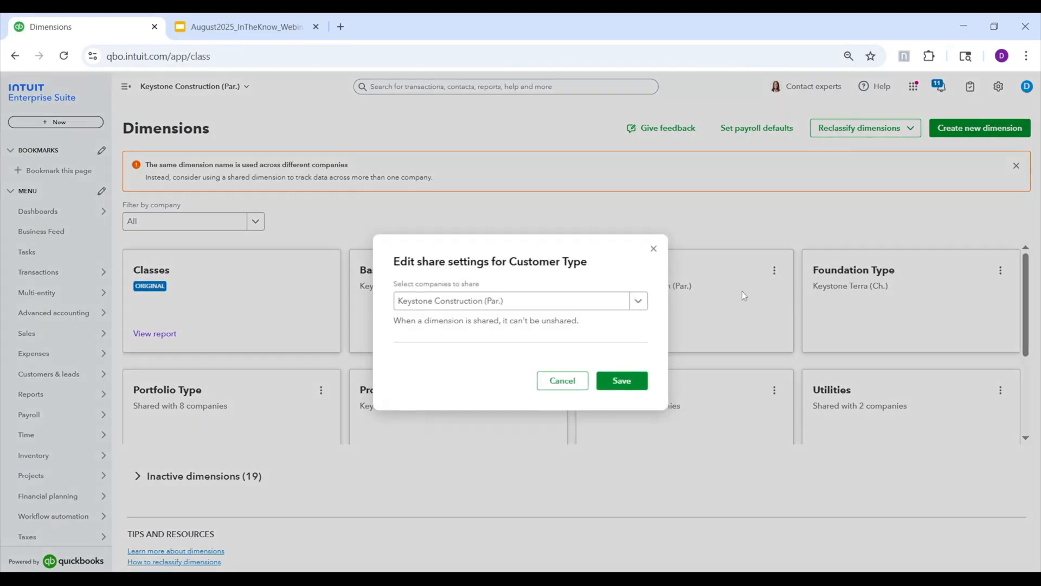
left_click(635, 301)
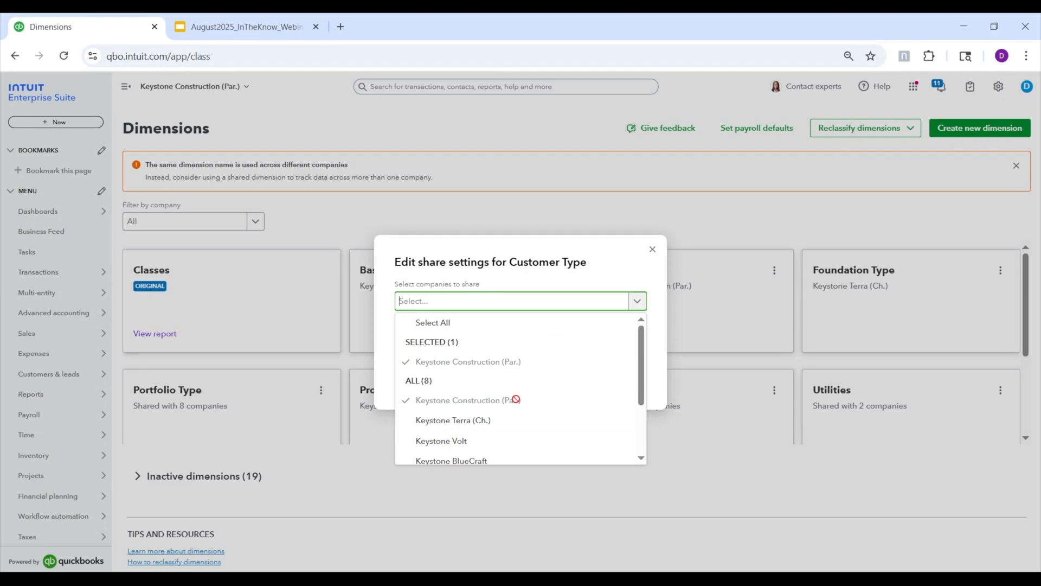
scroll("down", 3)
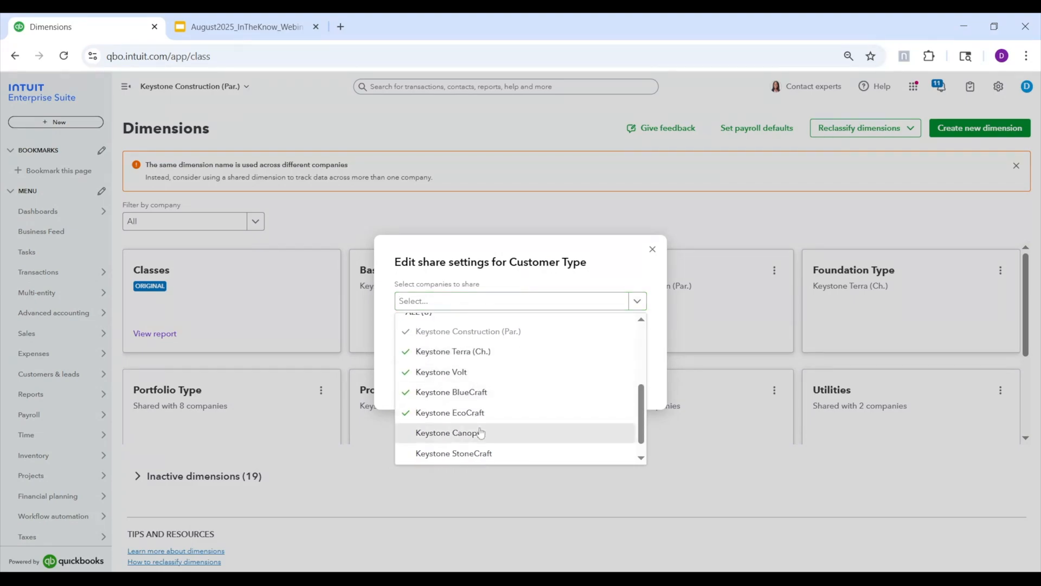
scroll("up", 3)
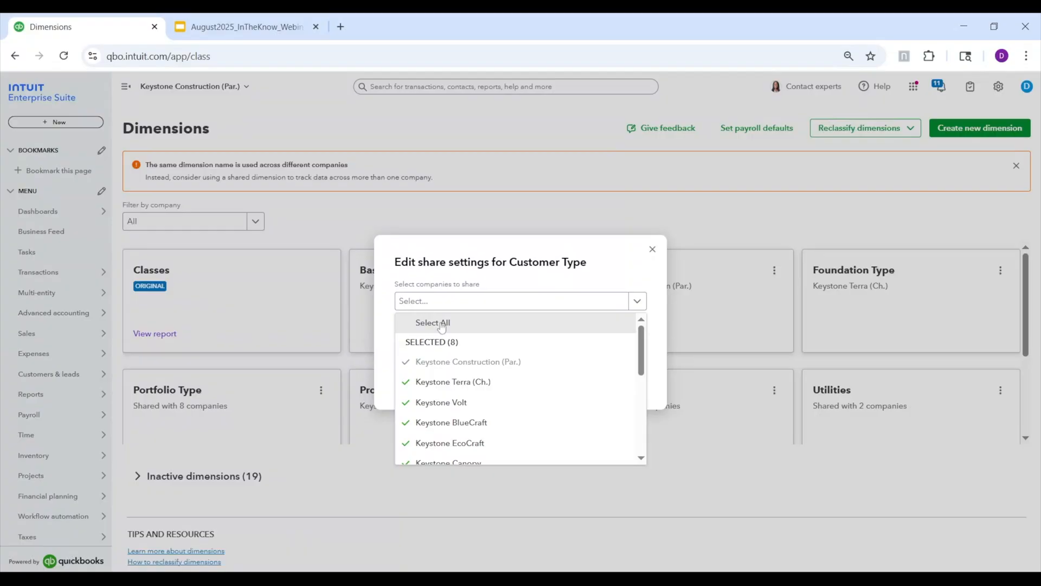
scroll("down", 3)
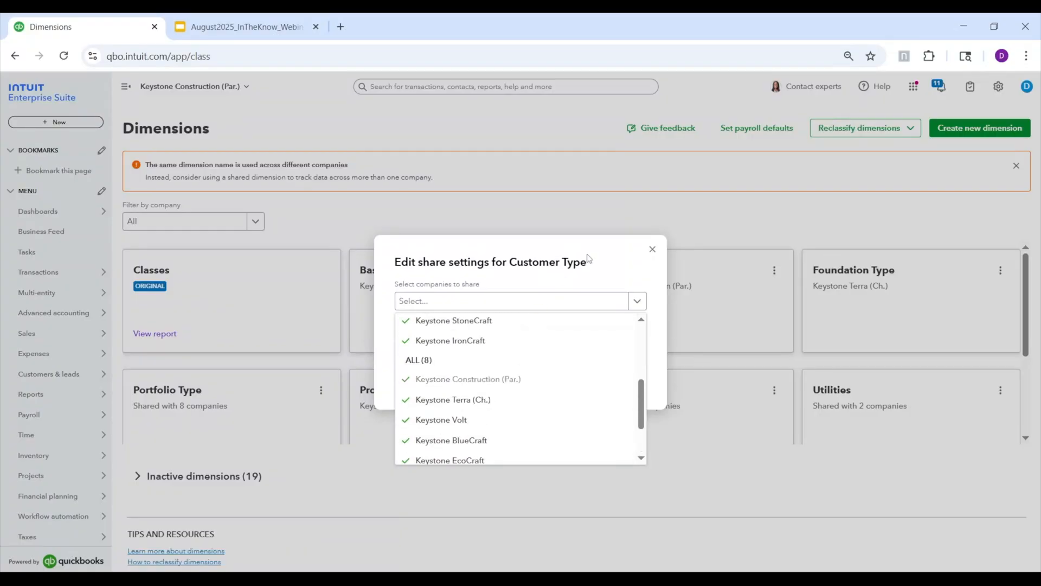
left_click(652, 249)
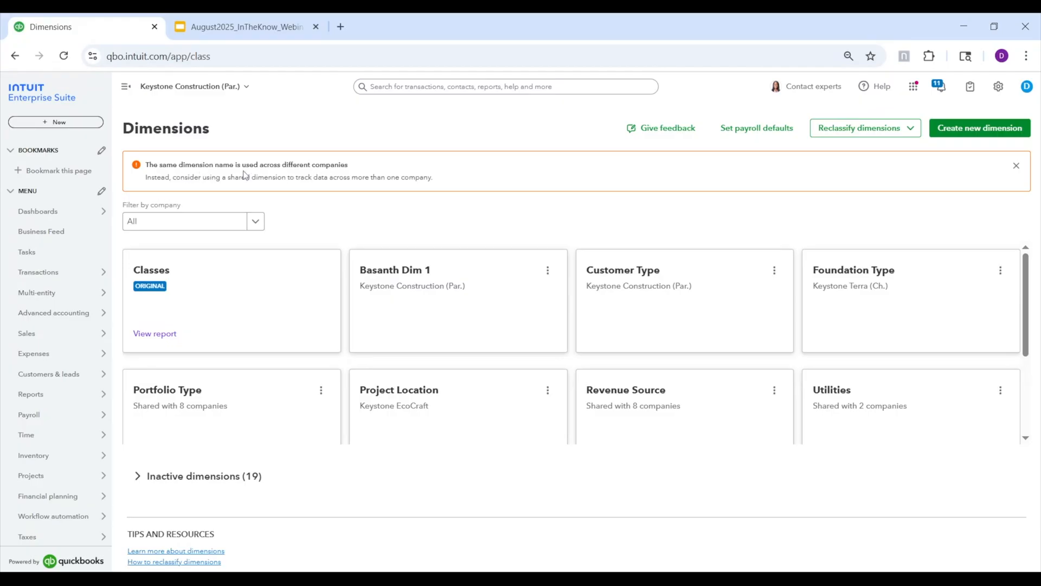
mouse_move(587, 224)
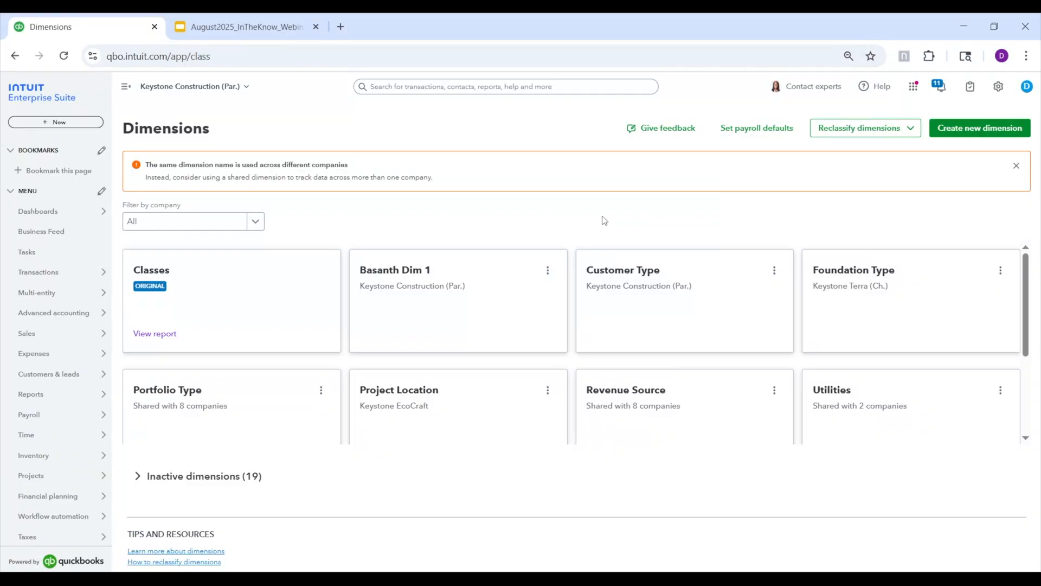
mouse_move(677, 252)
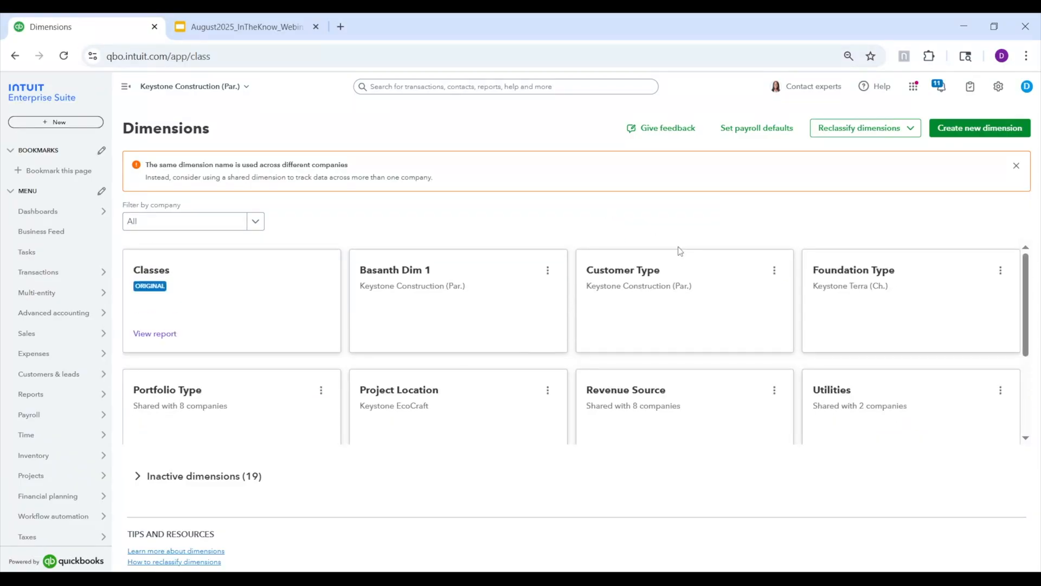
scroll("down", 3)
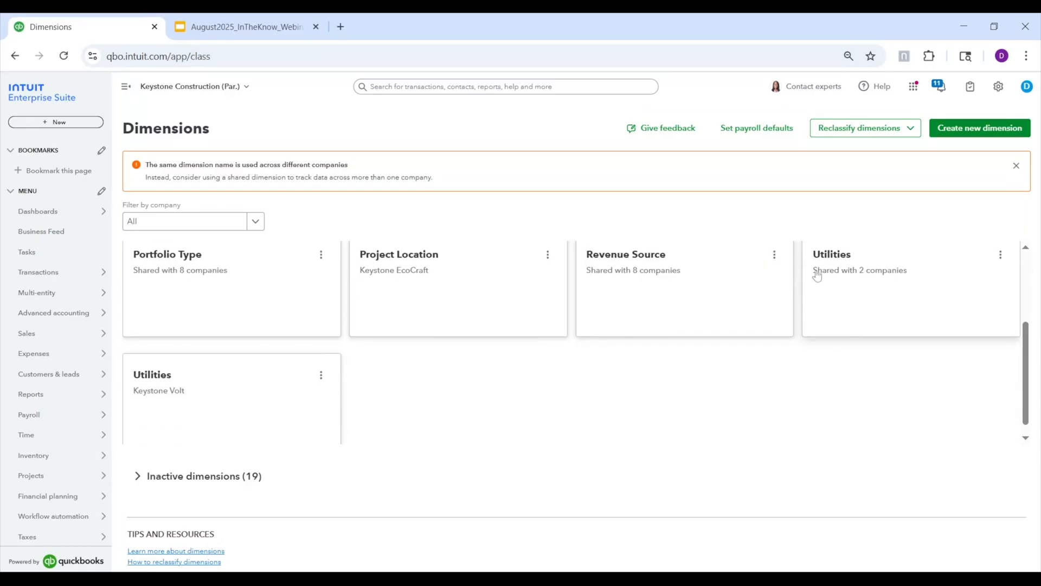
mouse_move(180, 400)
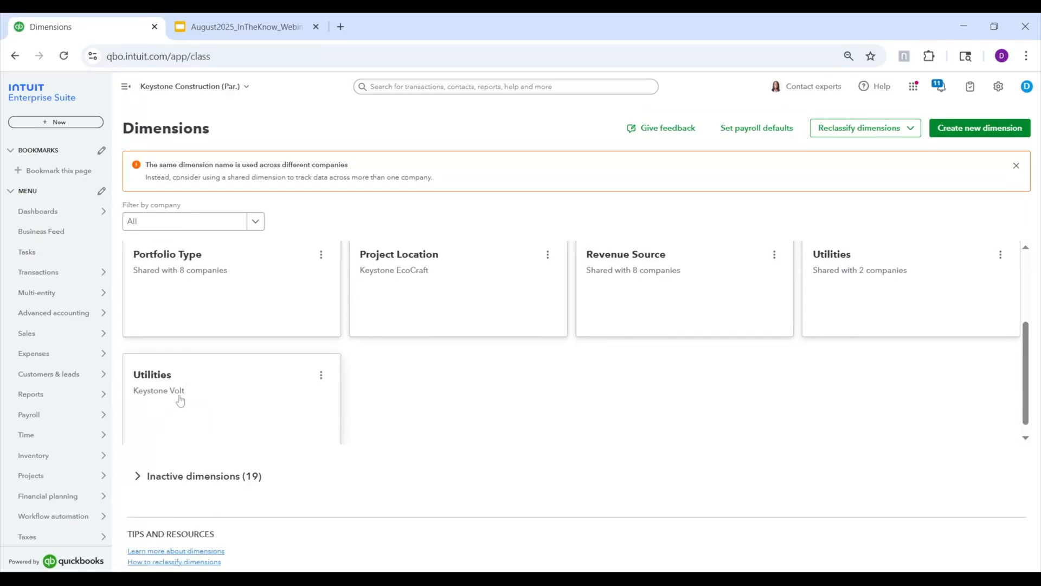
scroll("up", 3)
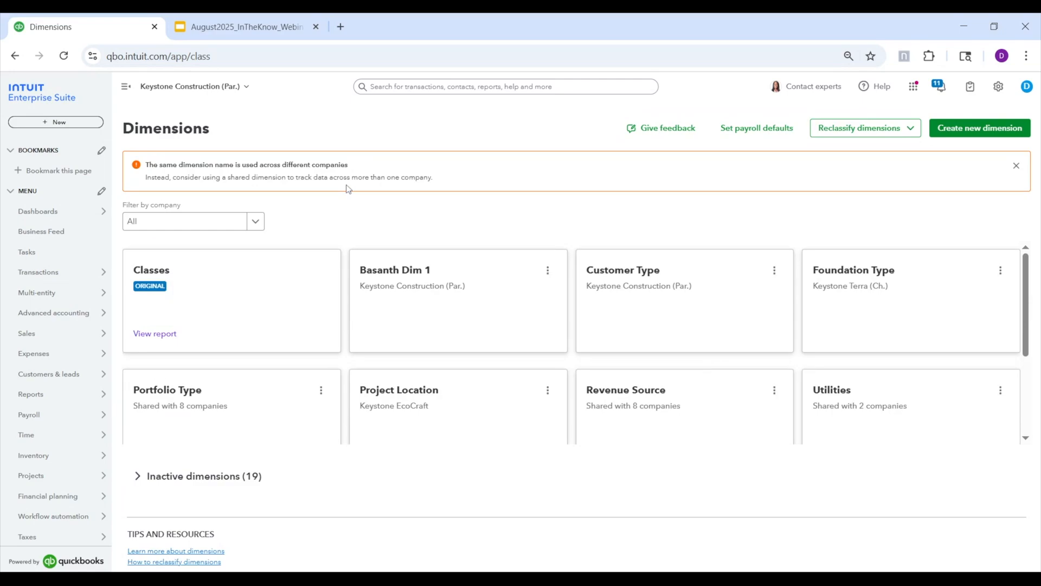
mouse_move(890, 334)
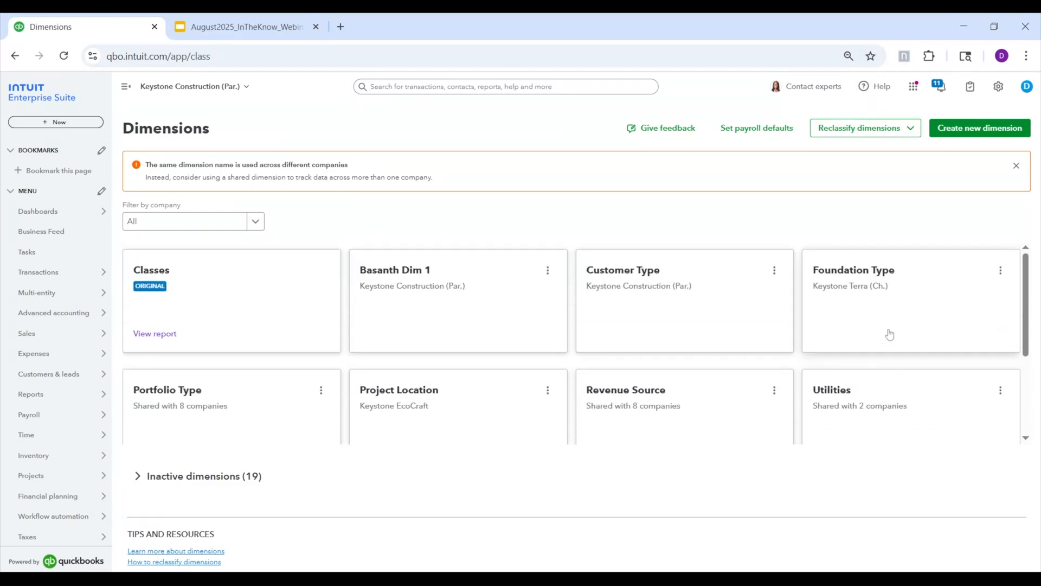
mouse_move(587, 302)
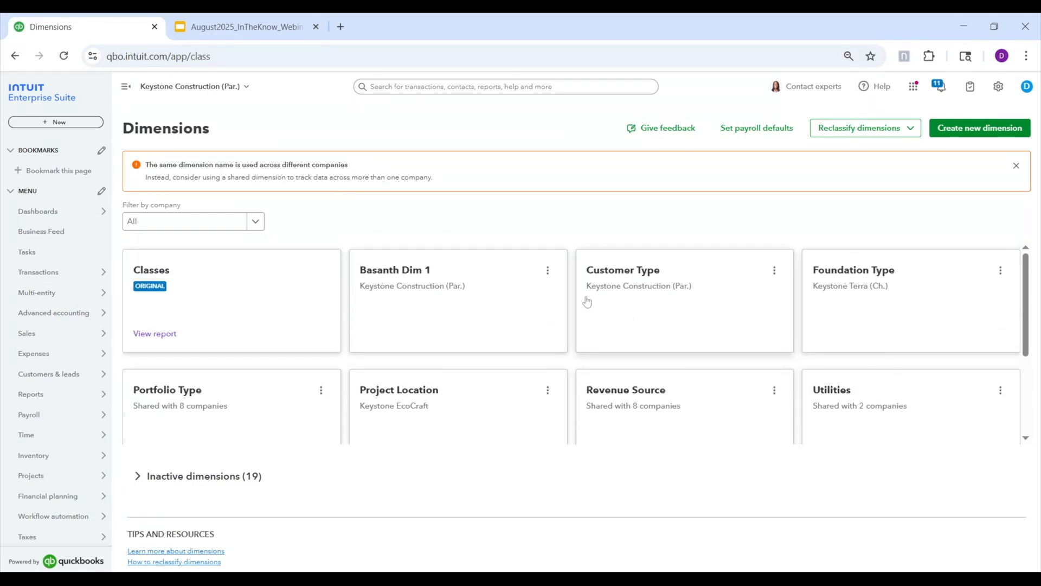
mouse_move(859, 418)
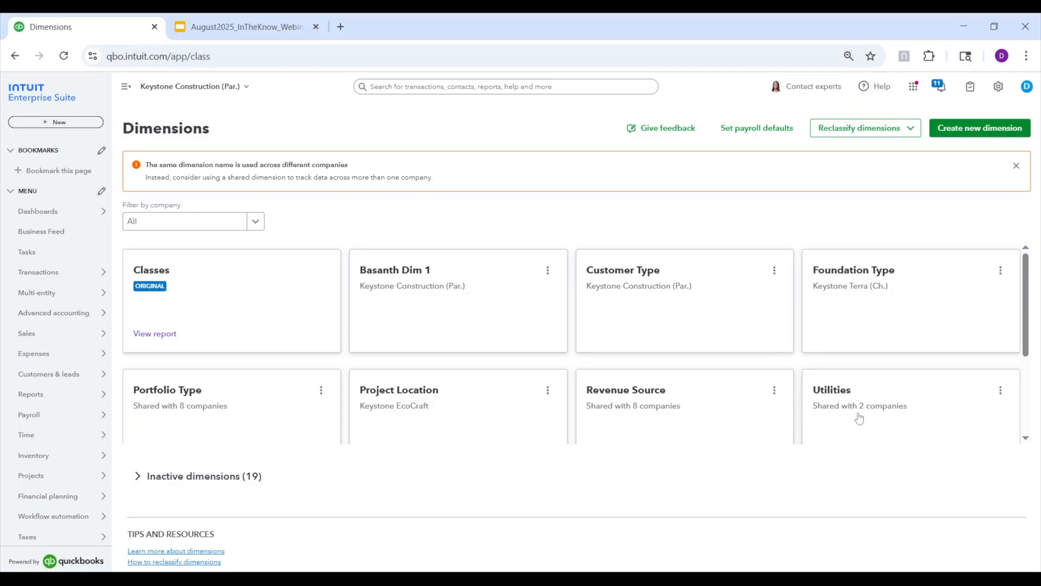
scroll("down", 3)
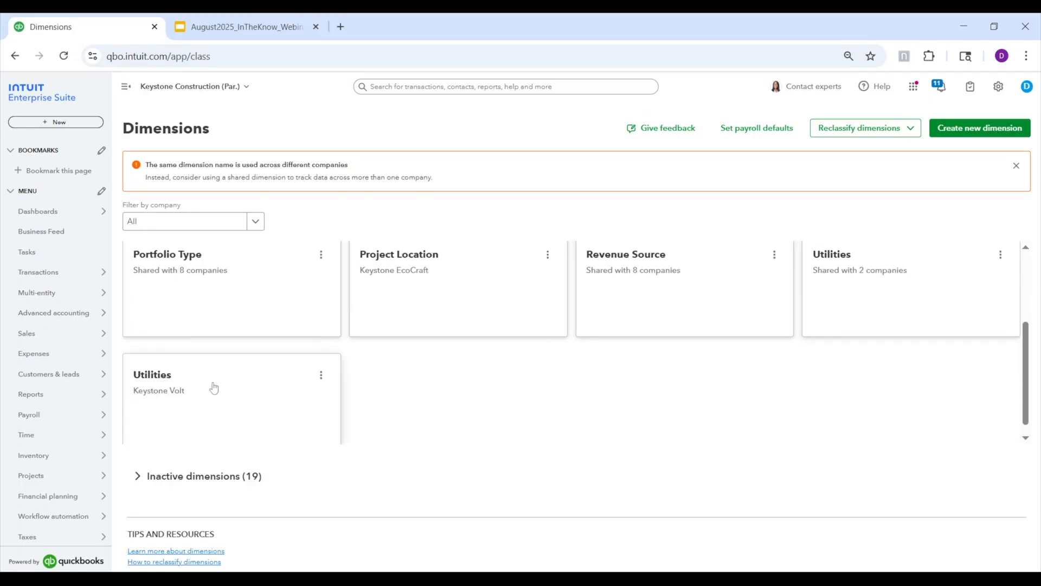
mouse_move(803, 321)
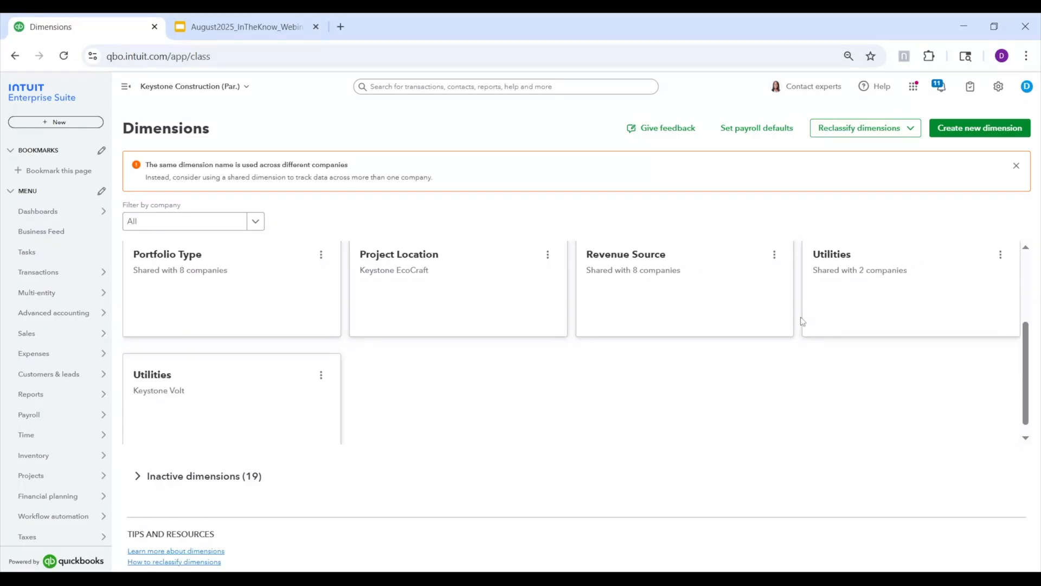
scroll("up", 3)
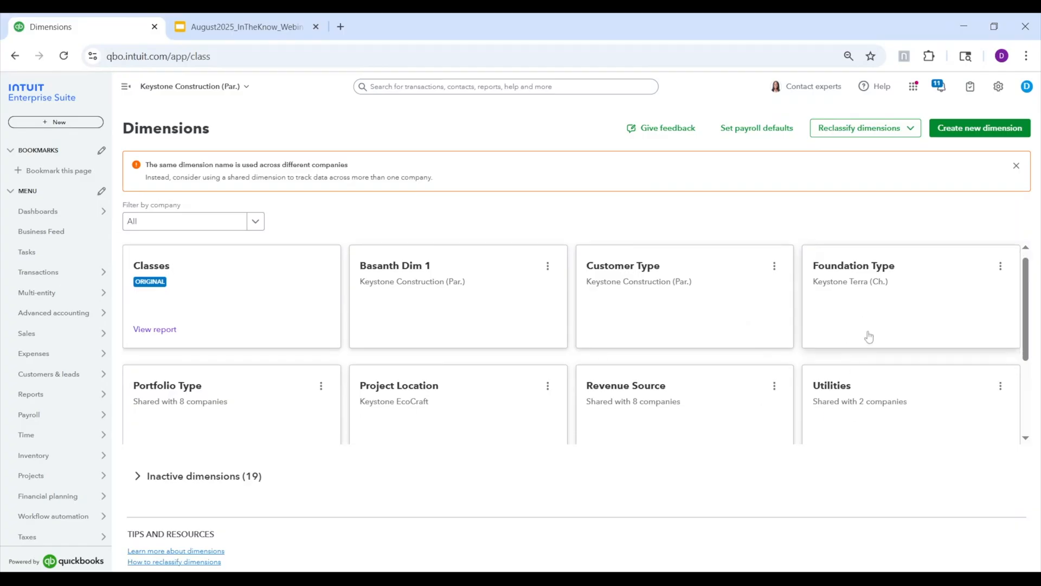
scroll("down", 3)
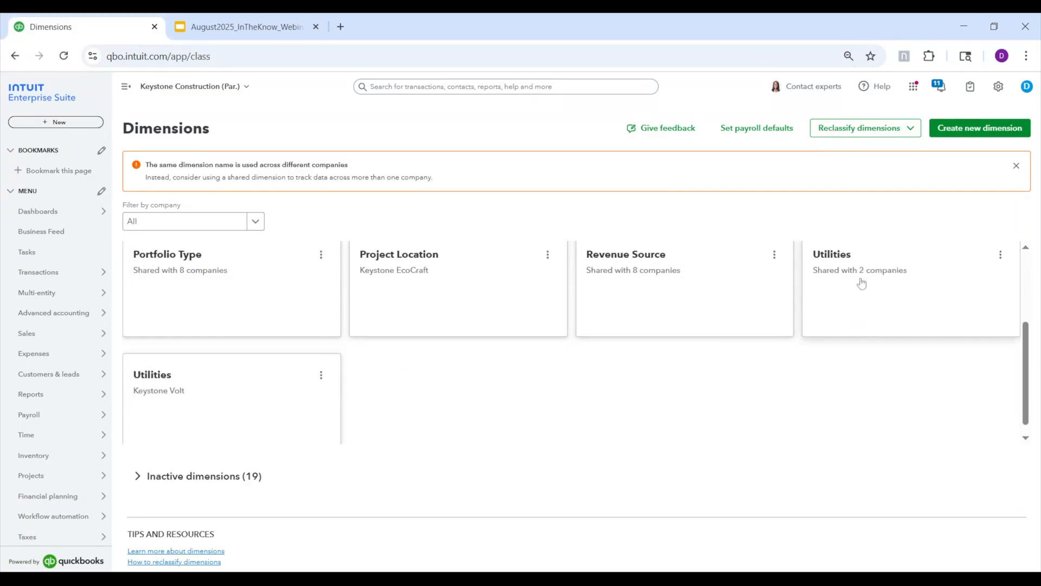
mouse_move(876, 258)
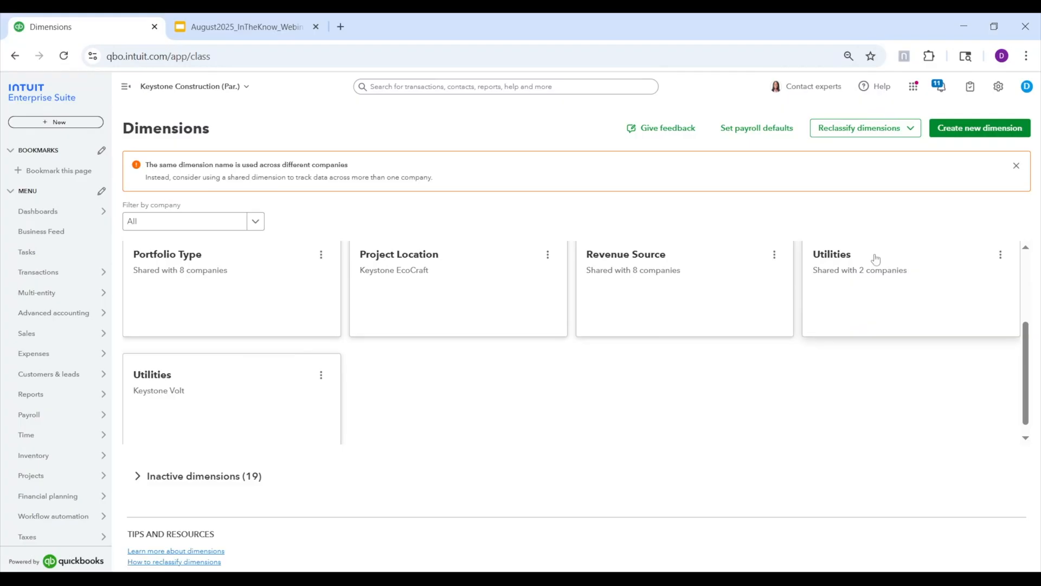
scroll("up", 3)
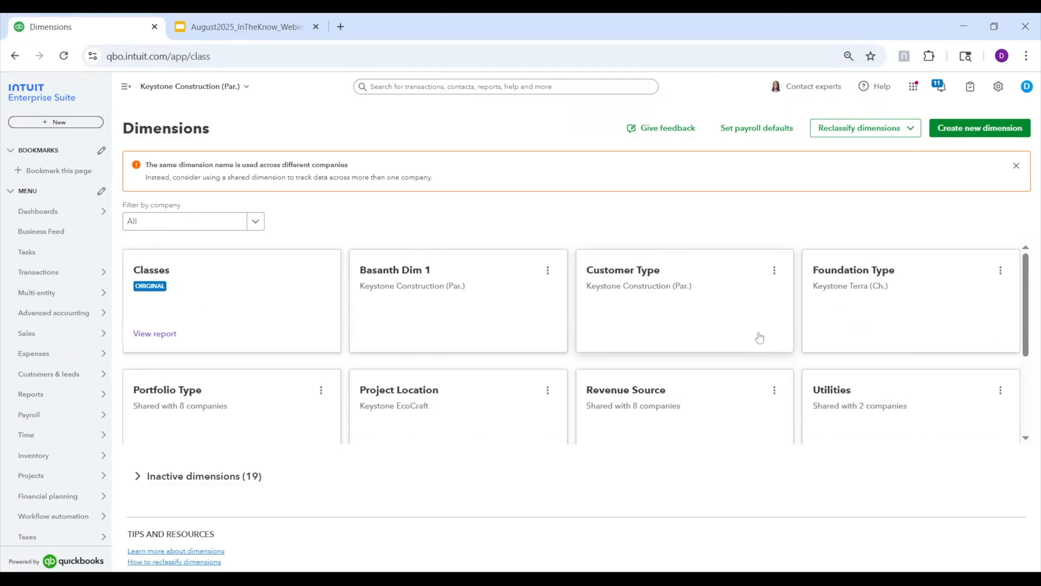
left_click(979, 128)
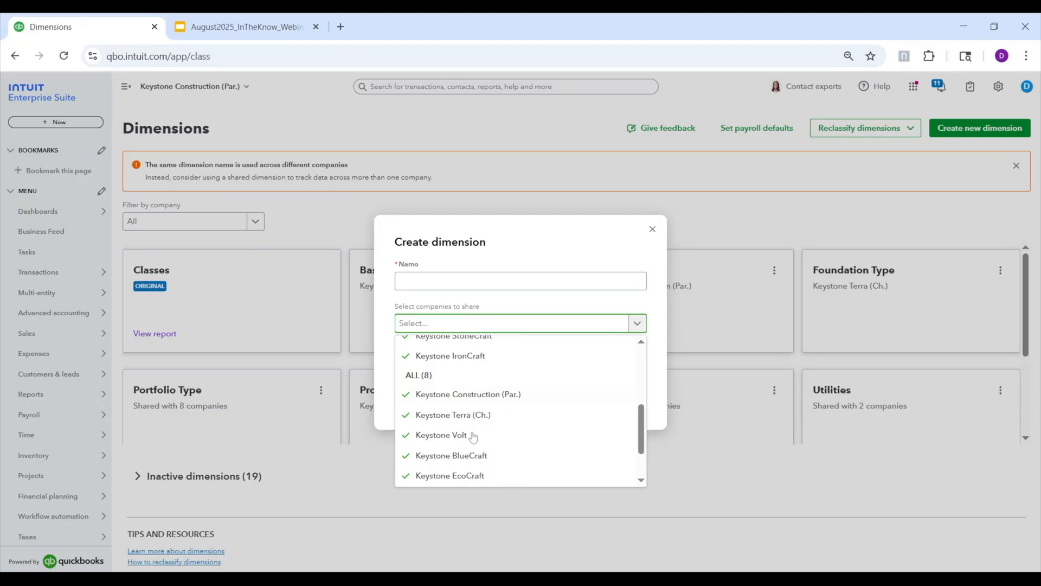
scroll("up", 3)
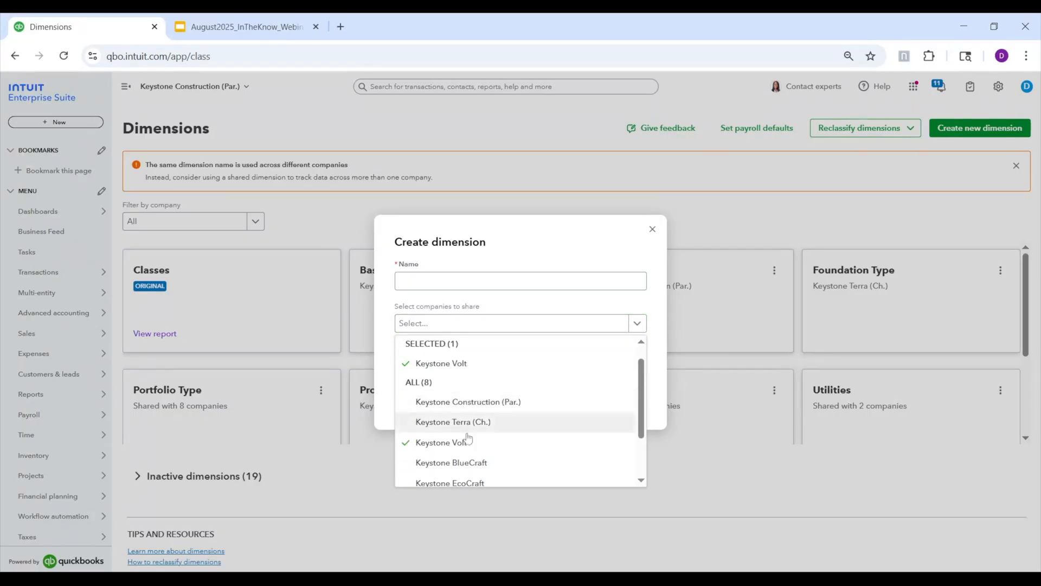
left_click(454, 422)
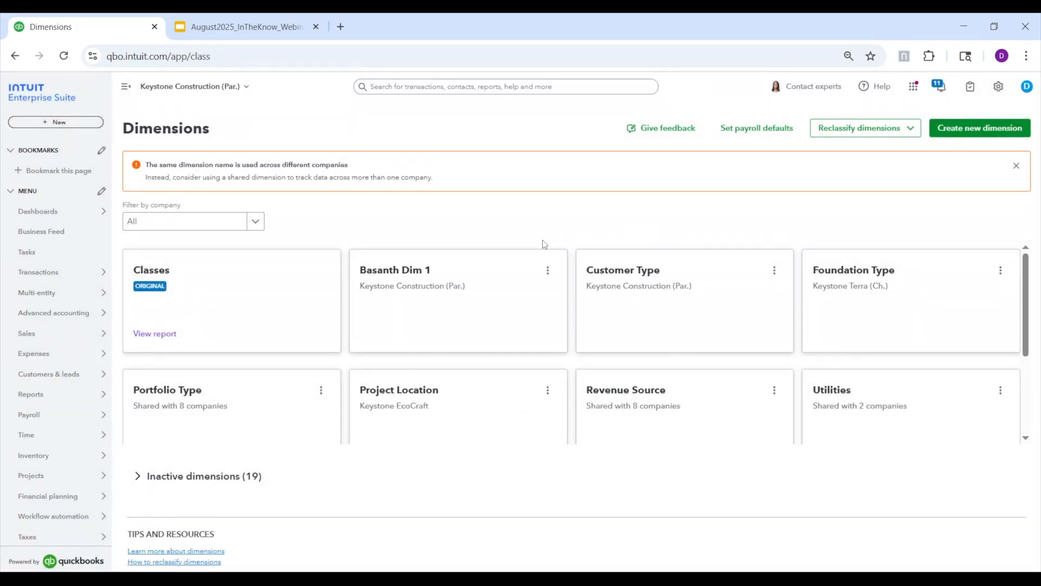
mouse_move(551, 206)
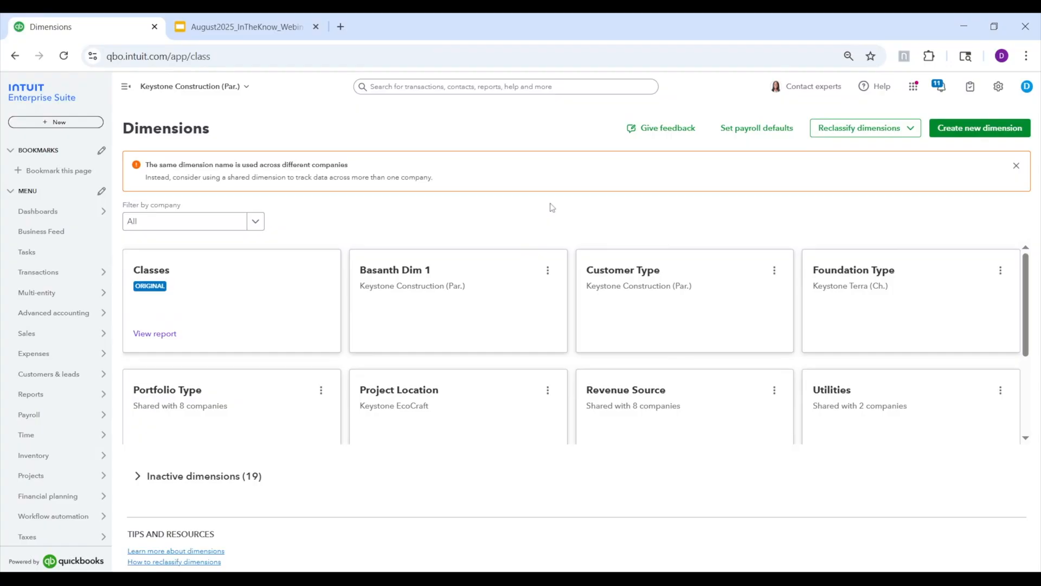
mouse_move(569, 238)
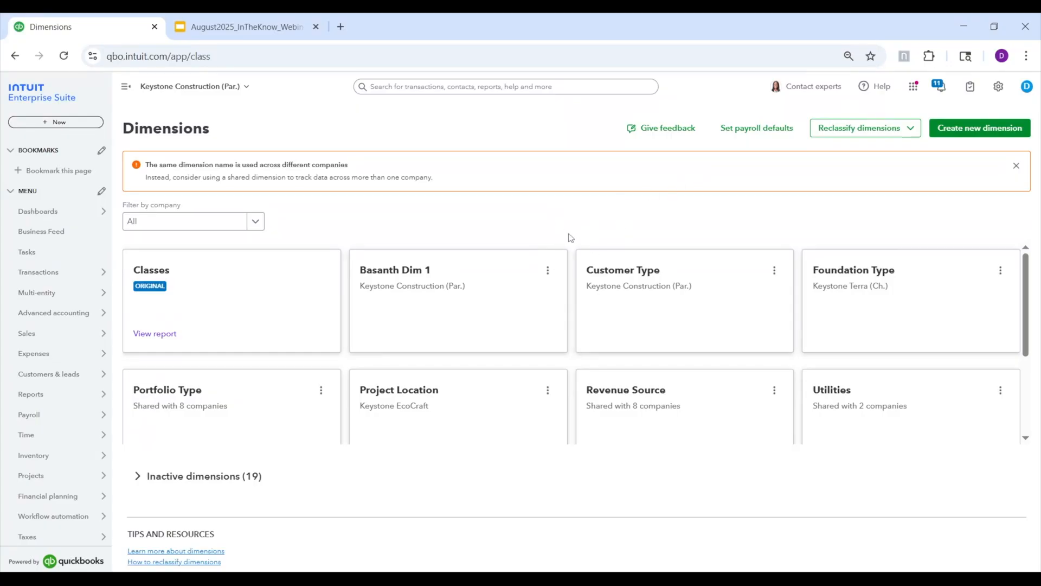
mouse_move(587, 228)
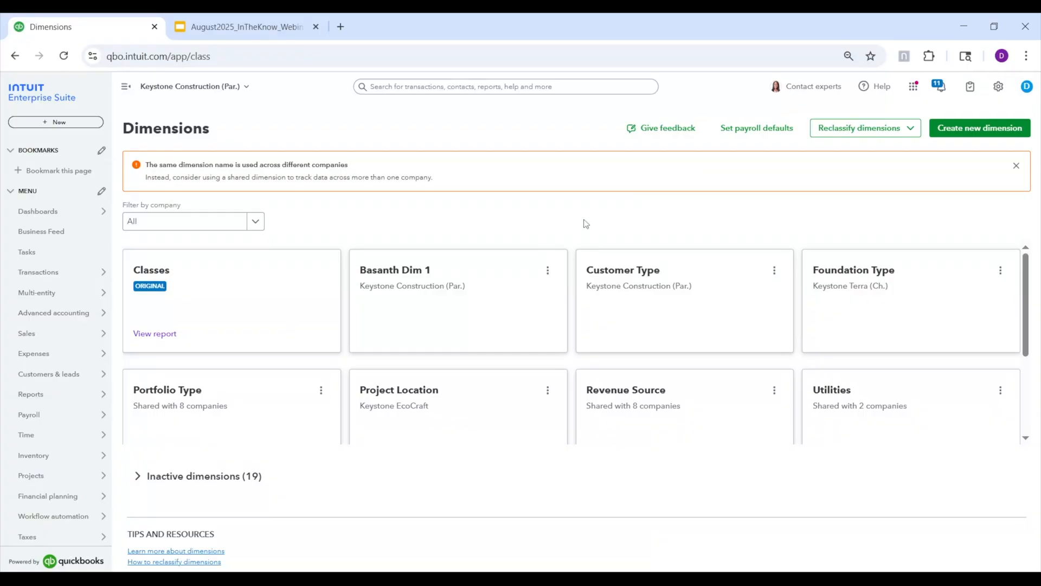
mouse_move(654, 222)
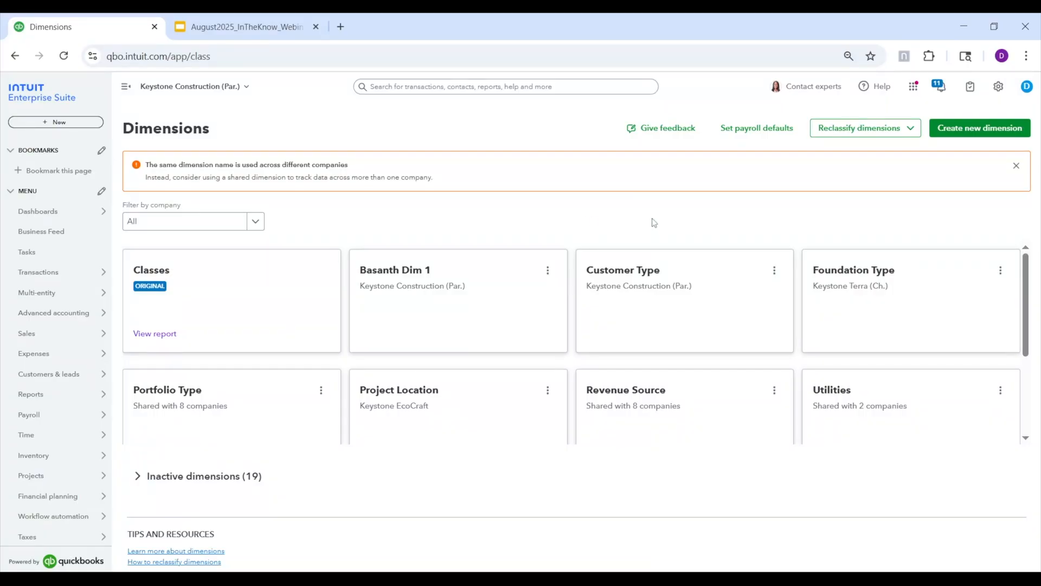
mouse_move(599, 218)
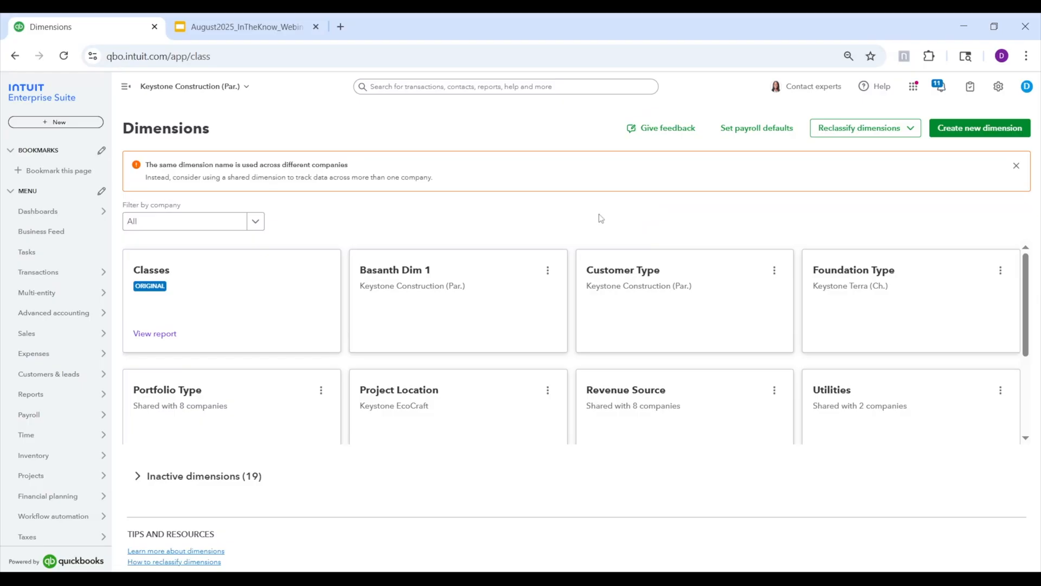
mouse_move(655, 232)
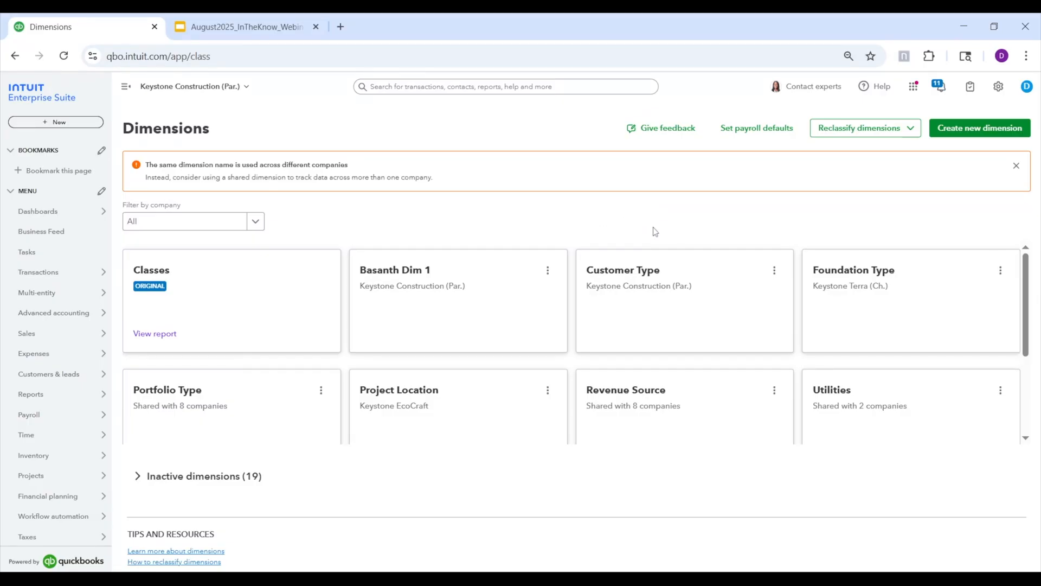
mouse_move(623, 224)
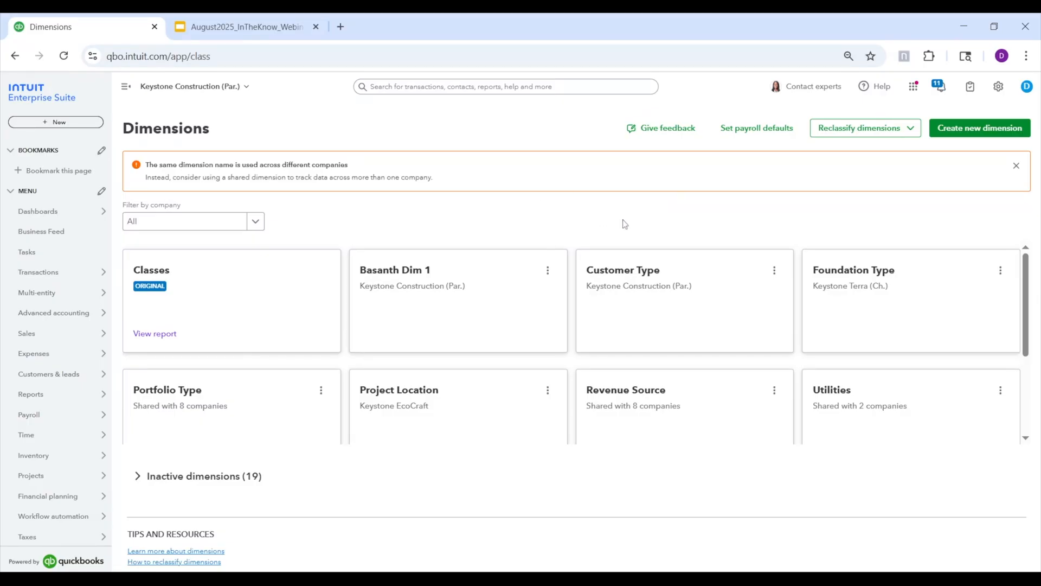
mouse_move(490, 320)
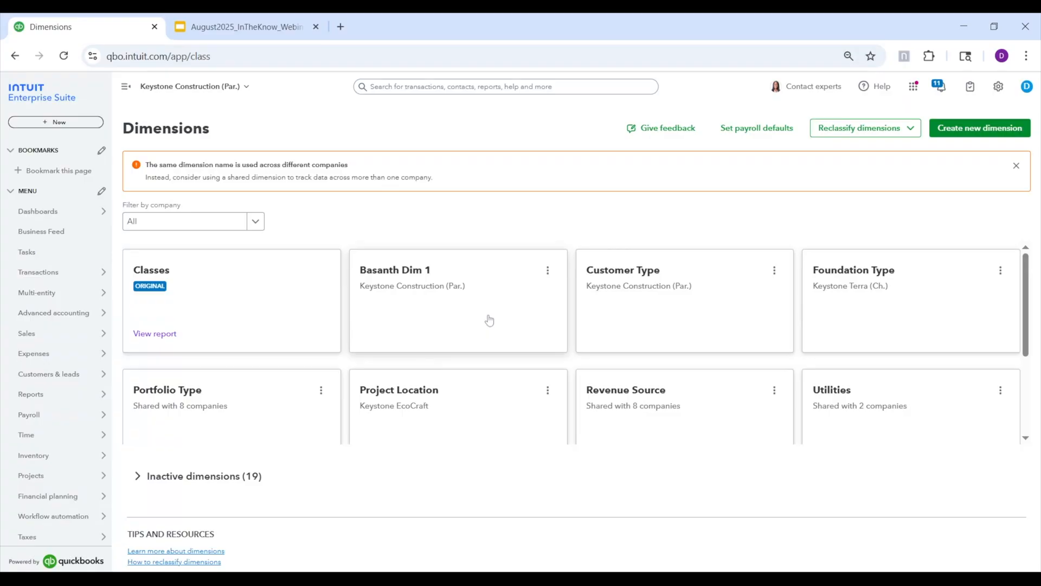
mouse_move(697, 390)
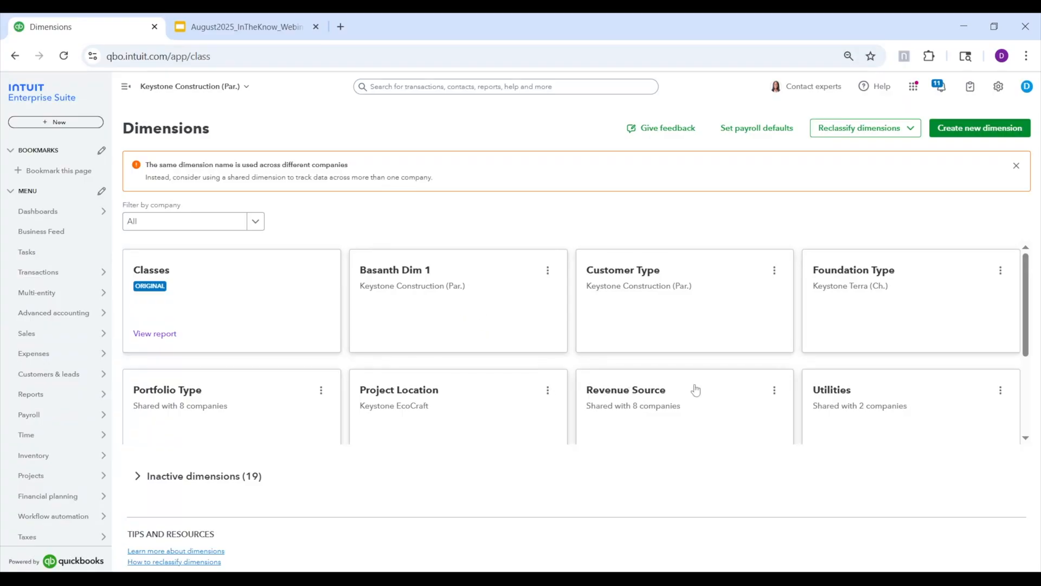
mouse_move(674, 235)
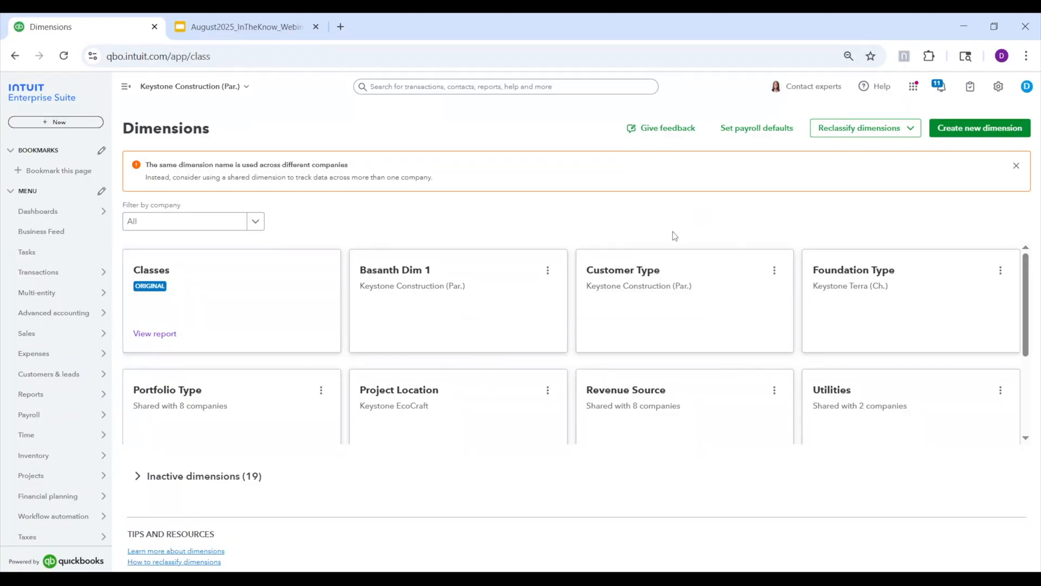
mouse_move(662, 207)
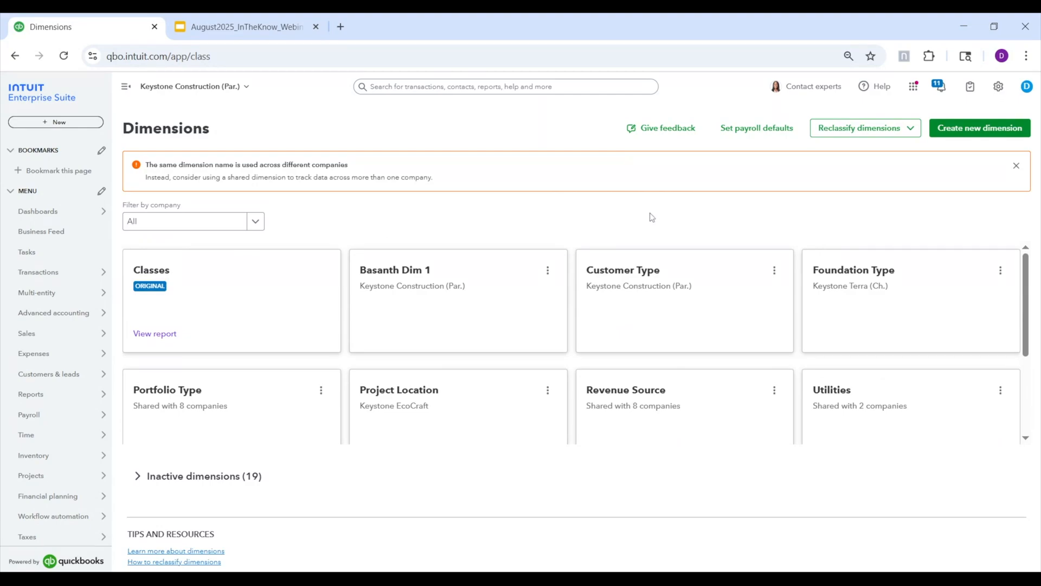
mouse_move(645, 201)
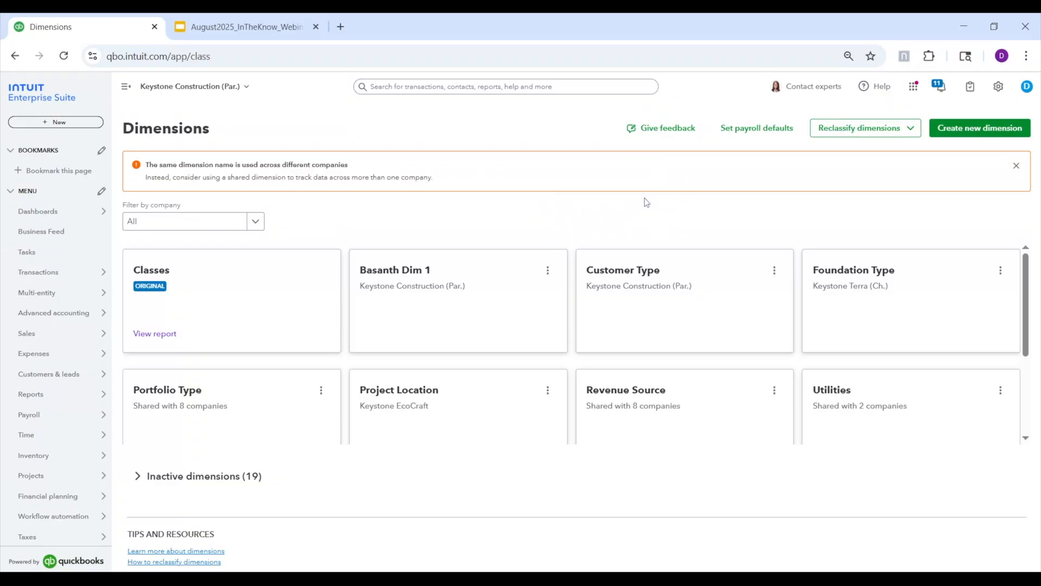
mouse_move(149, 150)
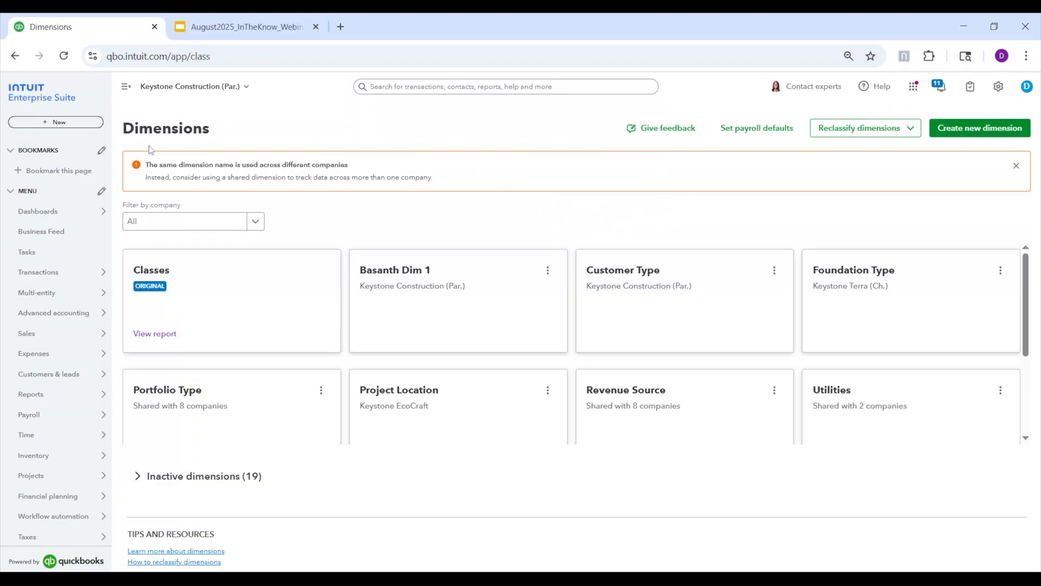
mouse_move(55, 123)
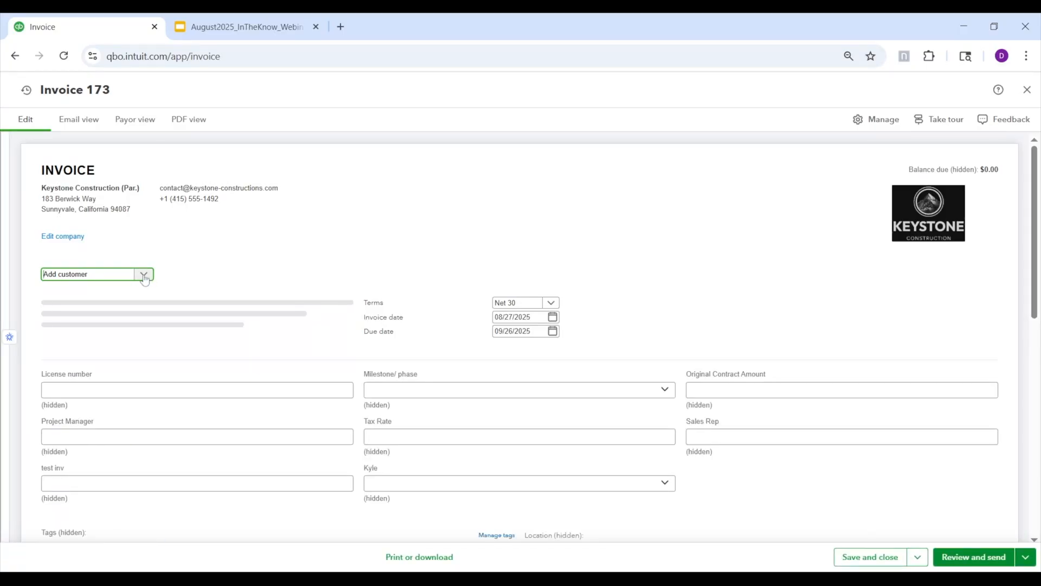
Bill the intercompany invoice to Keystone Terra (Ch.) with service date August 27, 2025
left_click(143, 274)
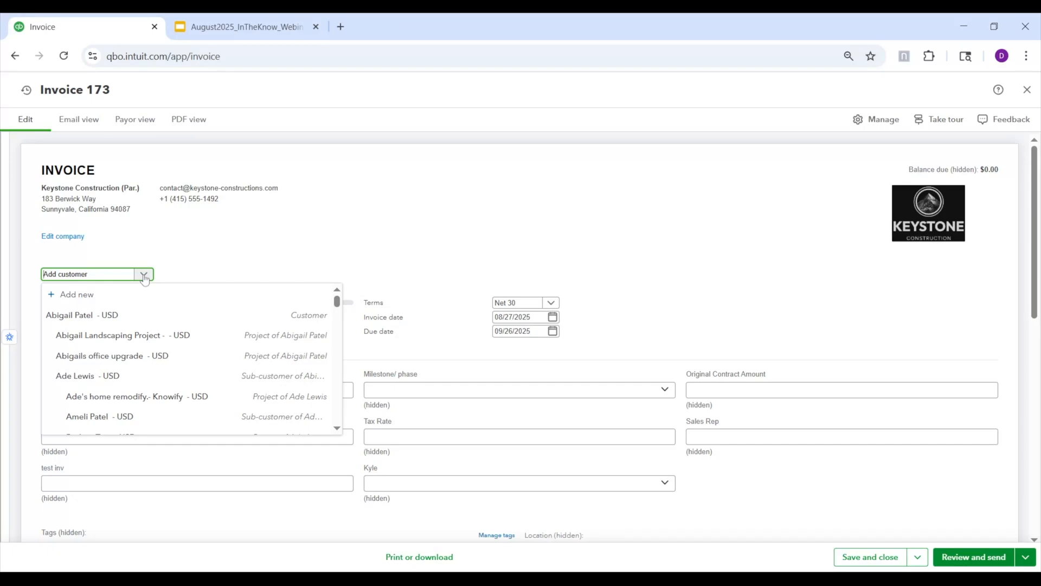
type("terr")
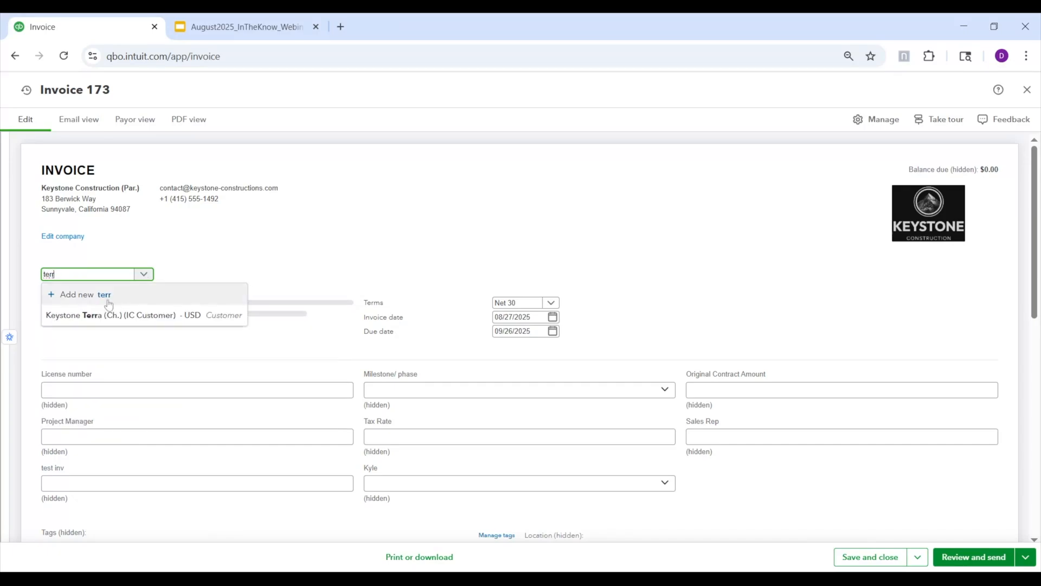
mouse_move(130, 321)
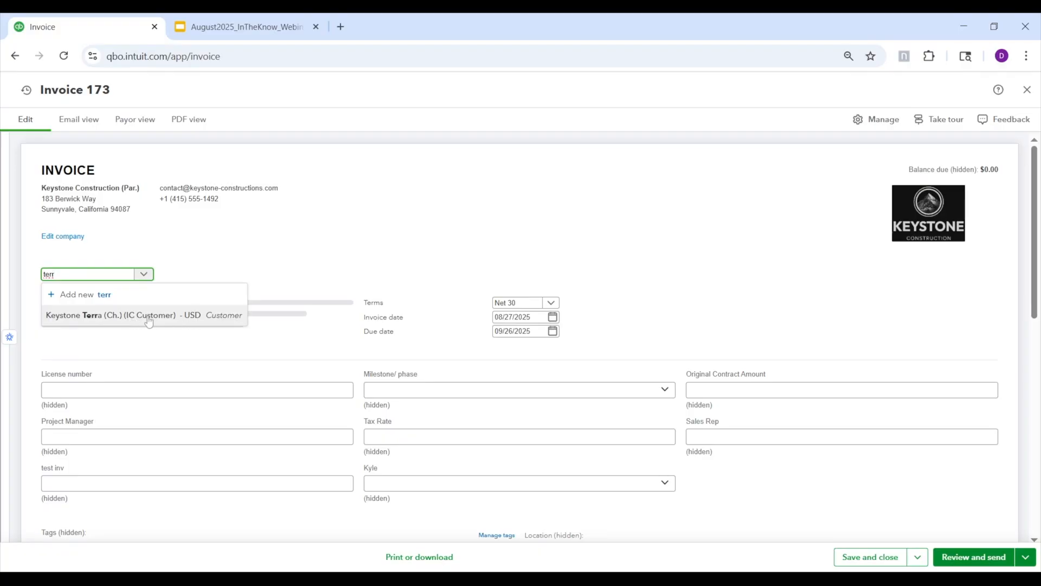
left_click(143, 314)
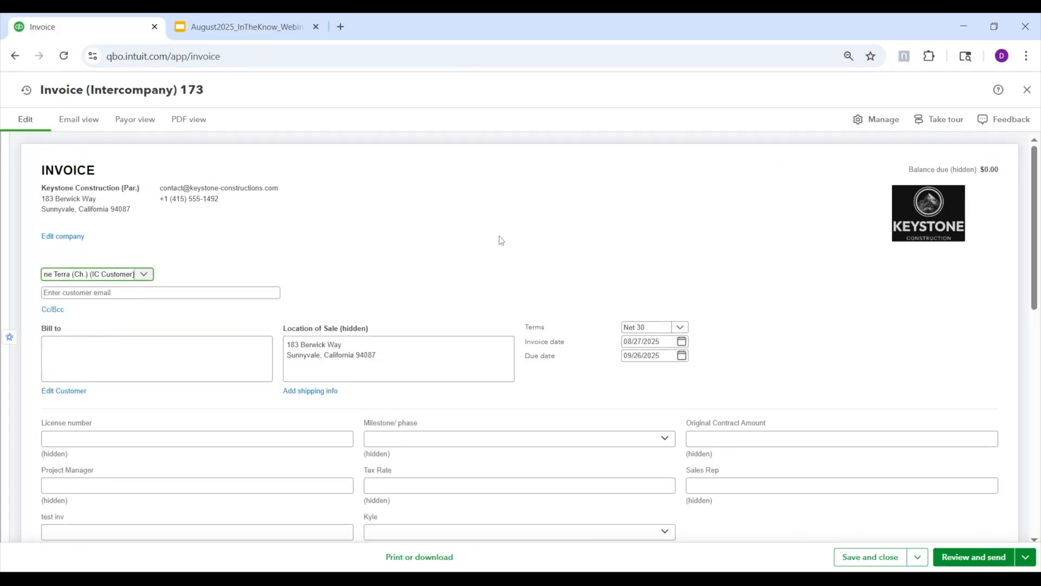
scroll("down", 3)
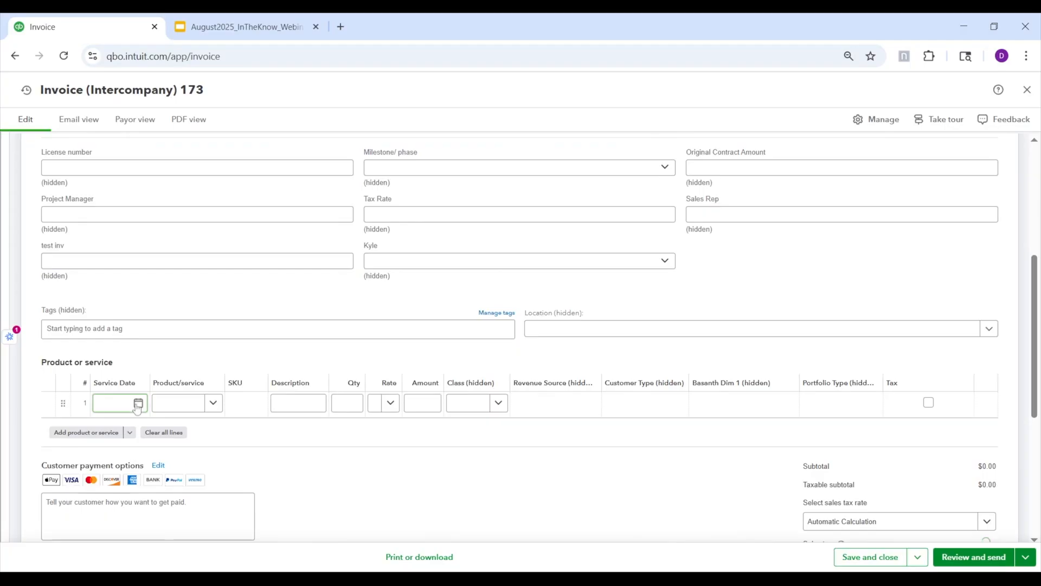
left_click(138, 403)
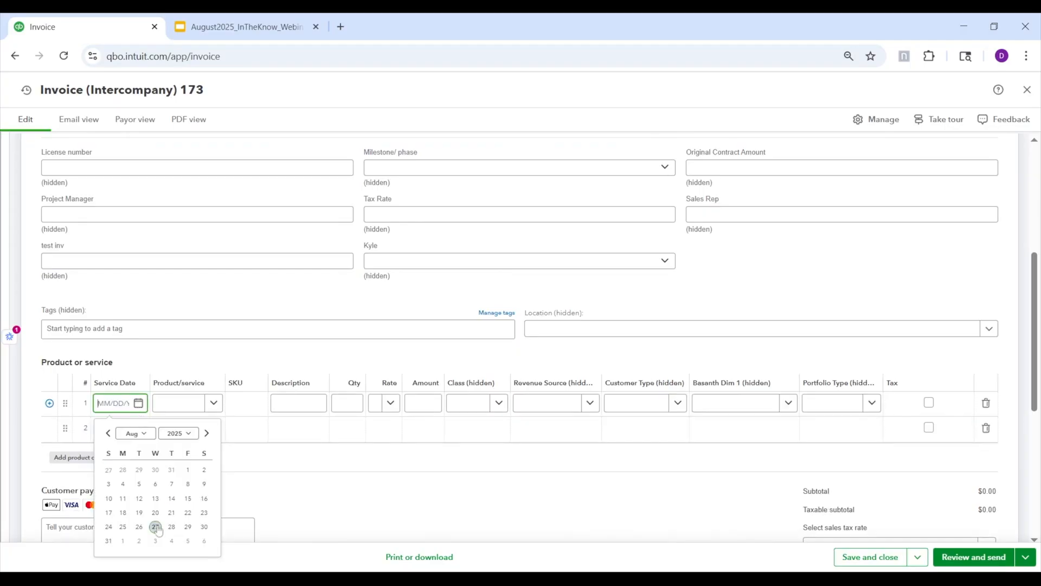
left_click(155, 527)
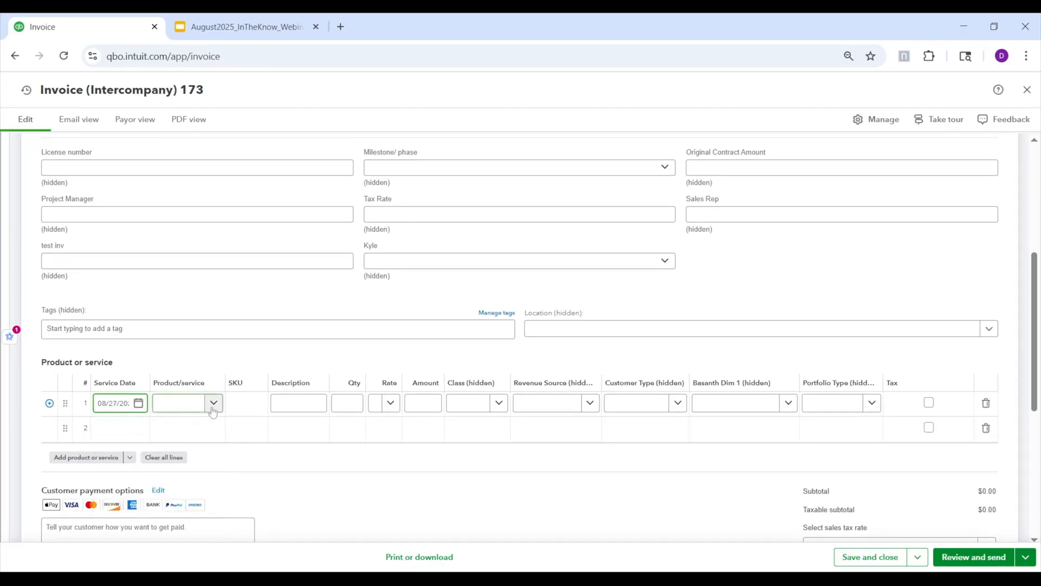
Add product 1000 as a taxable line for $334.50 and save and close invoice 173
left_click(187, 402)
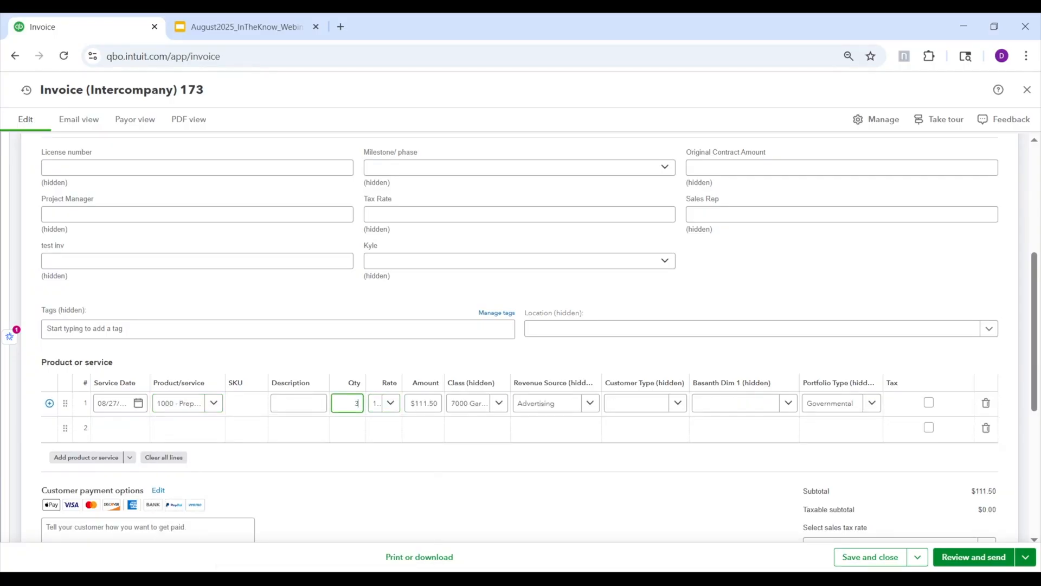
left_click(929, 403)
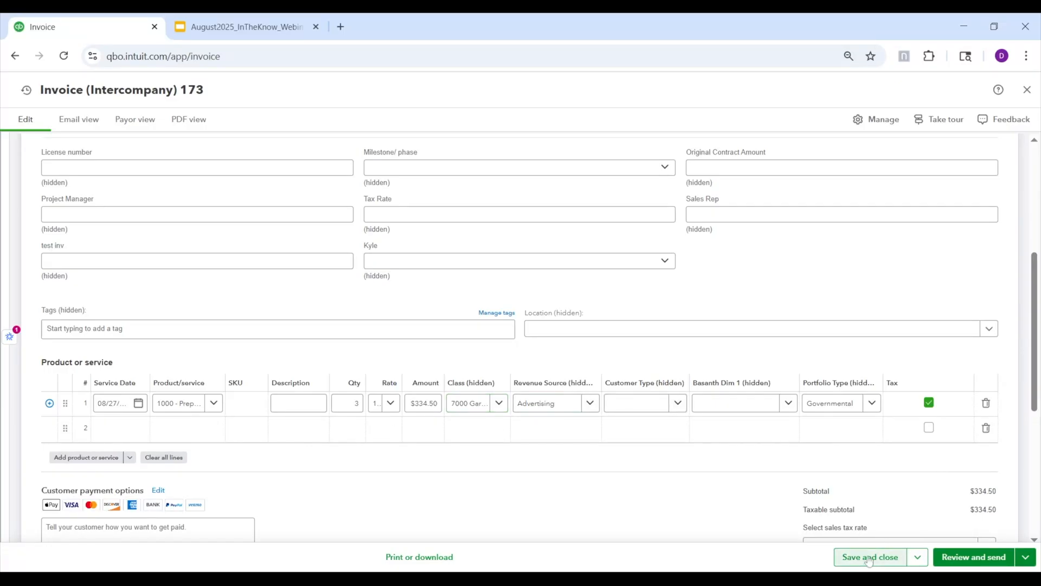
left_click(870, 556)
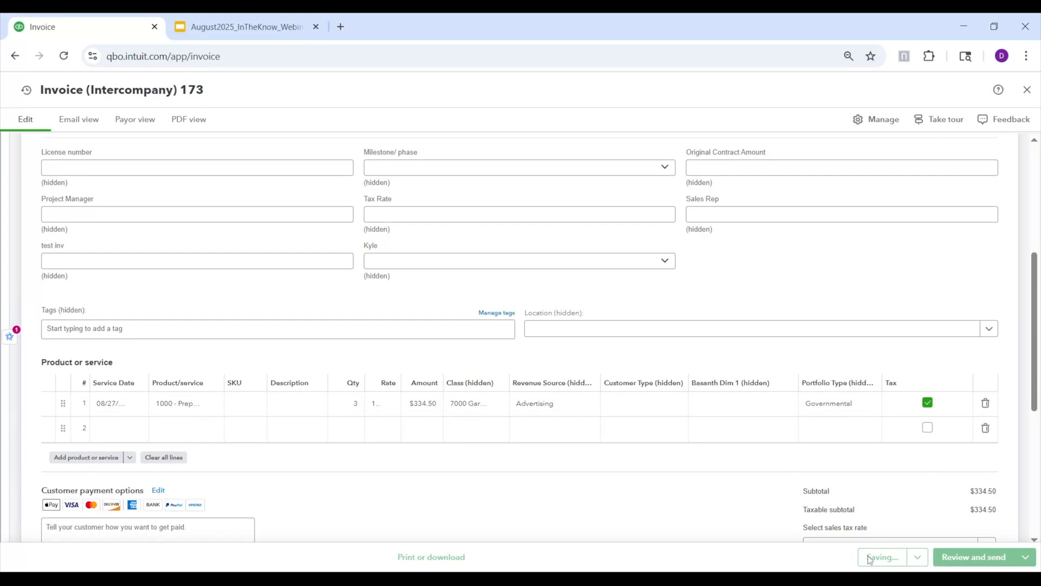
left_click(881, 557)
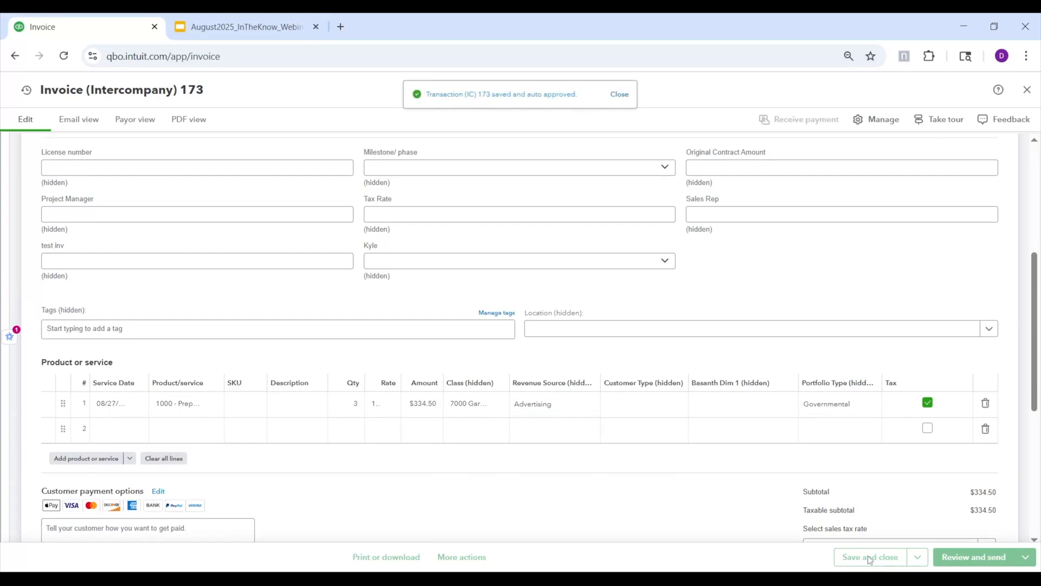
left_click(870, 557)
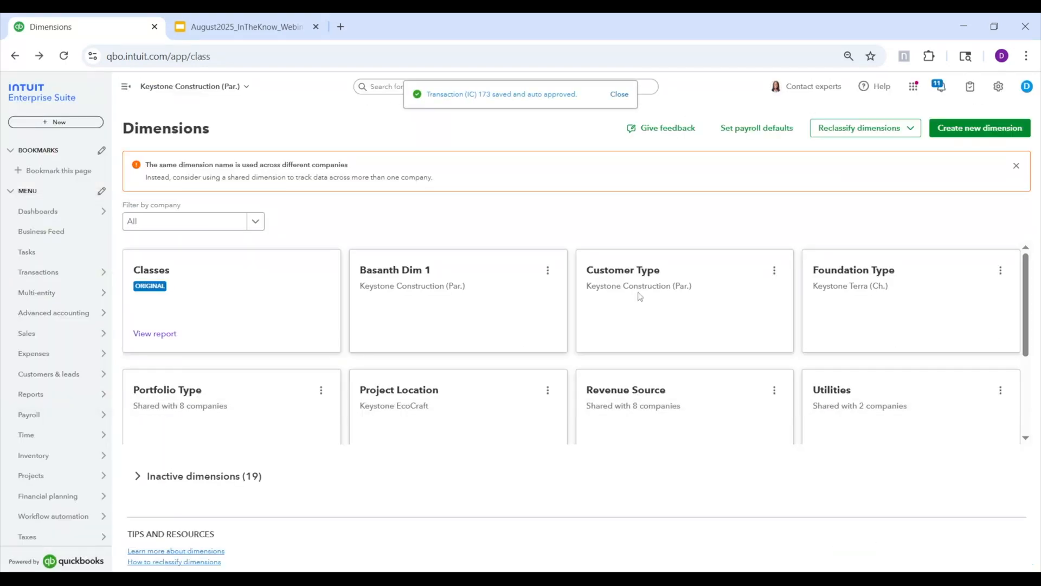
mouse_move(501, 221)
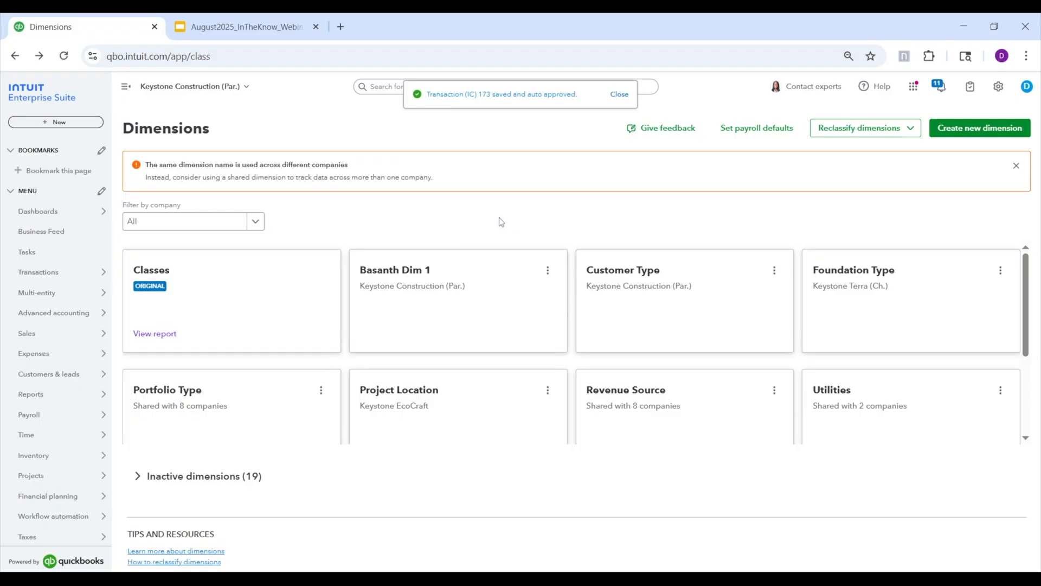
Review linked intercompany transactions 173 and view the bill in Keystone Terra (Ch.)
left_click(618, 93)
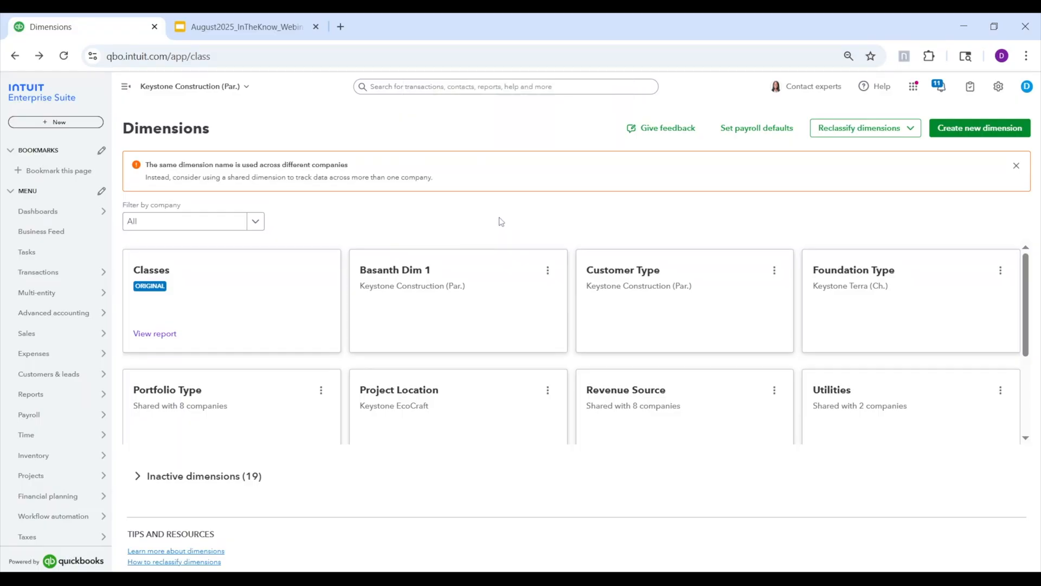
mouse_move(488, 217)
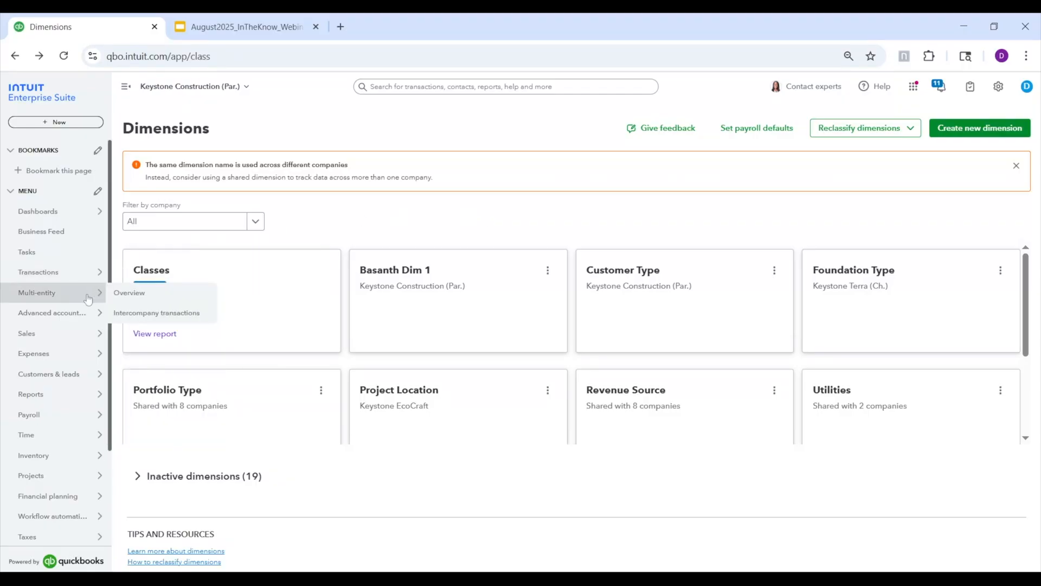
left_click(156, 313)
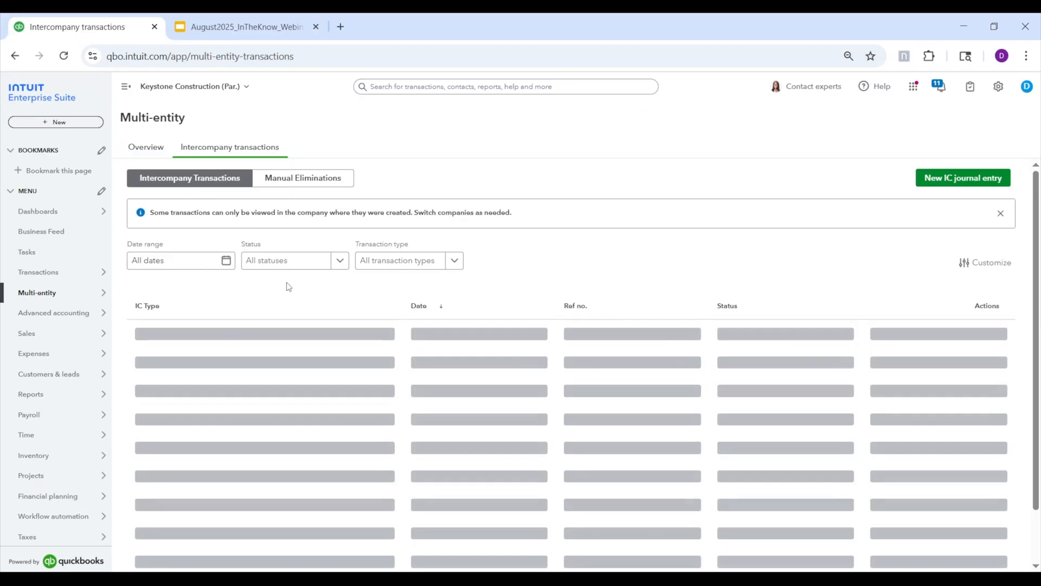
mouse_move(225, 306)
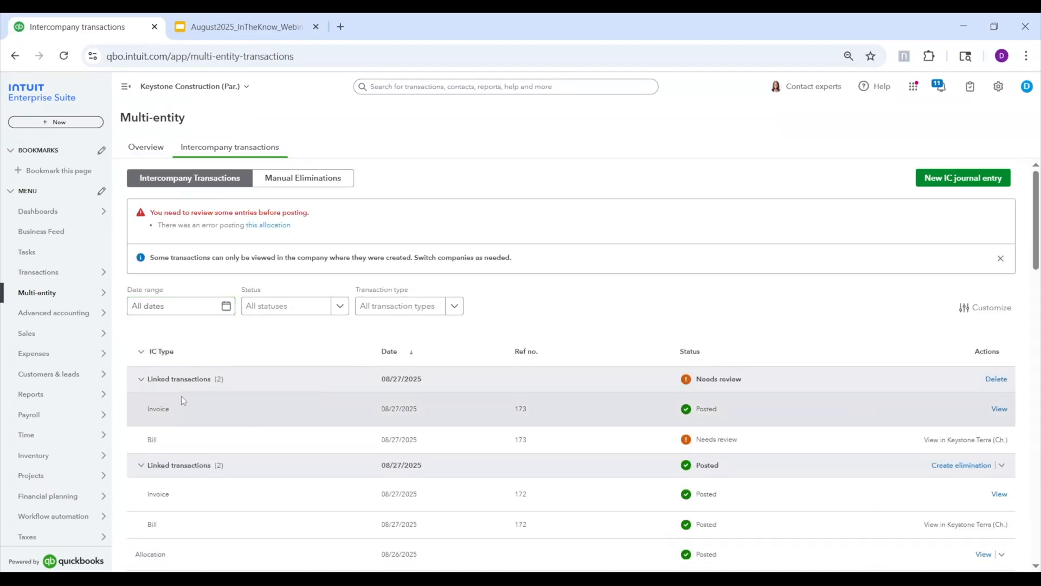
mouse_move(295, 419)
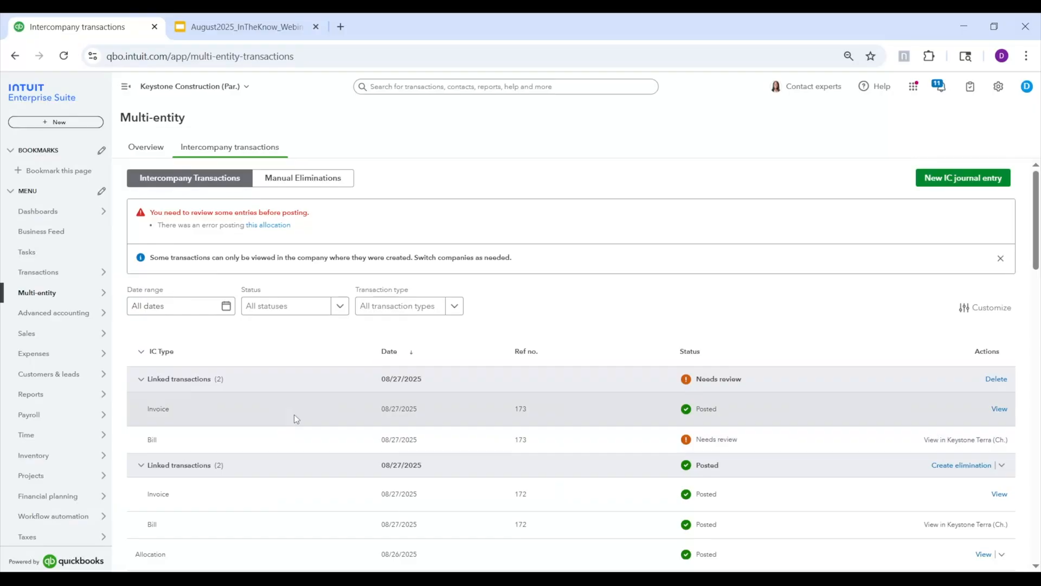
mouse_move(579, 416)
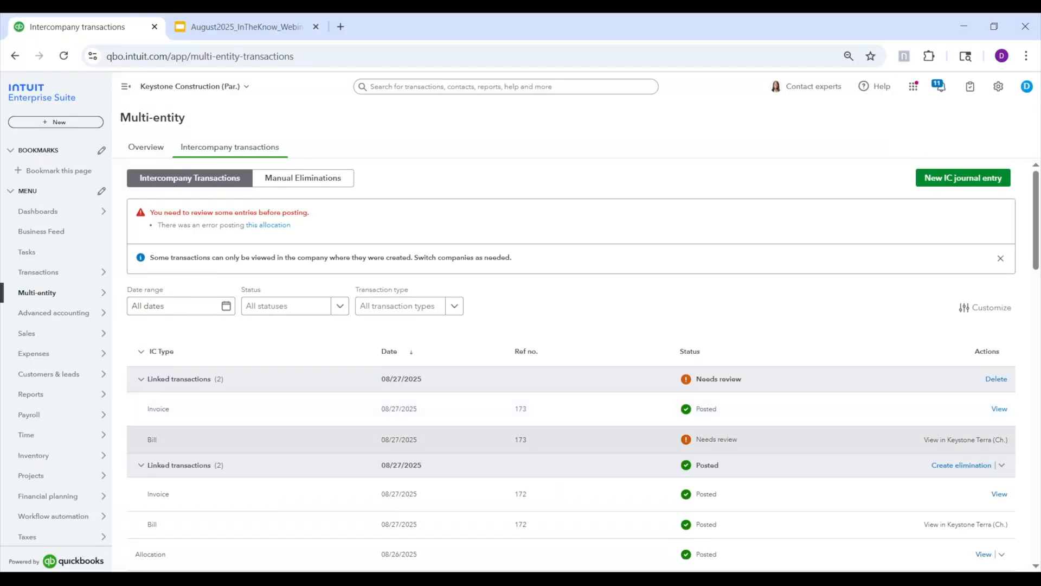
mouse_move(757, 442)
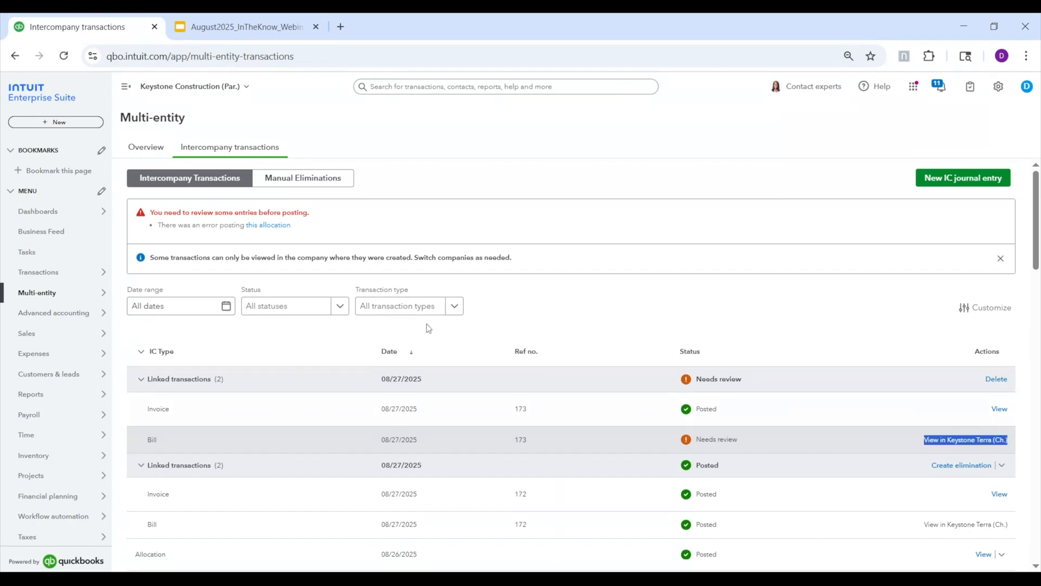
left_click(194, 87)
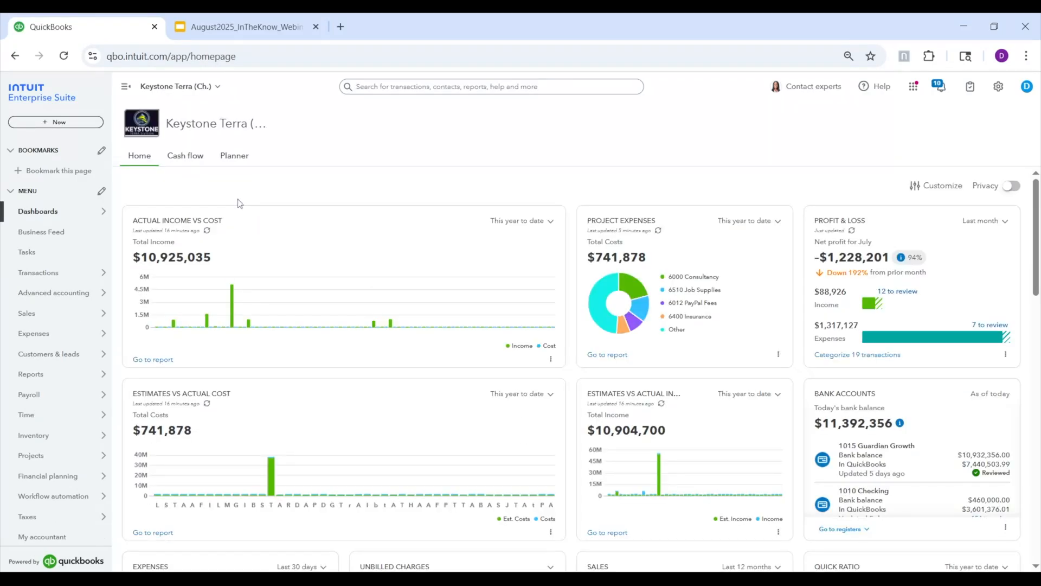
mouse_move(114, 248)
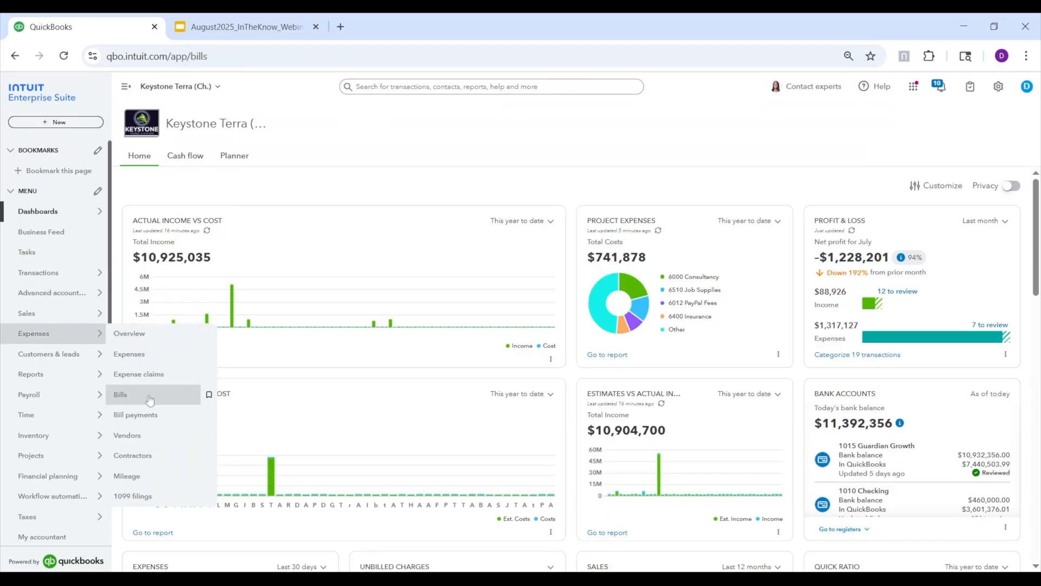
In Keystone Terra's bills, expand intercompany bills for review and review bill 173
left_click(120, 394)
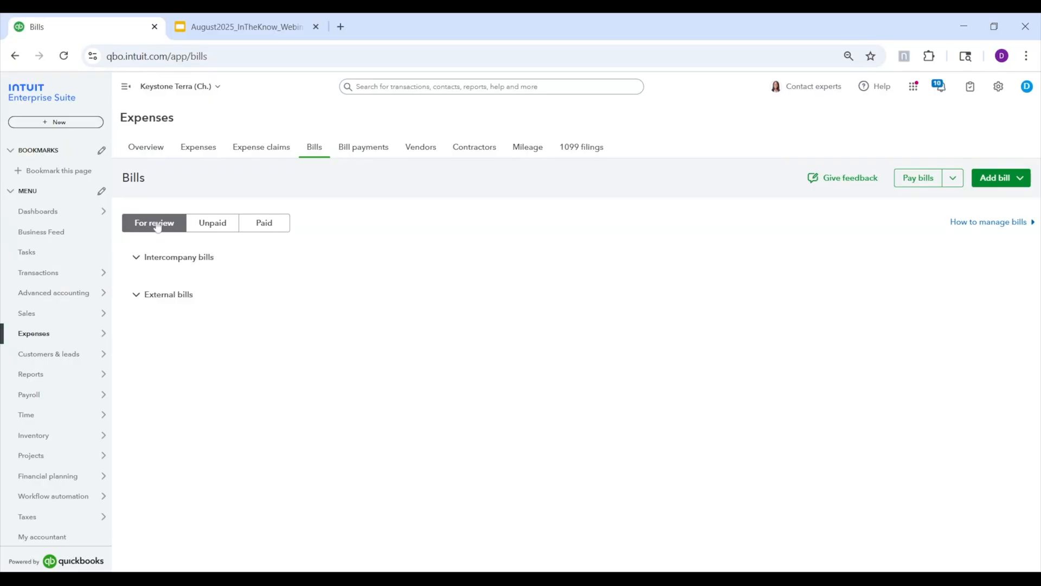
left_click(178, 257)
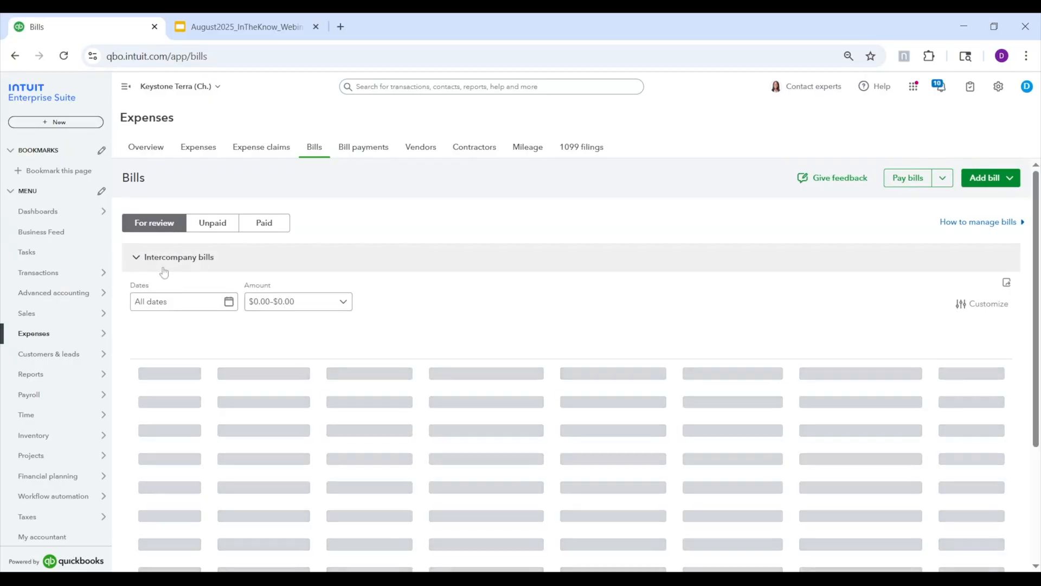
mouse_move(471, 243)
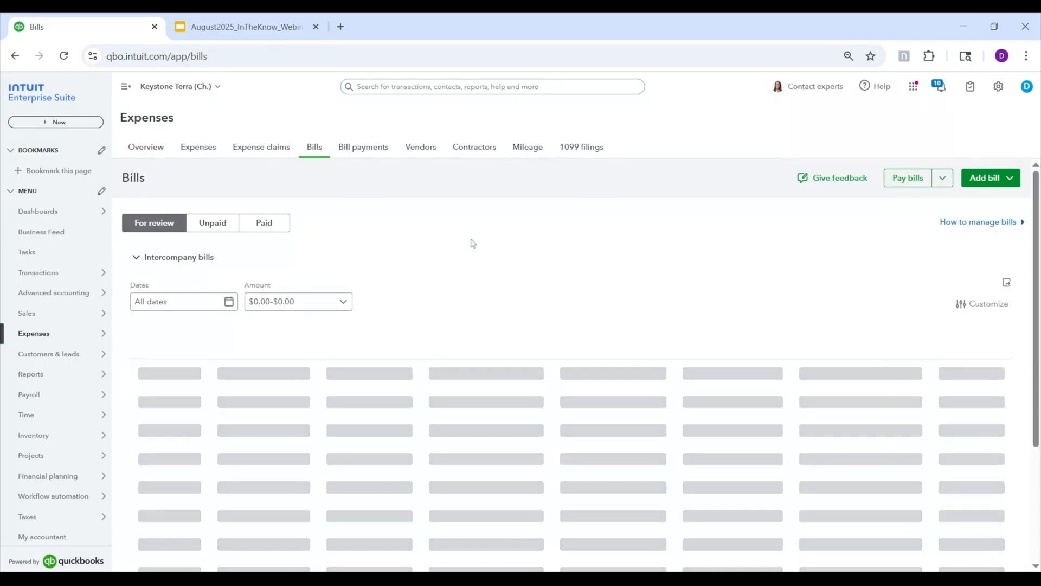
mouse_move(463, 290)
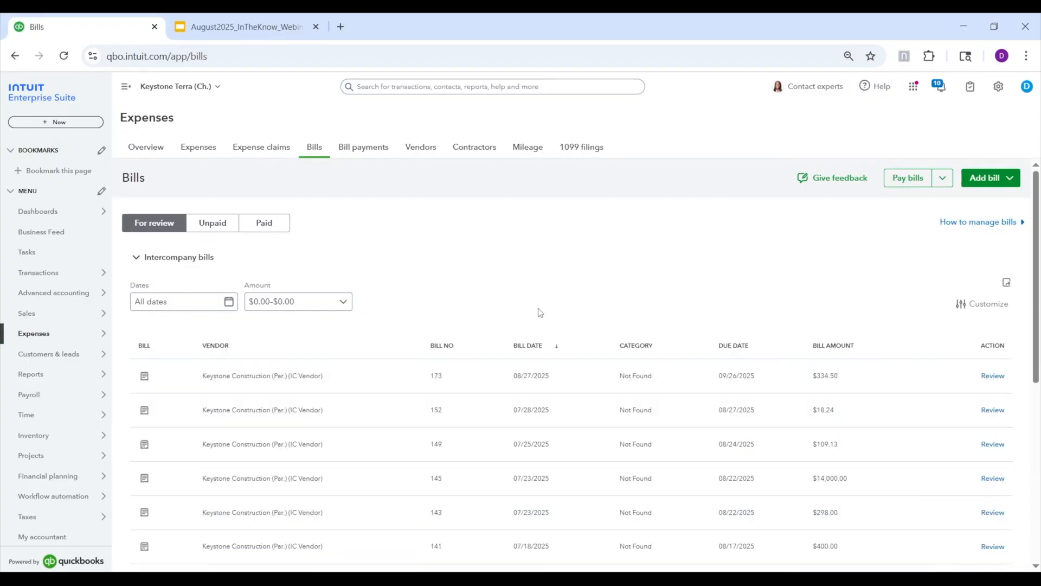
mouse_move(852, 381)
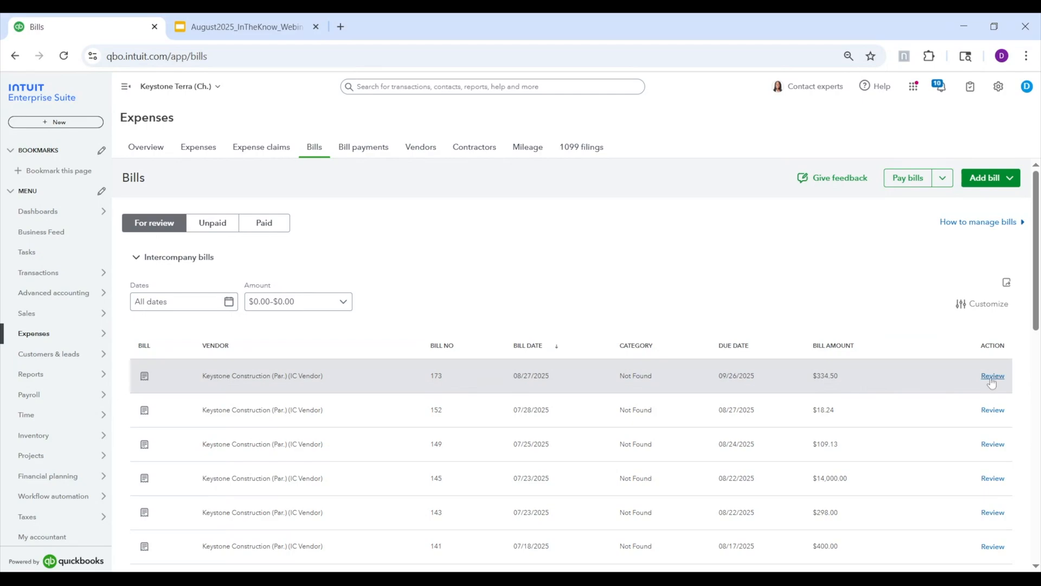
left_click(993, 376)
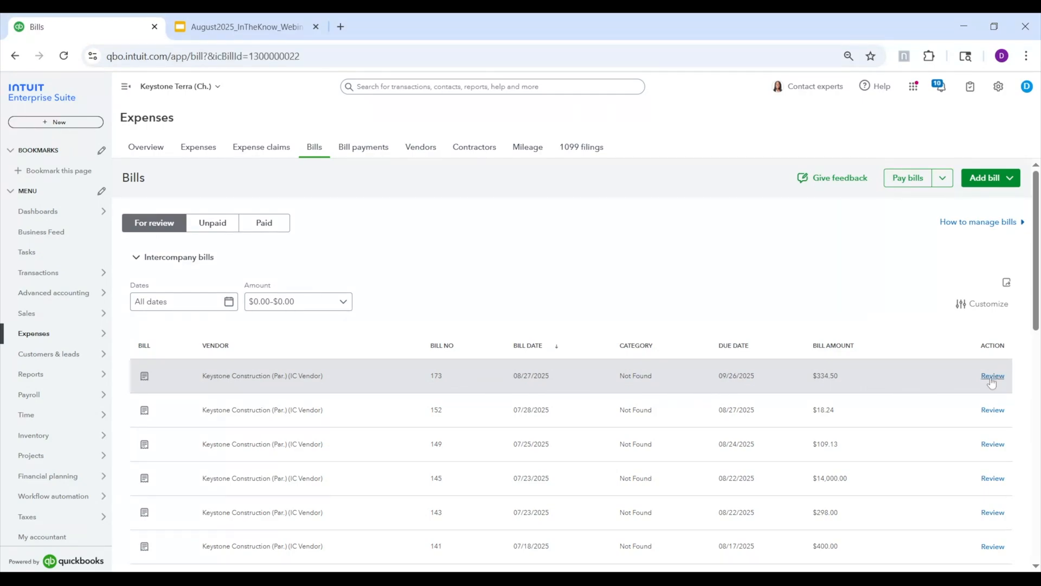
Categorize bill 173 as 6002 Professional Fees and accept and close it
left_click(993, 375)
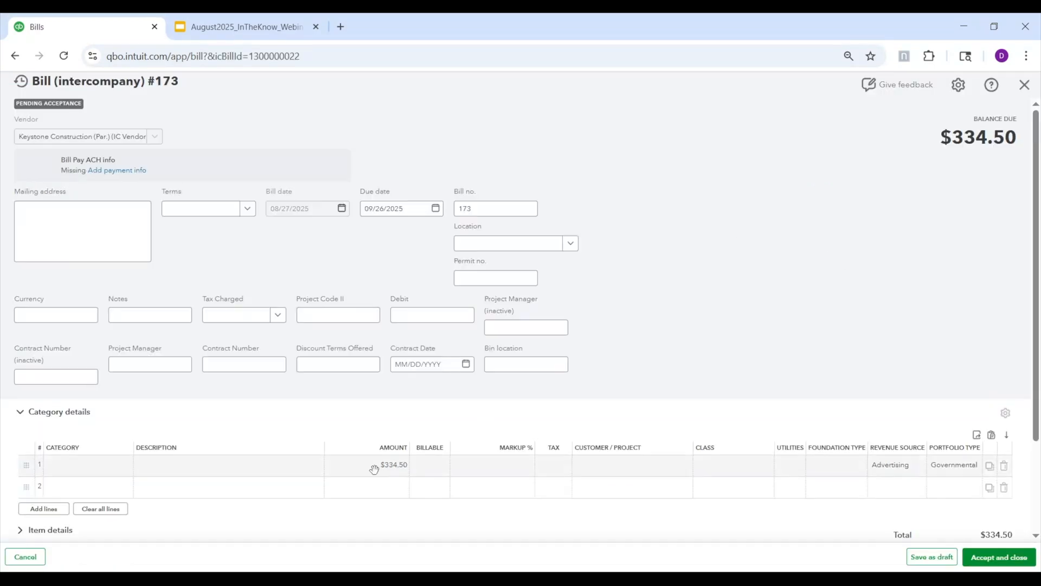
scroll("down", 3)
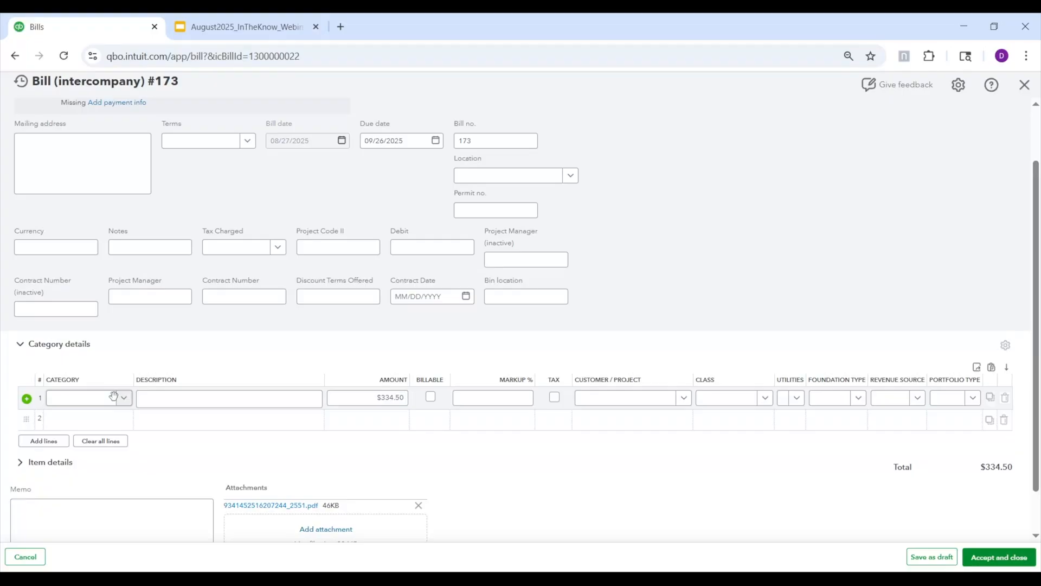
left_click(87, 397)
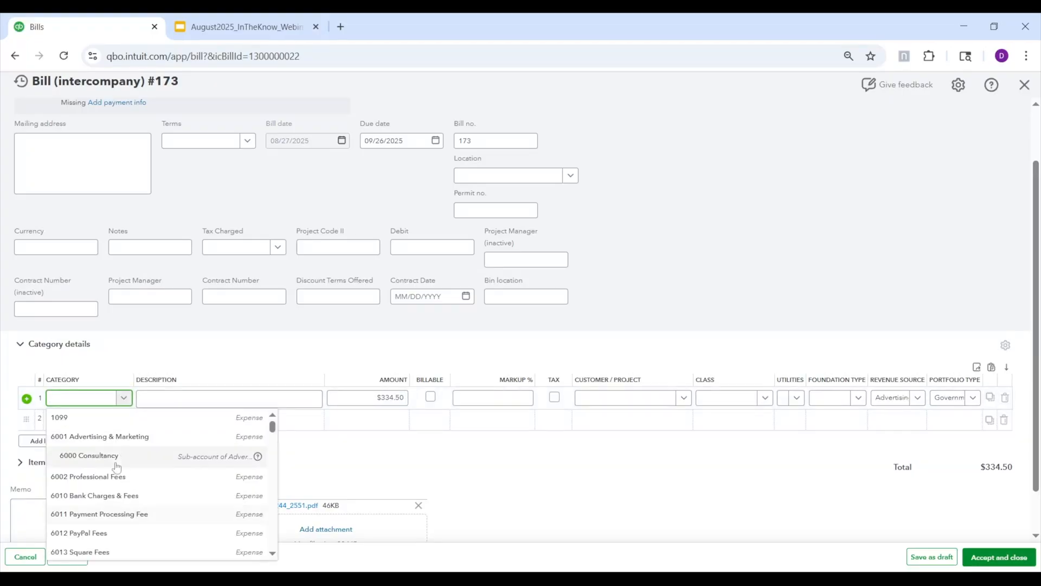
mouse_move(118, 499)
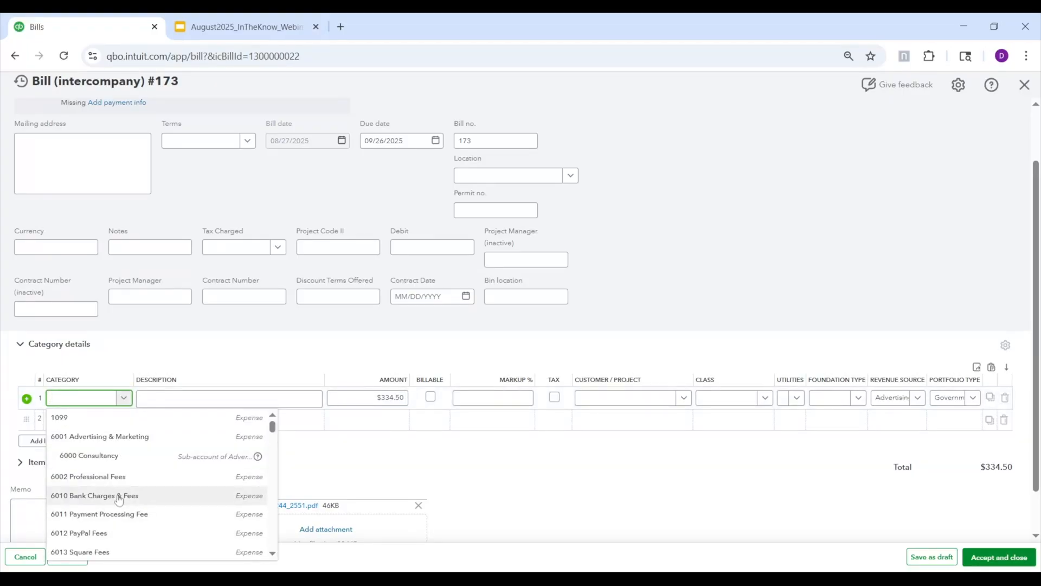
left_click(88, 477)
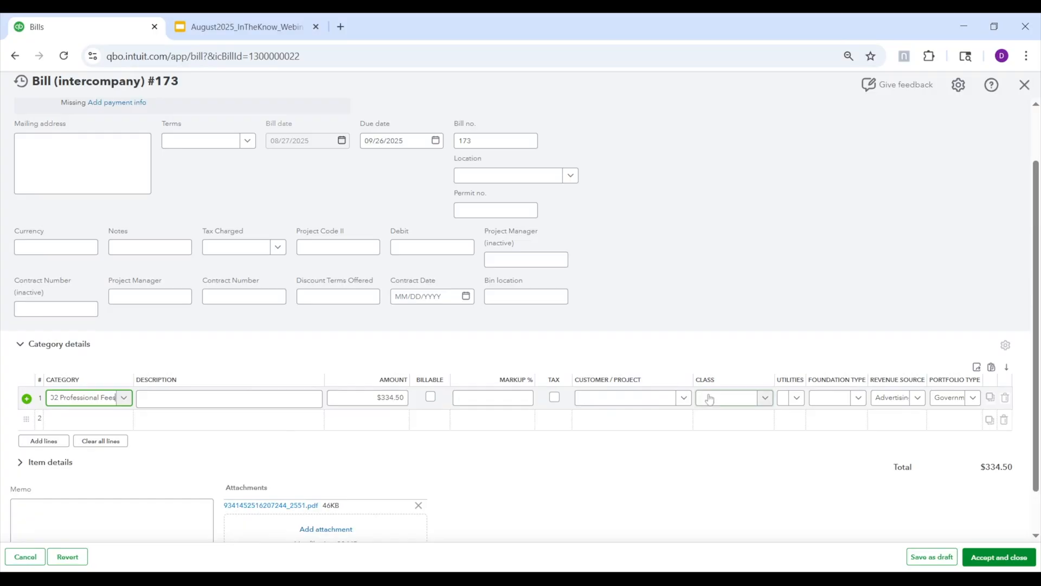
mouse_move(924, 491)
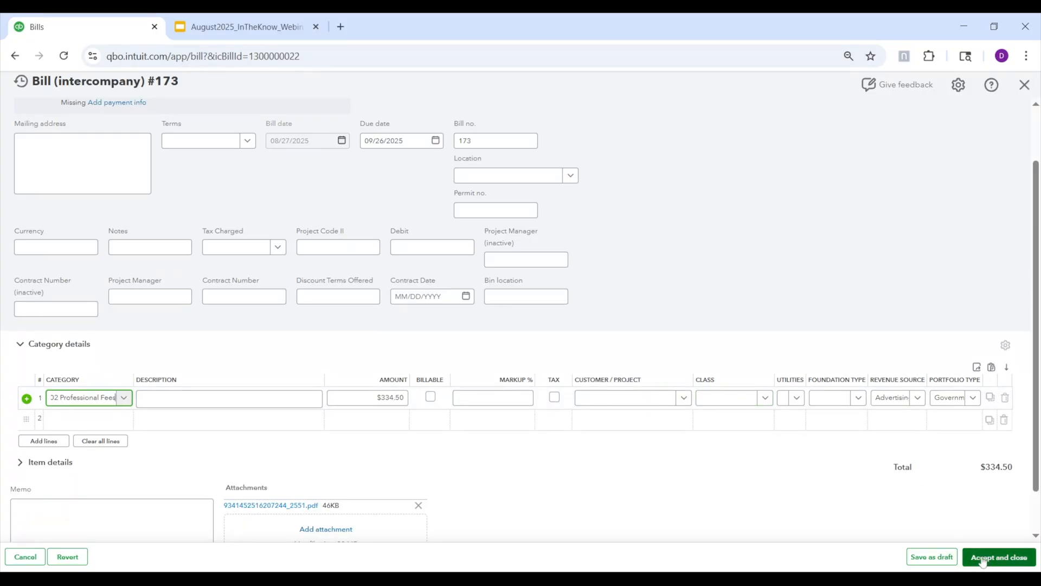
left_click(998, 557)
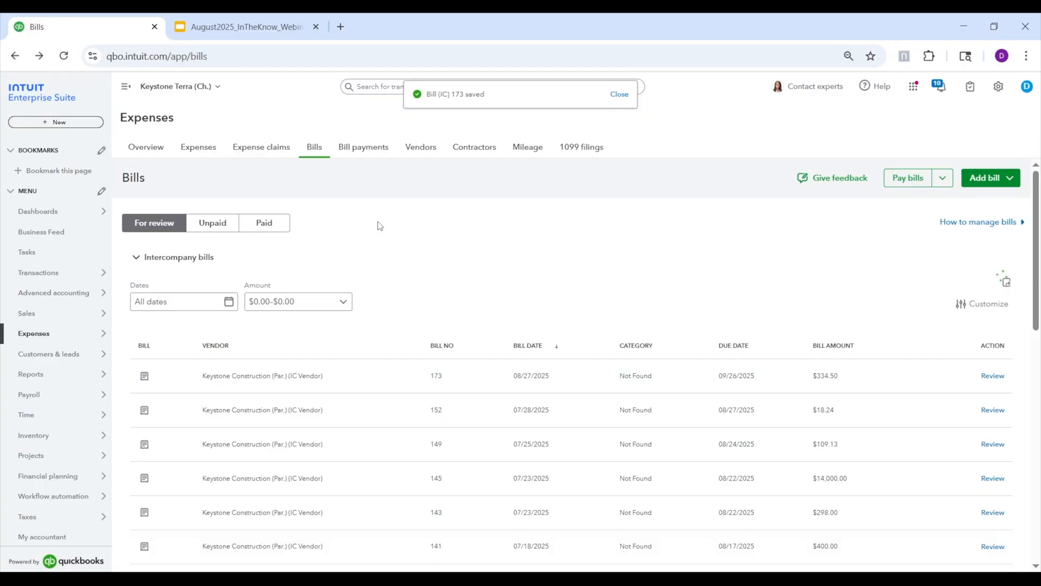
mouse_move(214, 91)
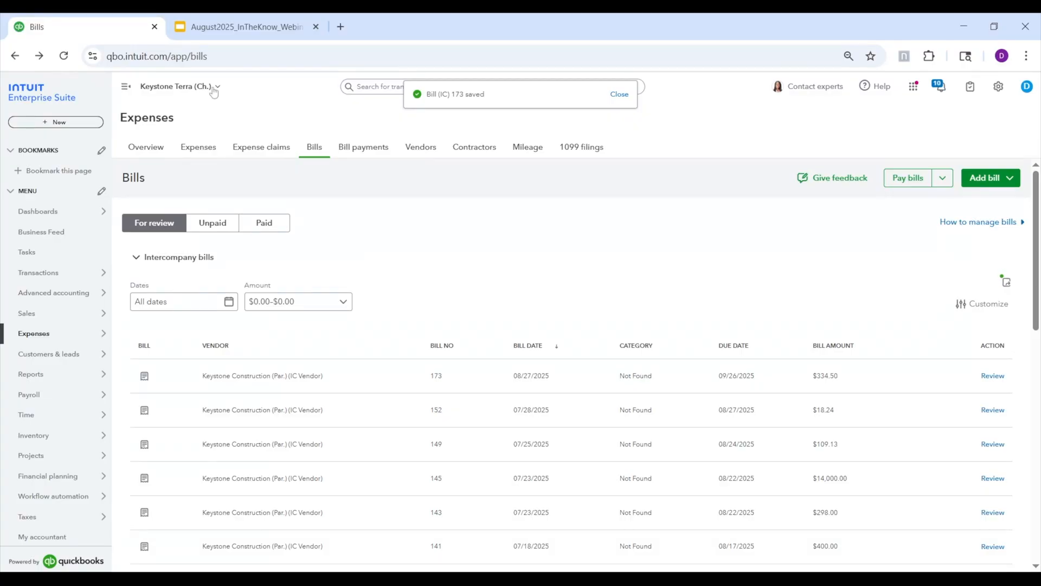
left_click(176, 87)
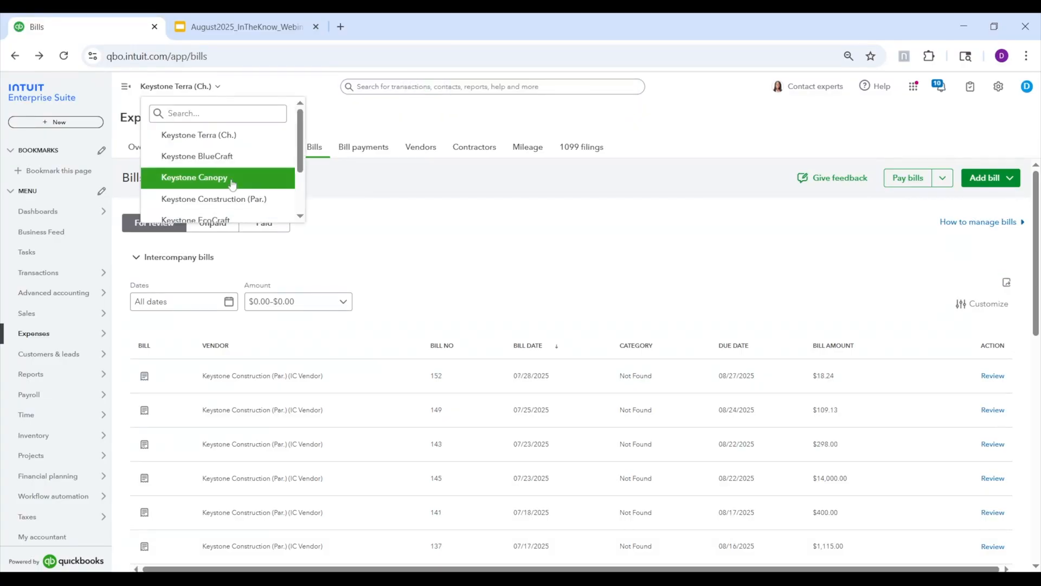
Switch to Keystone Construction (Par.) and review its Multi-entity intercompany transactions list
left_click(194, 177)
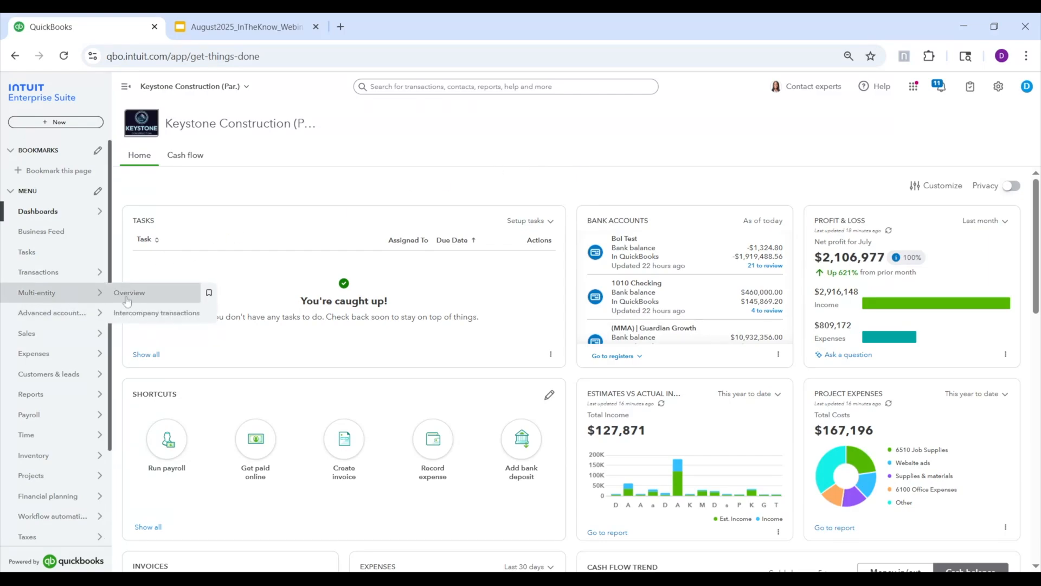
left_click(157, 312)
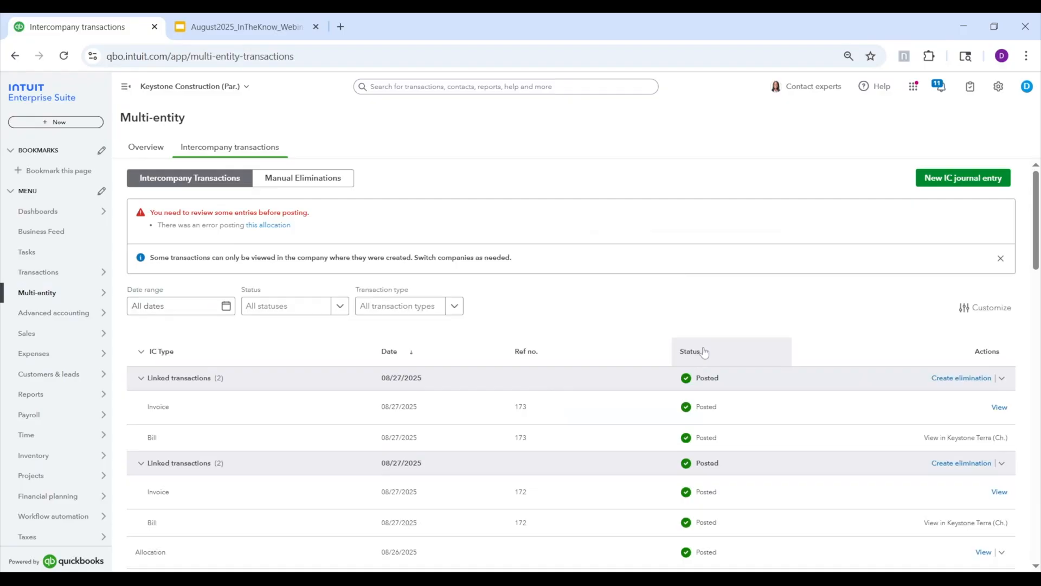
scroll("down", 3)
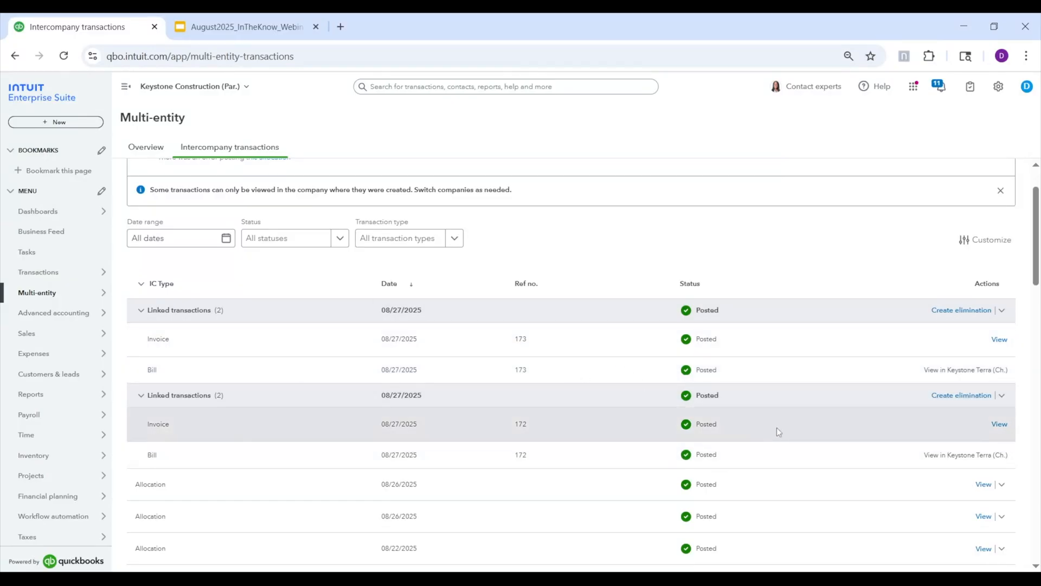
mouse_move(929, 325)
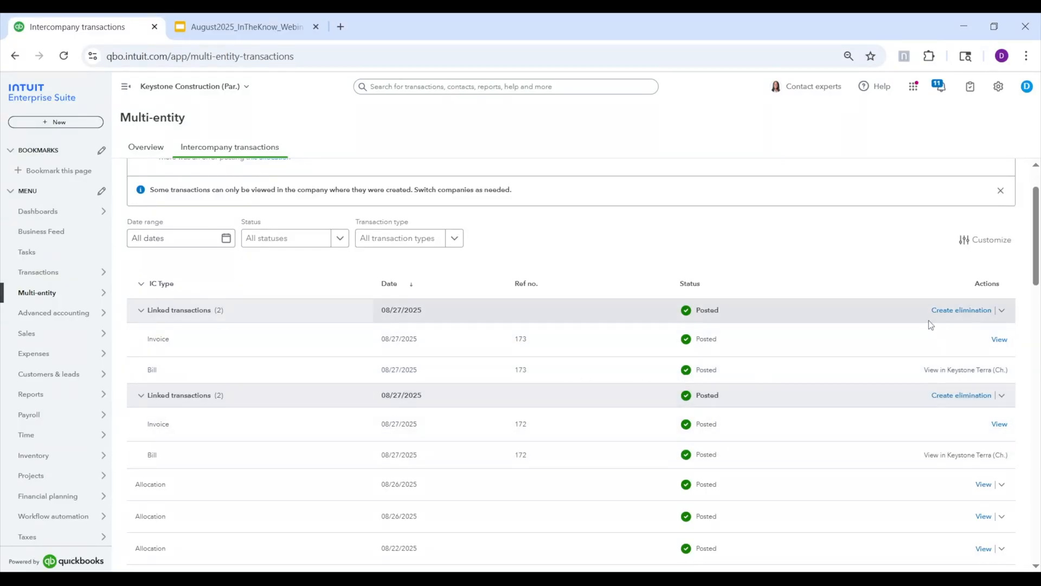
mouse_move(960, 395)
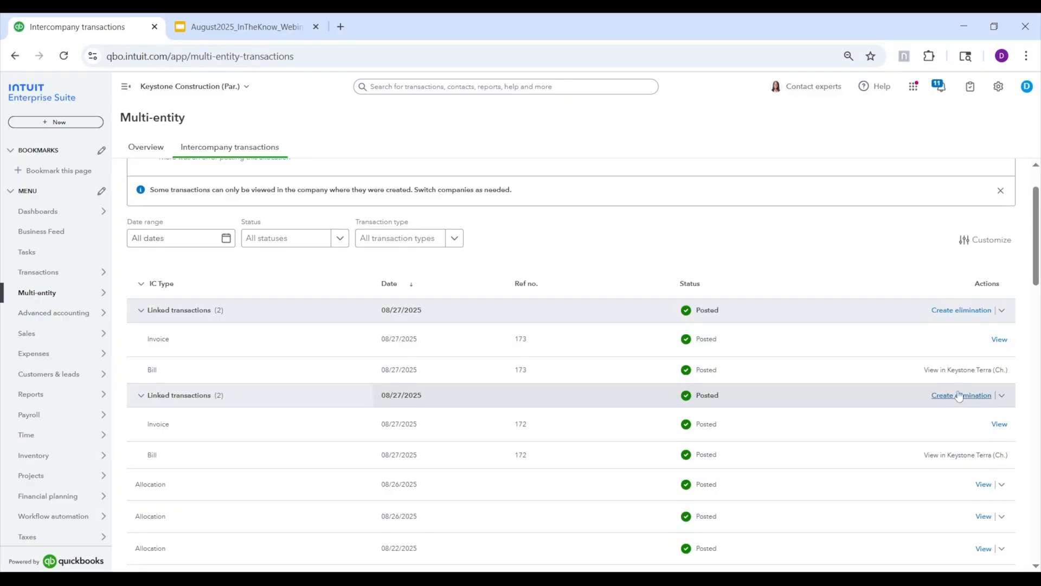
Create a manual elimination for the linked 172 pair and review its seven balanced lines
left_click(960, 394)
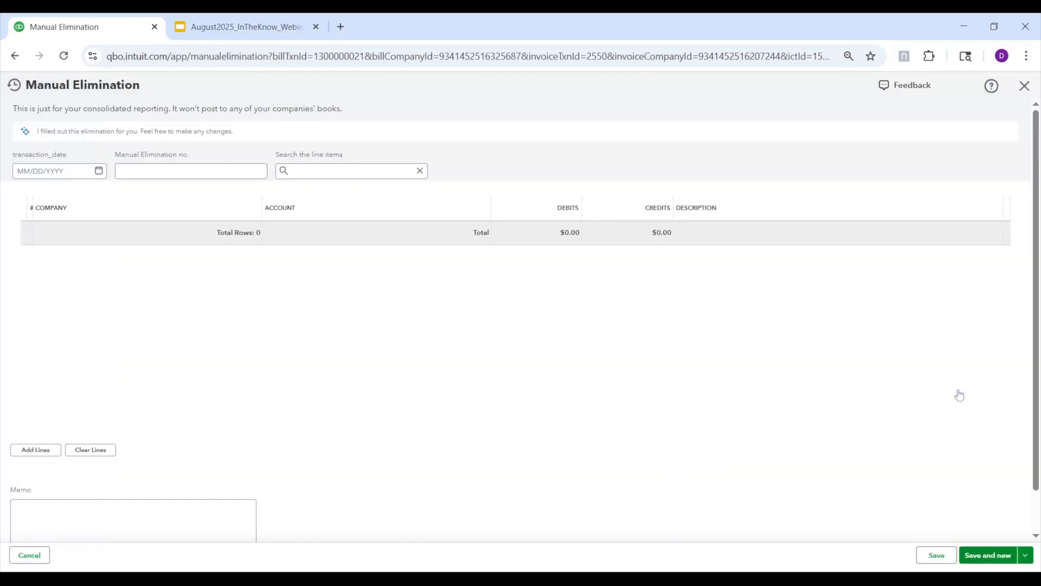
left_click(35, 449)
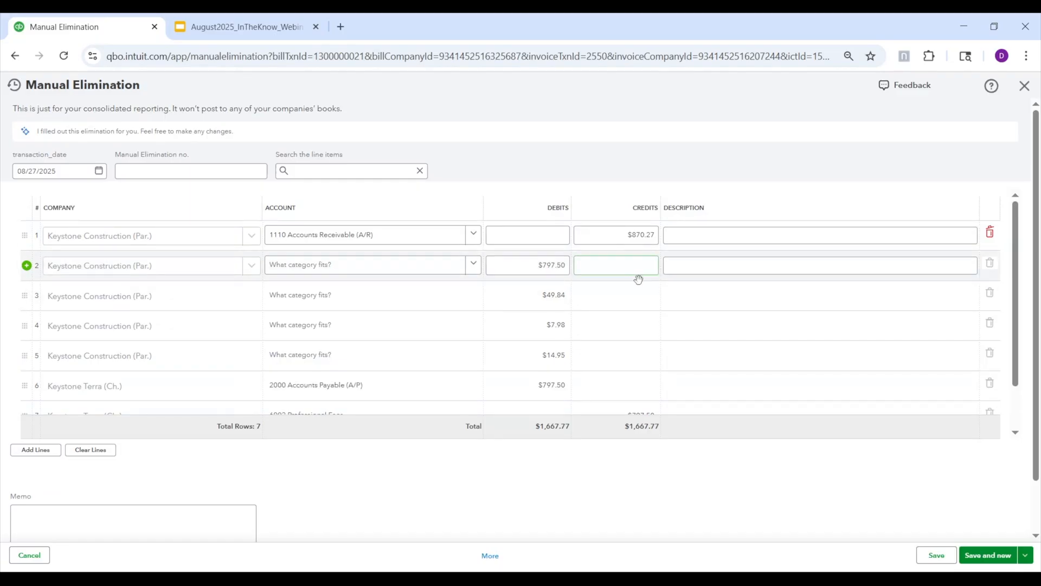
scroll("down", 3)
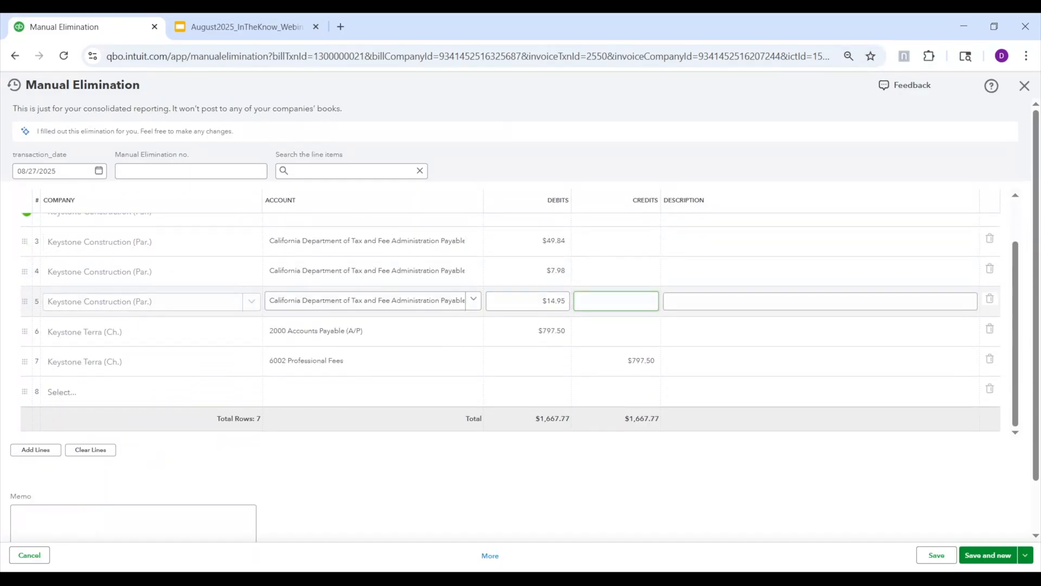
scroll("up", 3)
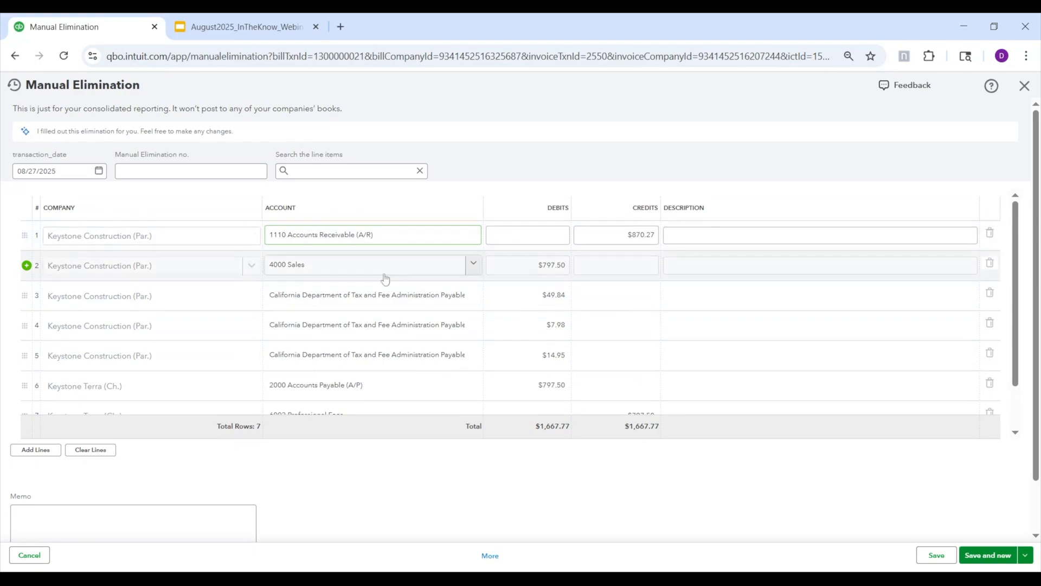
scroll("down", 3)
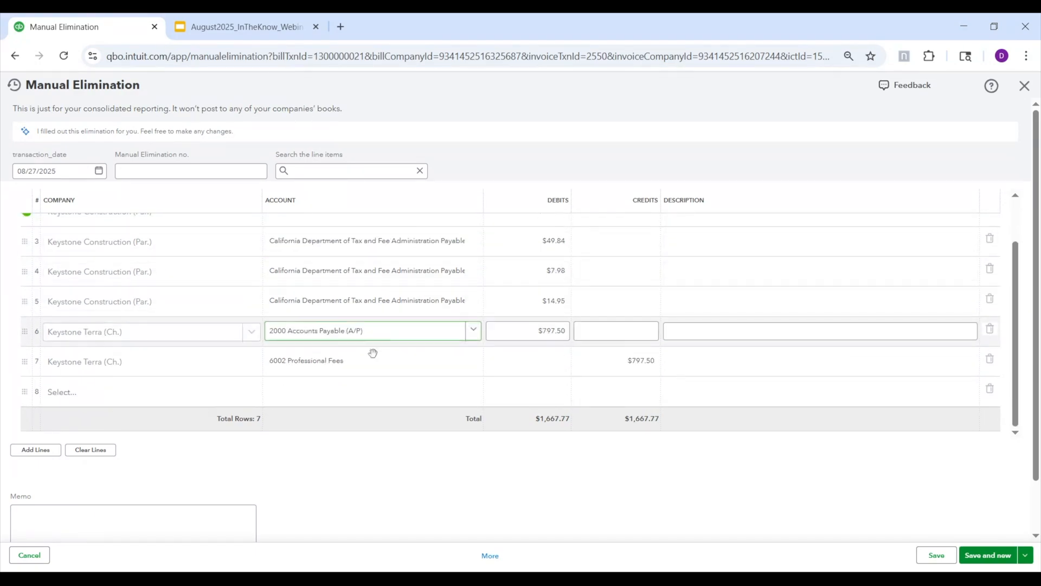
scroll("up", 3)
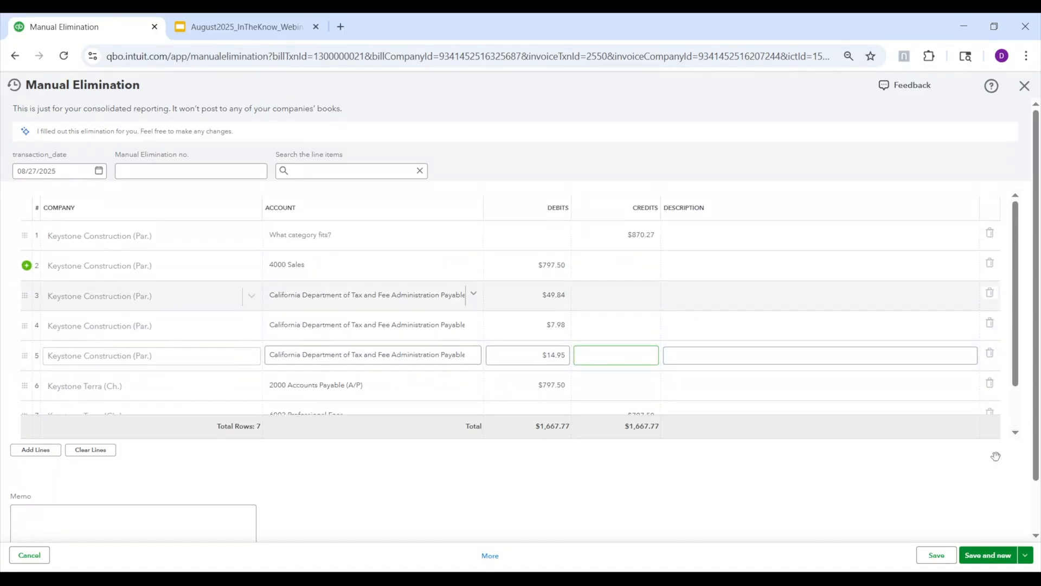
Save the $1,667.77 elimination entry and reopen its first line to review the accounts
left_click(936, 555)
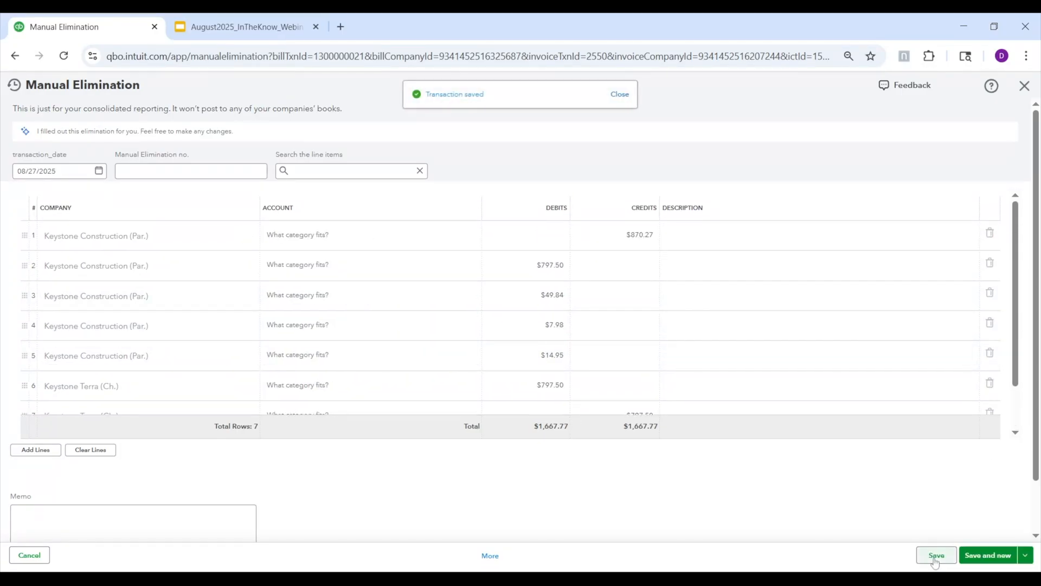
left_click(936, 559)
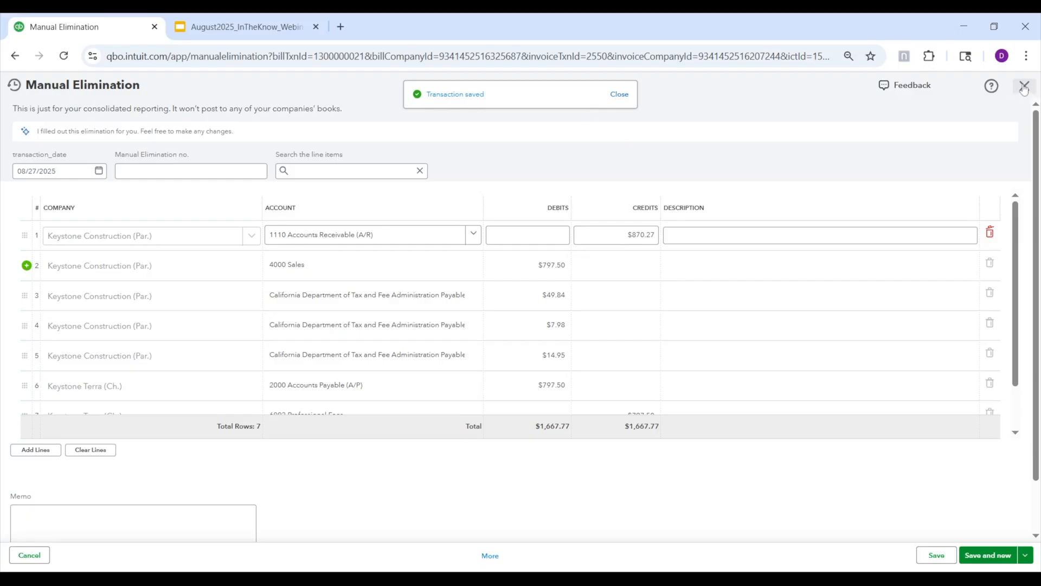
Close the Manual Elimination window to return to the intercompany transactions list
left_click(1025, 86)
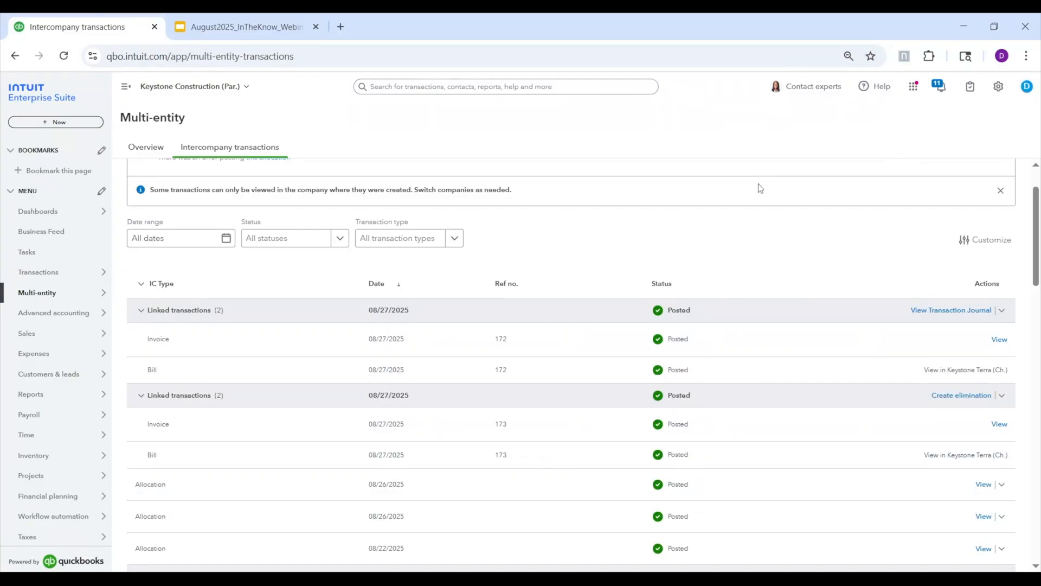
mouse_move(748, 194)
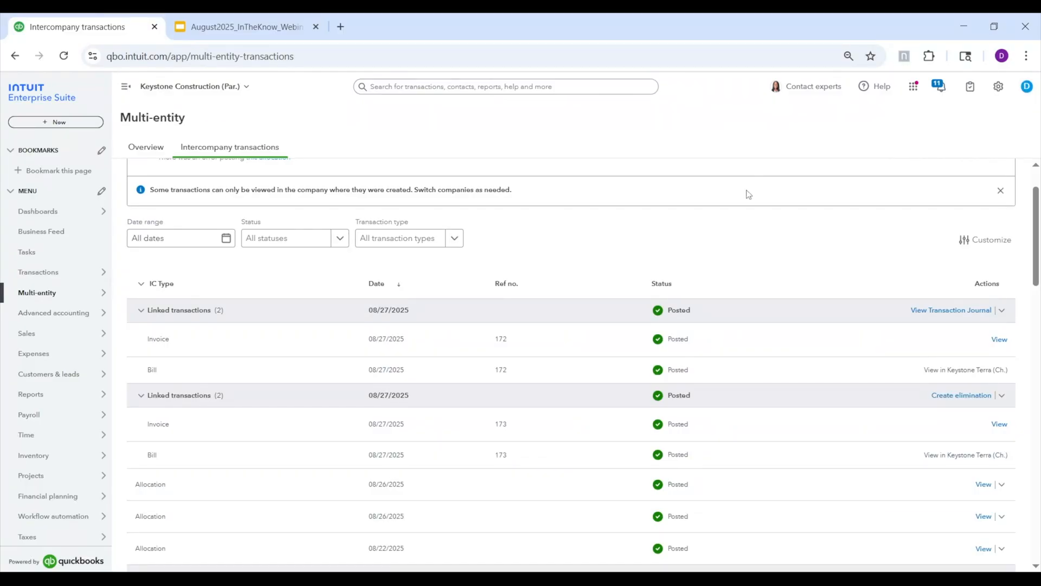
mouse_move(785, 238)
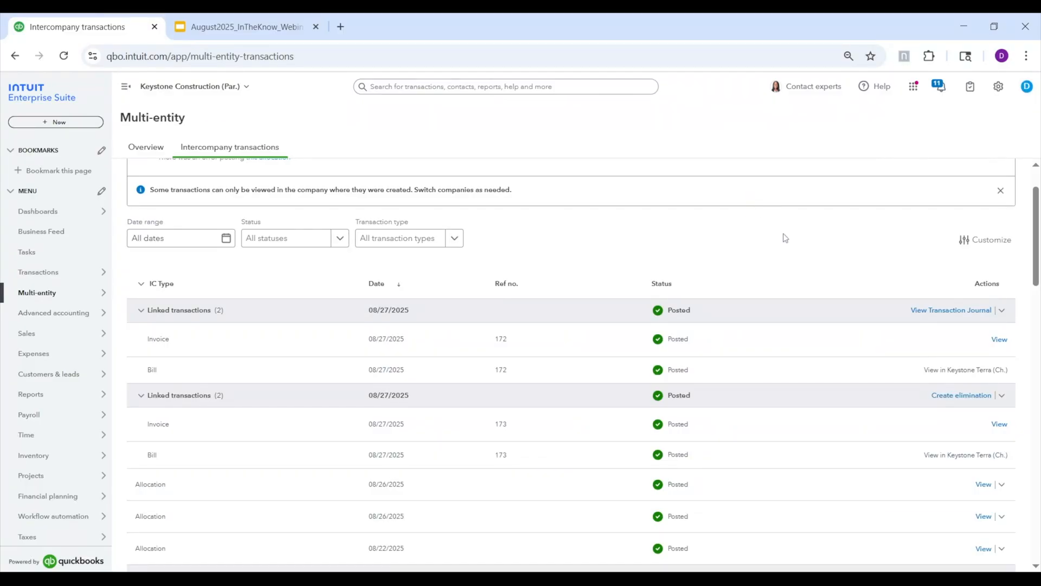
mouse_move(984, 315)
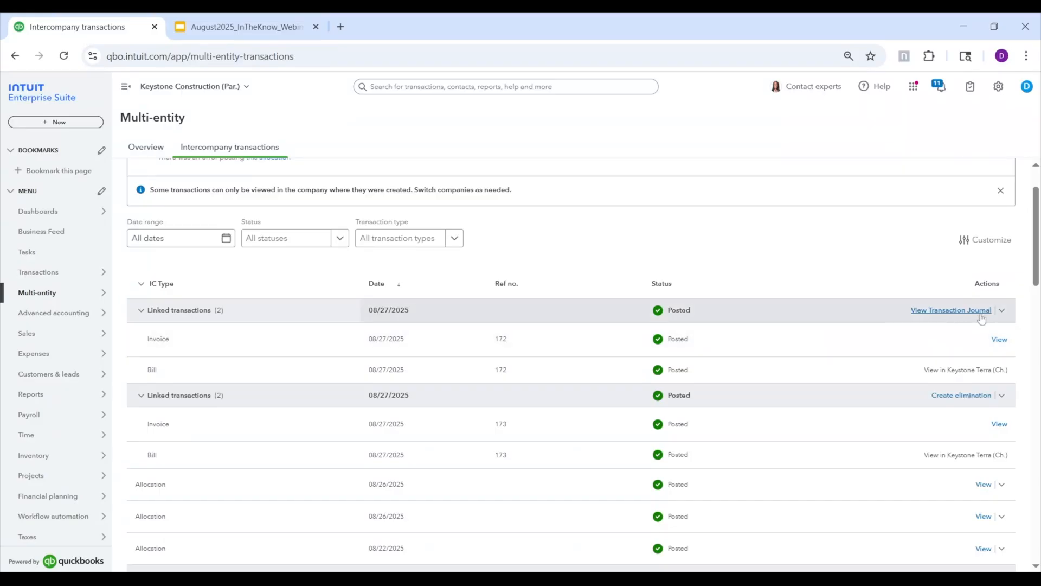
mouse_move(774, 342)
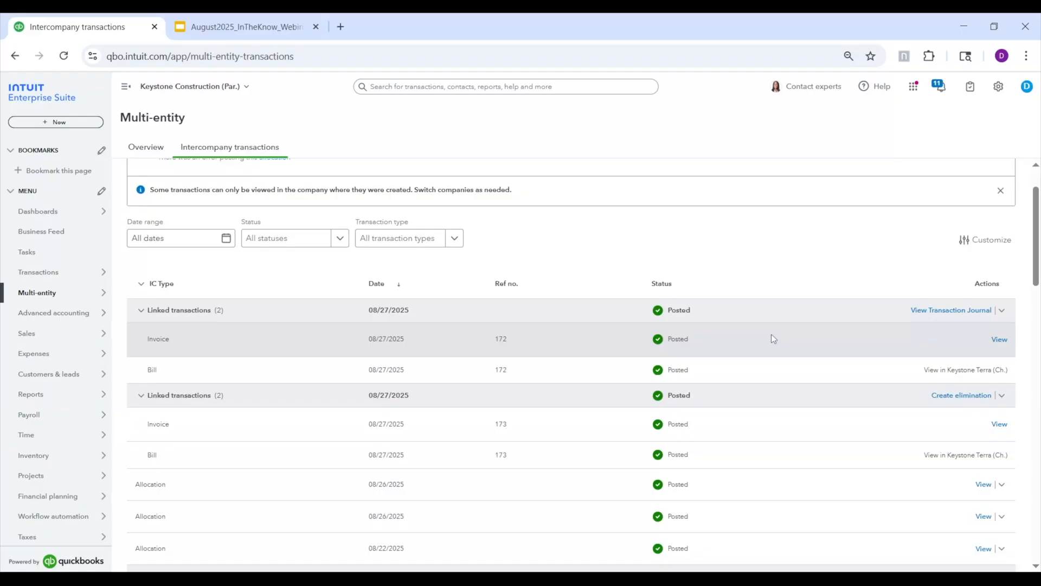
mouse_move(767, 346)
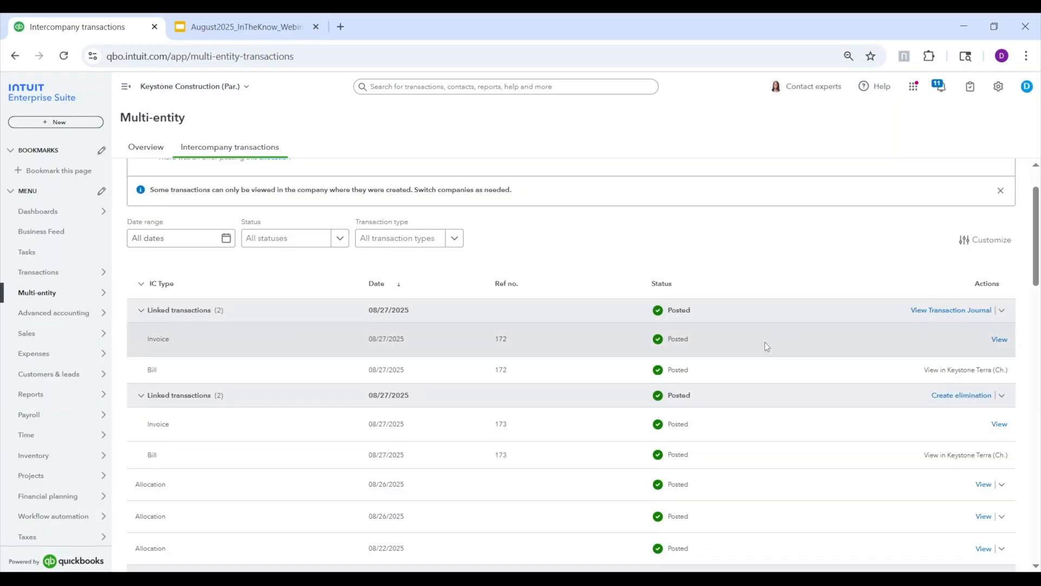
mouse_move(780, 373)
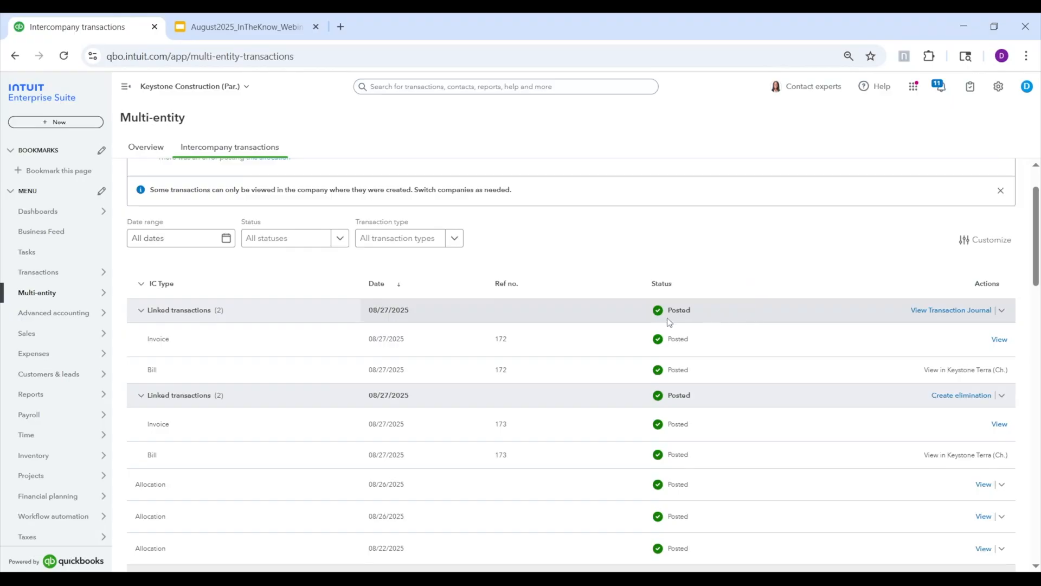
mouse_move(717, 324)
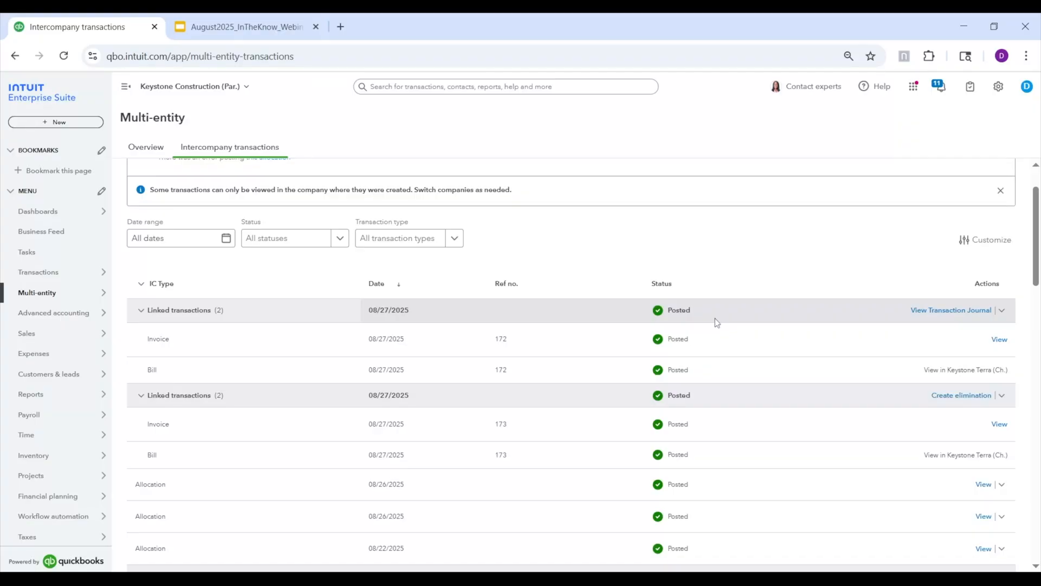
mouse_move(724, 310)
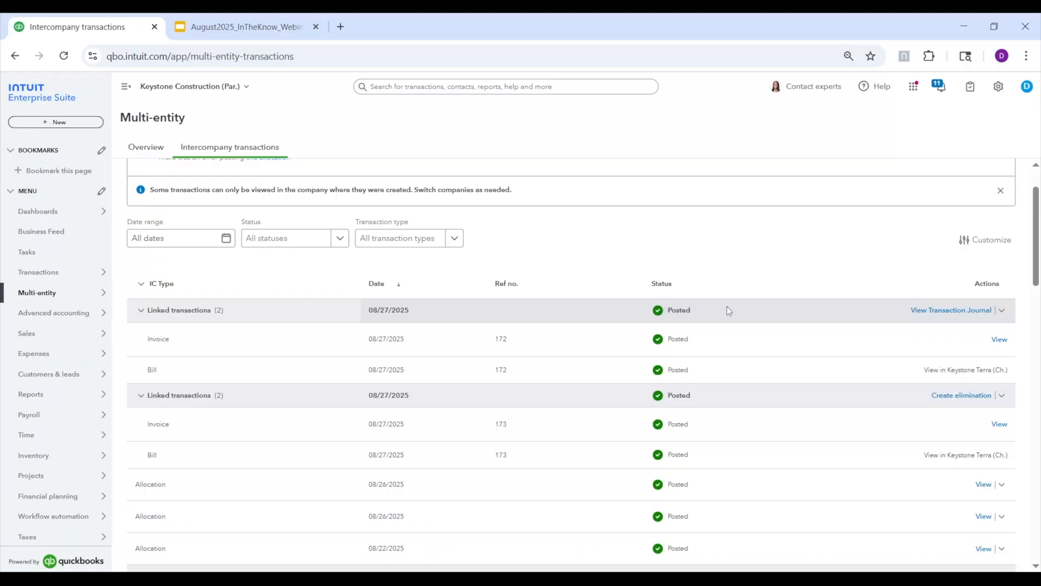
mouse_move(544, 221)
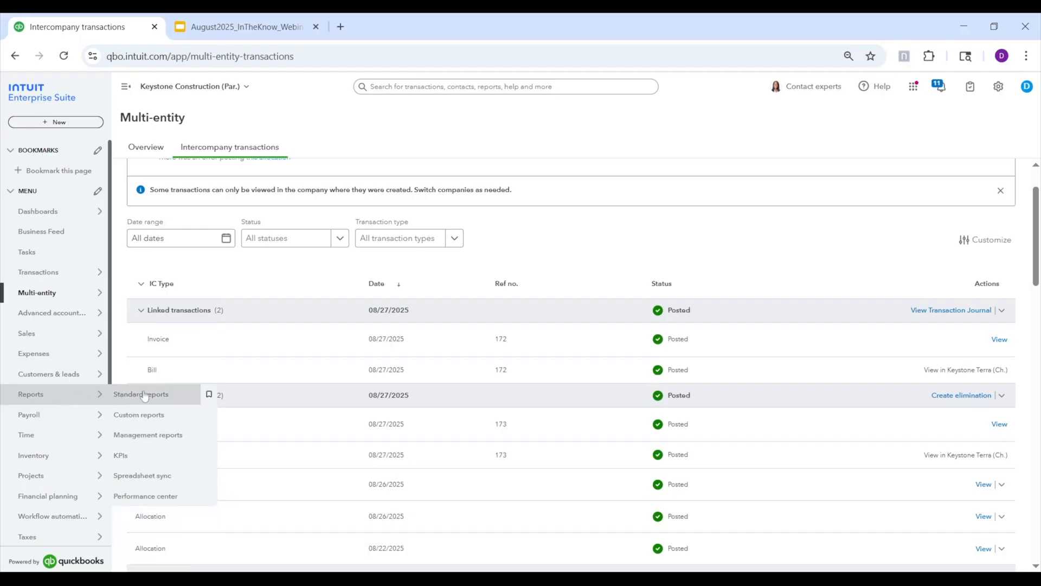
Go to Reports > Standard reports to see the Consolidated Reports section
left_click(140, 393)
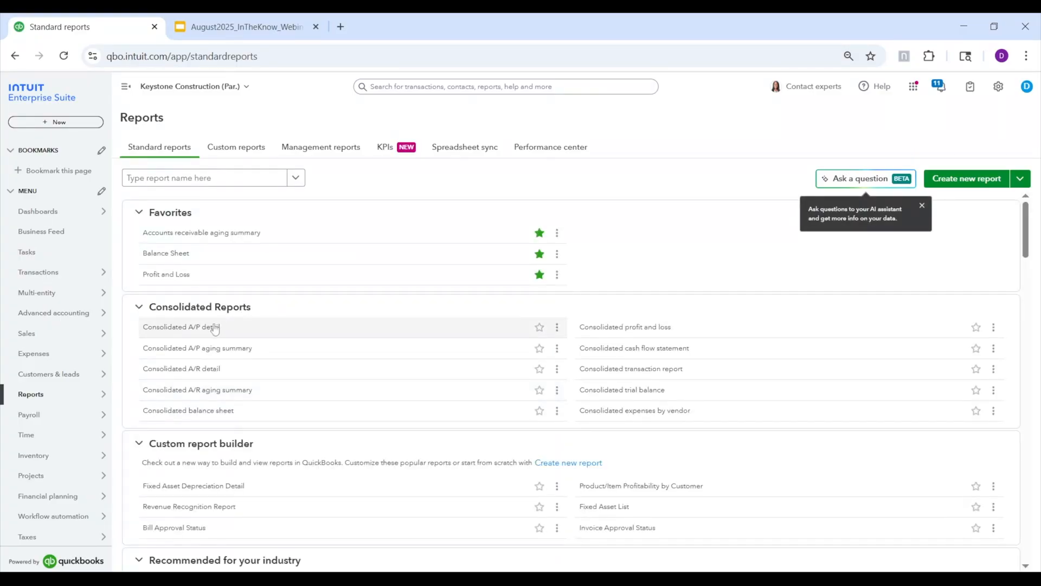
mouse_move(220, 357)
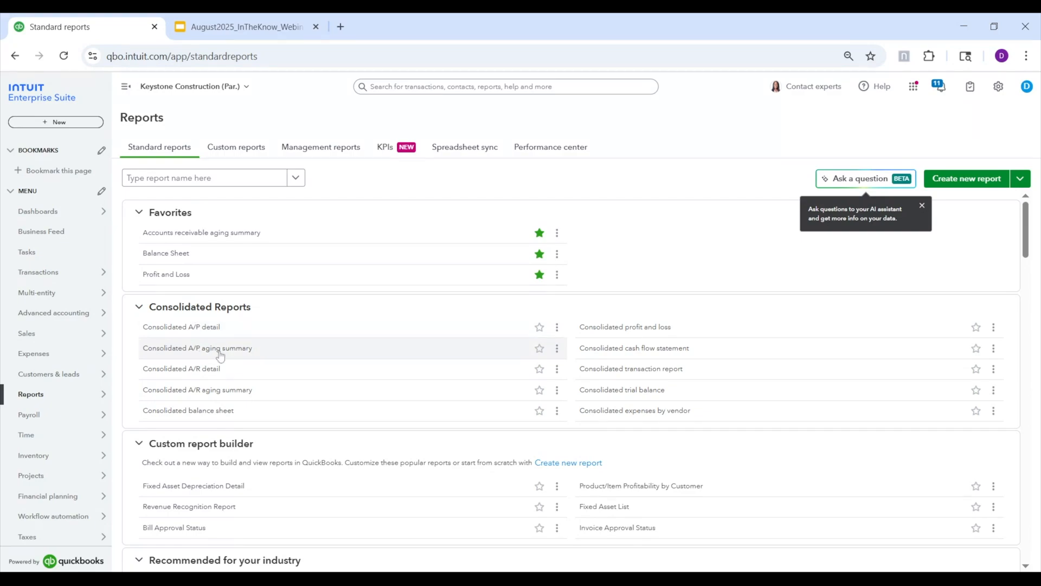
mouse_move(227, 398)
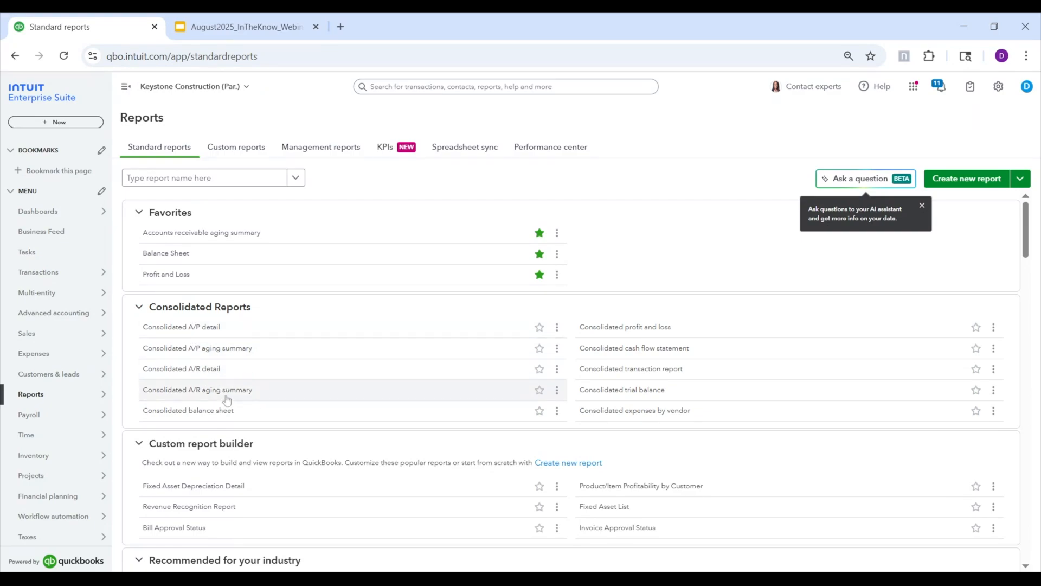
mouse_move(651, 350)
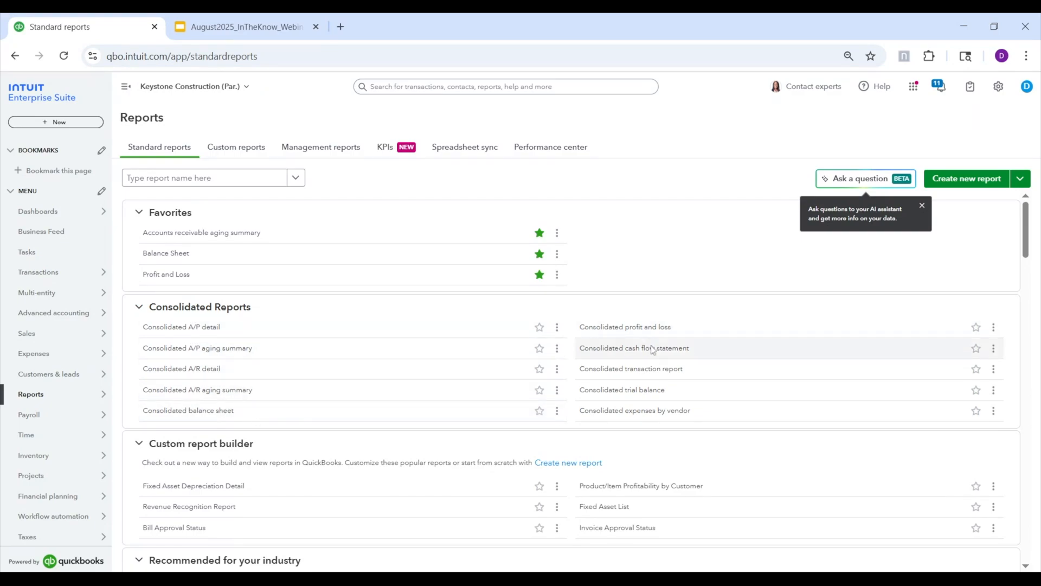
mouse_move(671, 380)
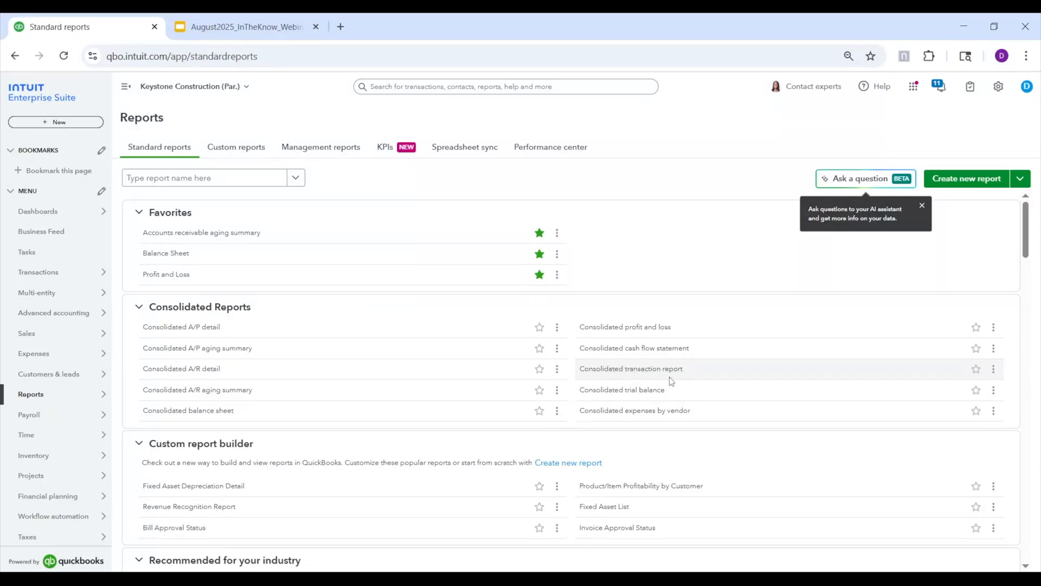
mouse_move(635, 410)
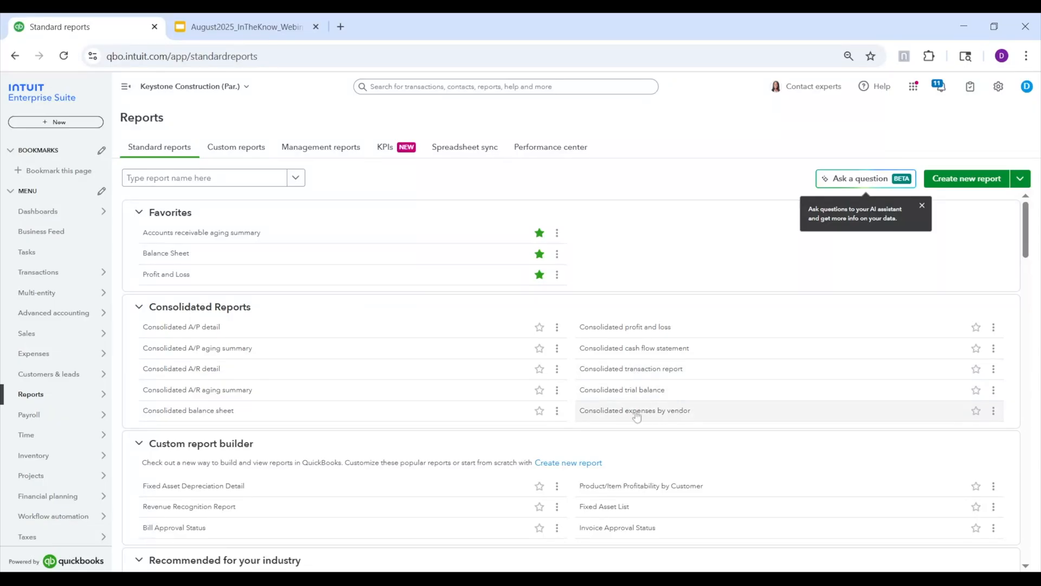
mouse_move(693, 408)
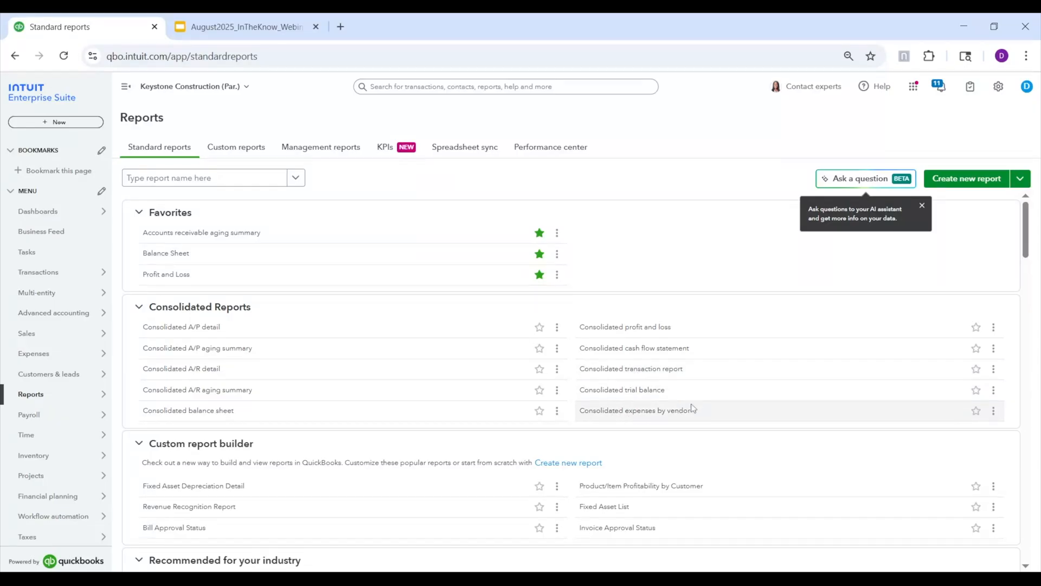
mouse_move(315, 357)
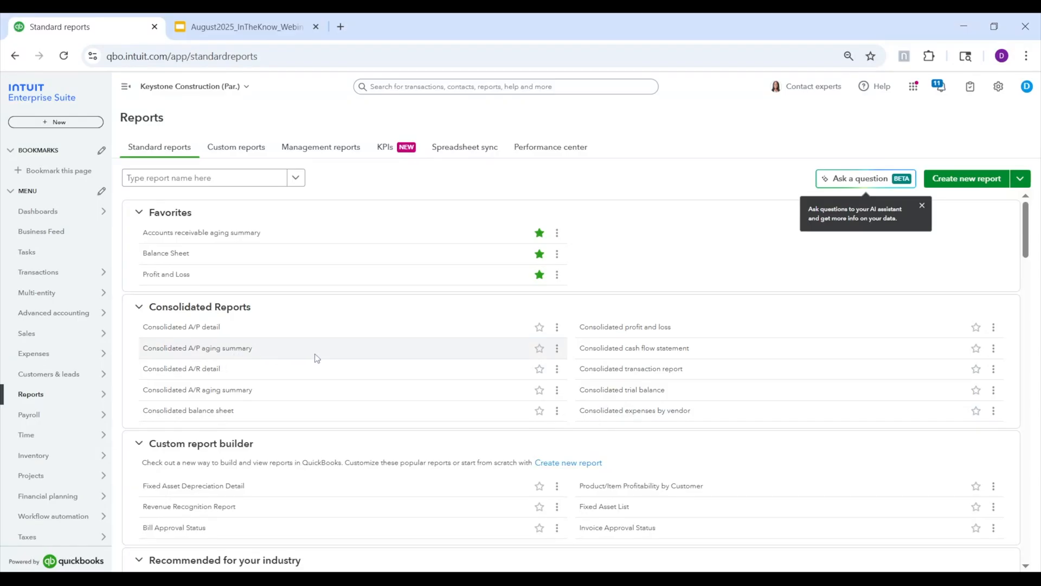
mouse_move(276, 347)
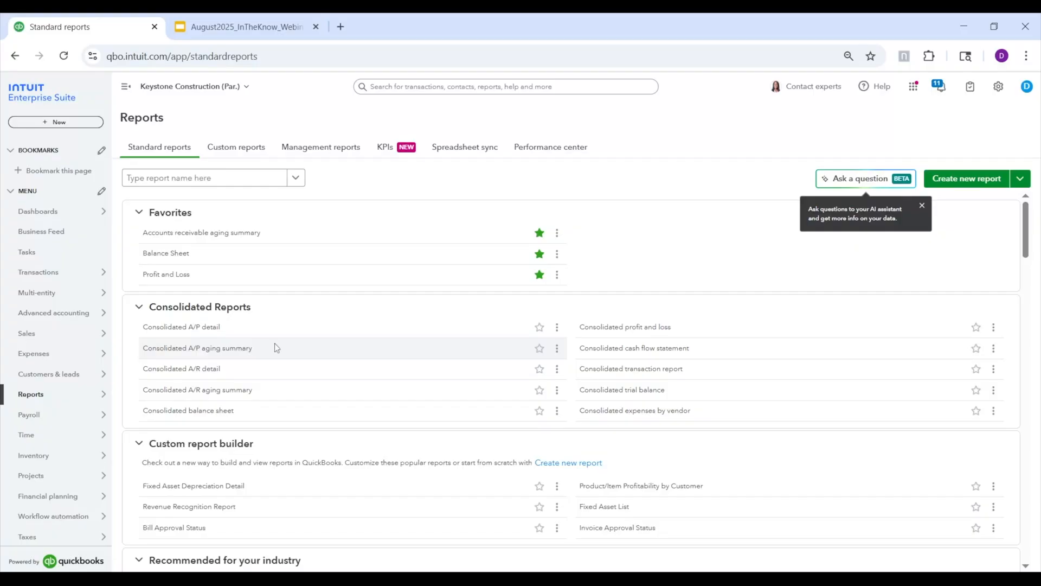
mouse_move(221, 353)
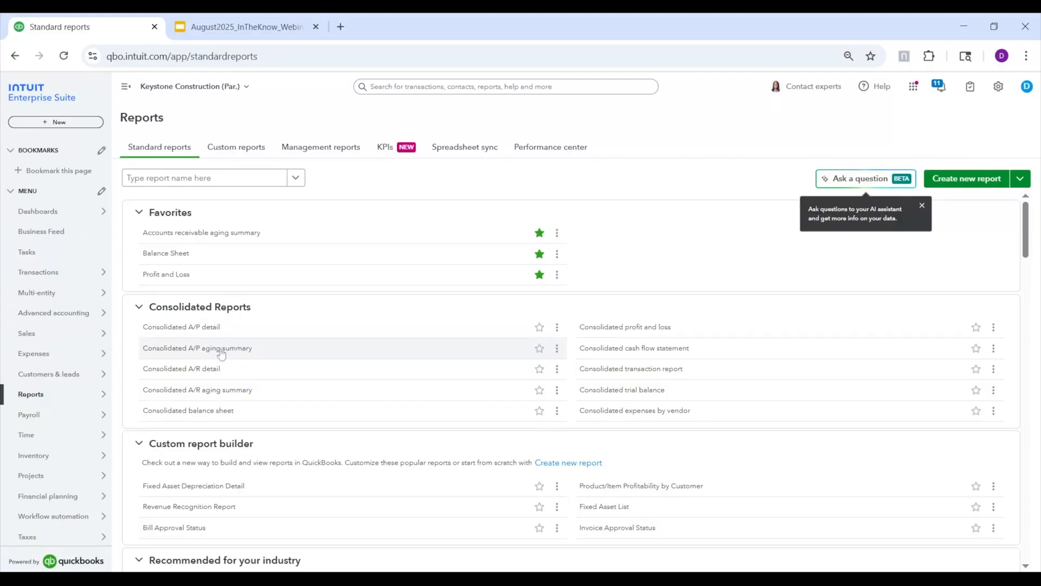
mouse_move(213, 373)
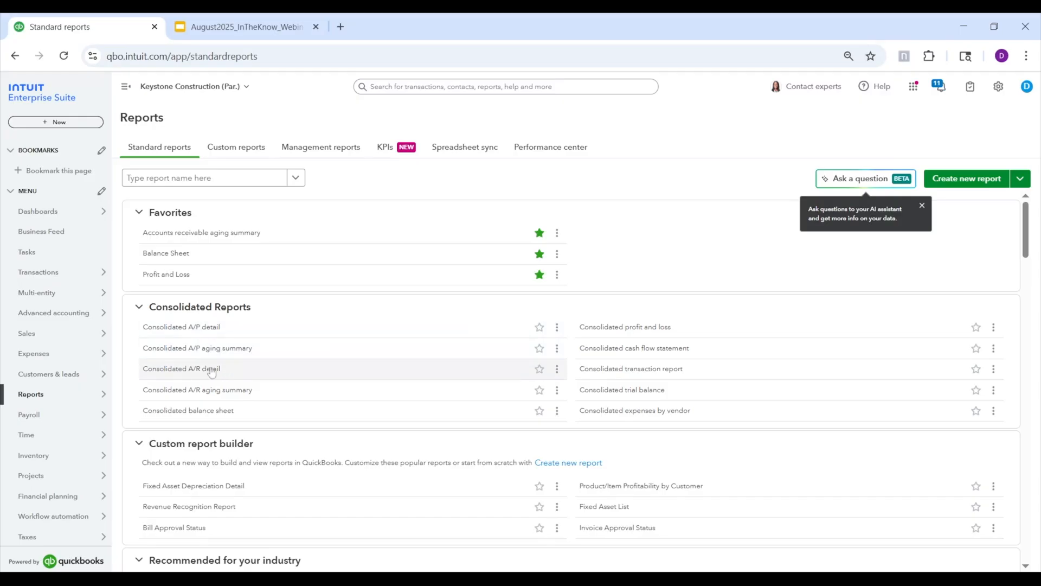
Filter the Consolidated A/P detail report by Transaction origin equals External
left_click(181, 326)
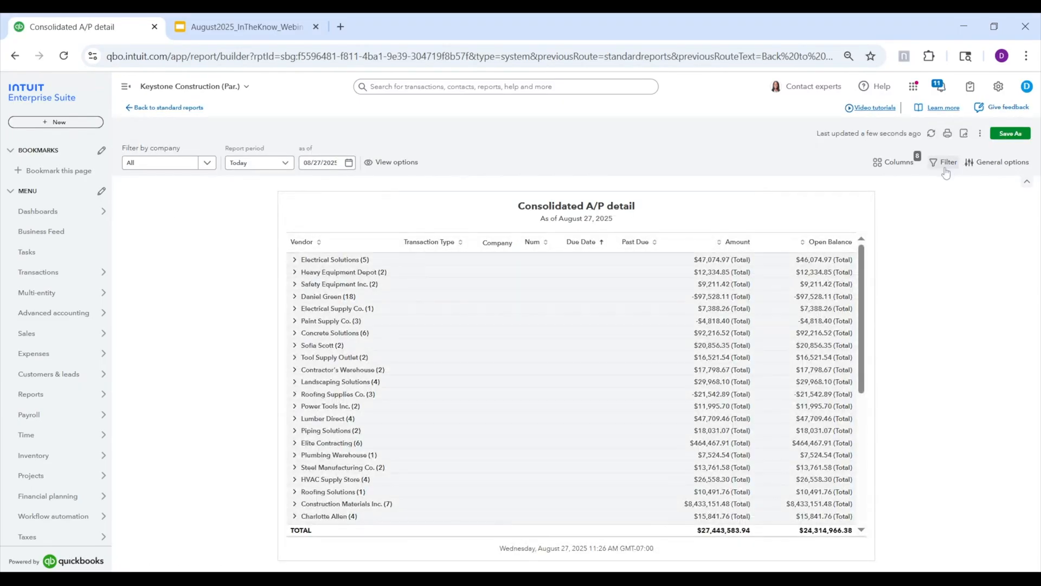
left_click(947, 161)
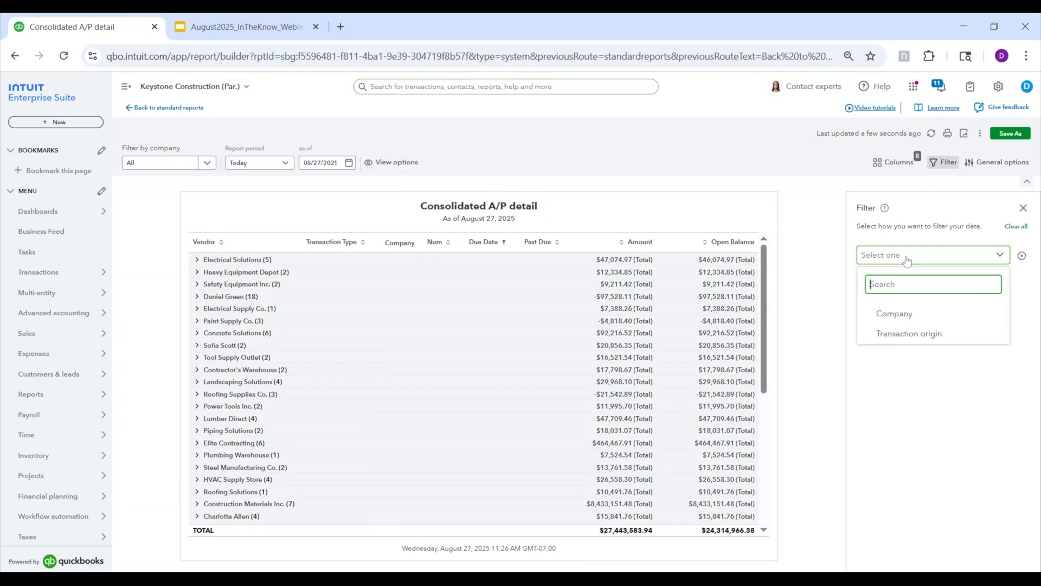
left_click(909, 333)
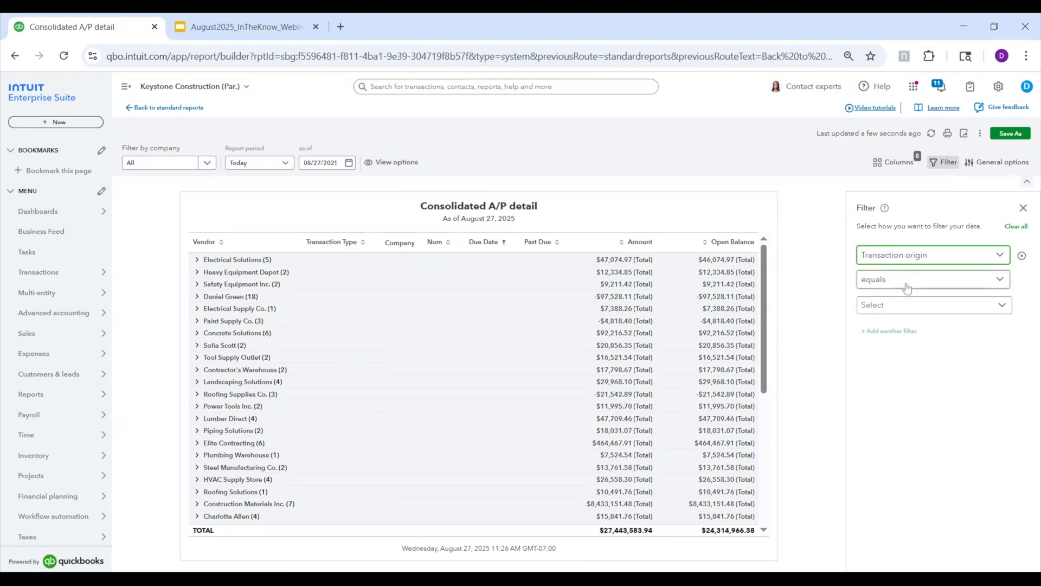
left_click(933, 304)
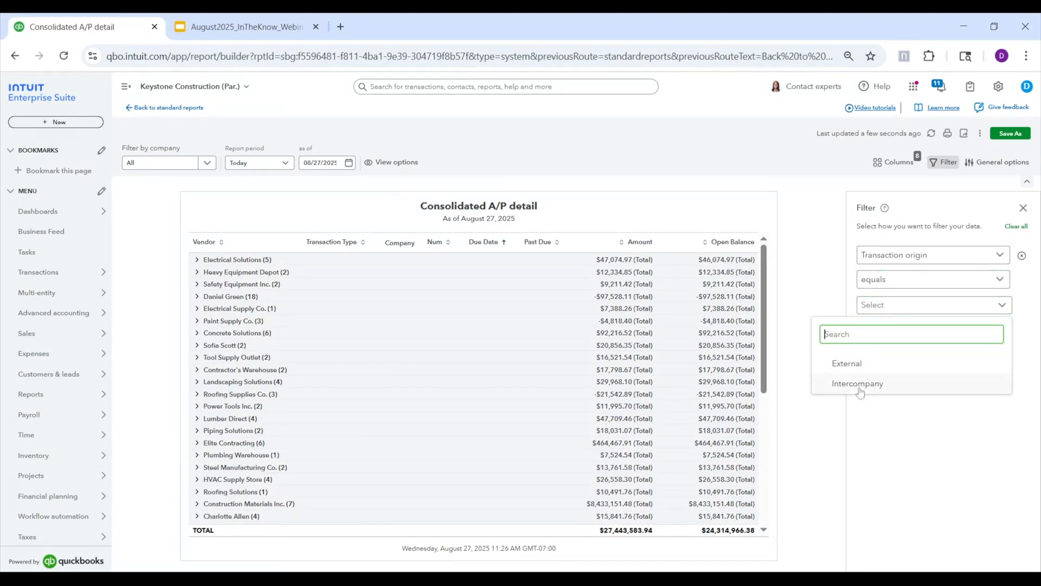
left_click(847, 364)
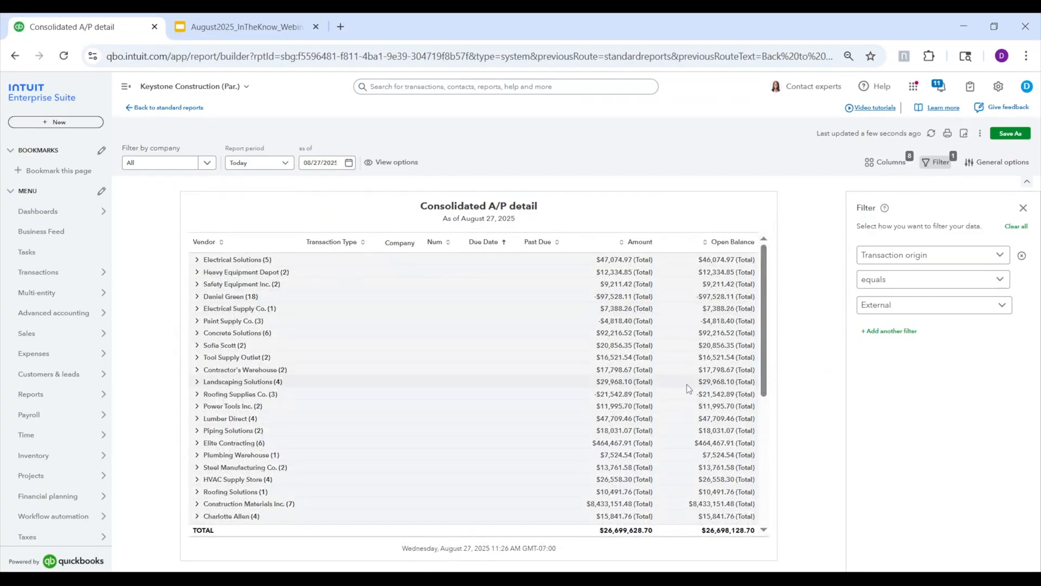
Change the Transaction origin filter value to Intercompany
left_click(933, 304)
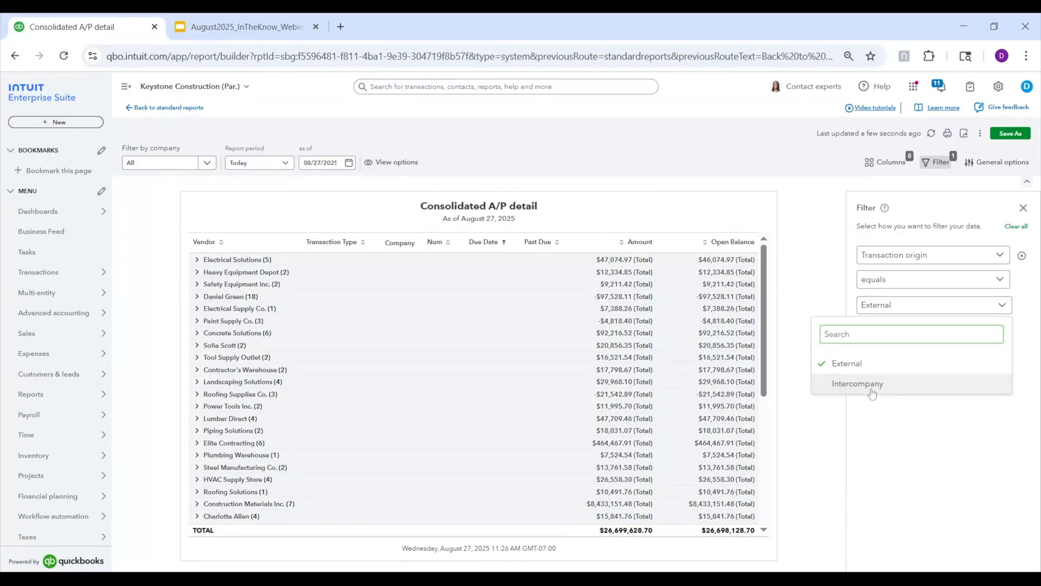
left_click(857, 383)
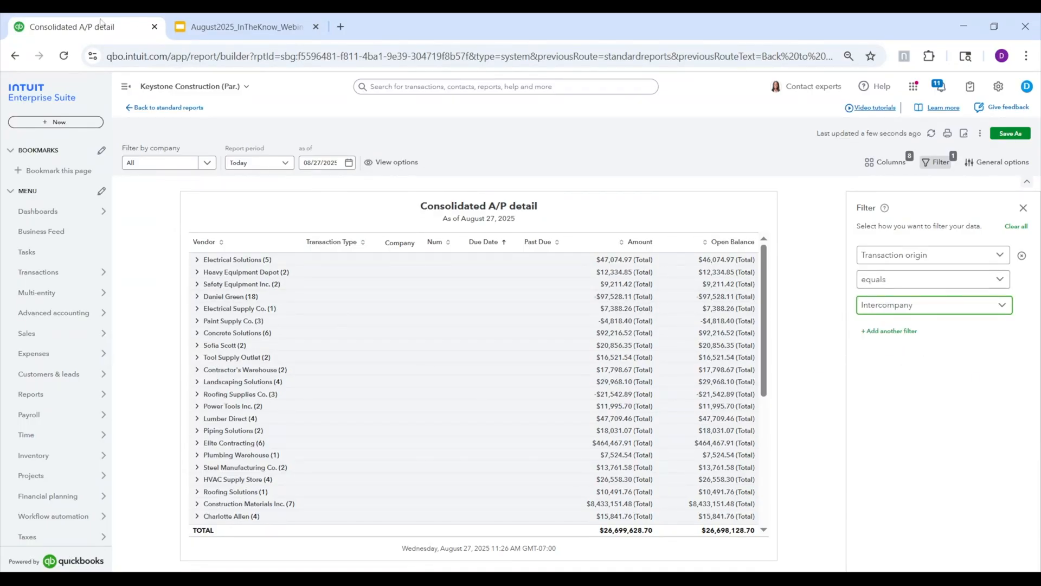
mouse_move(169, 108)
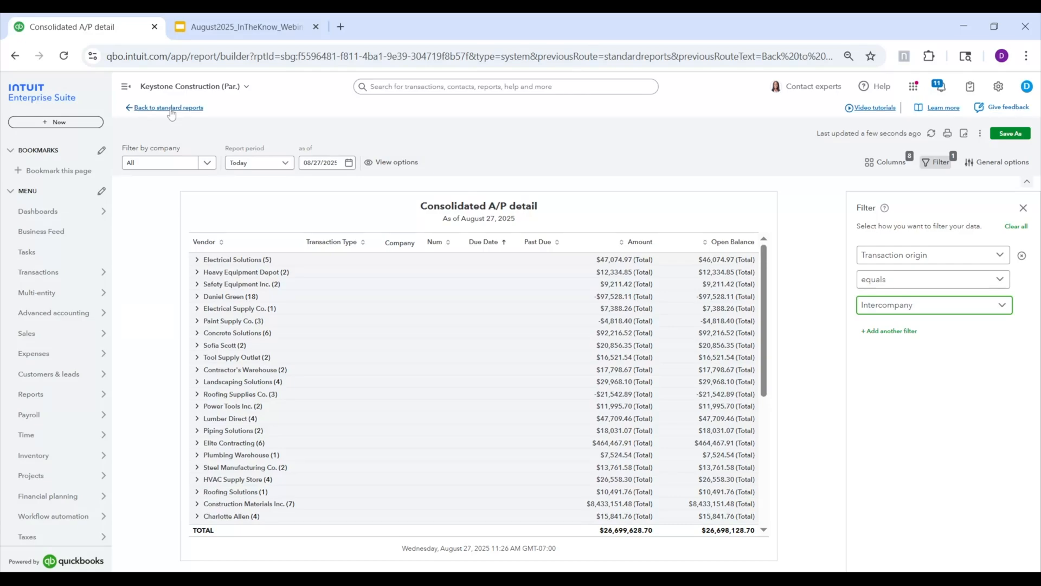
Return to standard reports, exiting the A/P detail report without saving
left_click(167, 107)
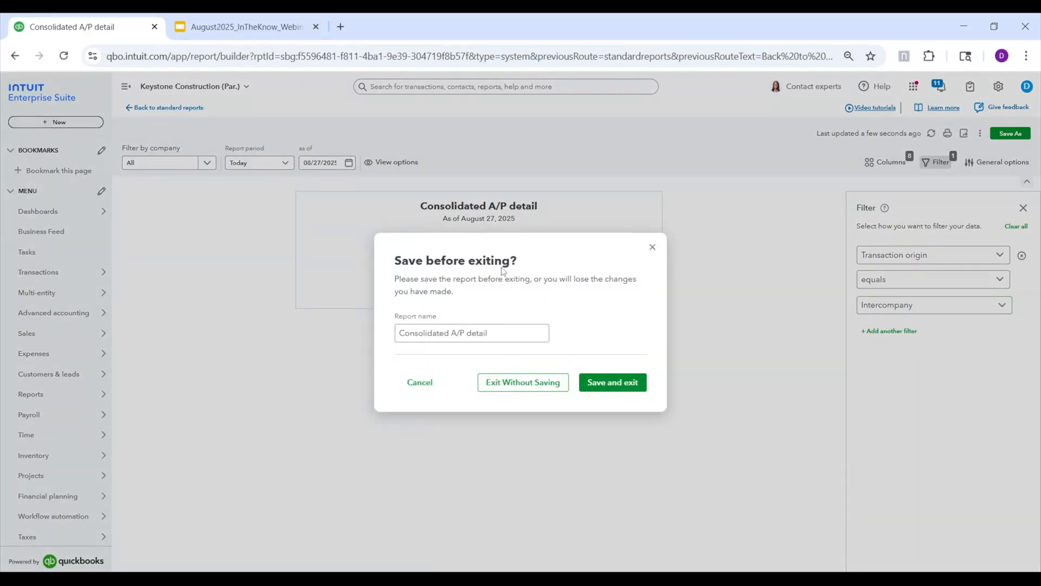
mouse_move(604, 307)
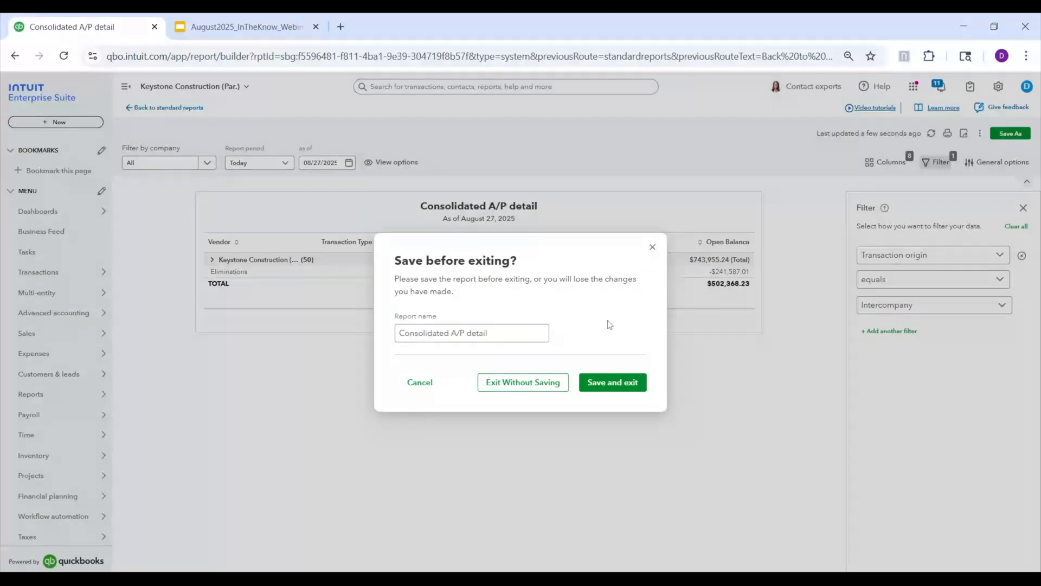
mouse_move(563, 316)
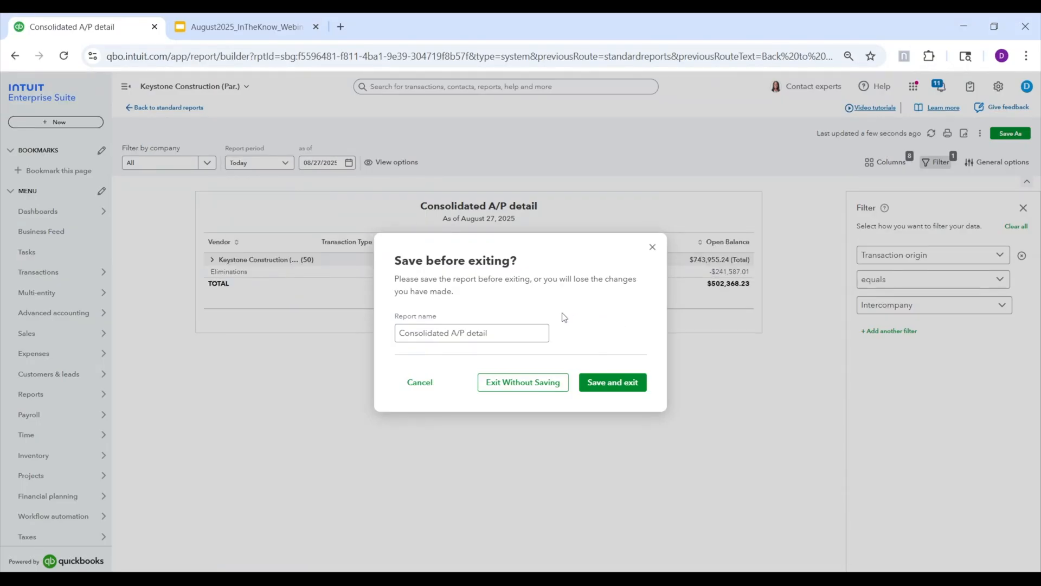
mouse_move(522, 298)
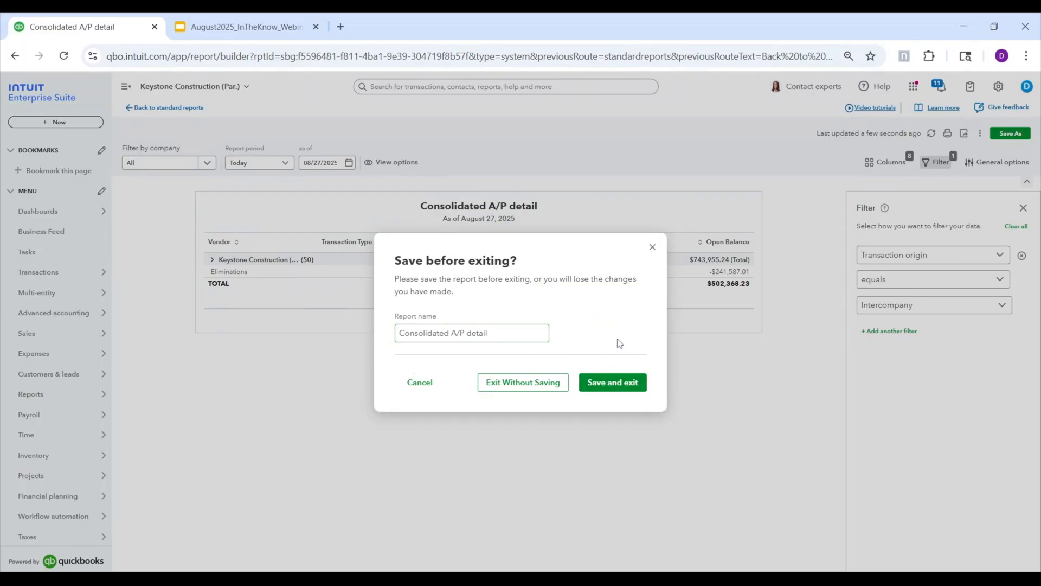
mouse_move(587, 306)
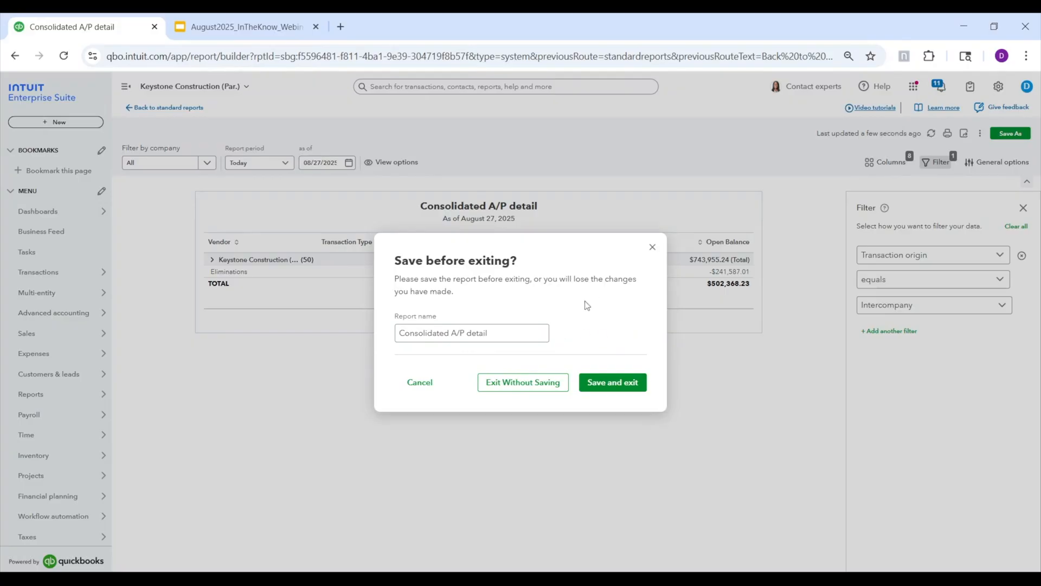
mouse_move(523, 382)
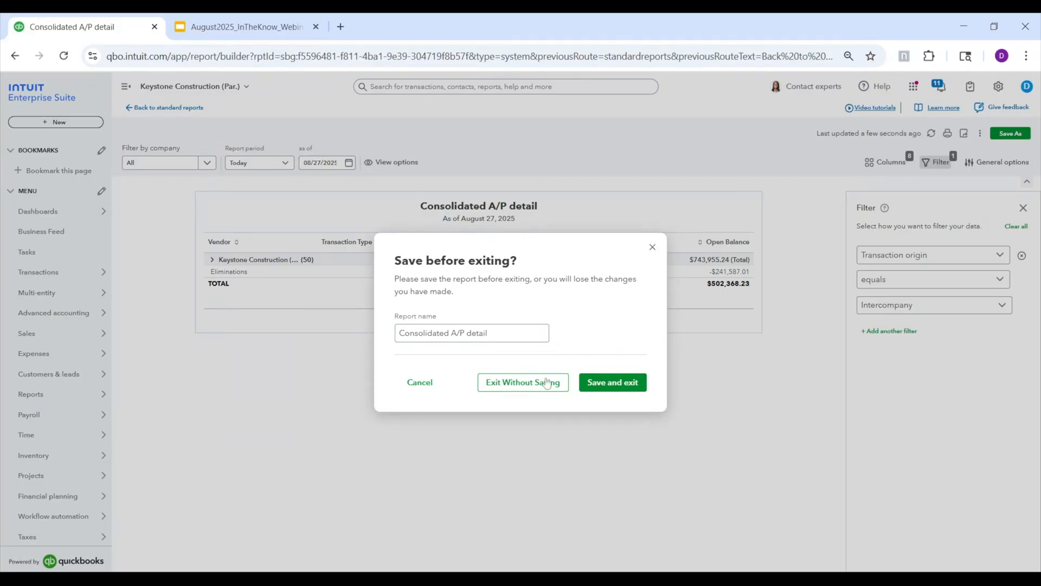
left_click(523, 382)
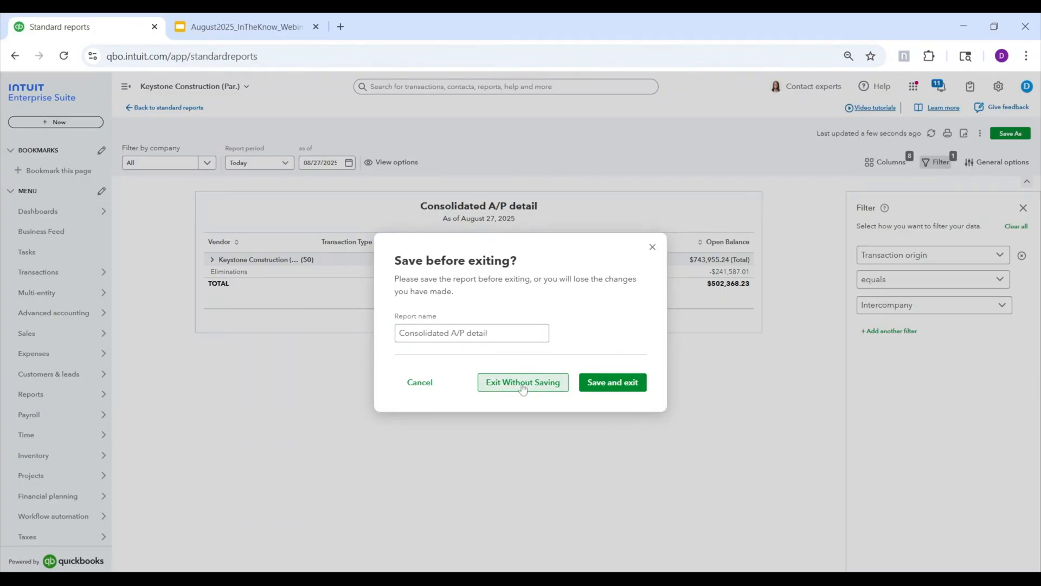
left_click(523, 382)
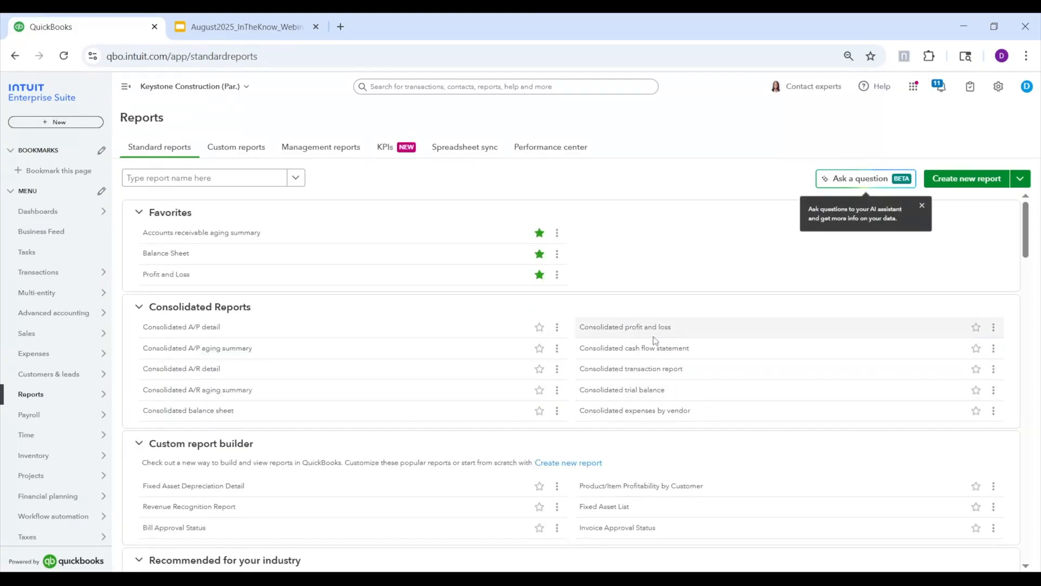
Display the Consolidated profit and loss columns by Revenue Source
left_click(625, 326)
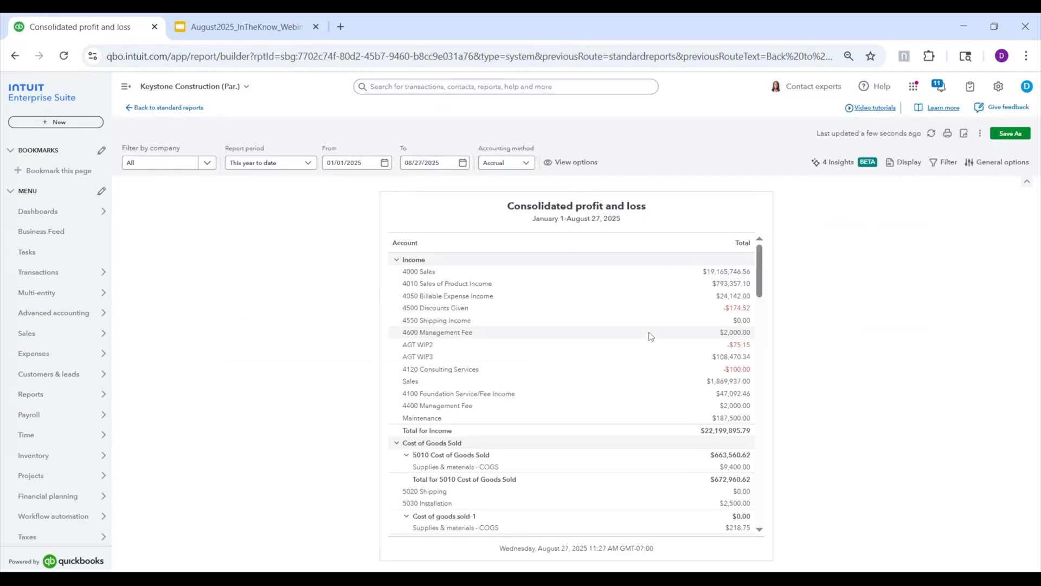
mouse_move(949, 262)
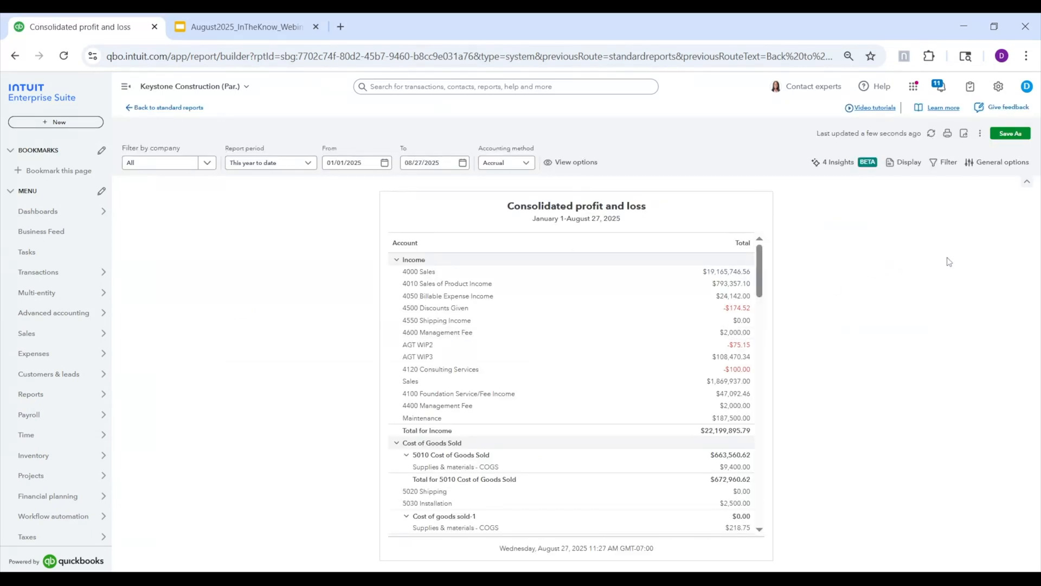
mouse_move(879, 236)
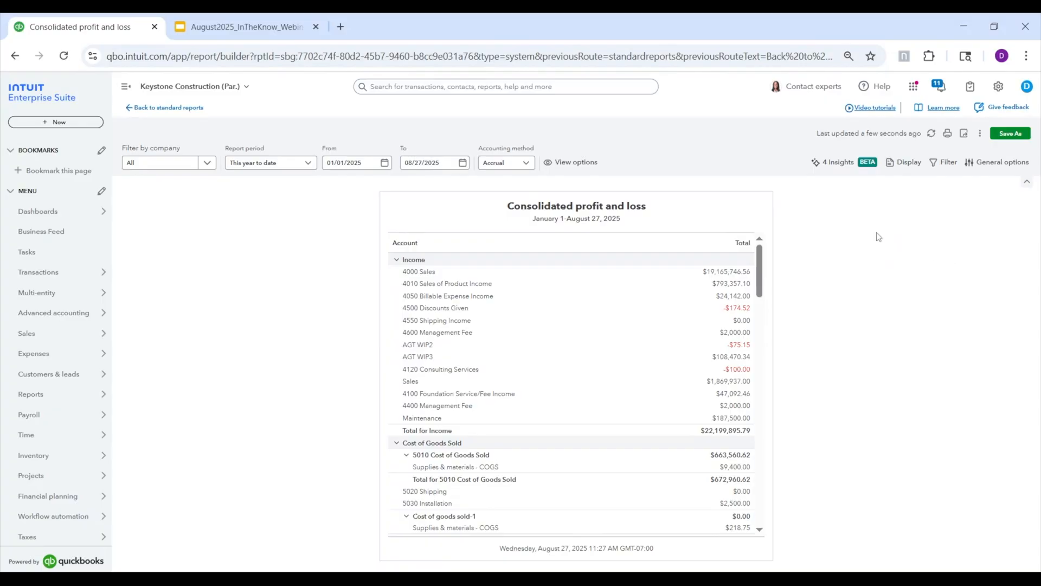
left_click(908, 162)
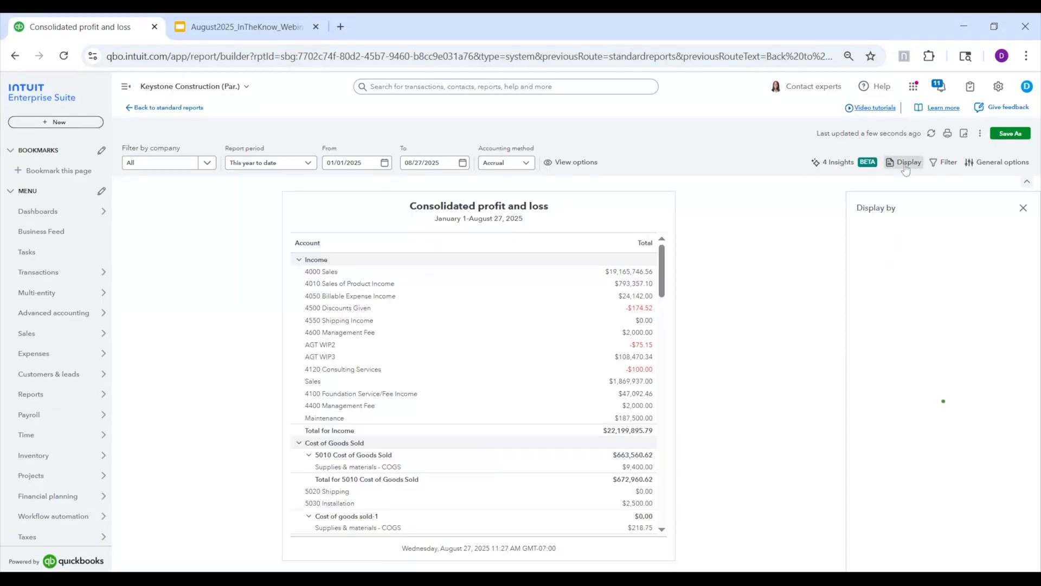
left_click(940, 273)
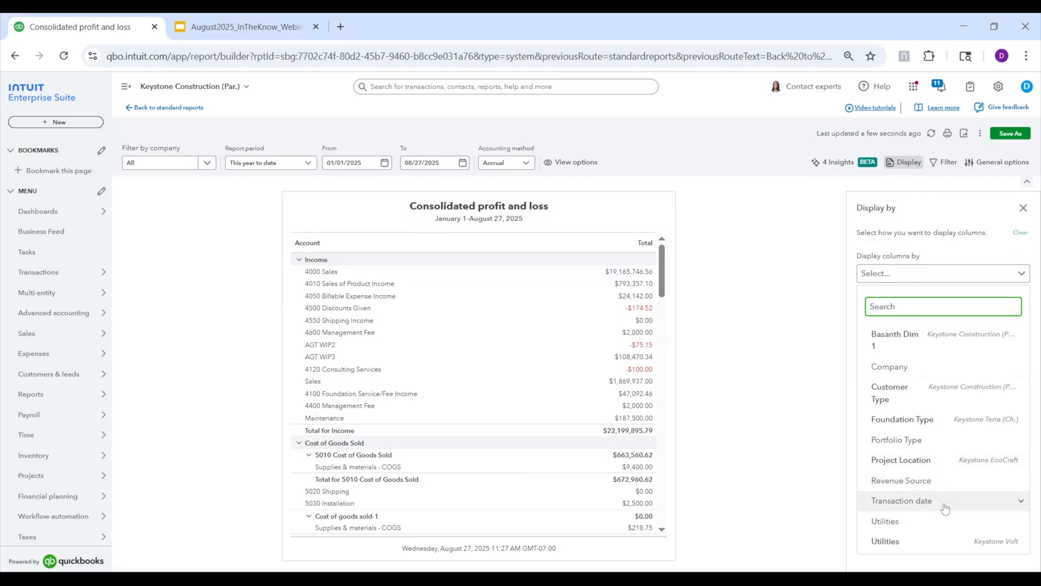
mouse_move(934, 392)
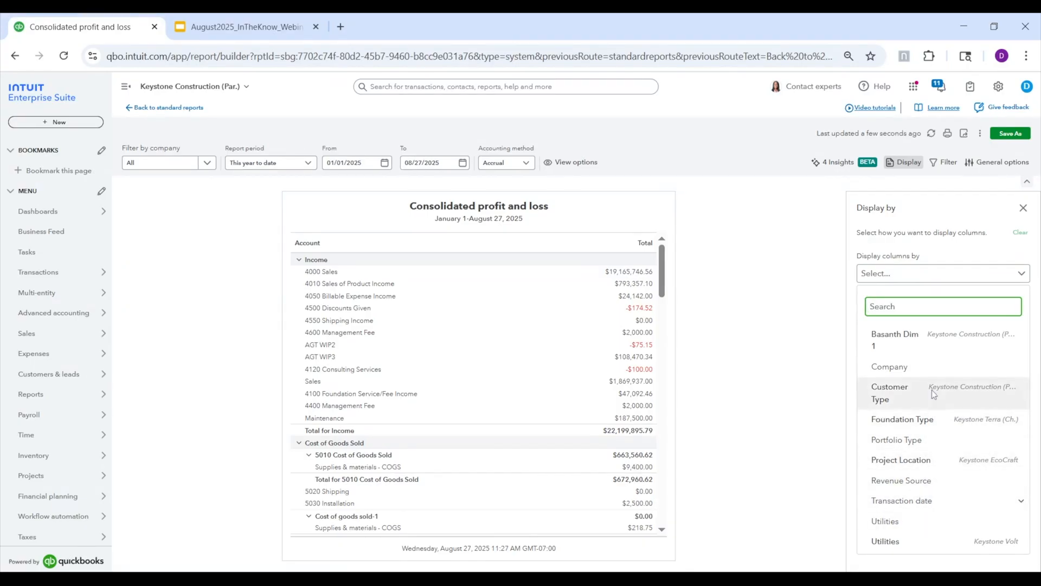
mouse_move(902, 480)
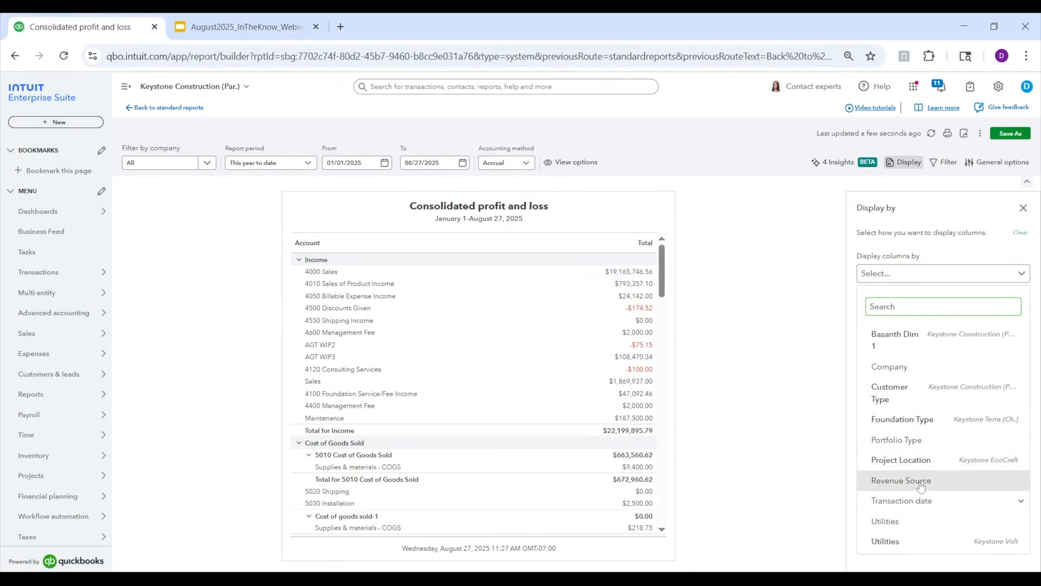
left_click(902, 480)
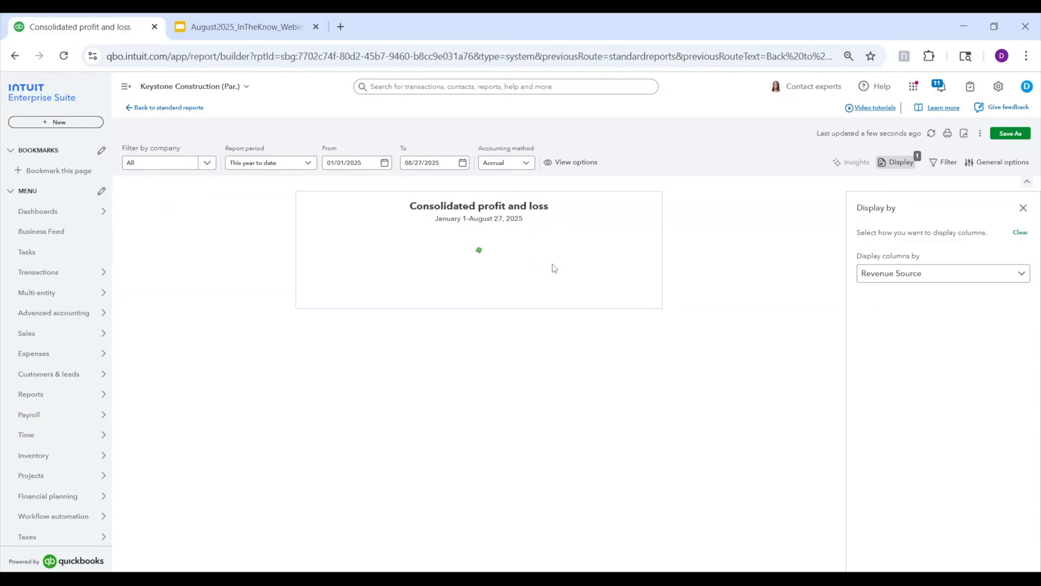
mouse_move(534, 244)
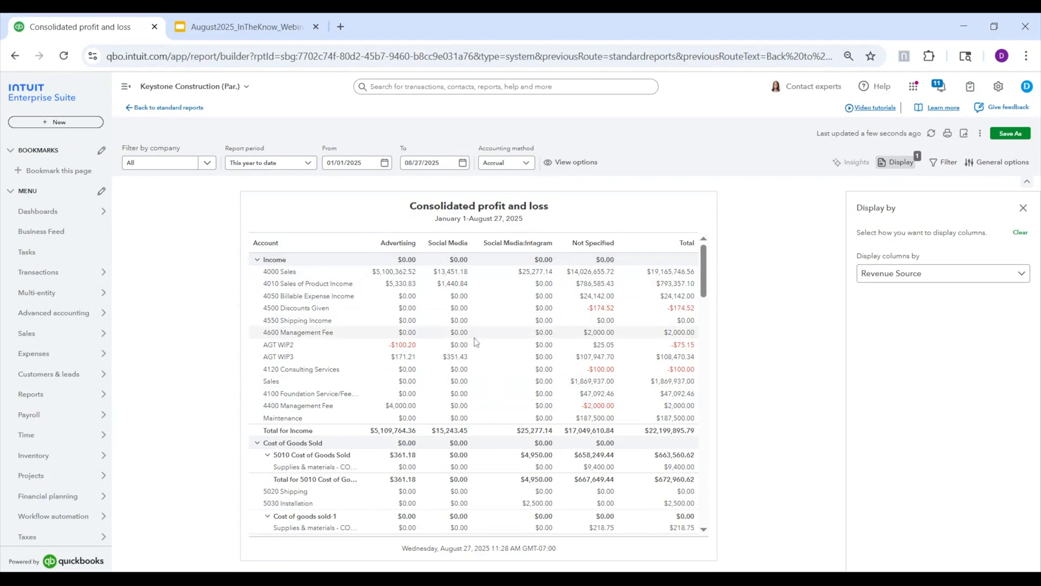
left_click(163, 163)
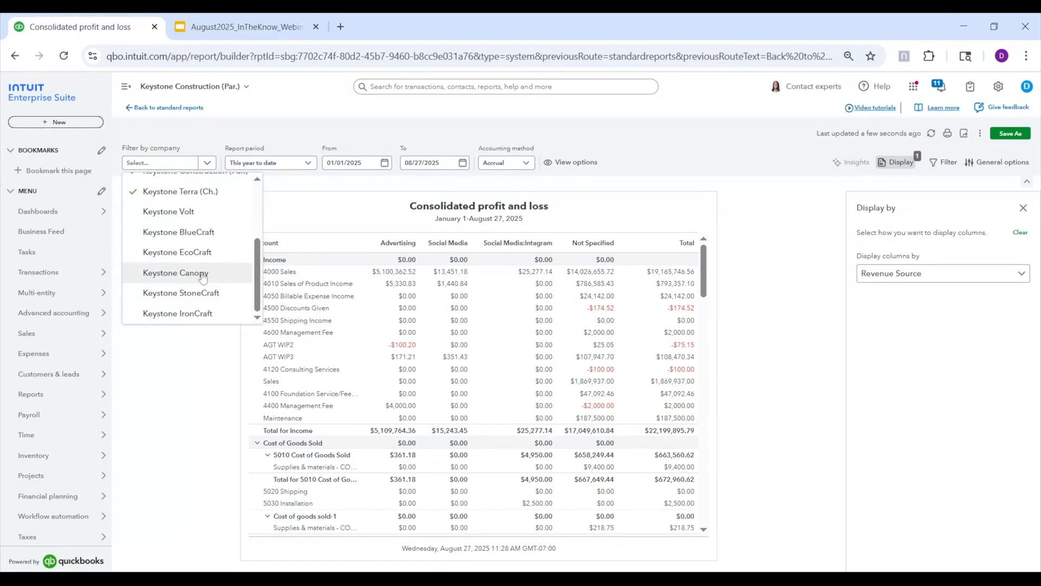
Filter the report to 3 companies, bringing total income to $20,441,856.79
left_click(176, 273)
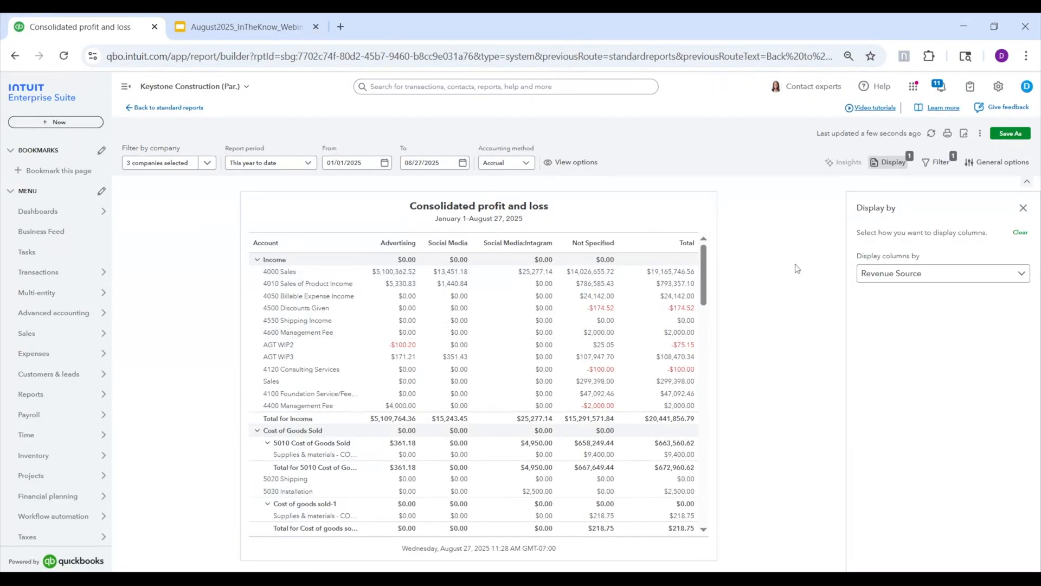
mouse_move(943, 274)
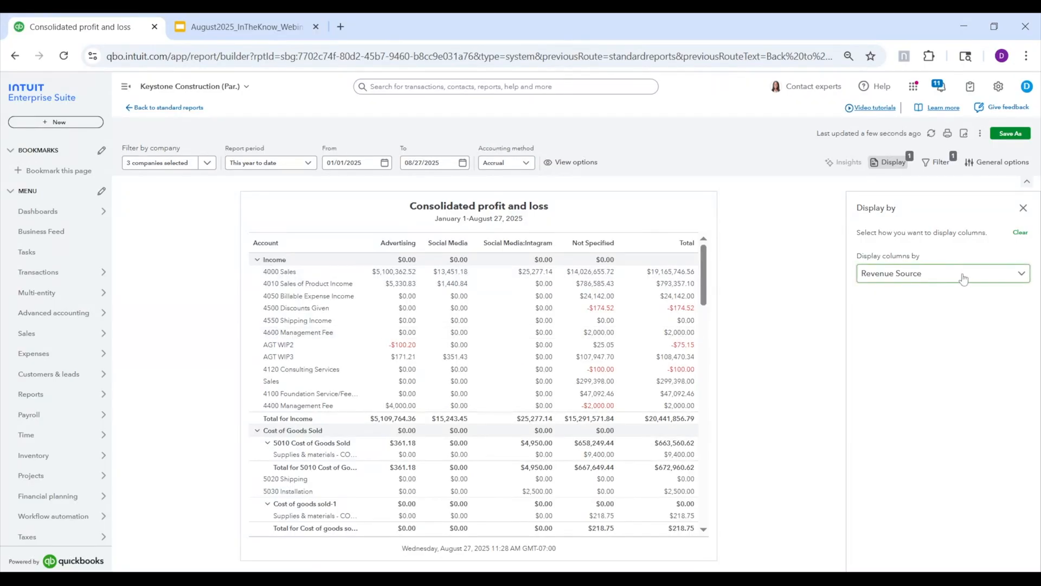
Display columns by Transaction date > Months and include all companies again
left_click(942, 273)
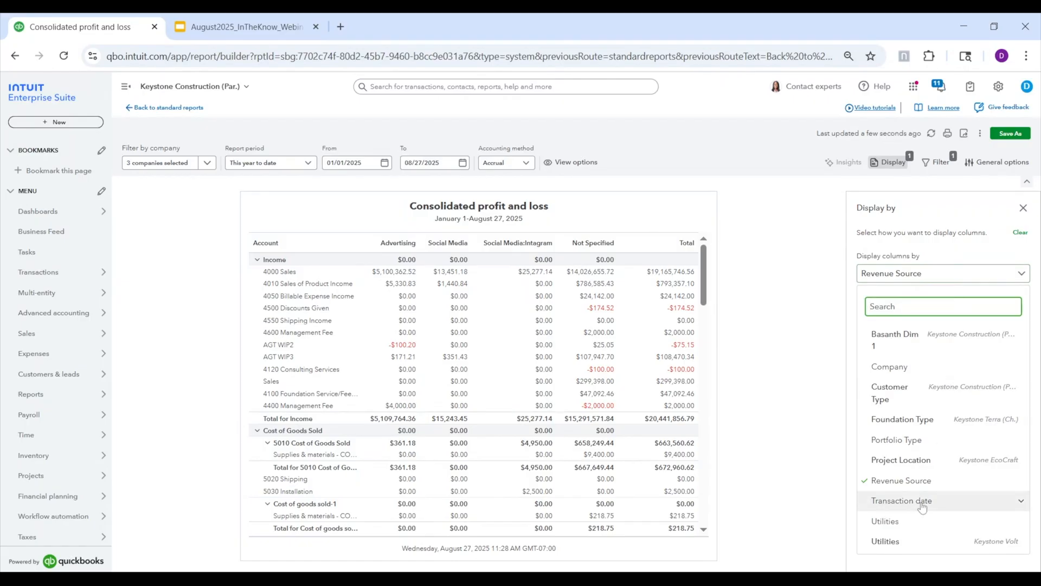
left_click(901, 500)
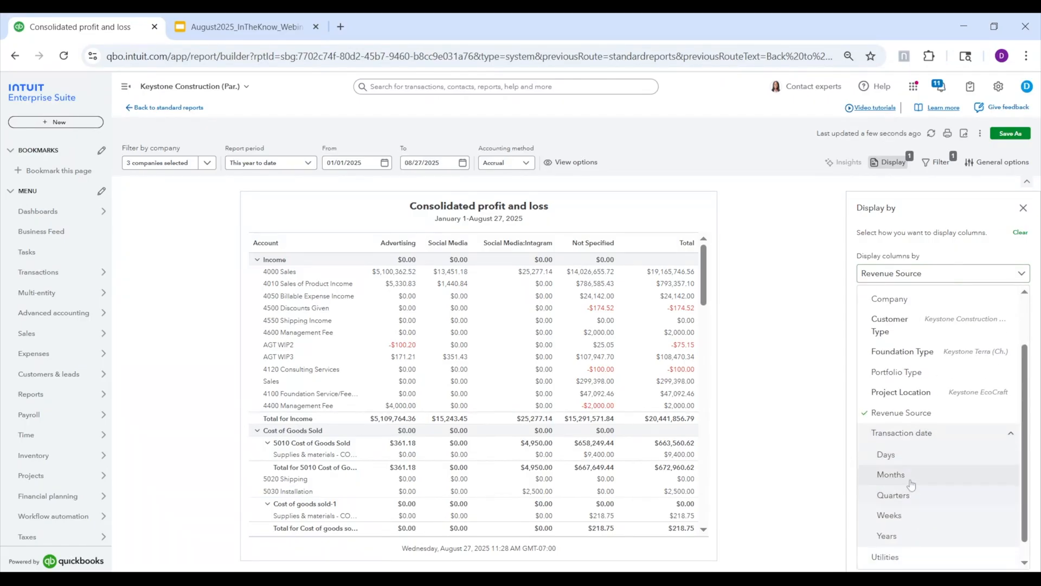
left_click(892, 474)
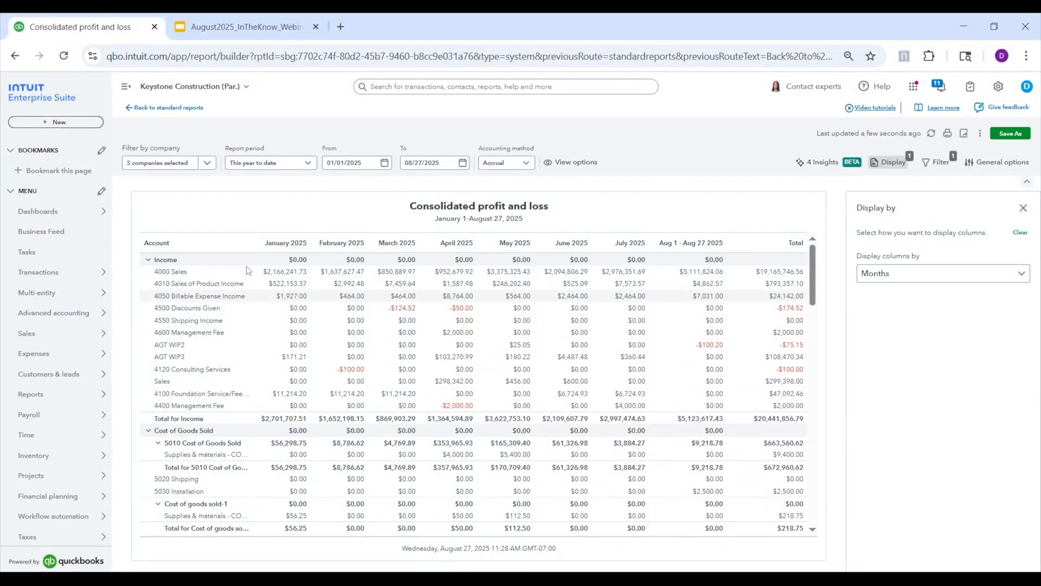
left_click(168, 162)
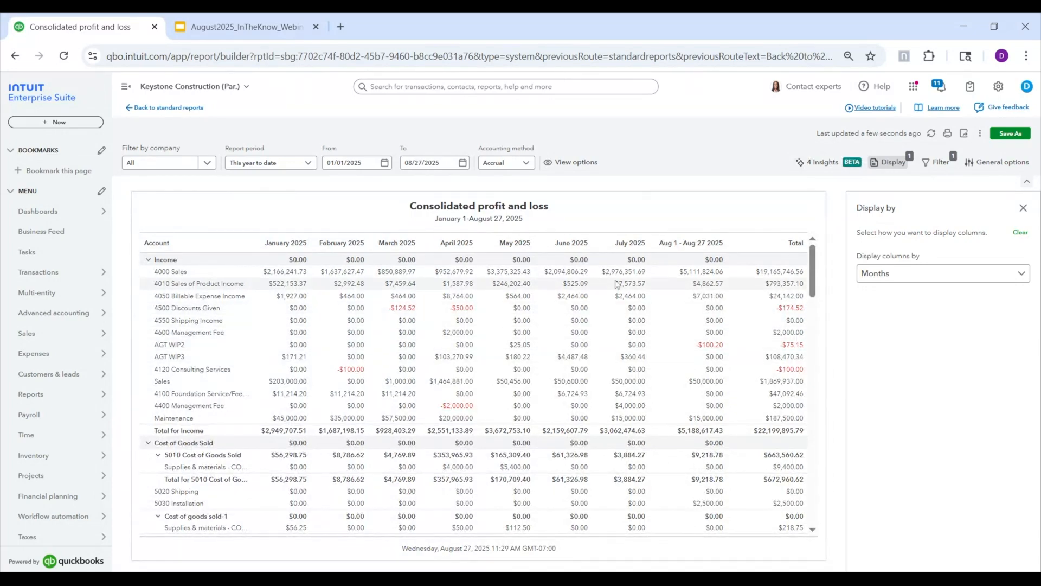
mouse_move(617, 315)
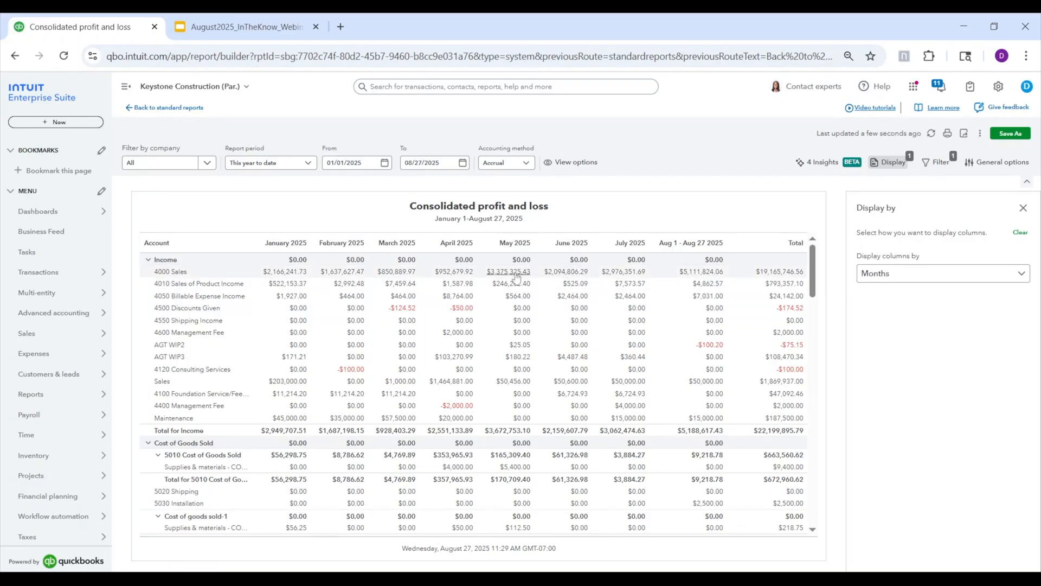
mouse_move(786, 369)
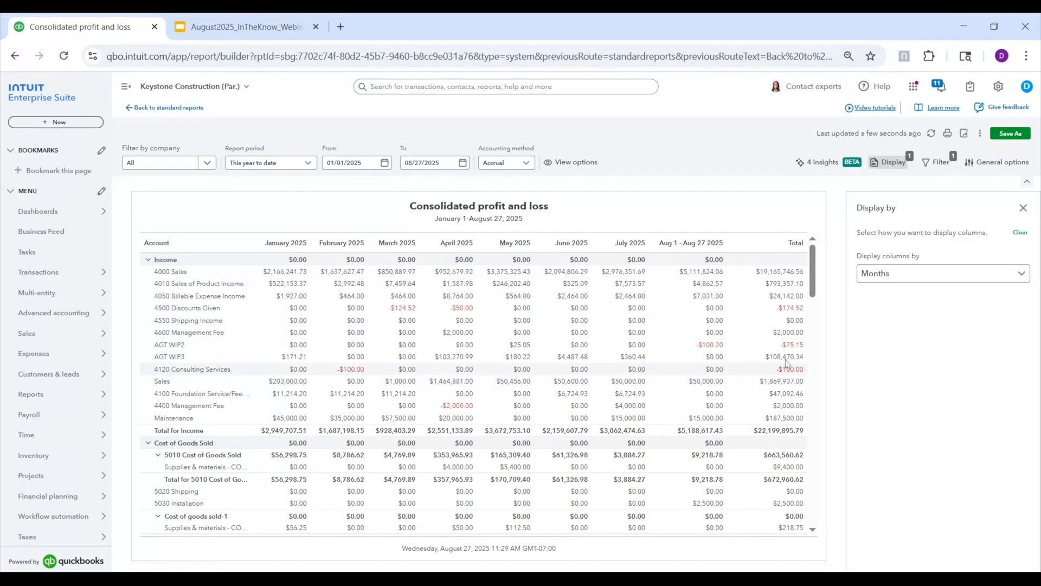
mouse_move(570, 284)
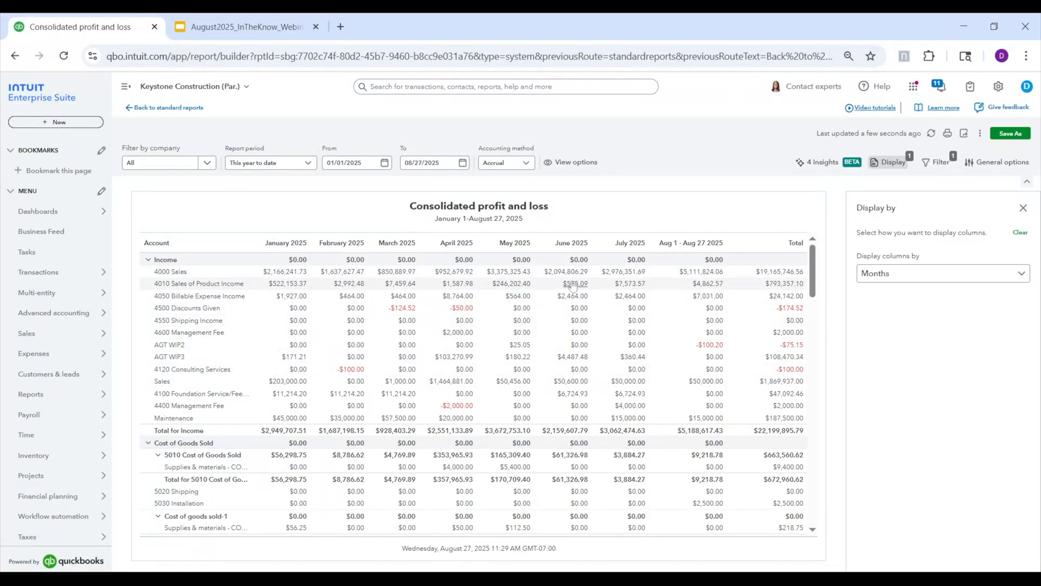
mouse_move(566, 271)
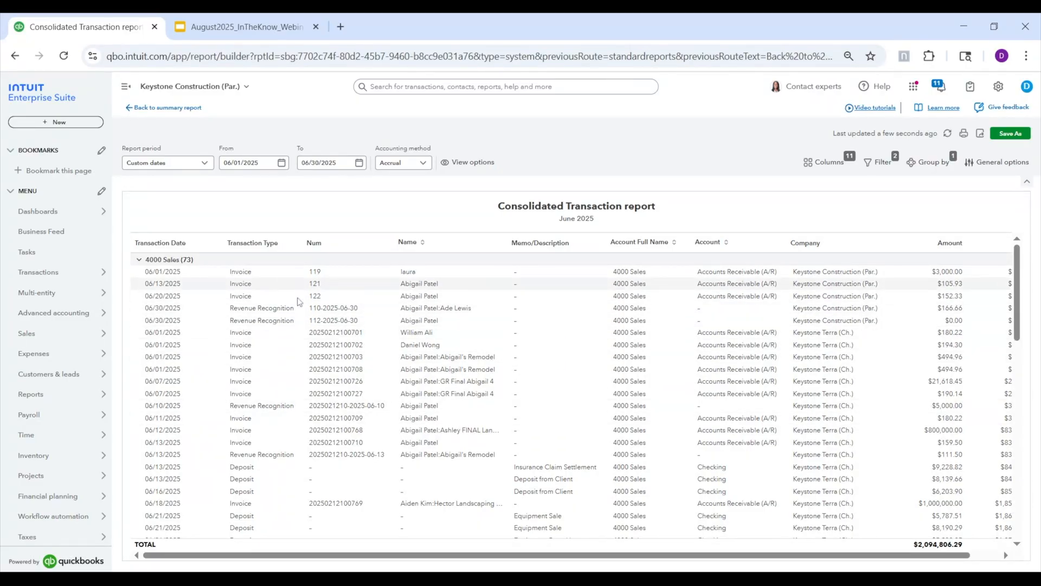
mouse_move(410, 250)
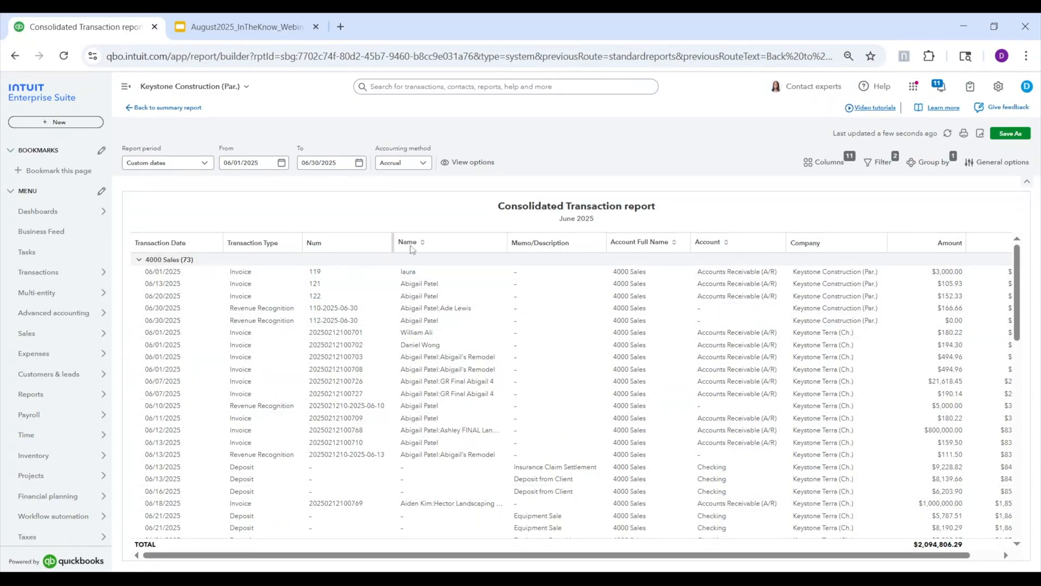
mouse_move(834, 246)
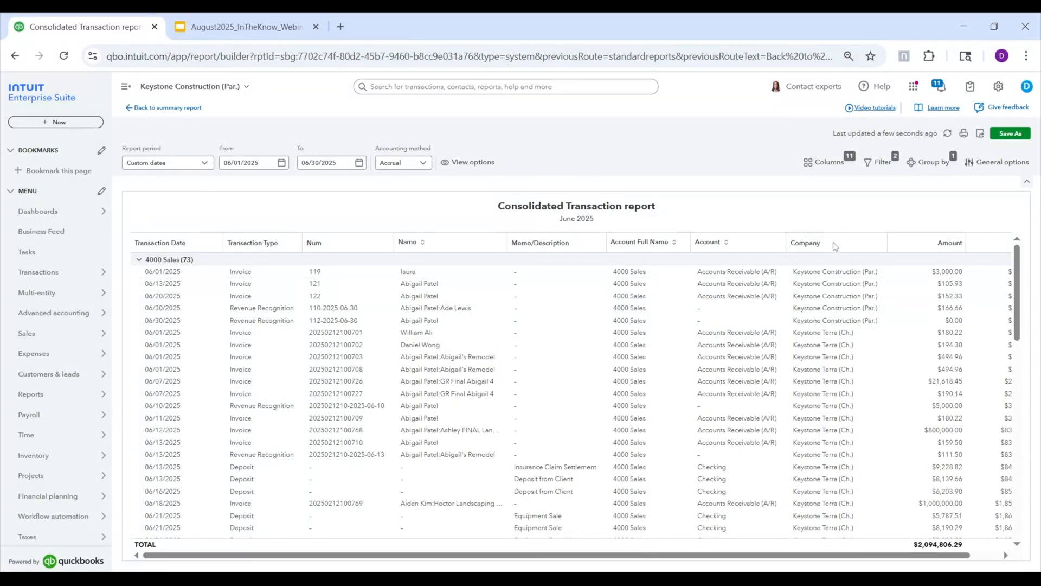
scroll("right", 3)
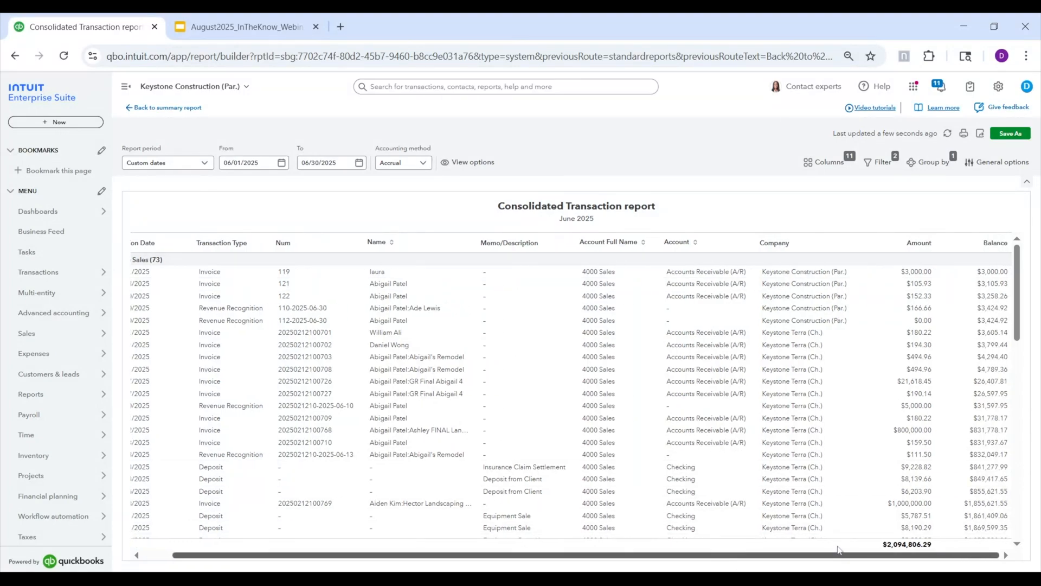
mouse_move(904, 256)
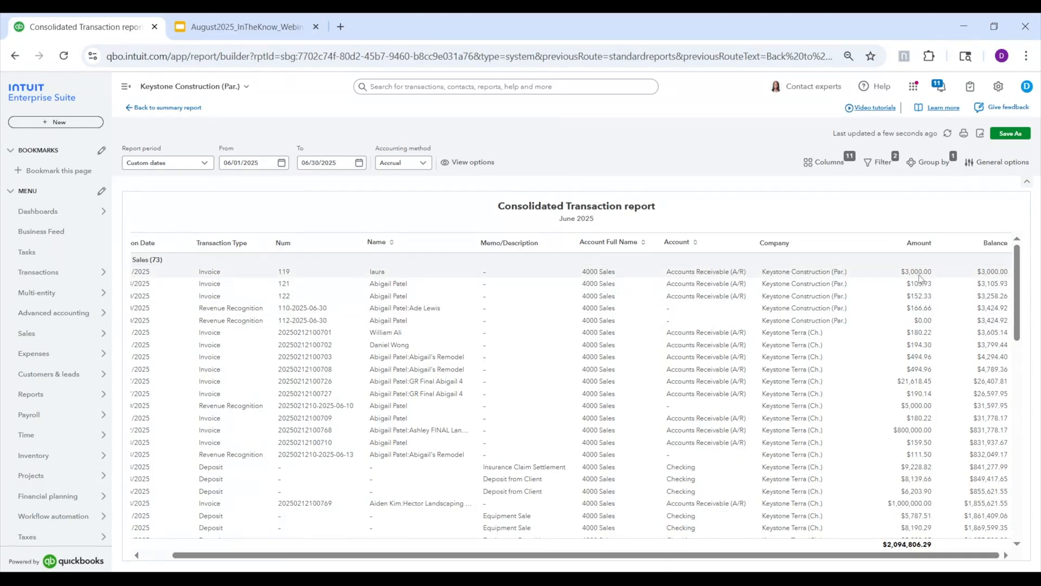
left_click(922, 320)
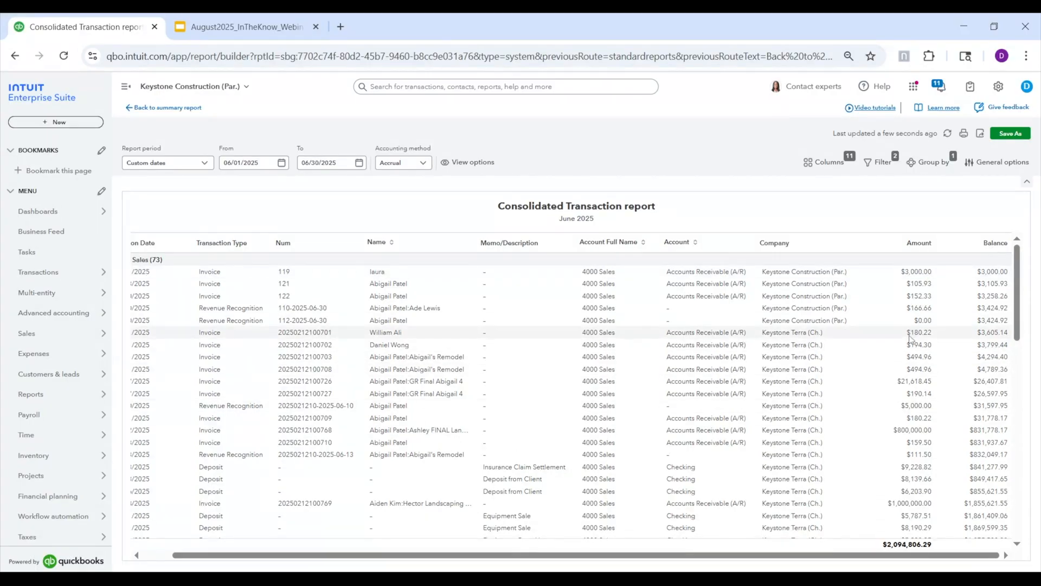
scroll("down", 3)
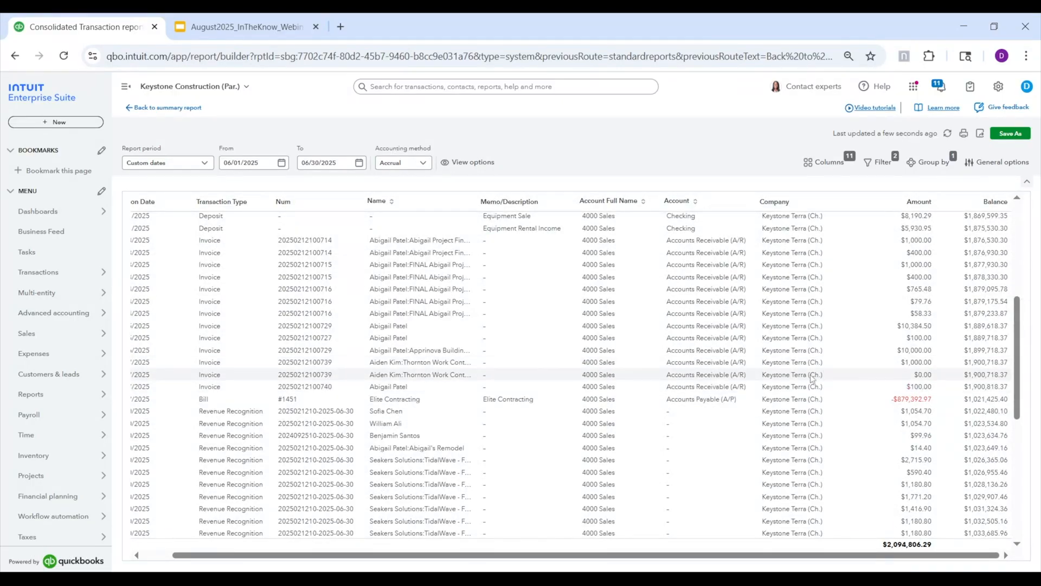
mouse_move(198, 380)
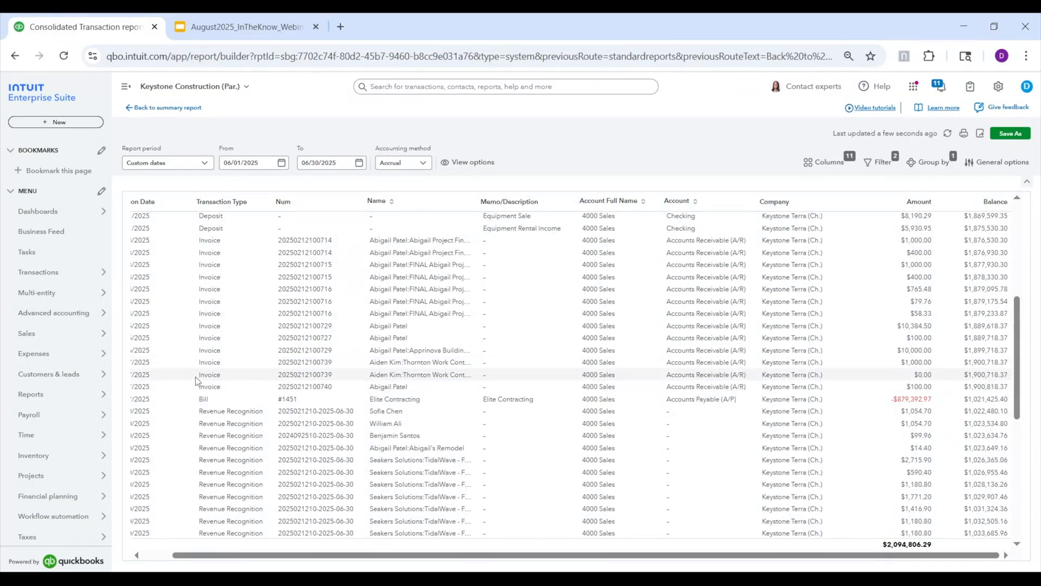
mouse_move(954, 353)
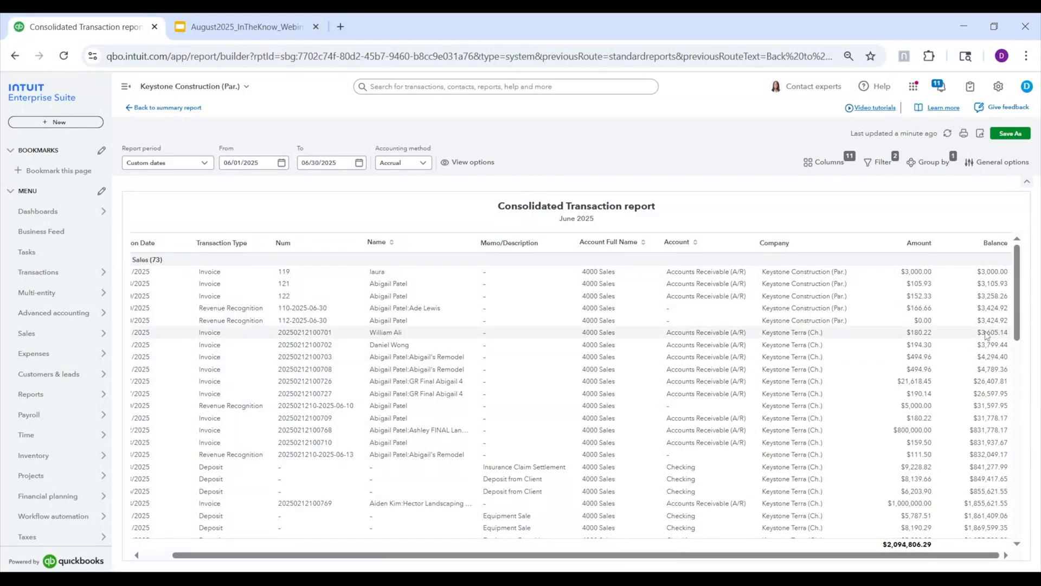
mouse_move(982, 281)
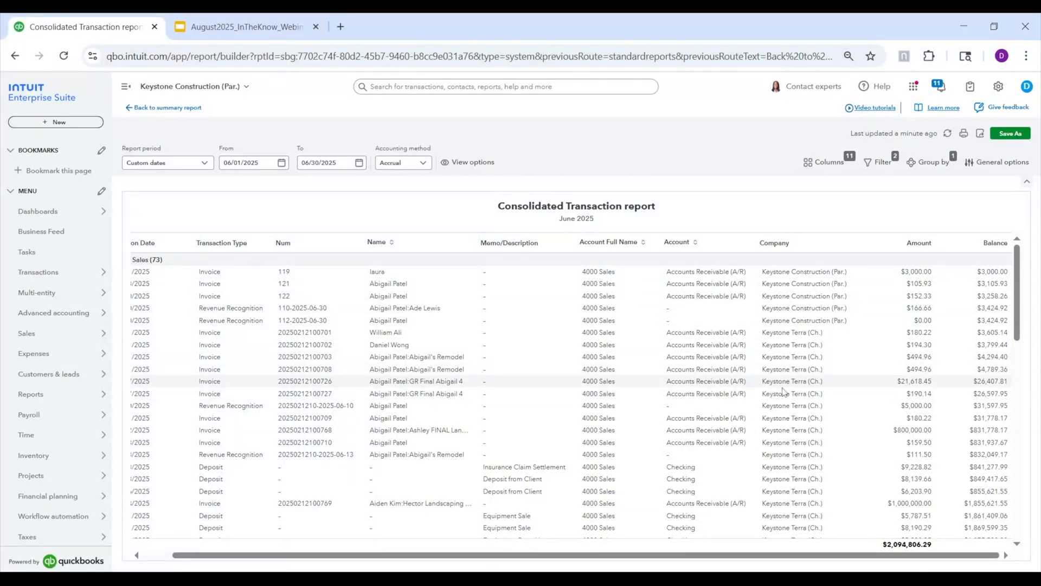
scroll("down", 3)
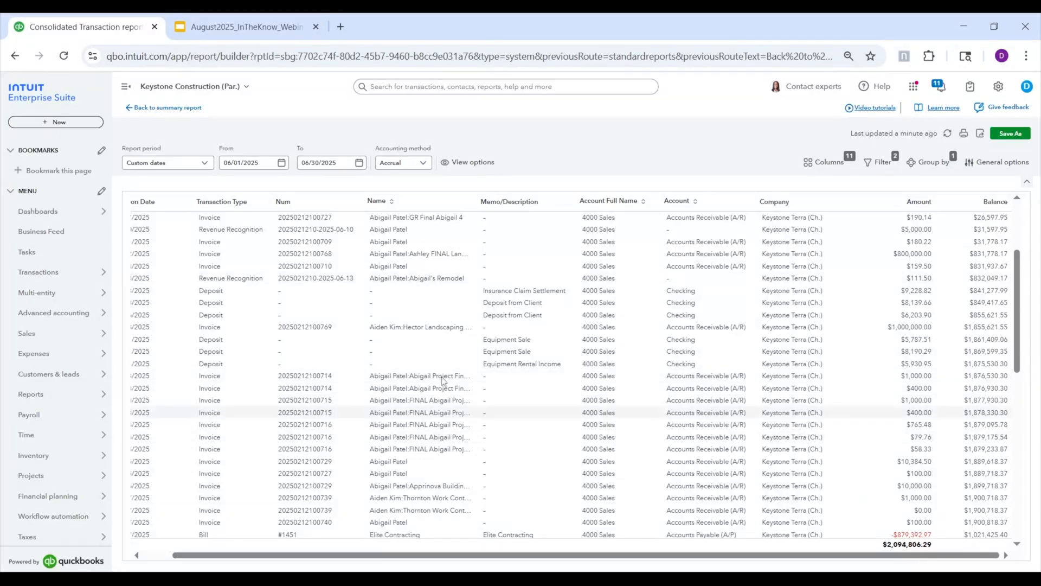
mouse_move(185, 135)
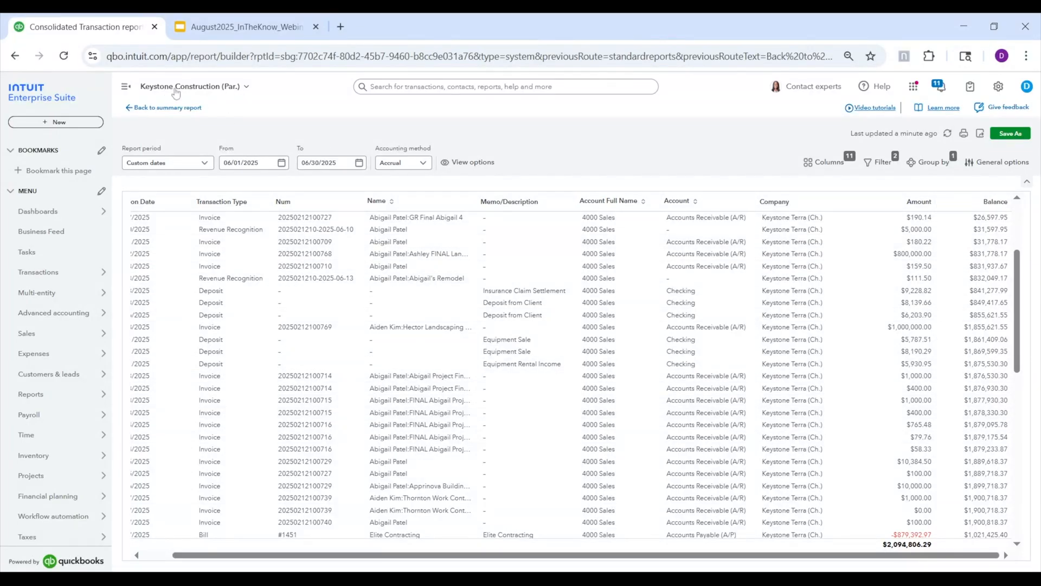
mouse_move(486, 376)
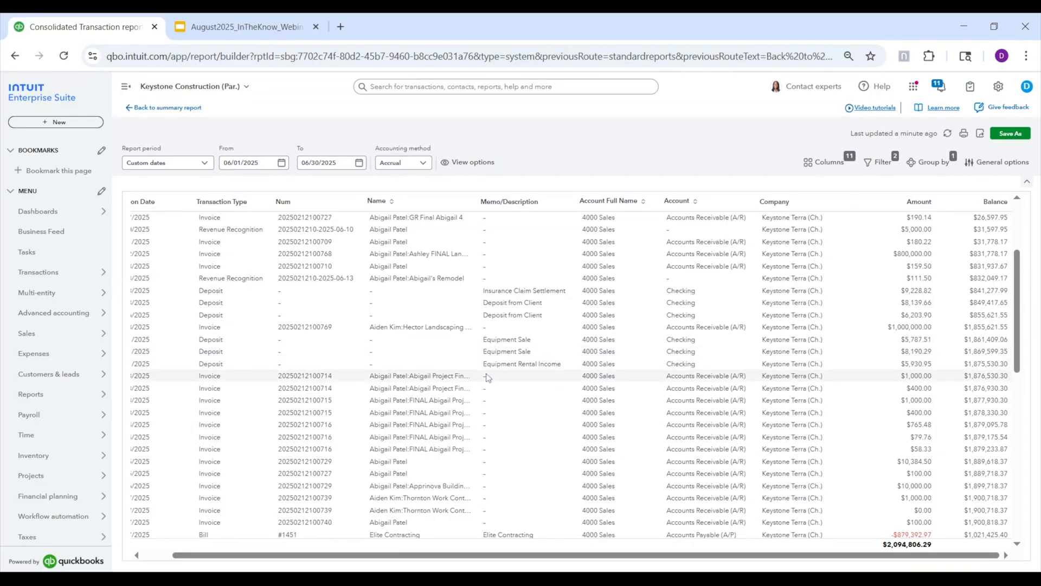
mouse_move(167, 107)
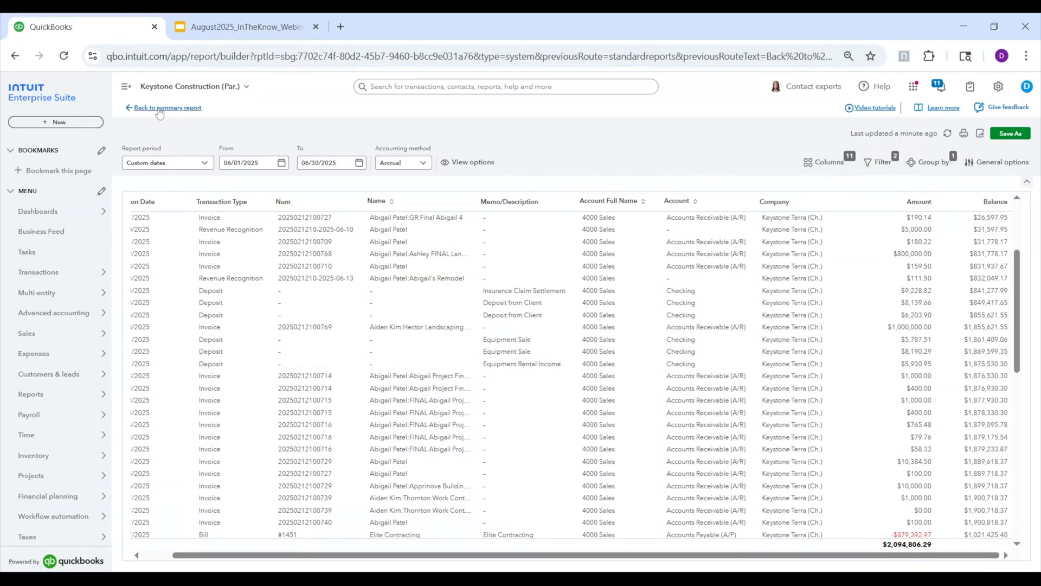
Exit the profit and loss report without saving and open Consolidated expenses by vendor
left_click(167, 107)
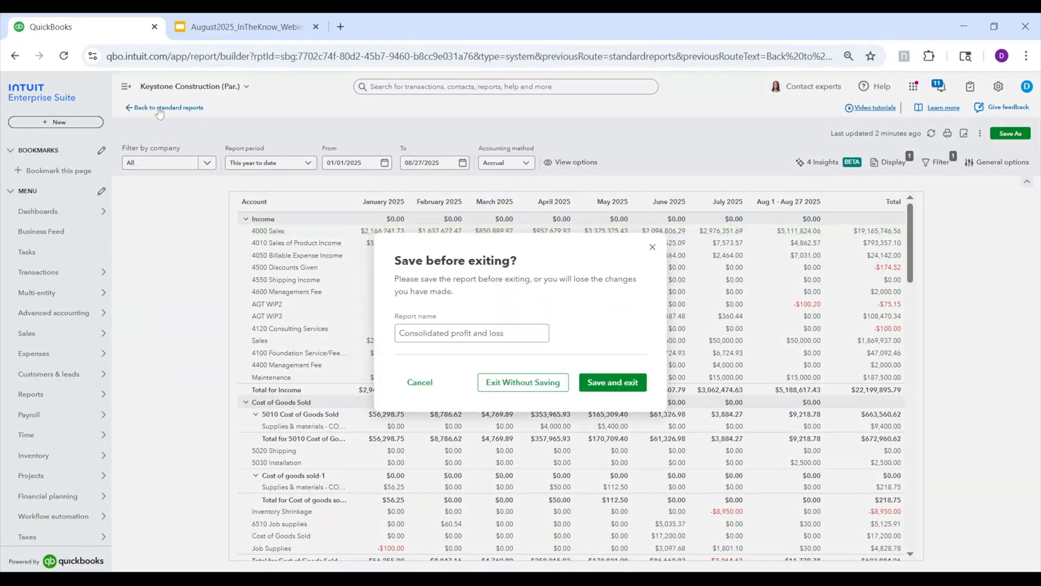
left_click(522, 382)
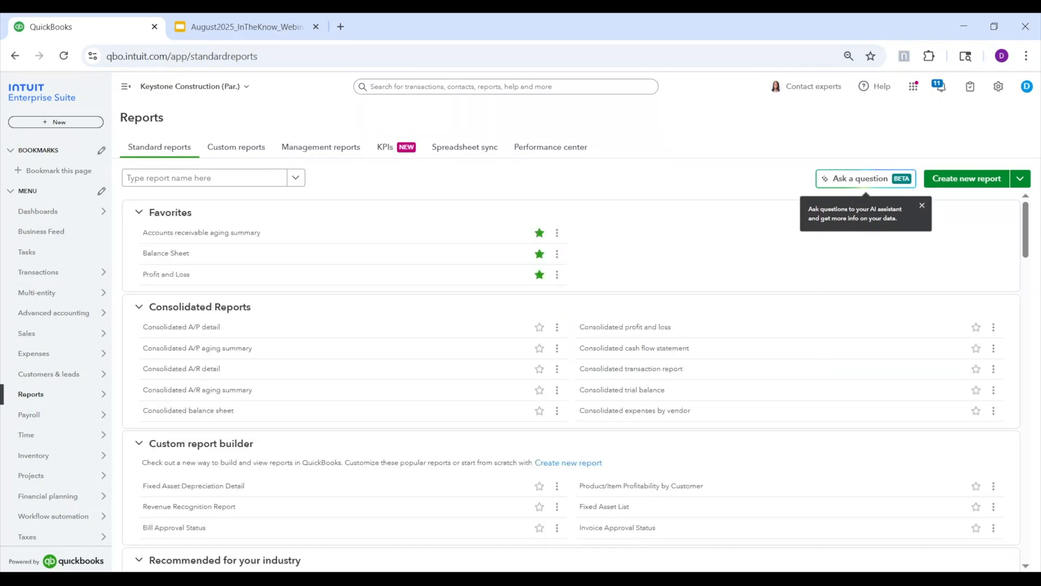
mouse_move(681, 206)
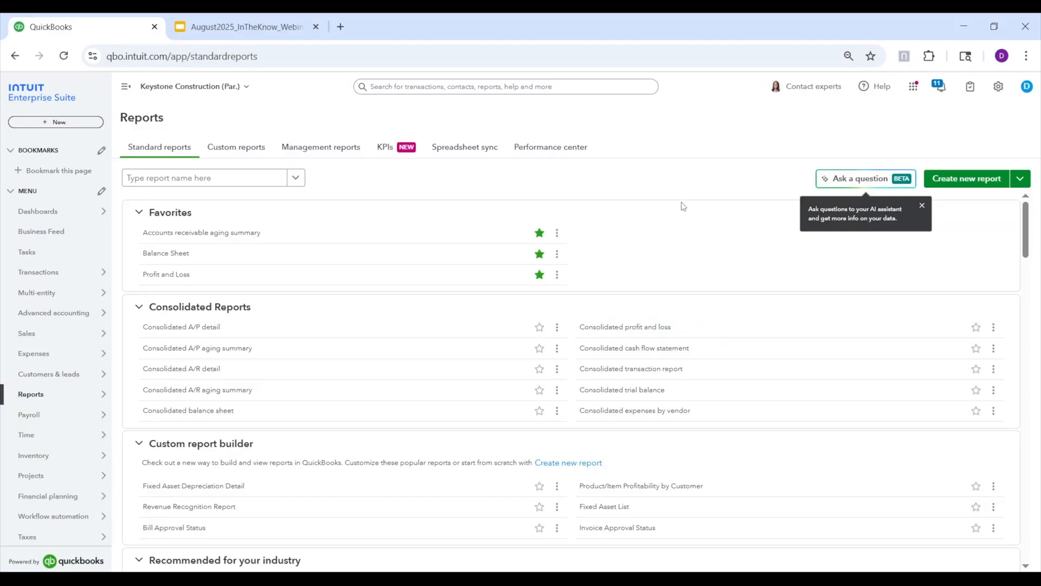
mouse_move(677, 219)
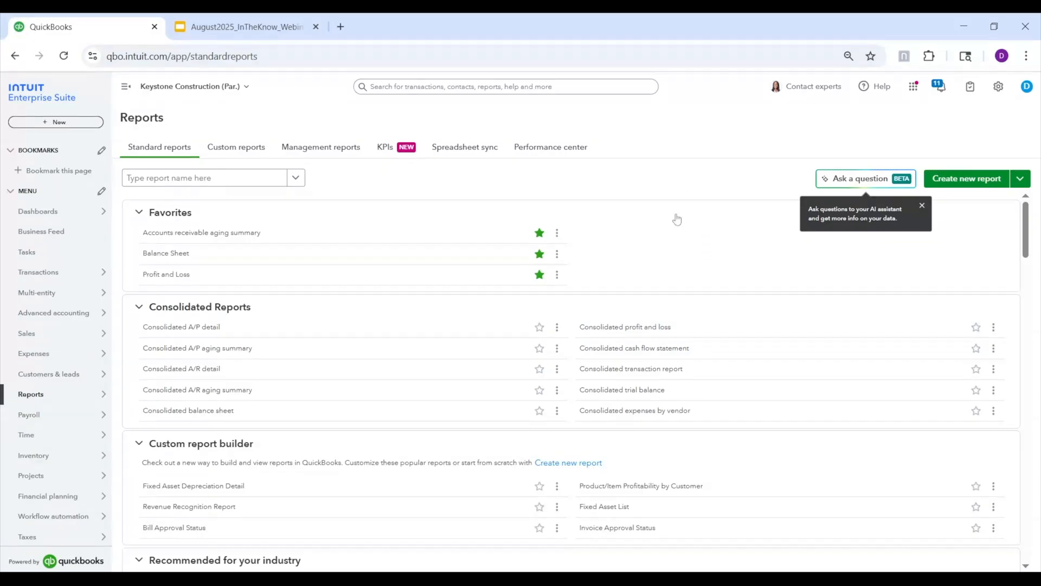
mouse_move(677, 219)
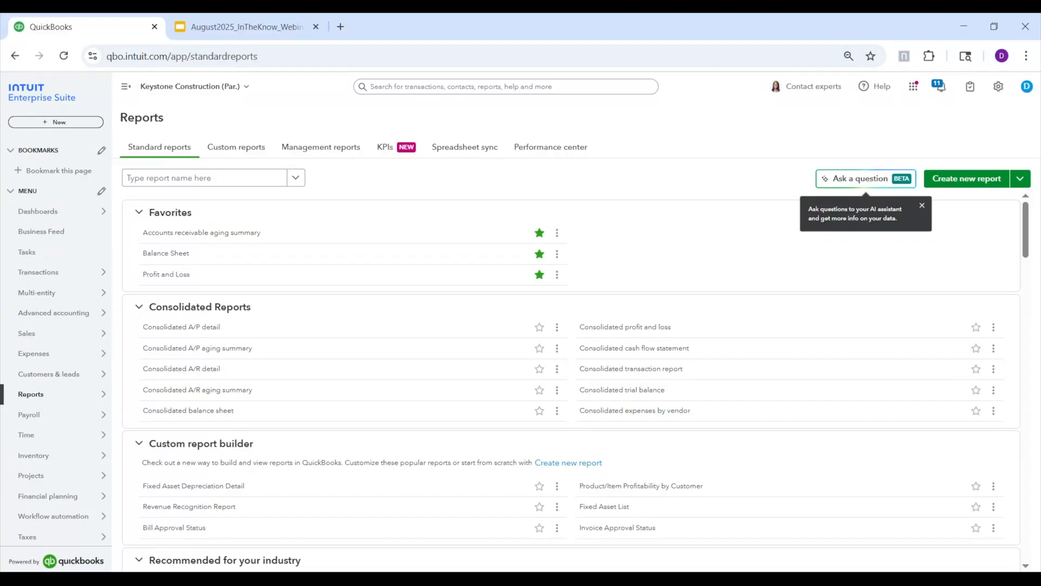
left_click(634, 410)
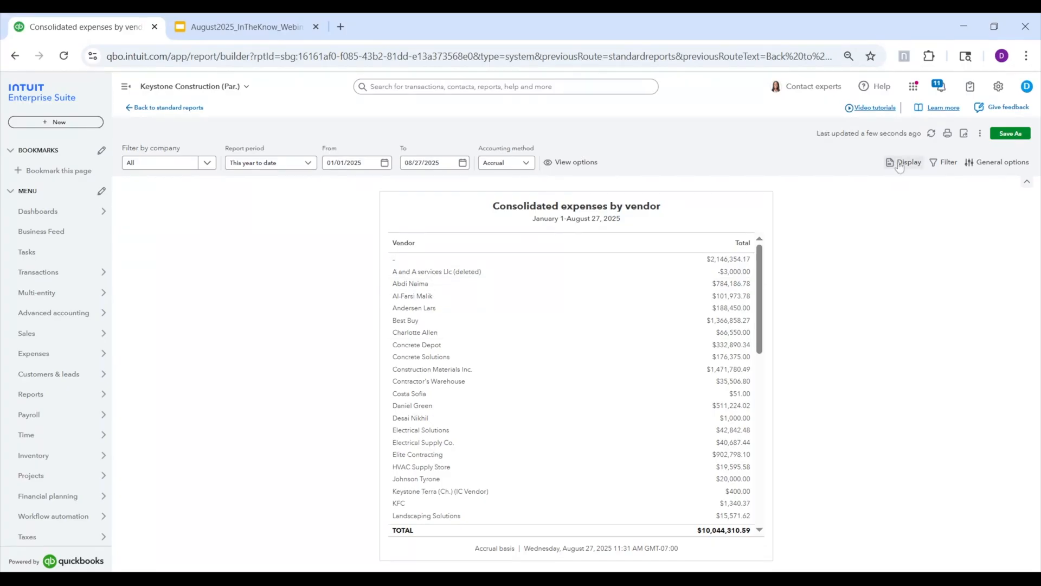
Display columns by Company so each vendor total splits into Keystone Construction and Keystone Terra
left_click(908, 161)
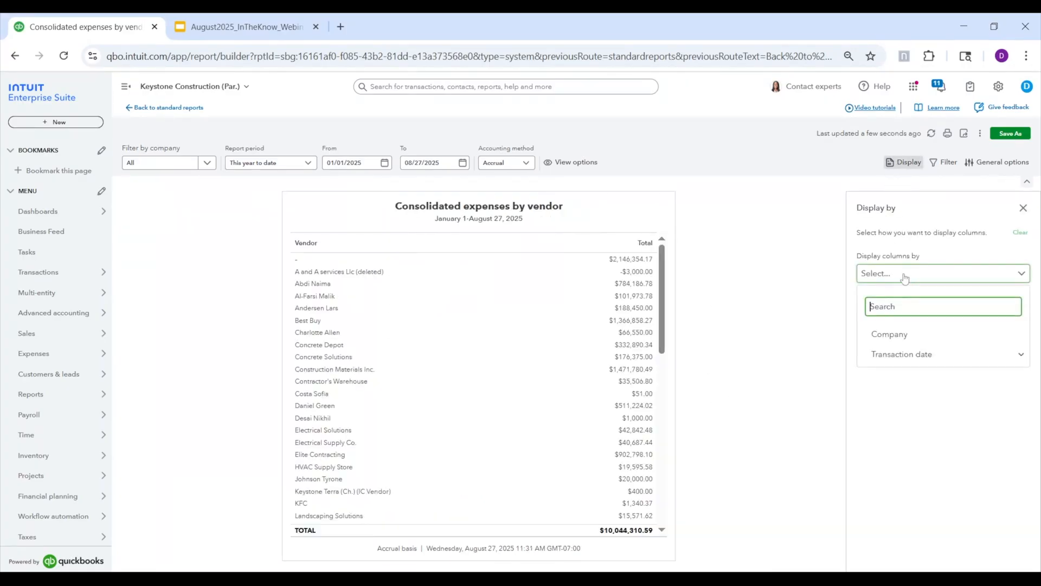
left_click(889, 334)
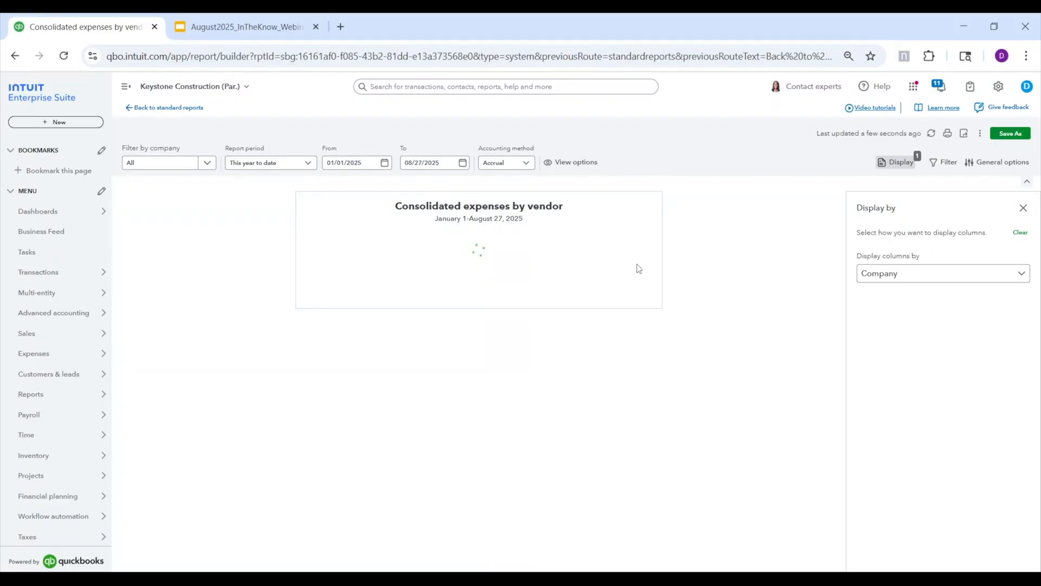
mouse_move(784, 281)
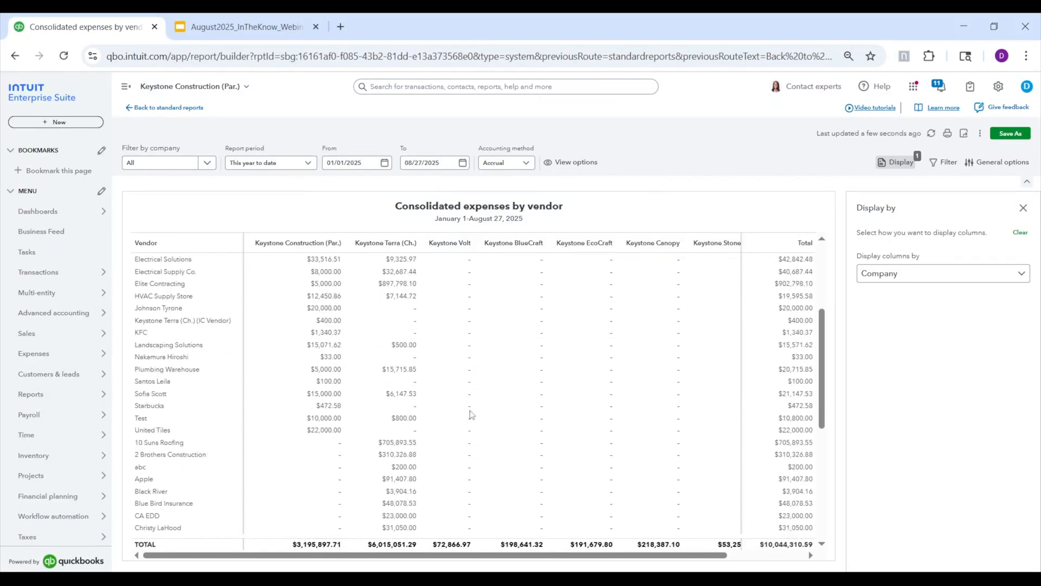
scroll("up", 3)
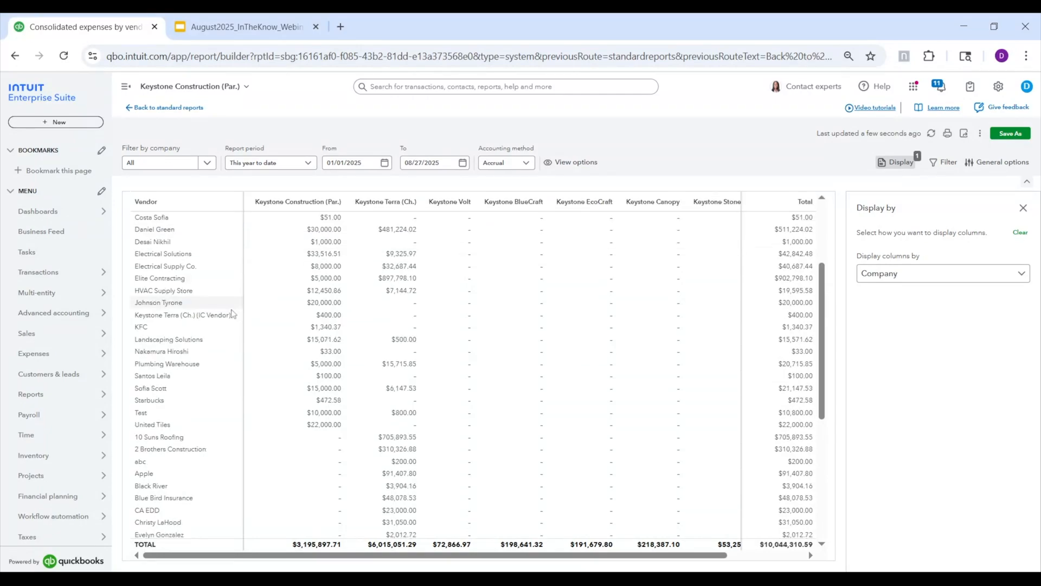
mouse_move(275, 273)
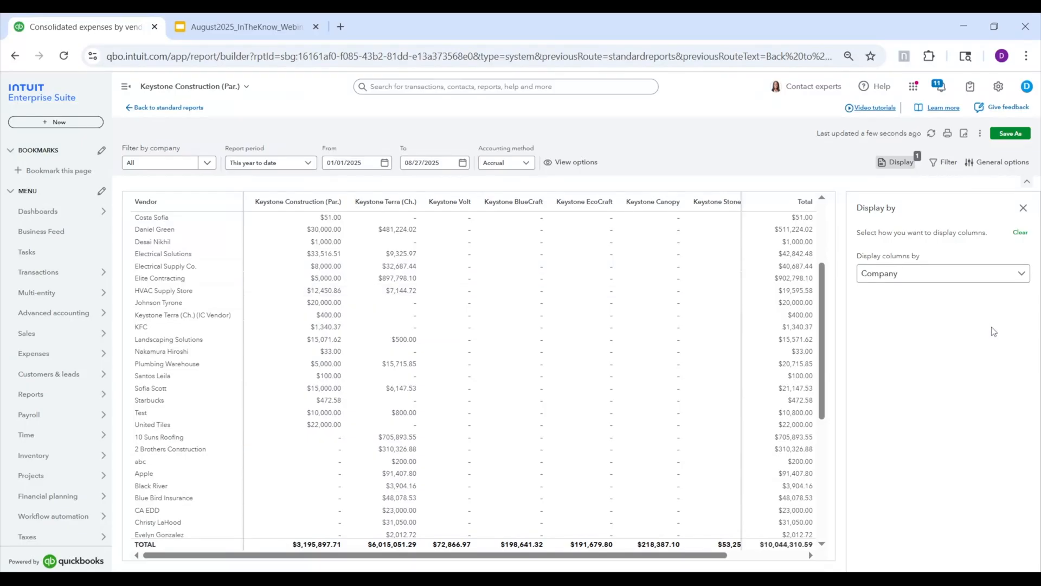
mouse_move(169, 107)
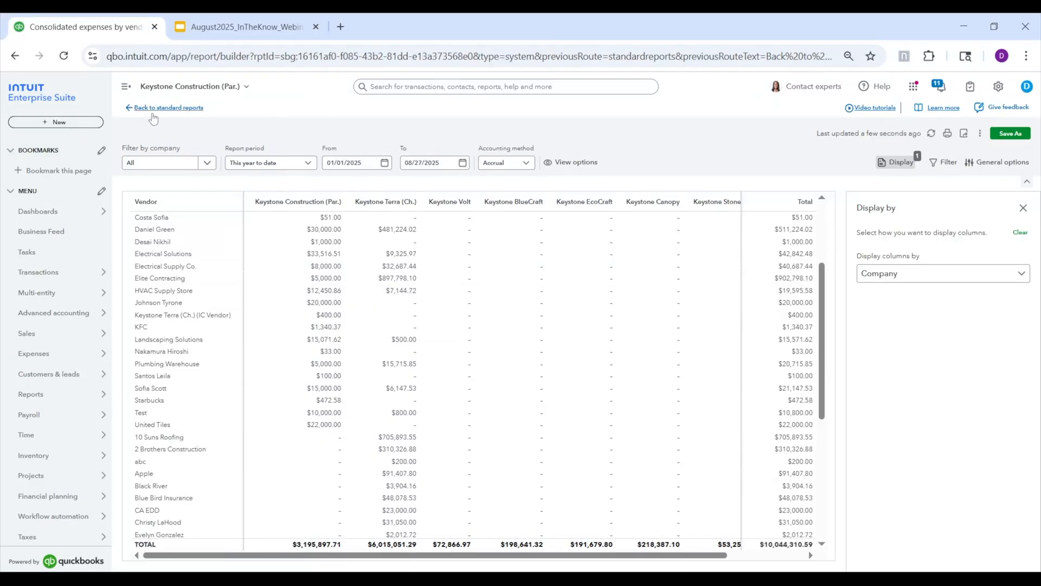
Return to standard reports and exit the vendor report without saving changes
left_click(168, 107)
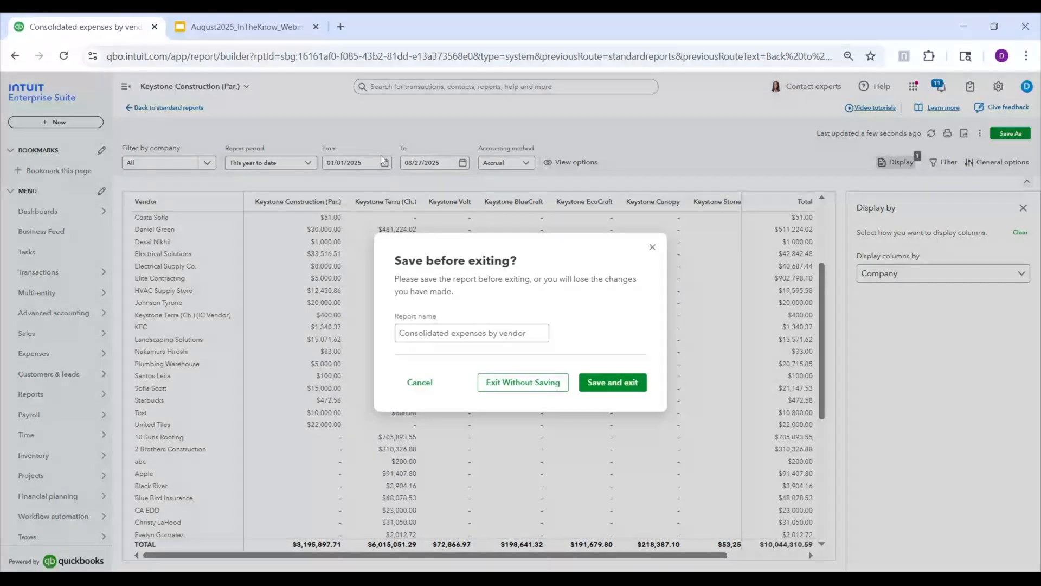
left_click(522, 381)
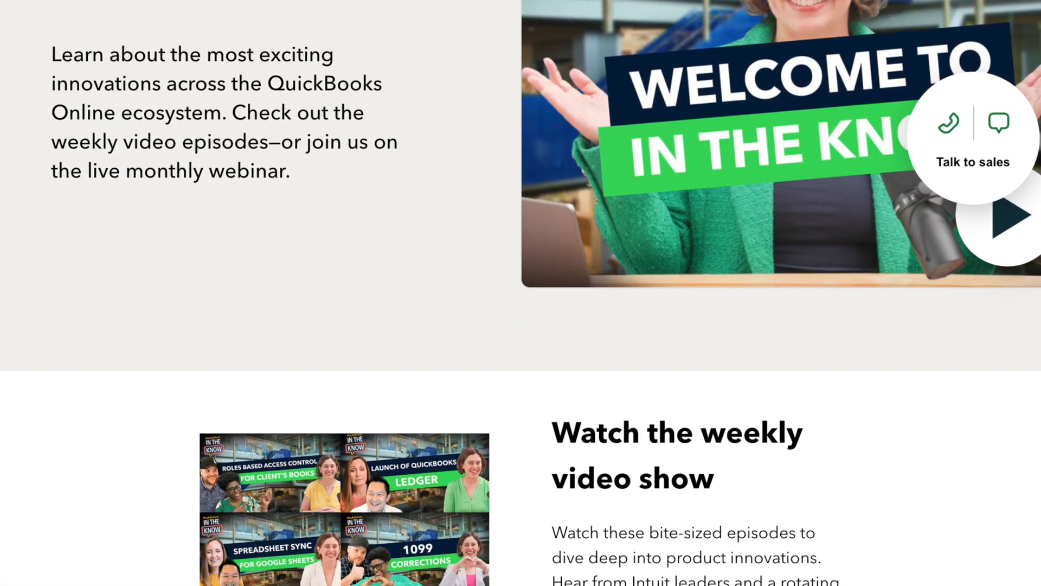
scroll("down", 3)
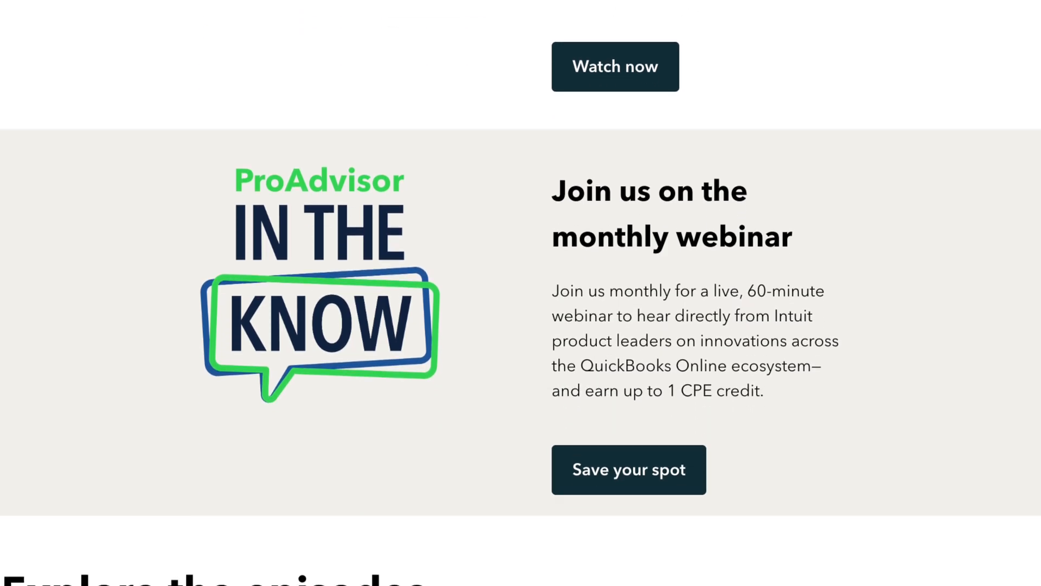